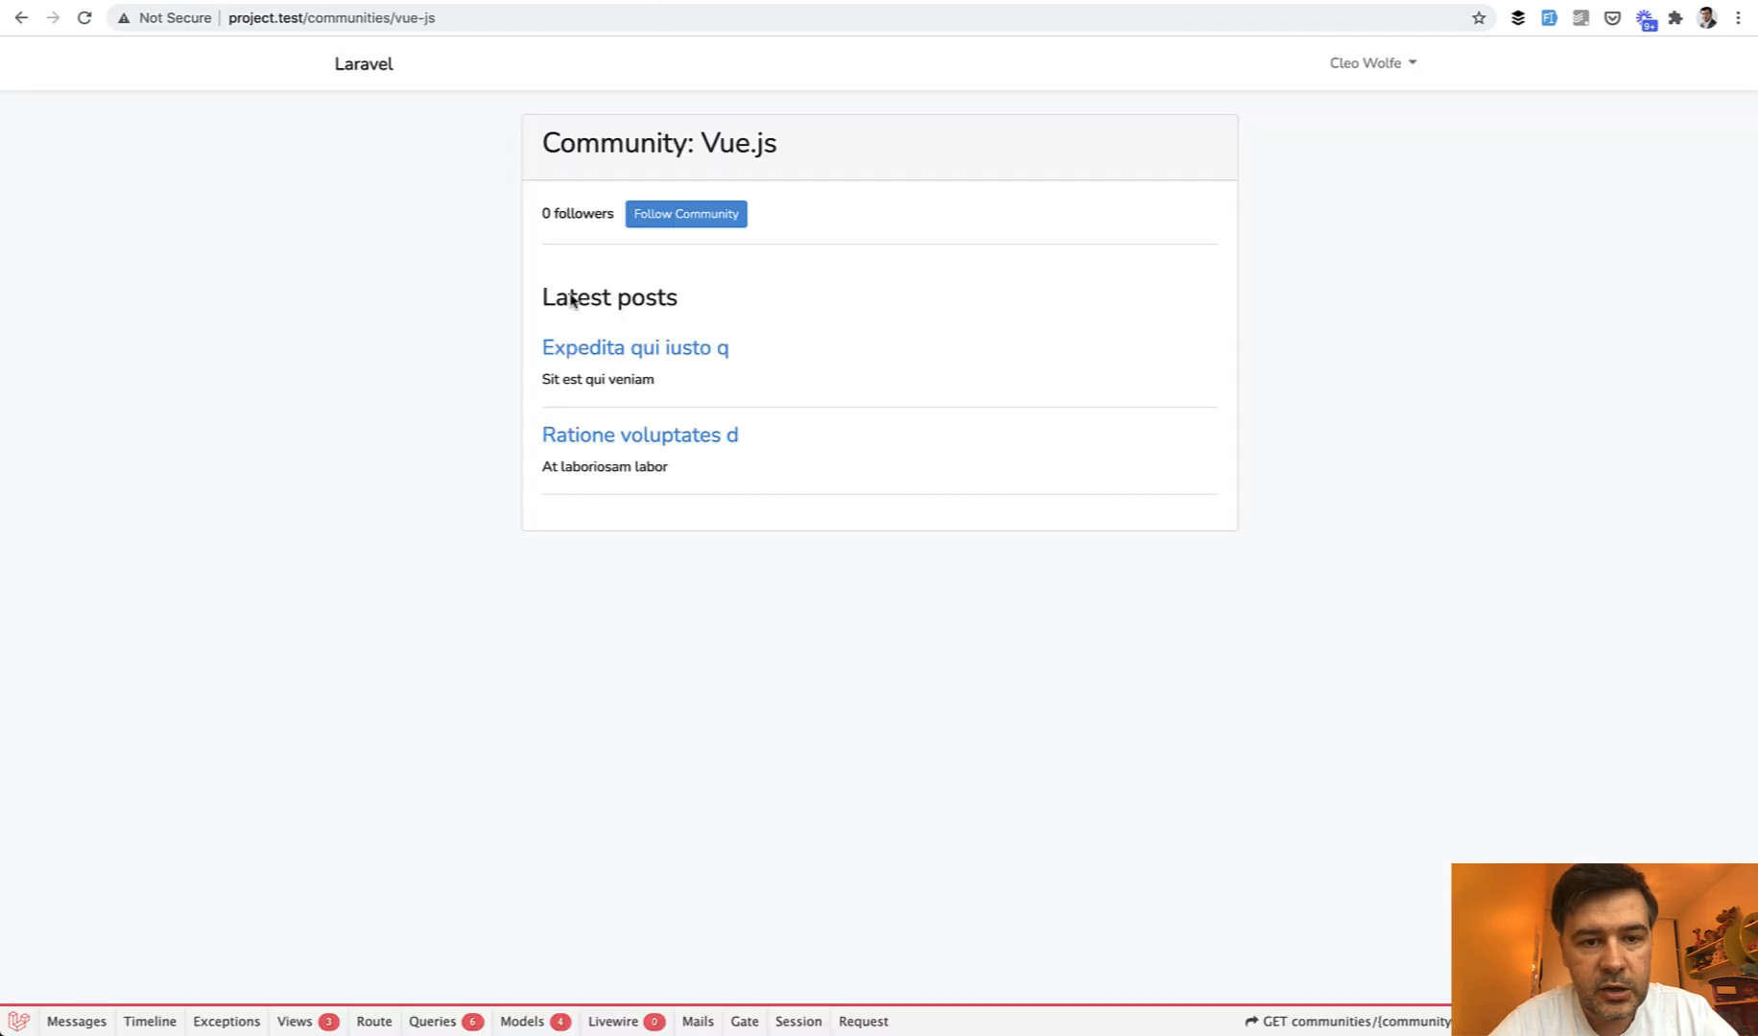
mouse_move(829, 681)
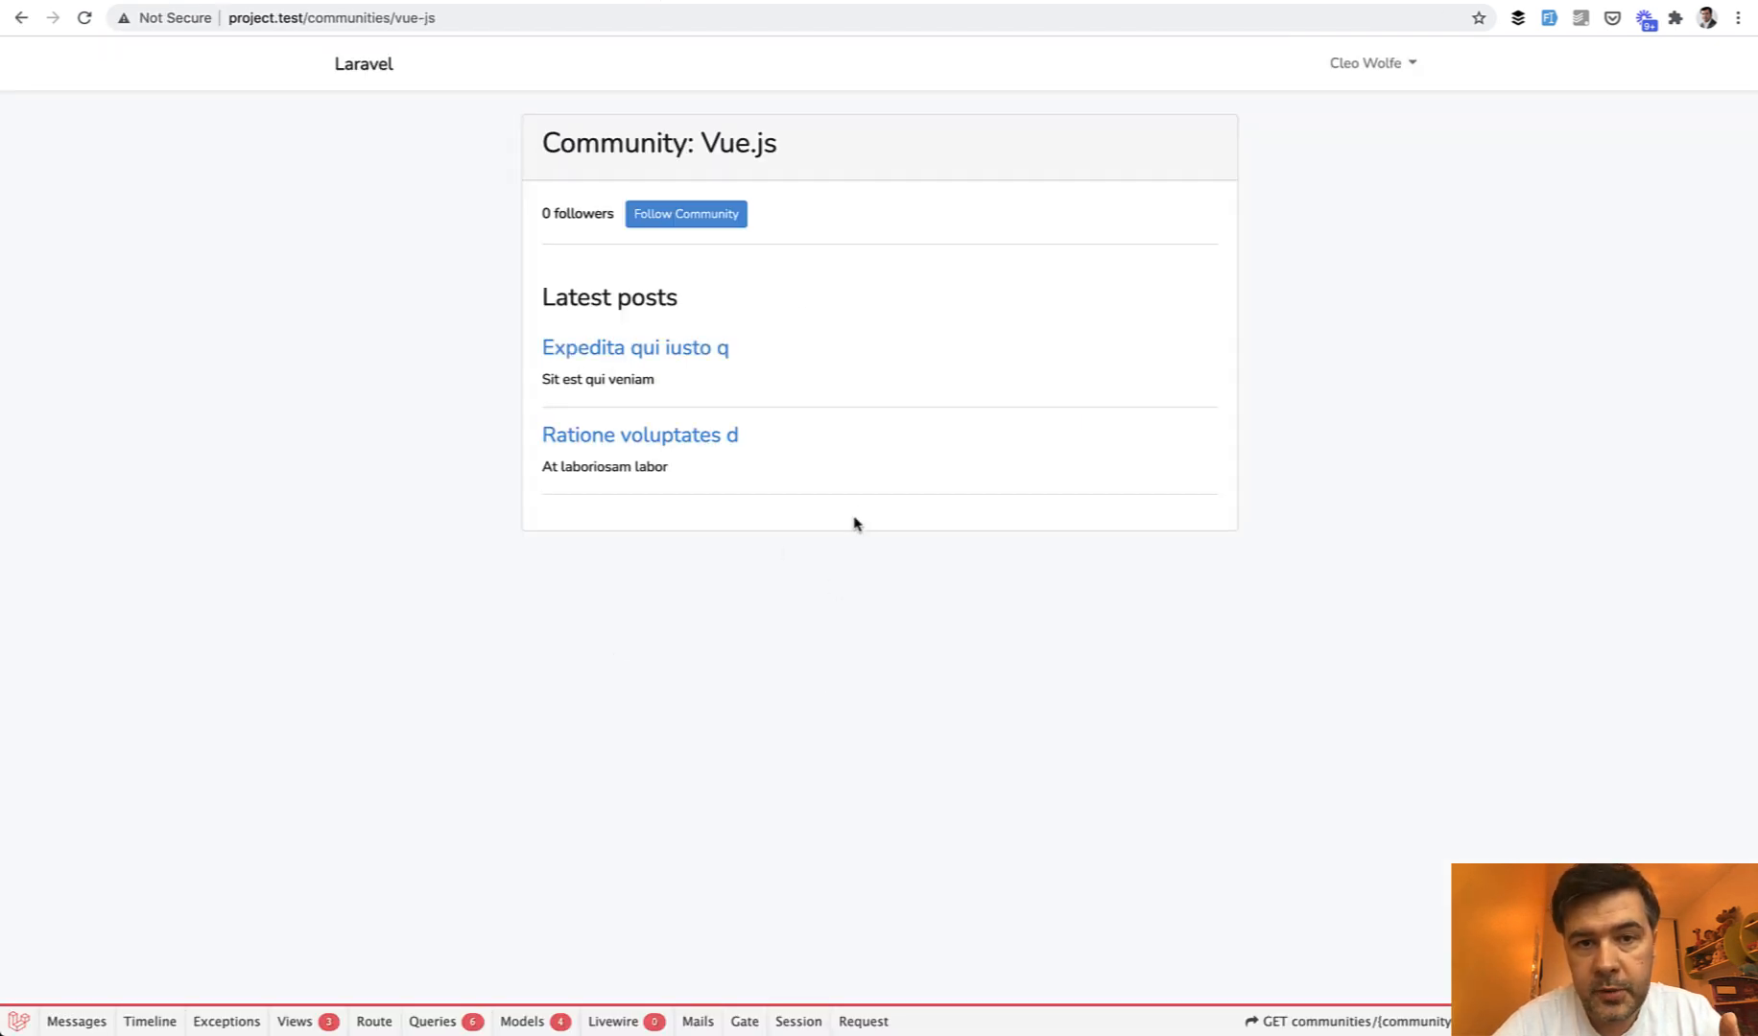
mouse_move(605, 602)
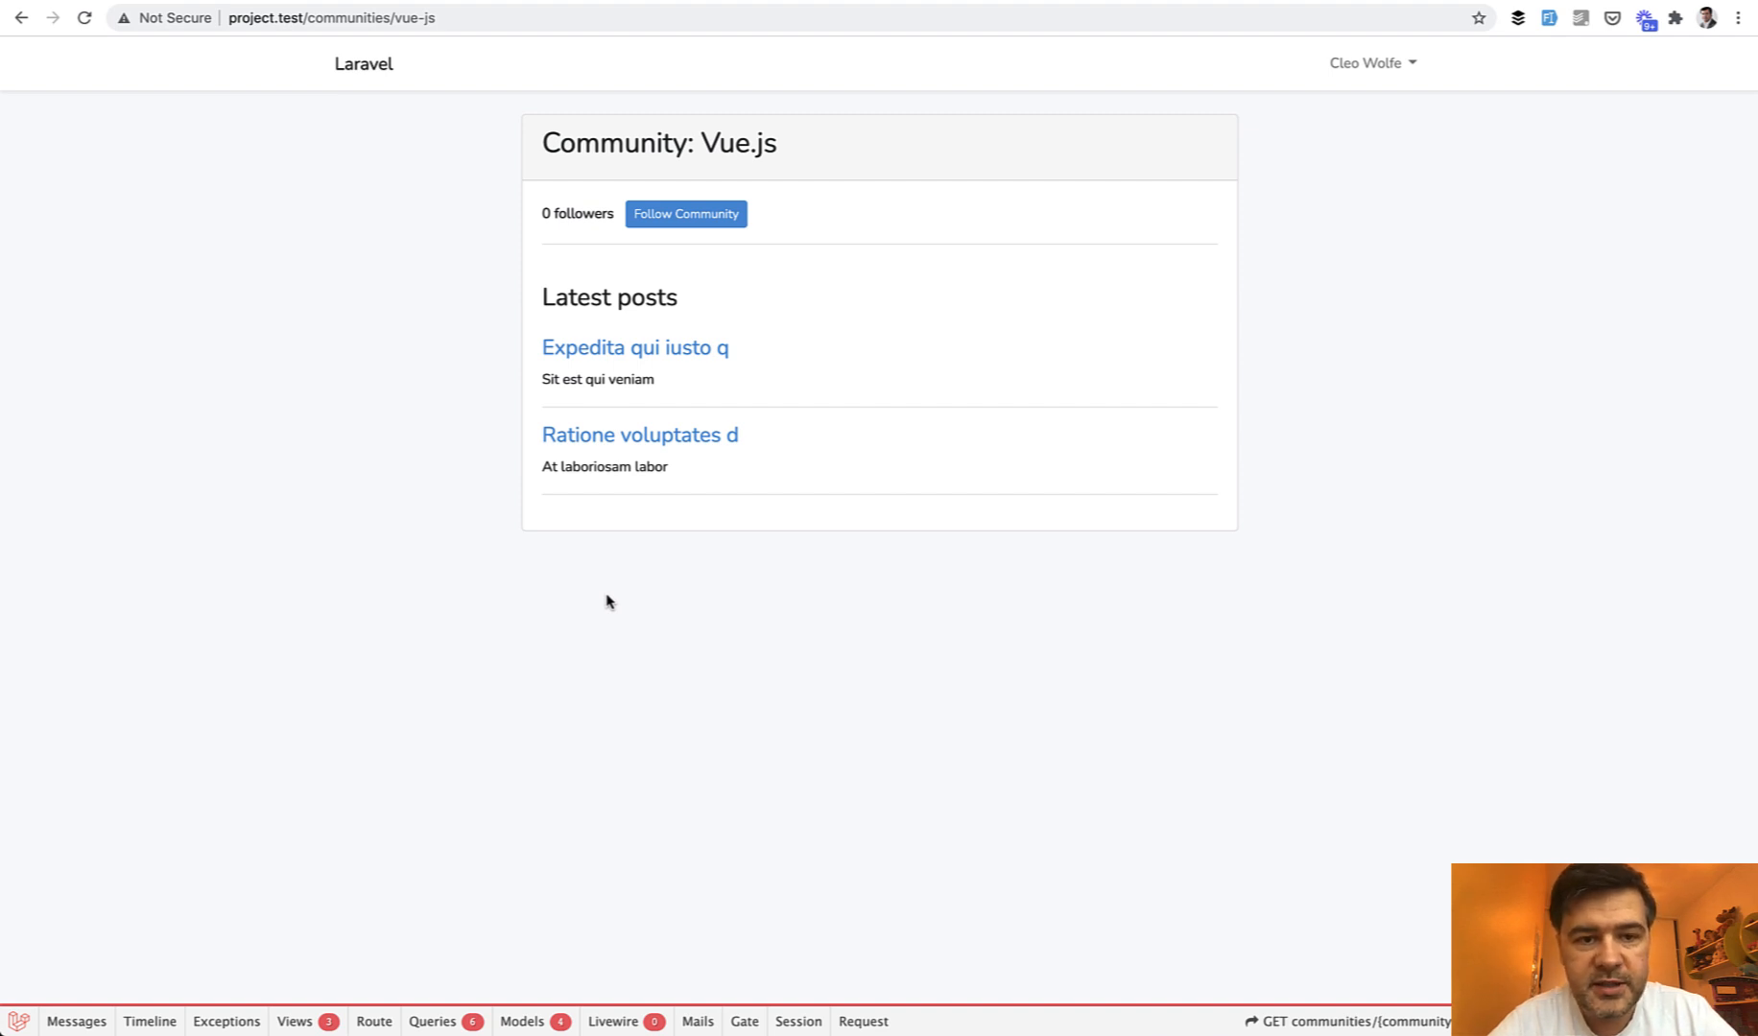
mouse_move(834, 398)
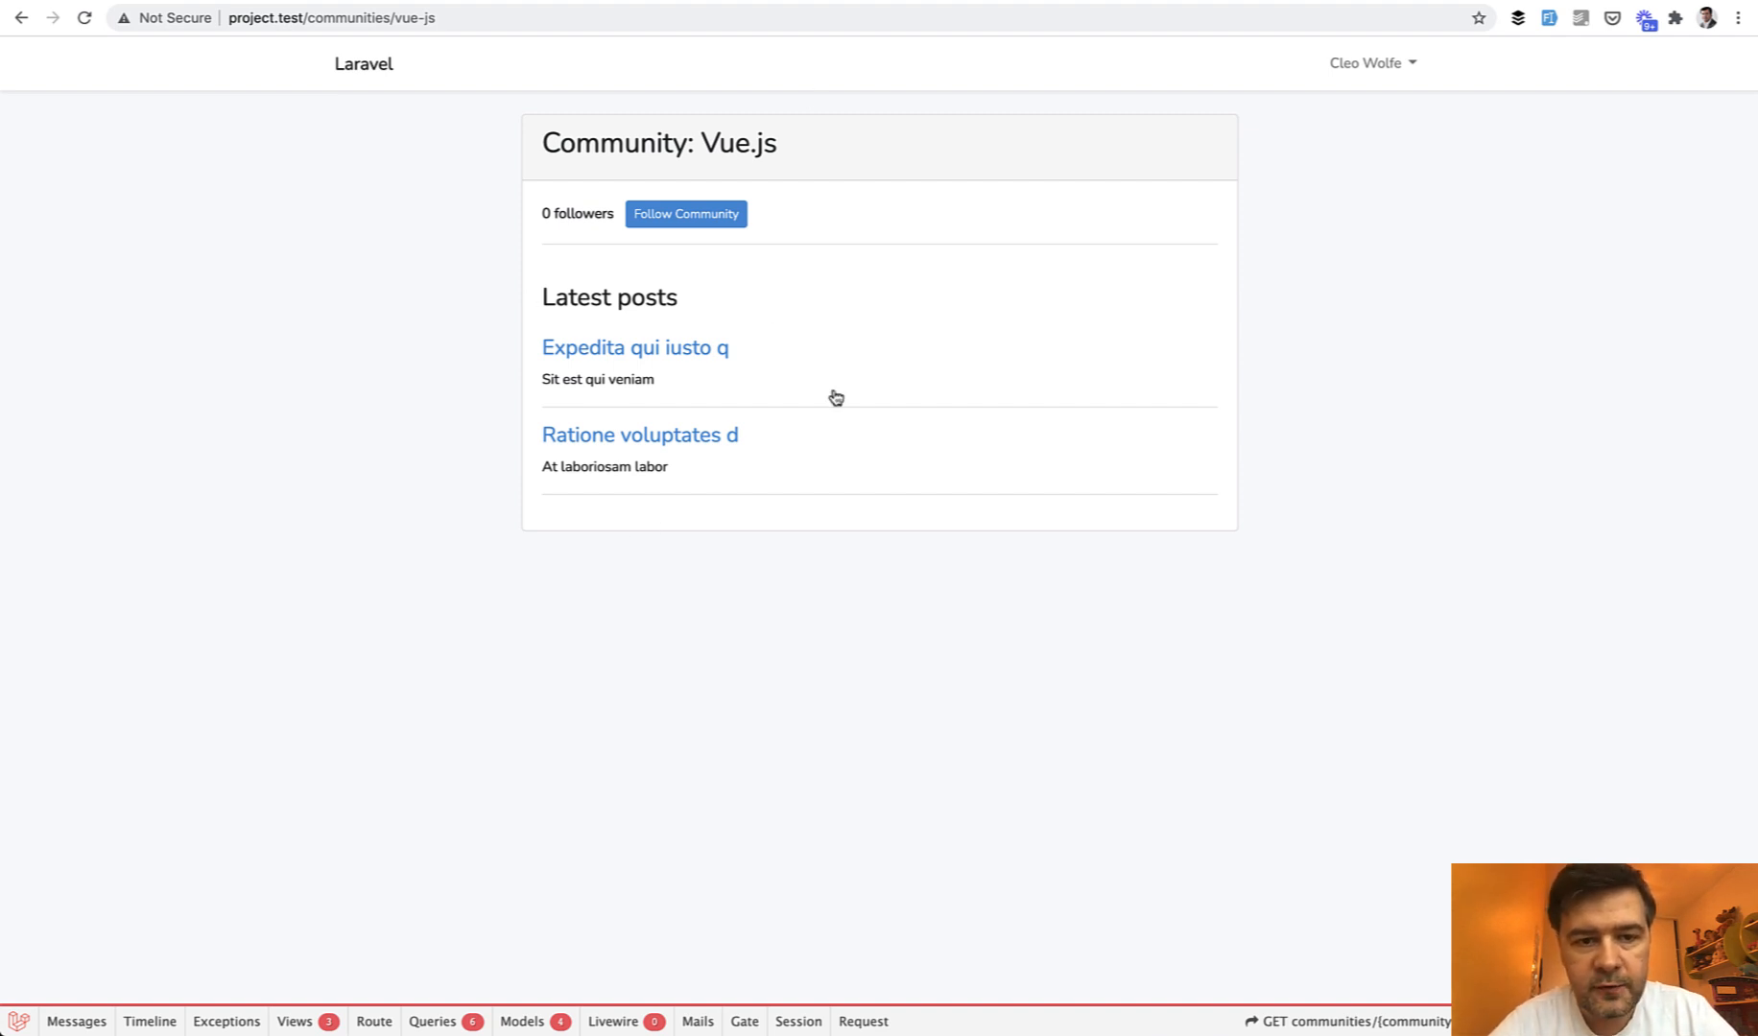
mouse_move(766, 280)
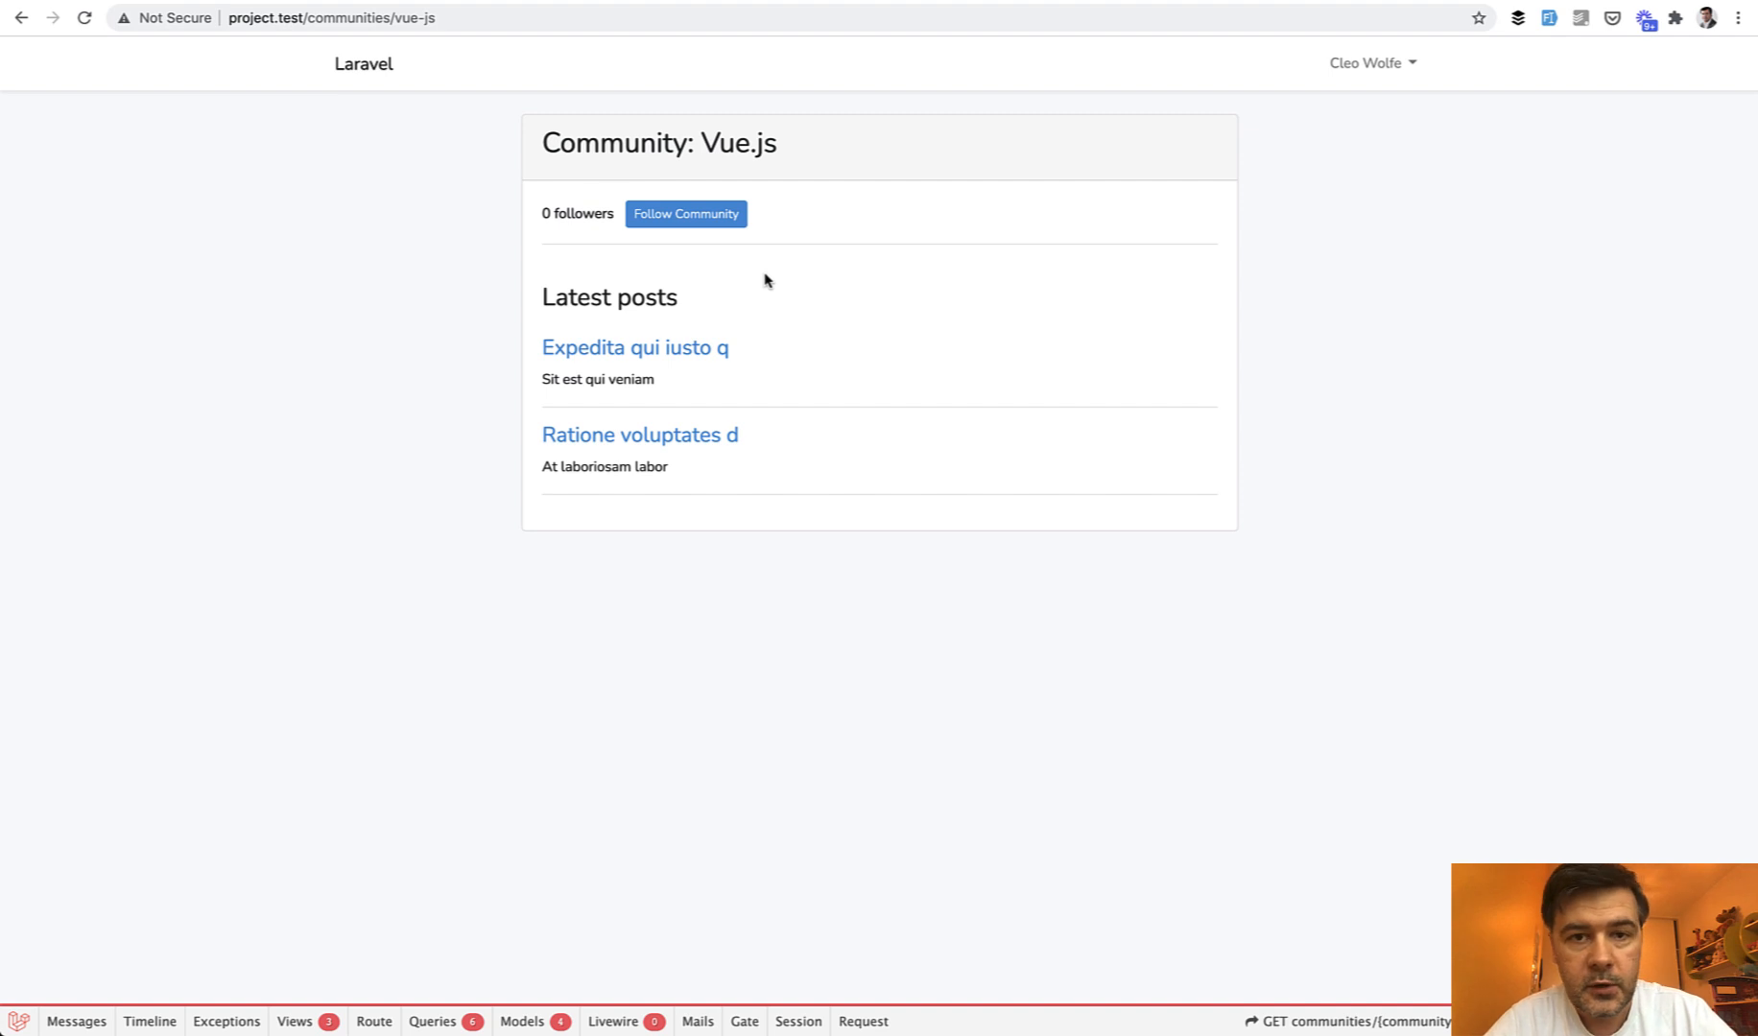
- Follow the Vue.js community and highlight the updated 1 followers count
click(685, 213)
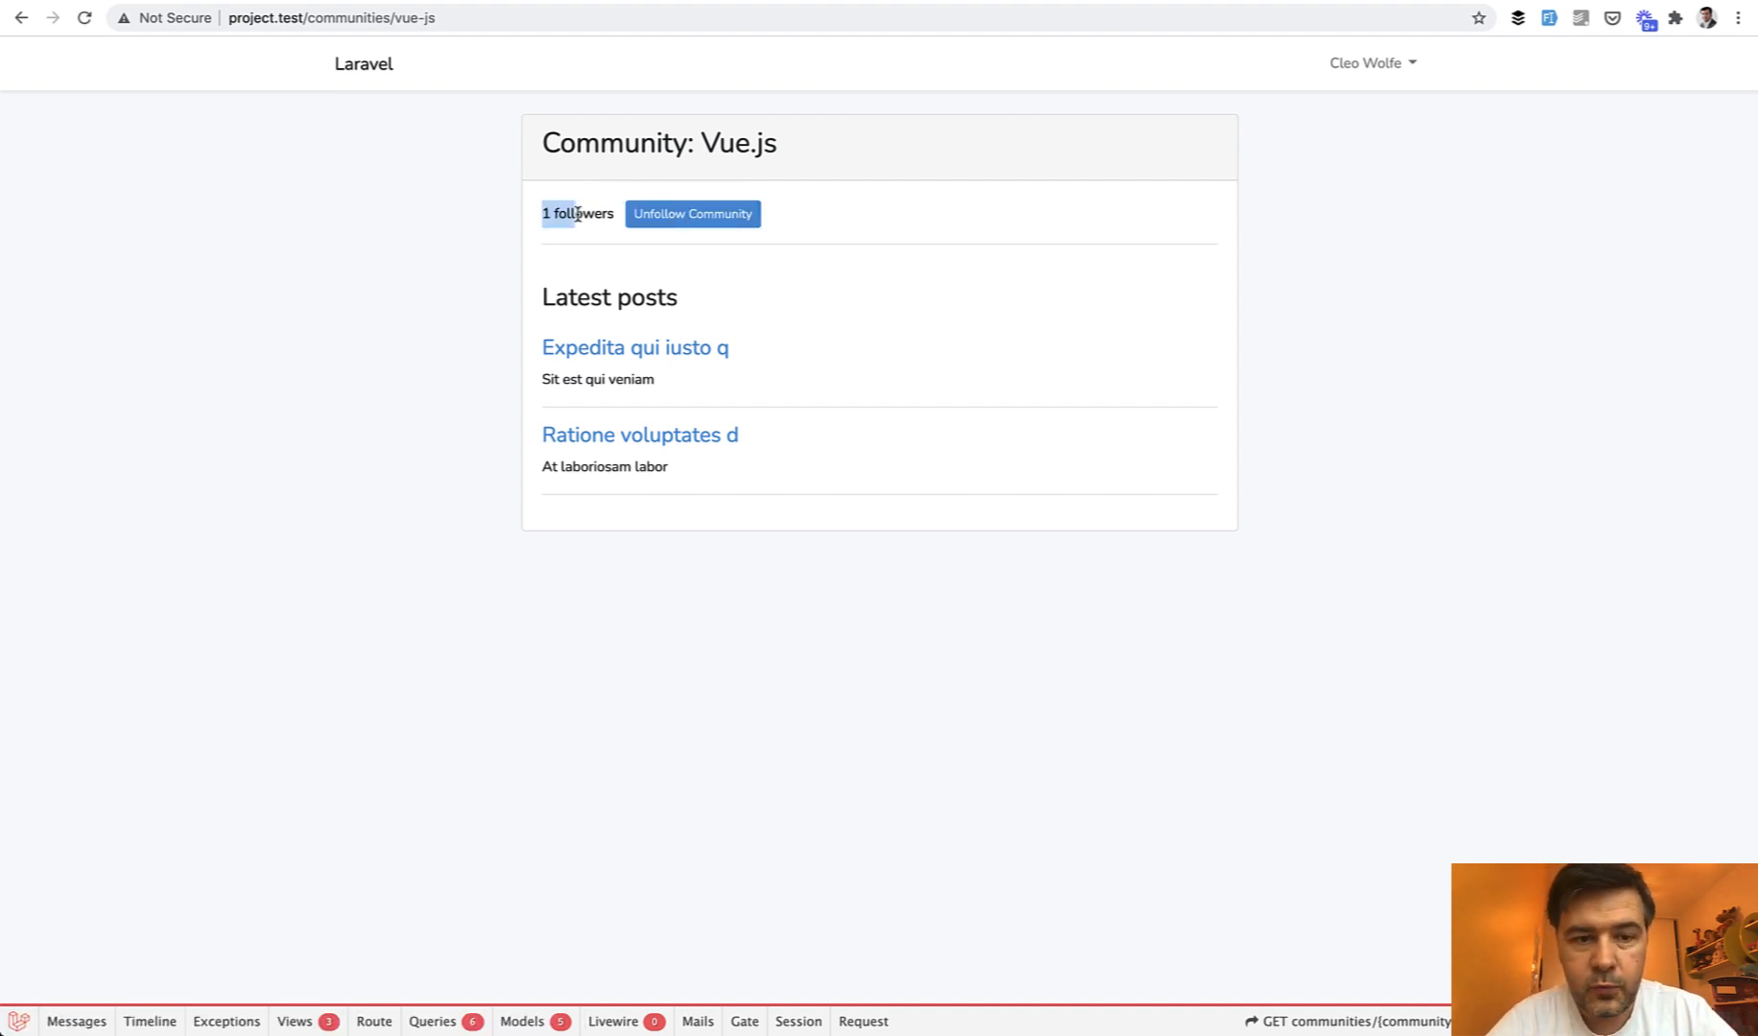
click(691, 215)
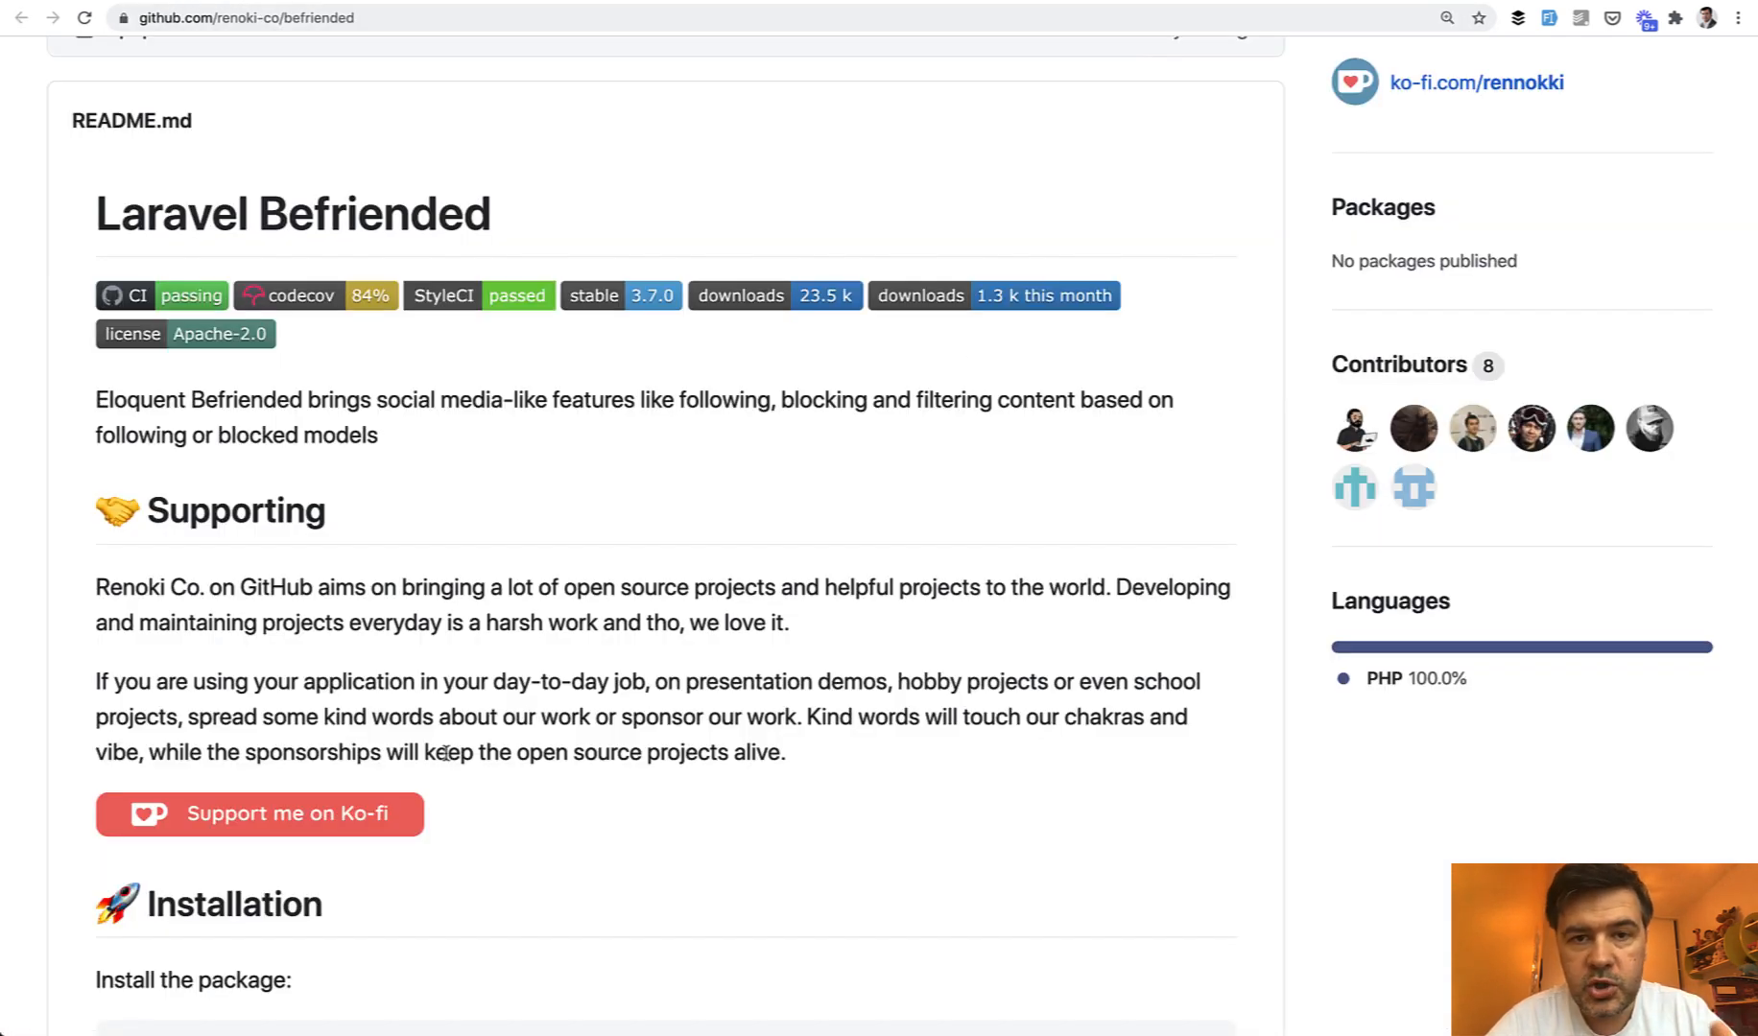
scroll(down, 3)
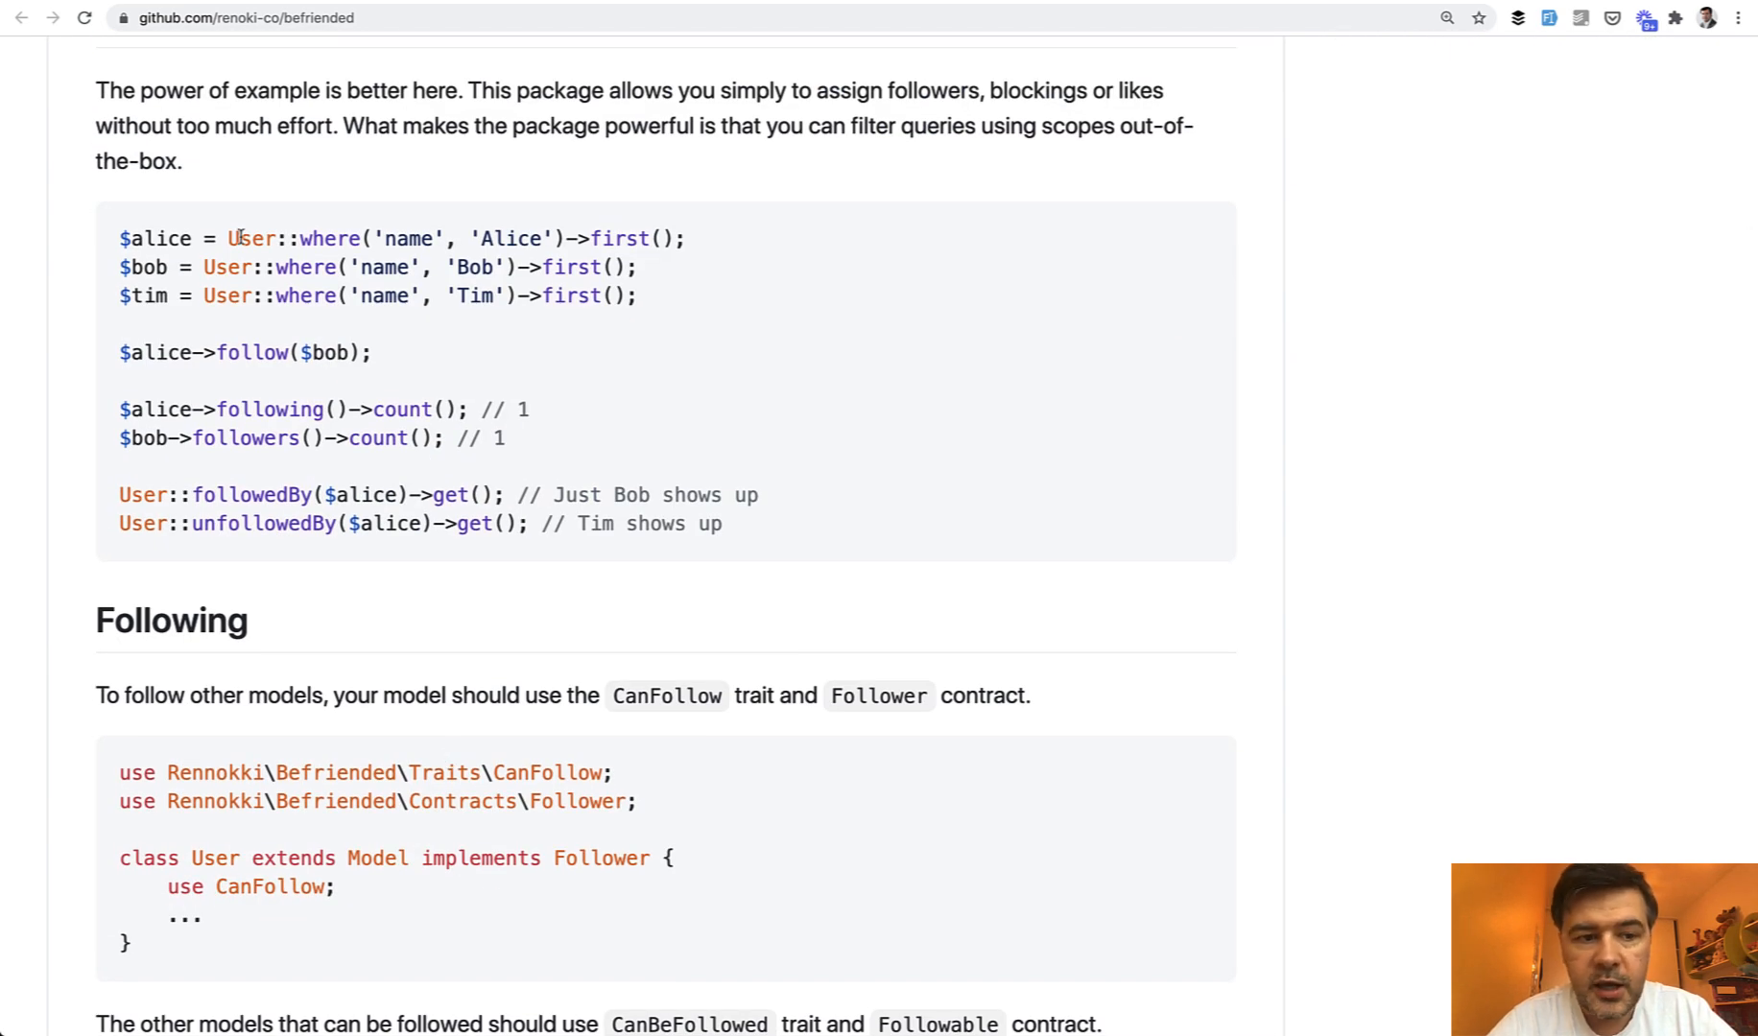
mouse_move(257, 334)
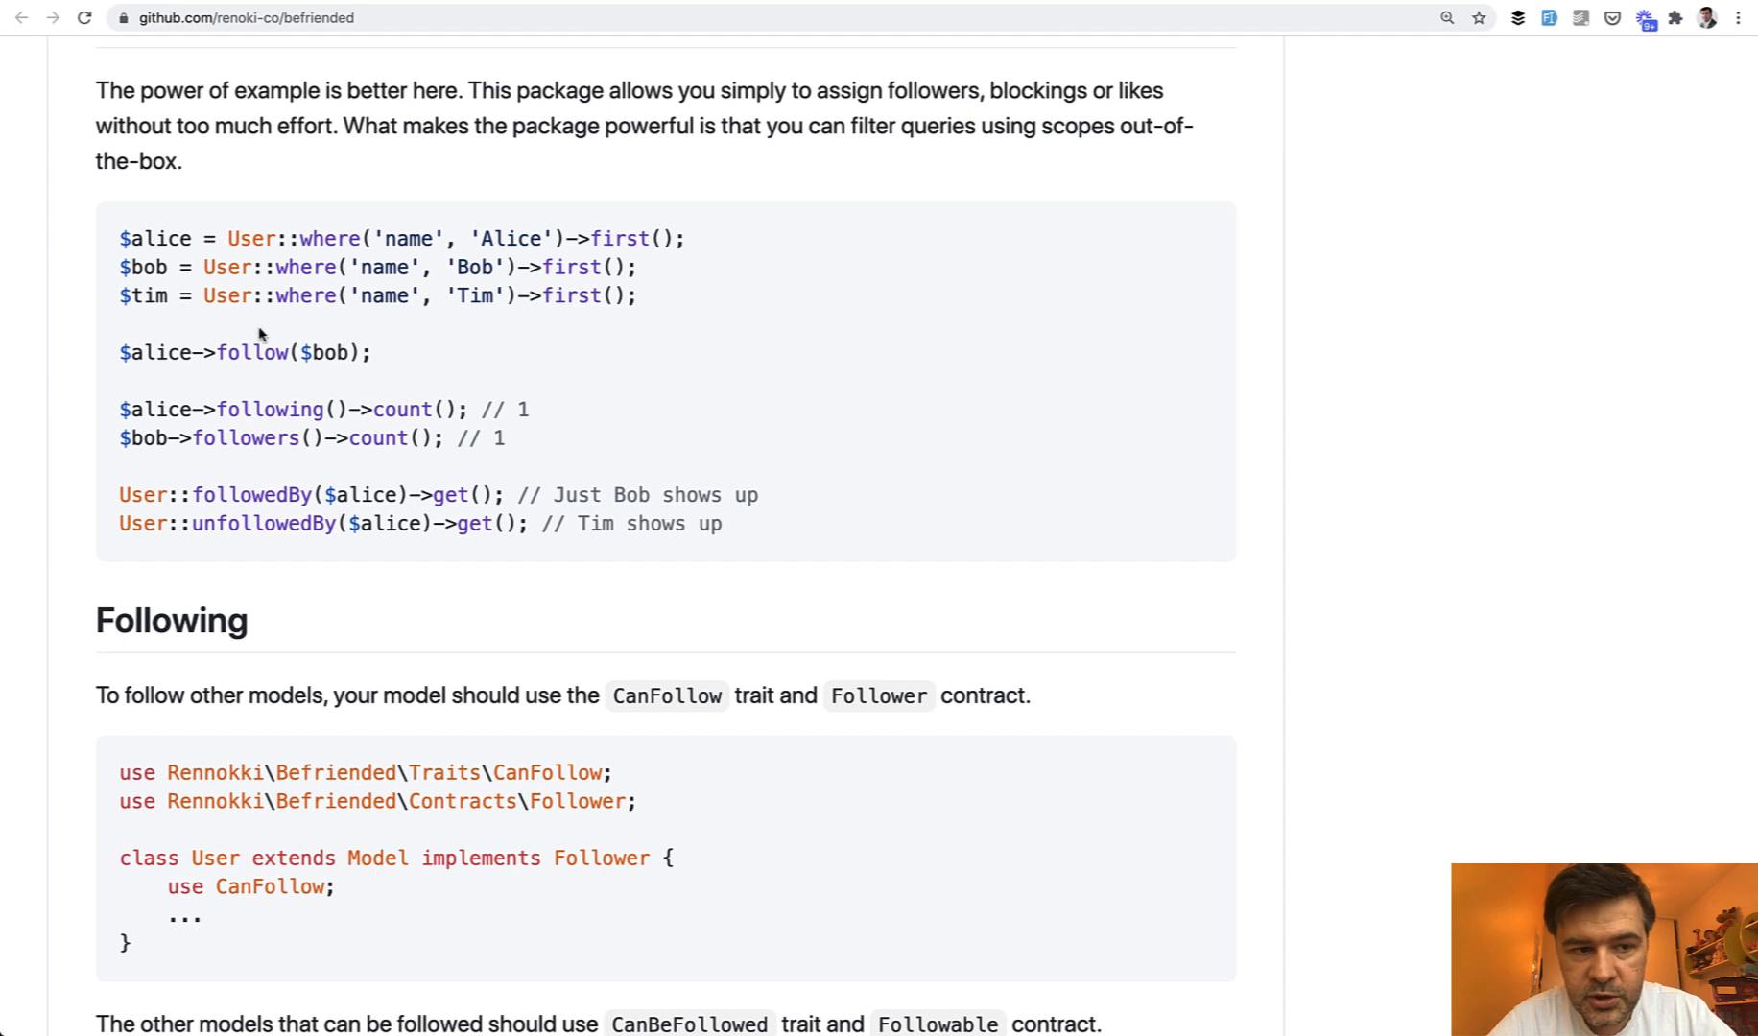
double_click(157, 353)
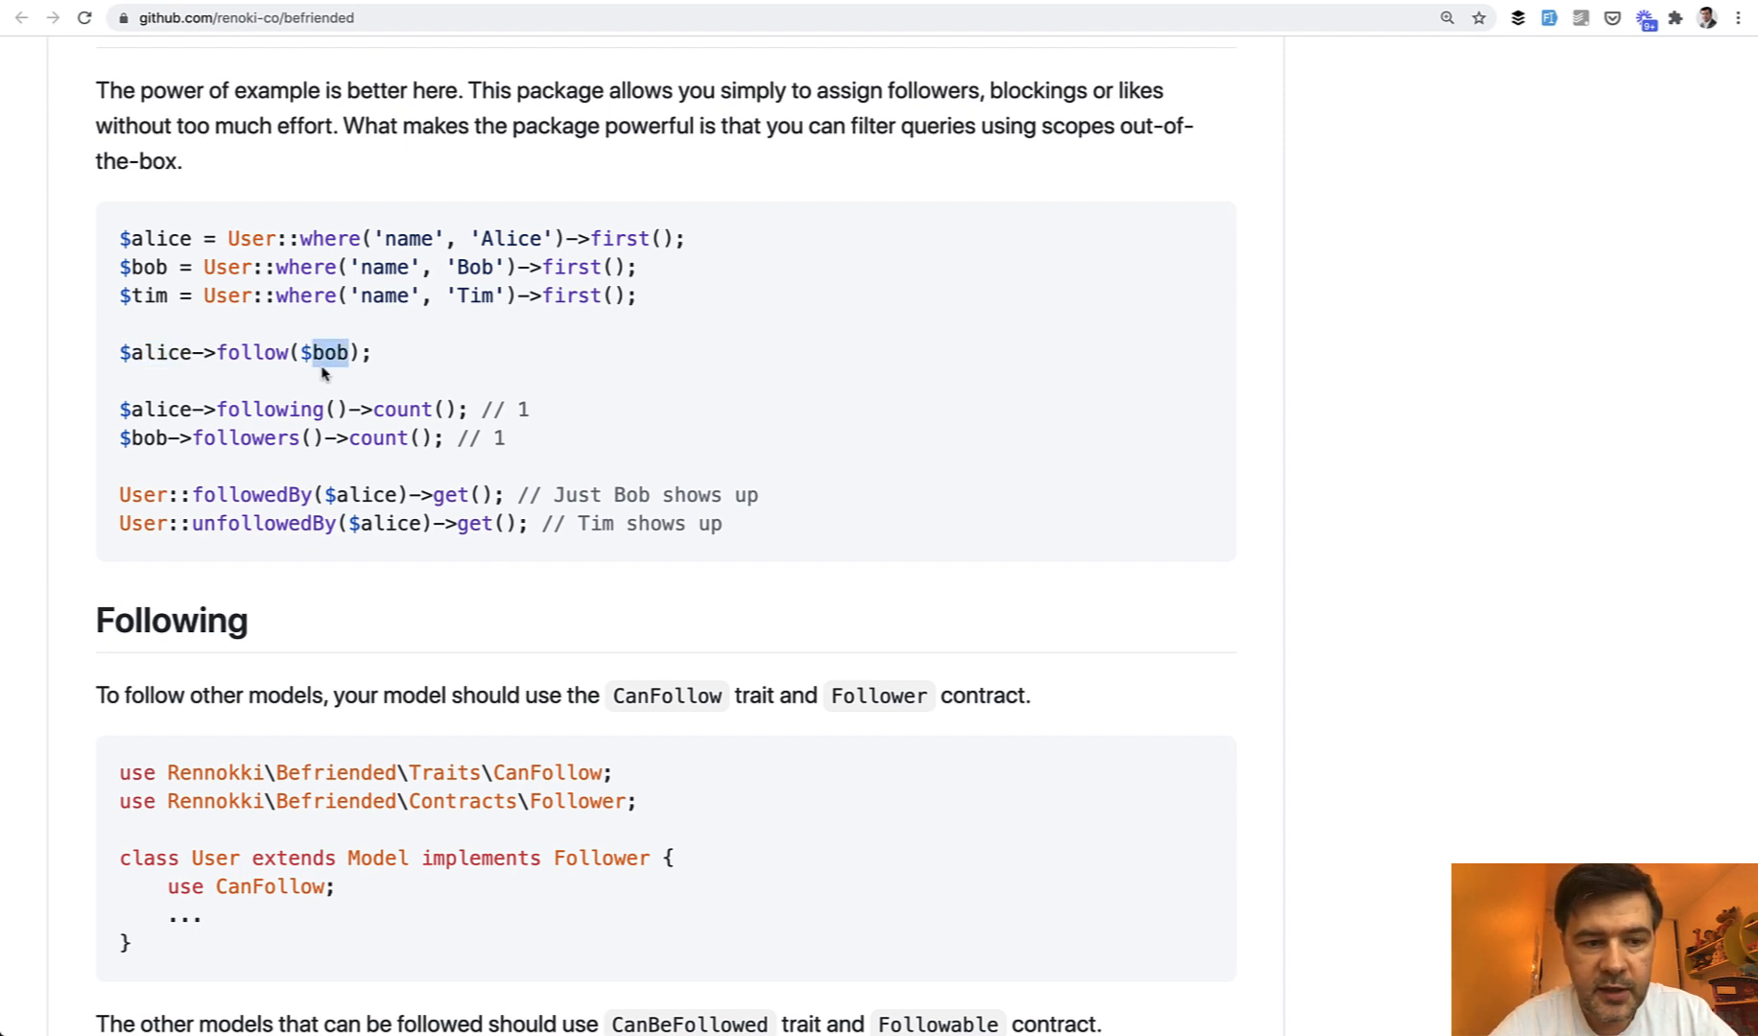
mouse_move(301, 469)
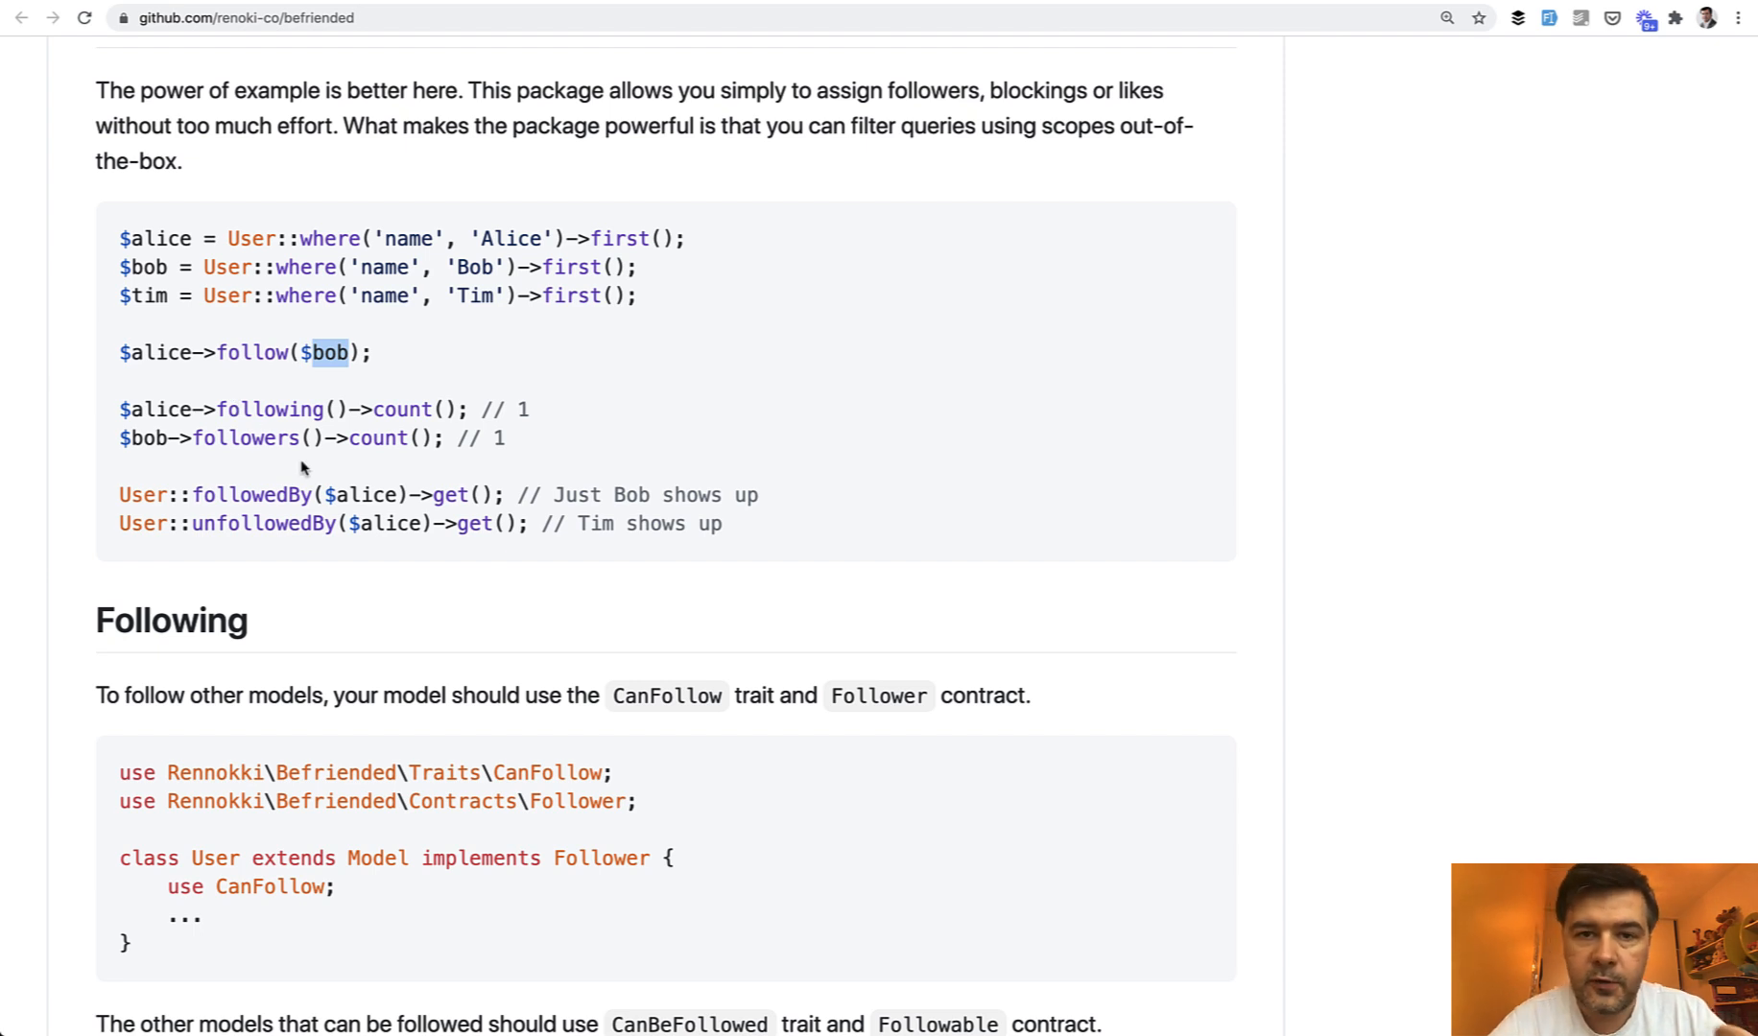
scroll(down, 3)
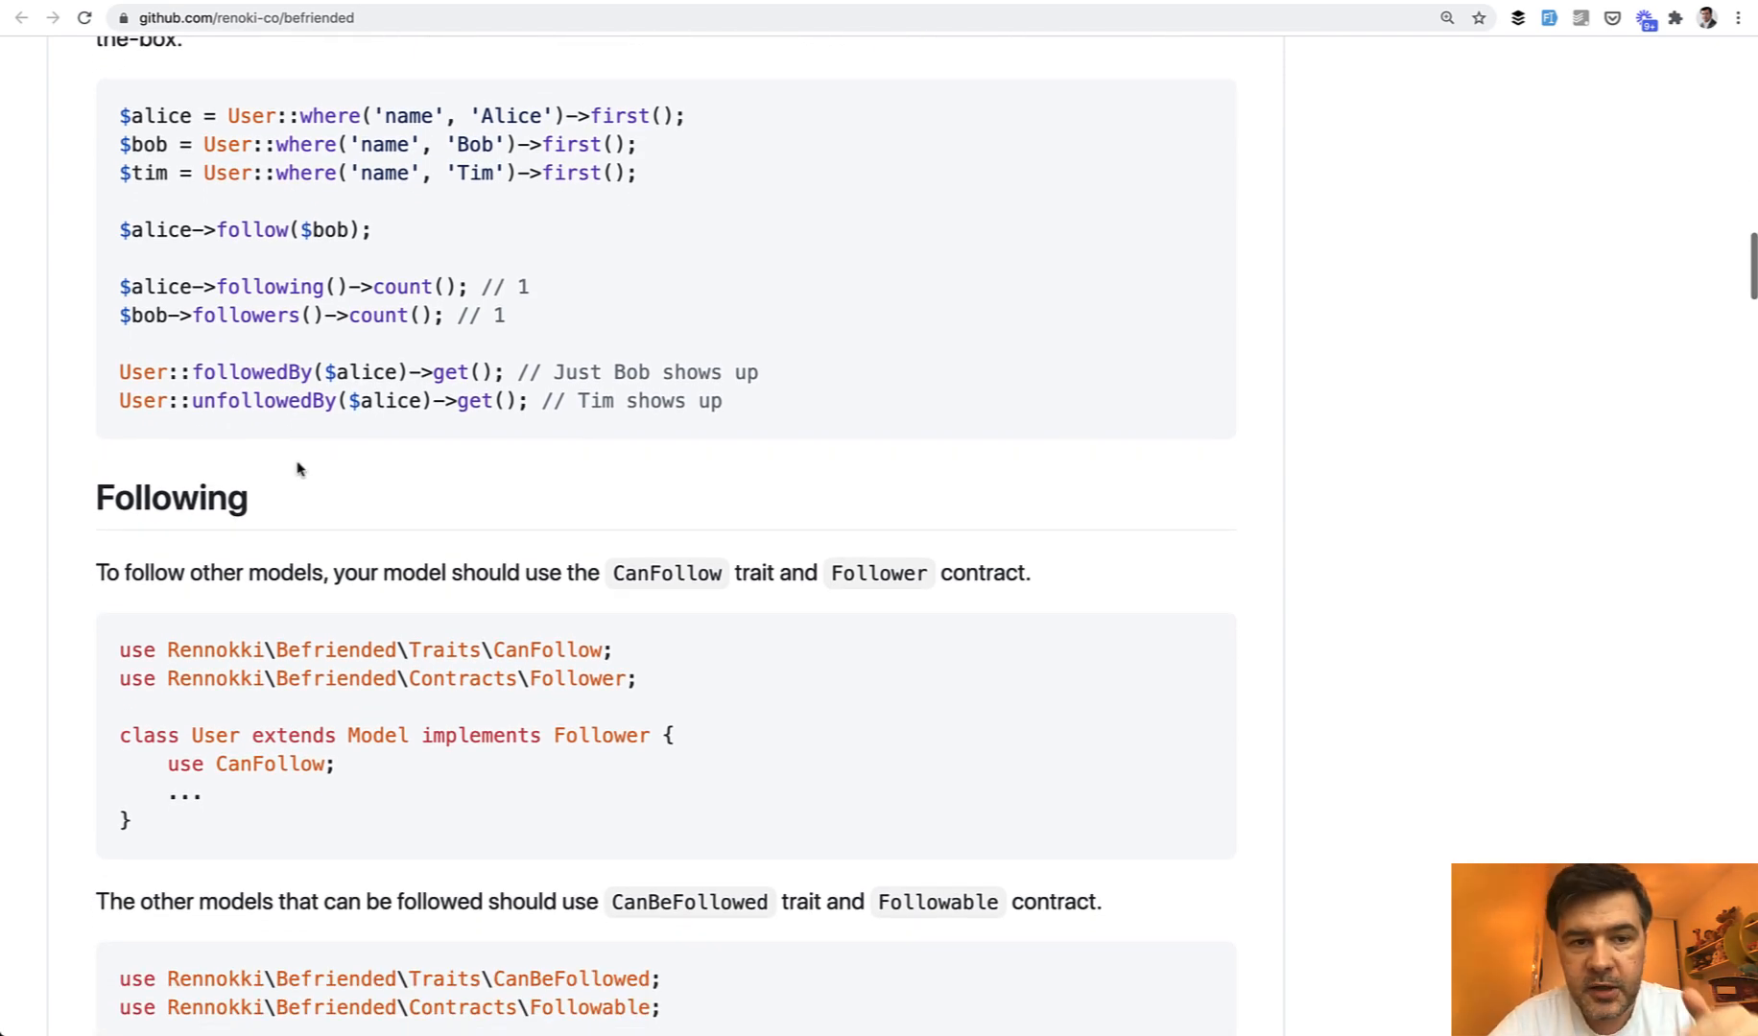
scroll(down, 3)
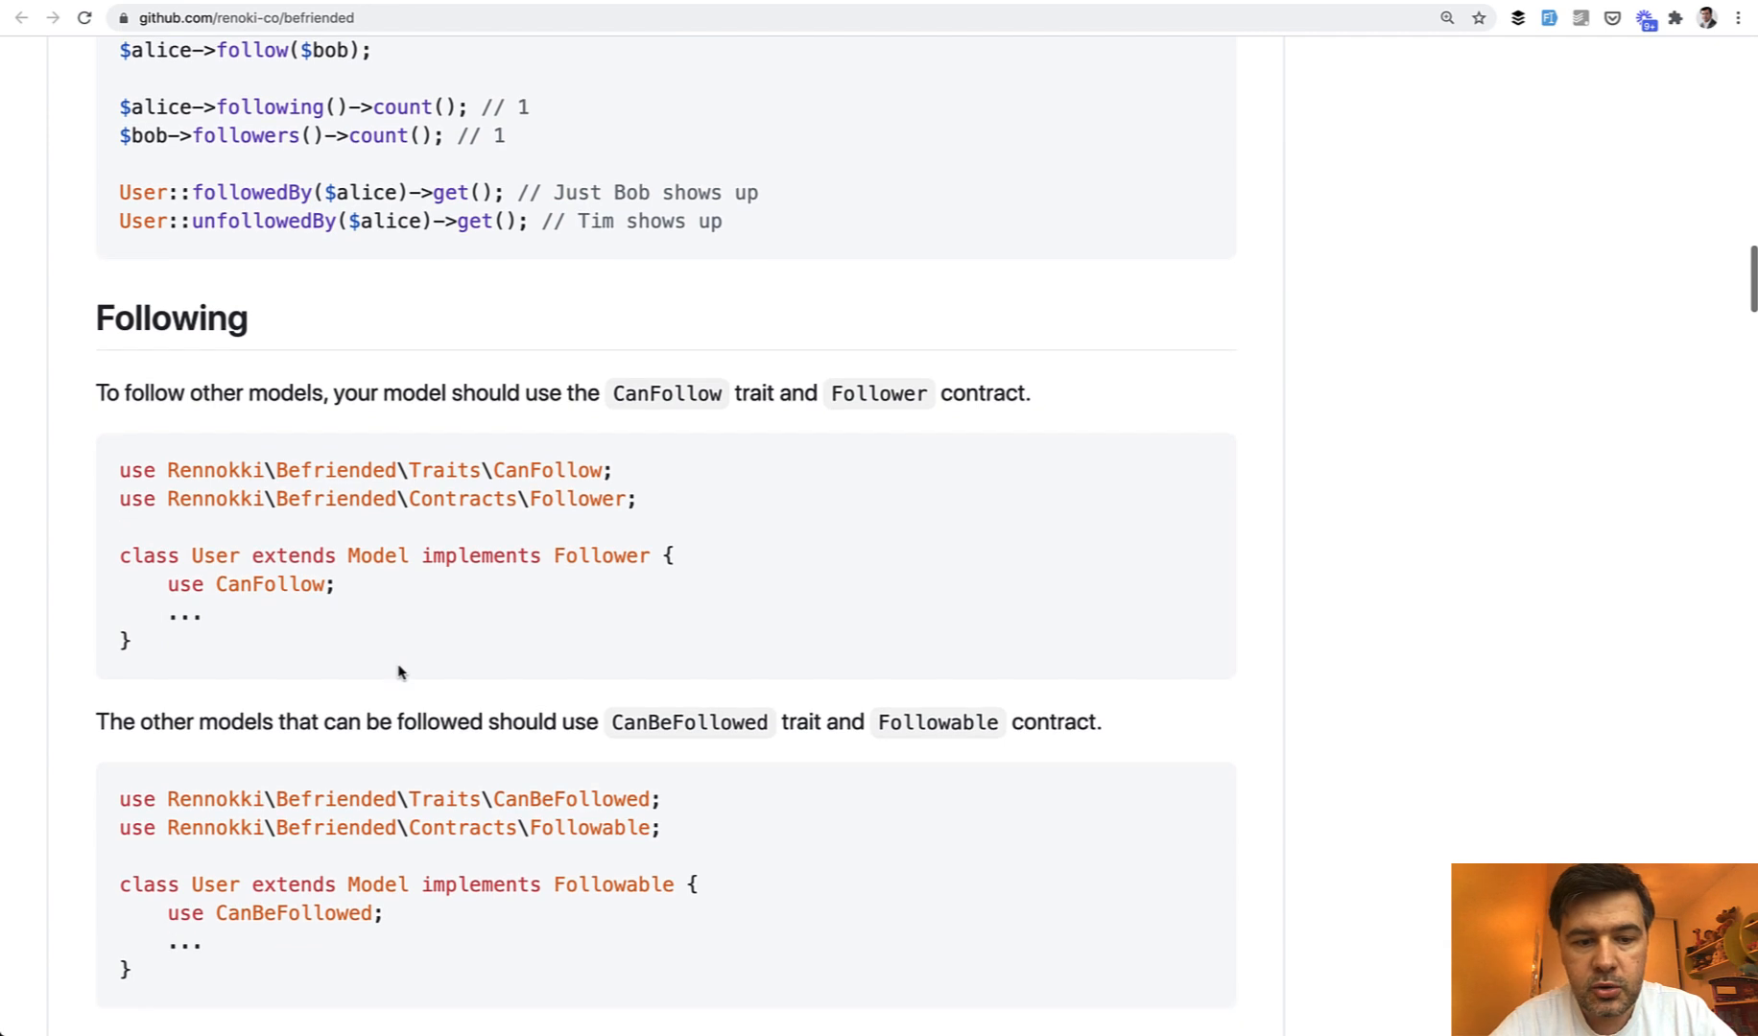
double_click(545, 470)
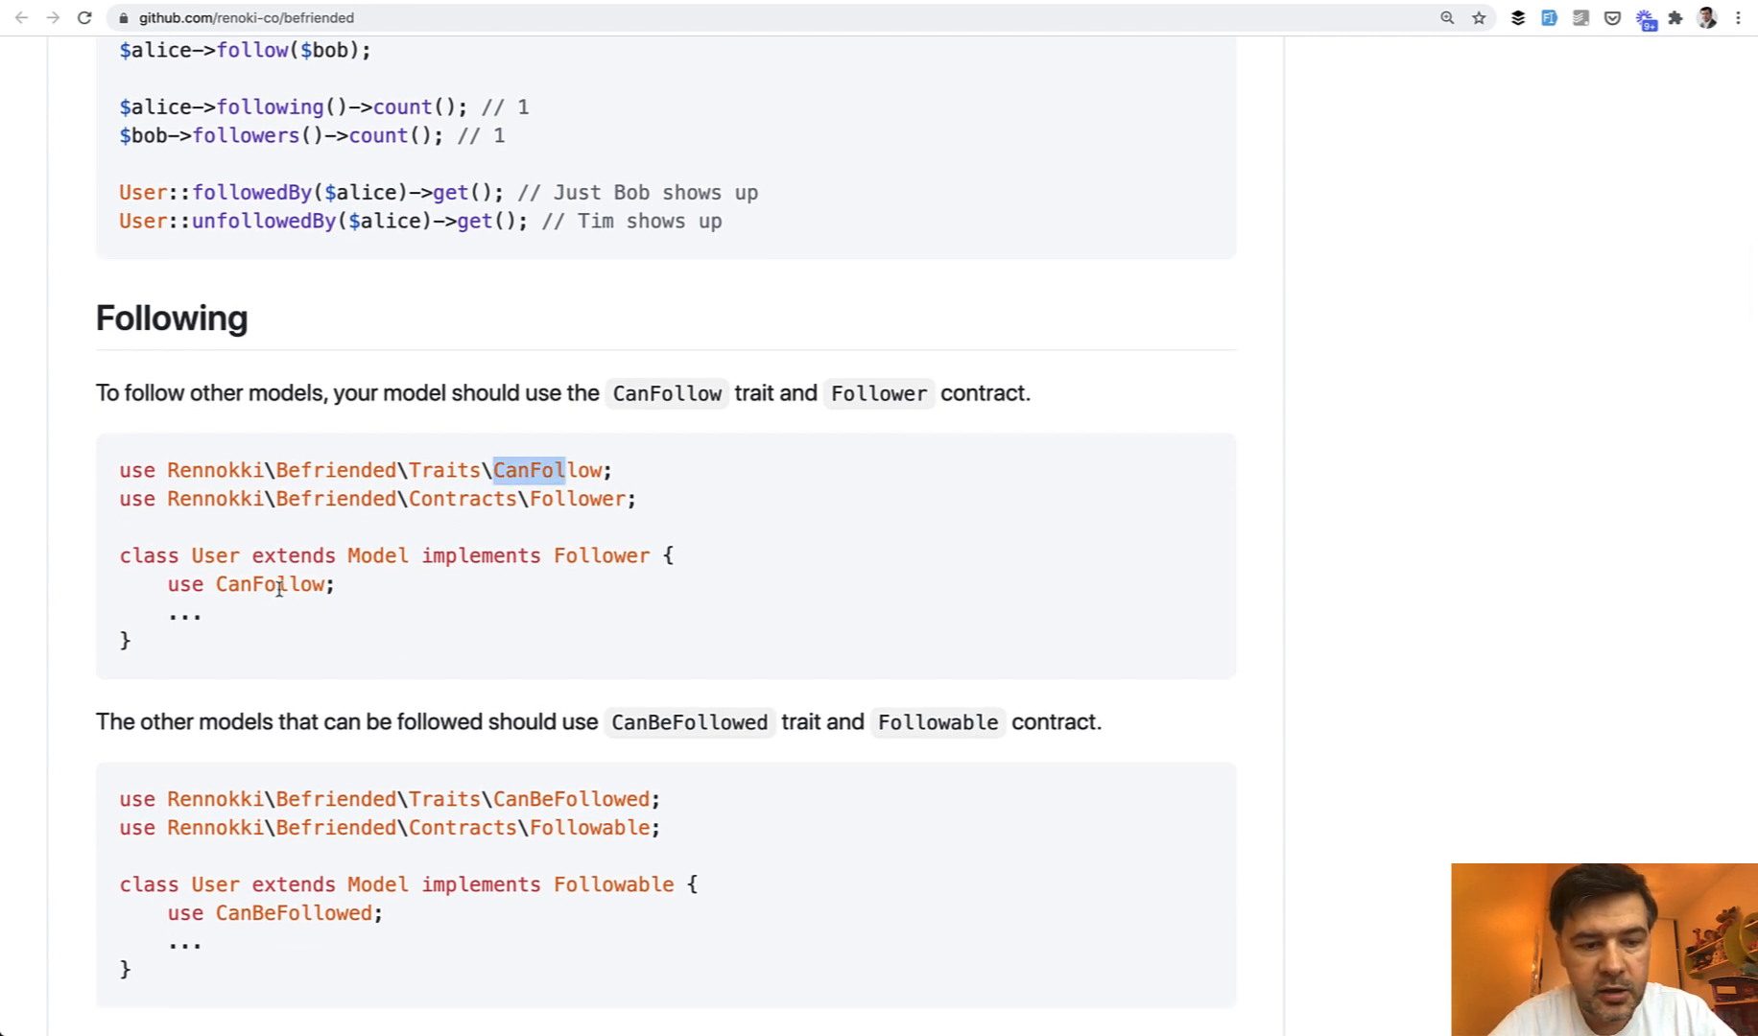
double_click(601, 554)
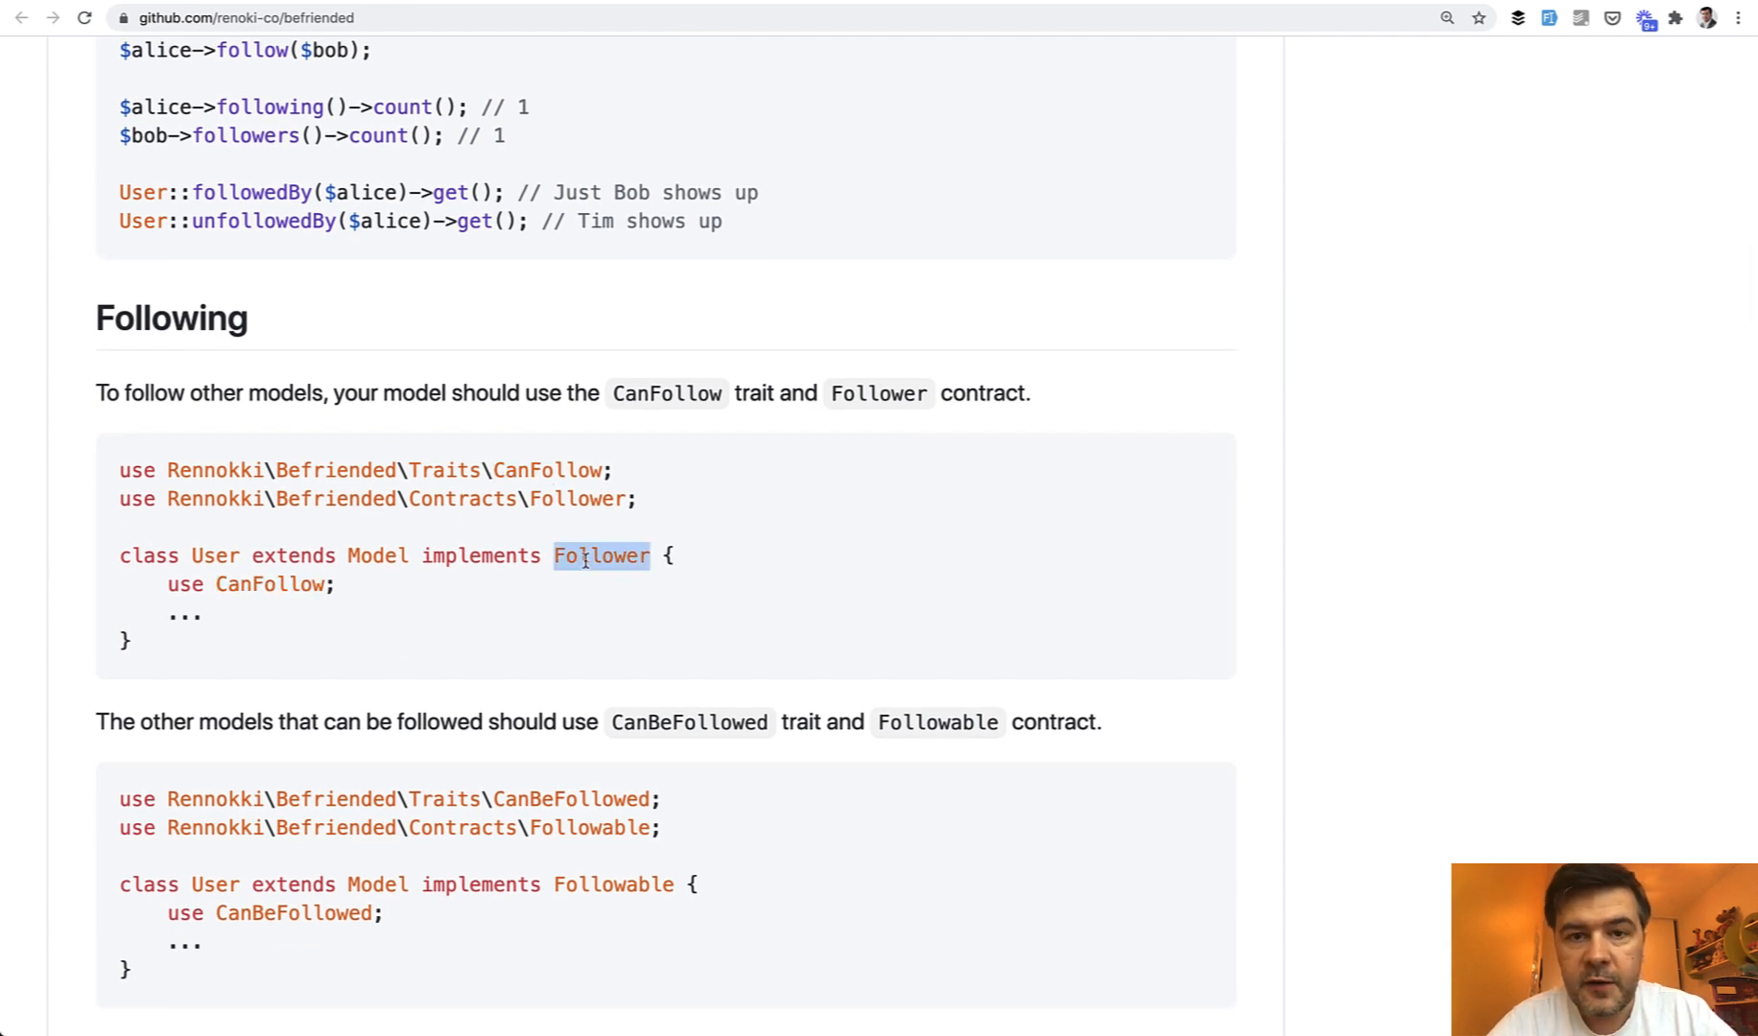
scroll(down, 3)
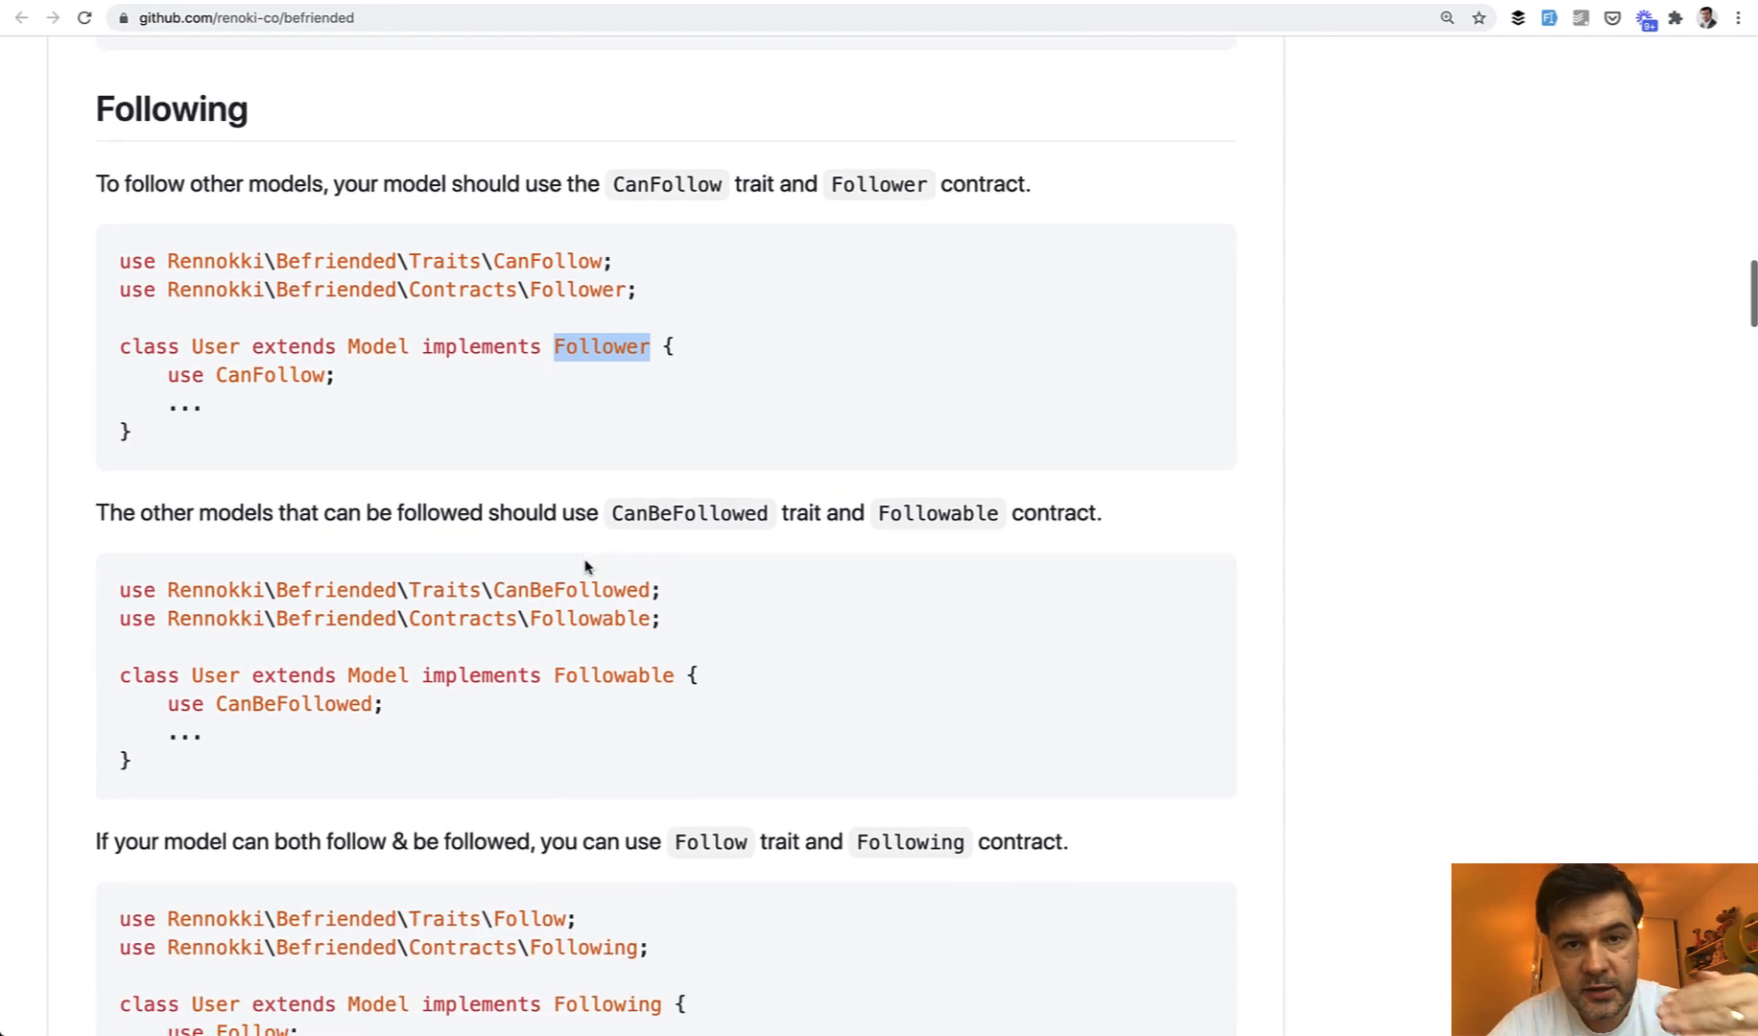
mouse_move(545, 639)
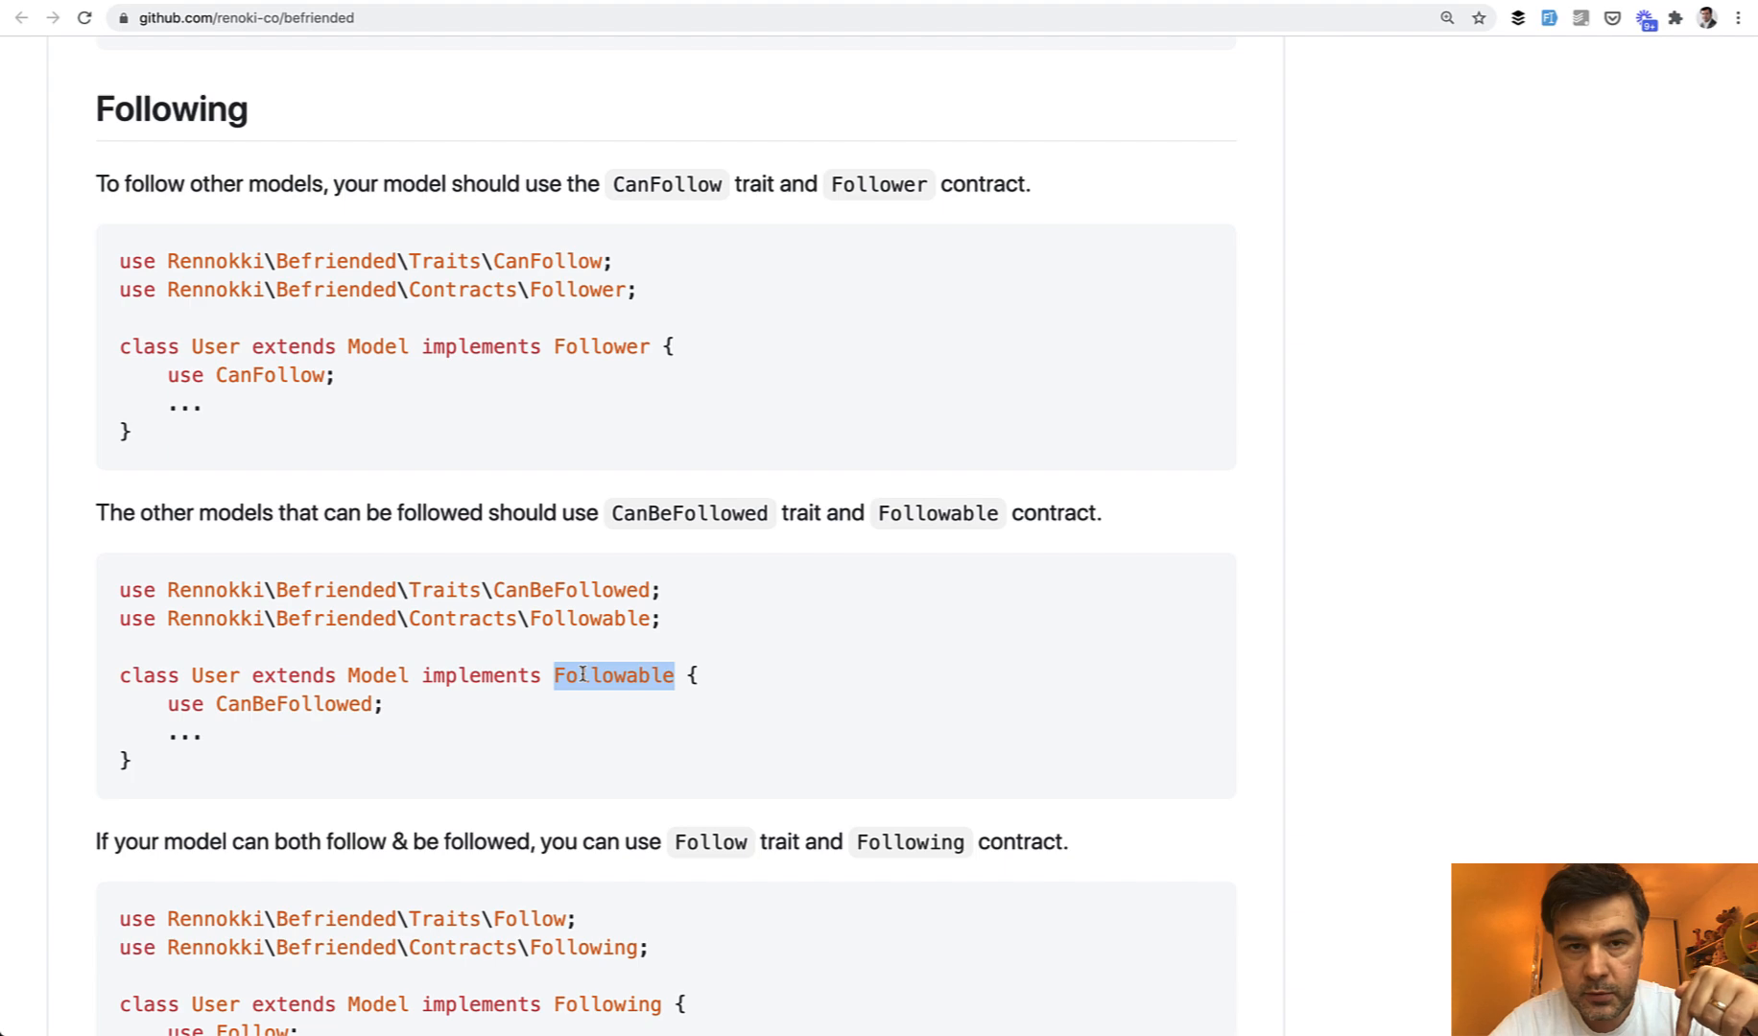
scroll(down, 3)
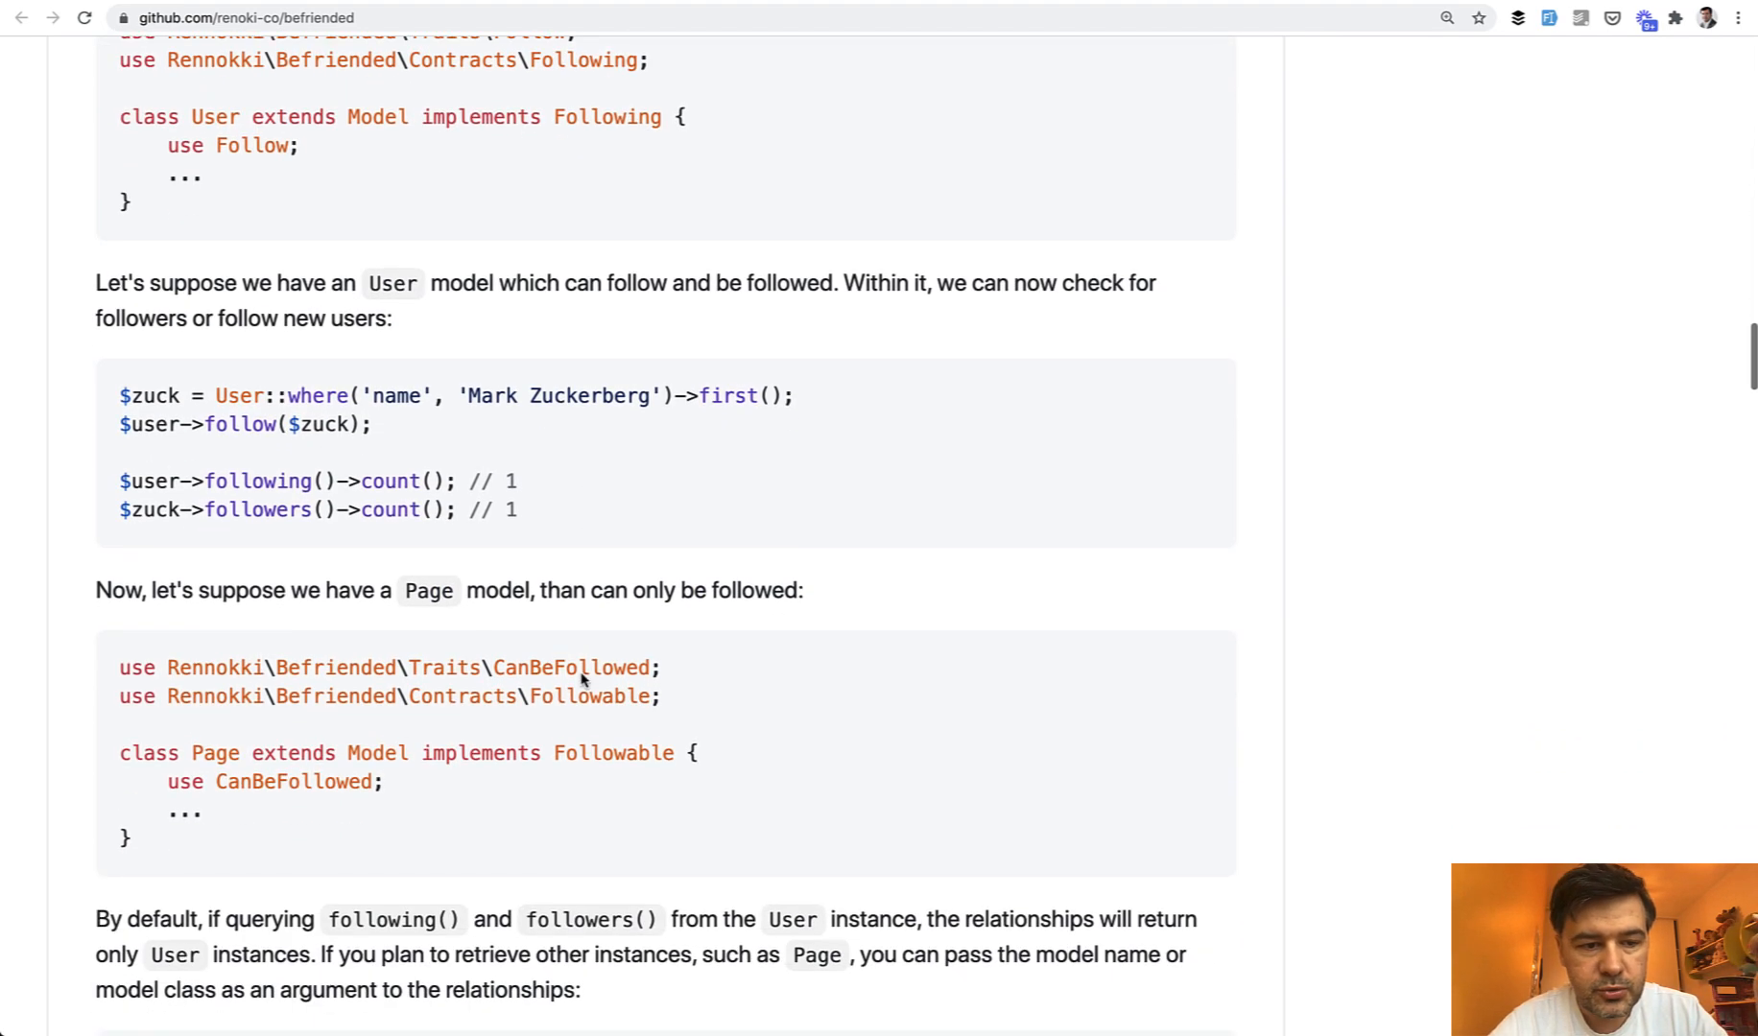
scroll(down, 3)
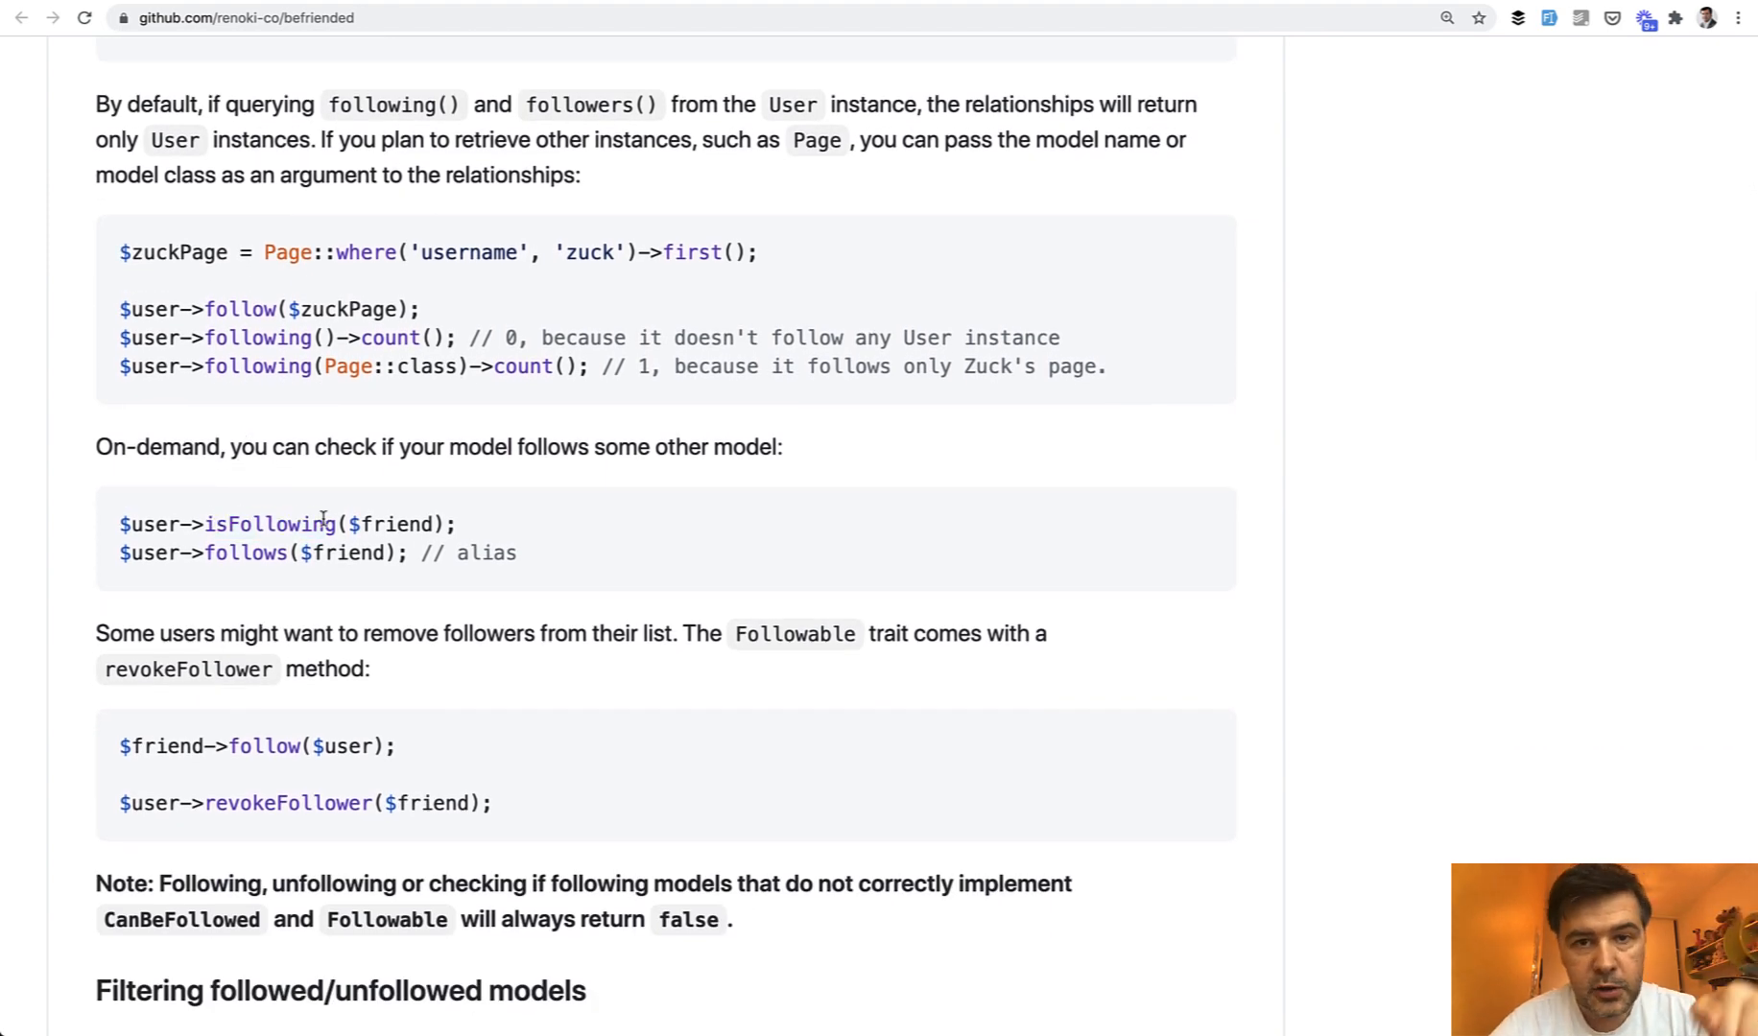
scroll(down, 3)
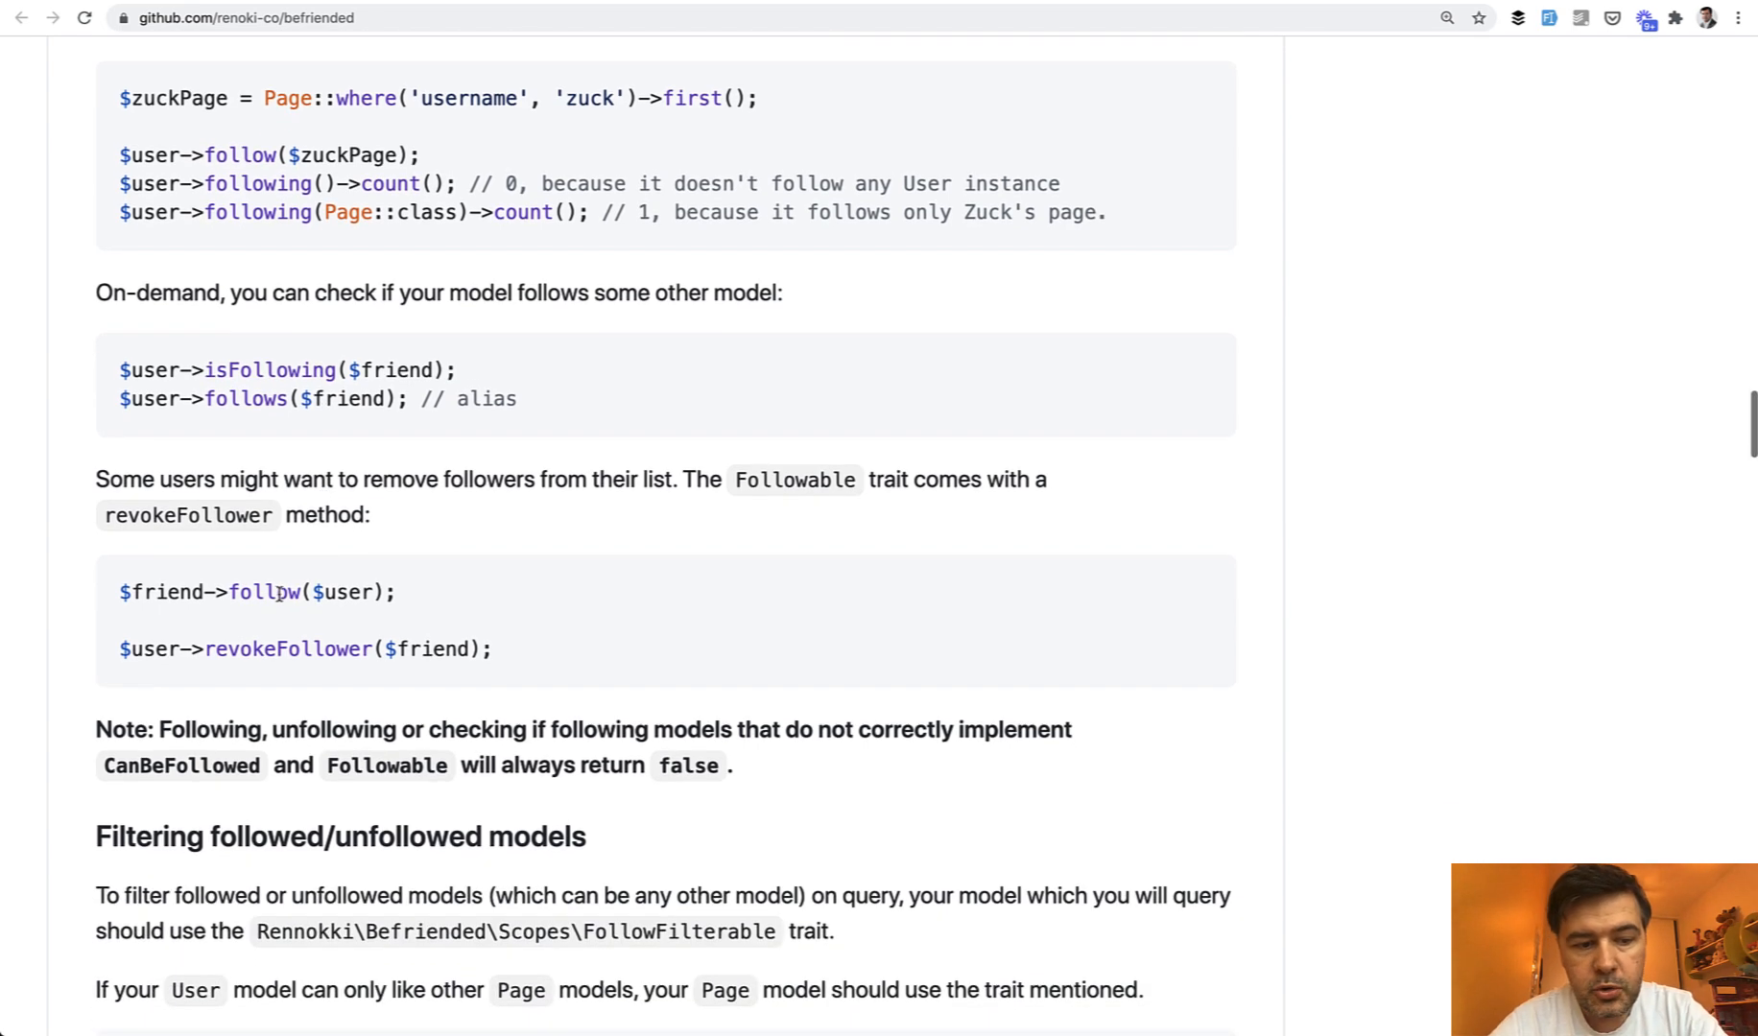
scroll(down, 3)
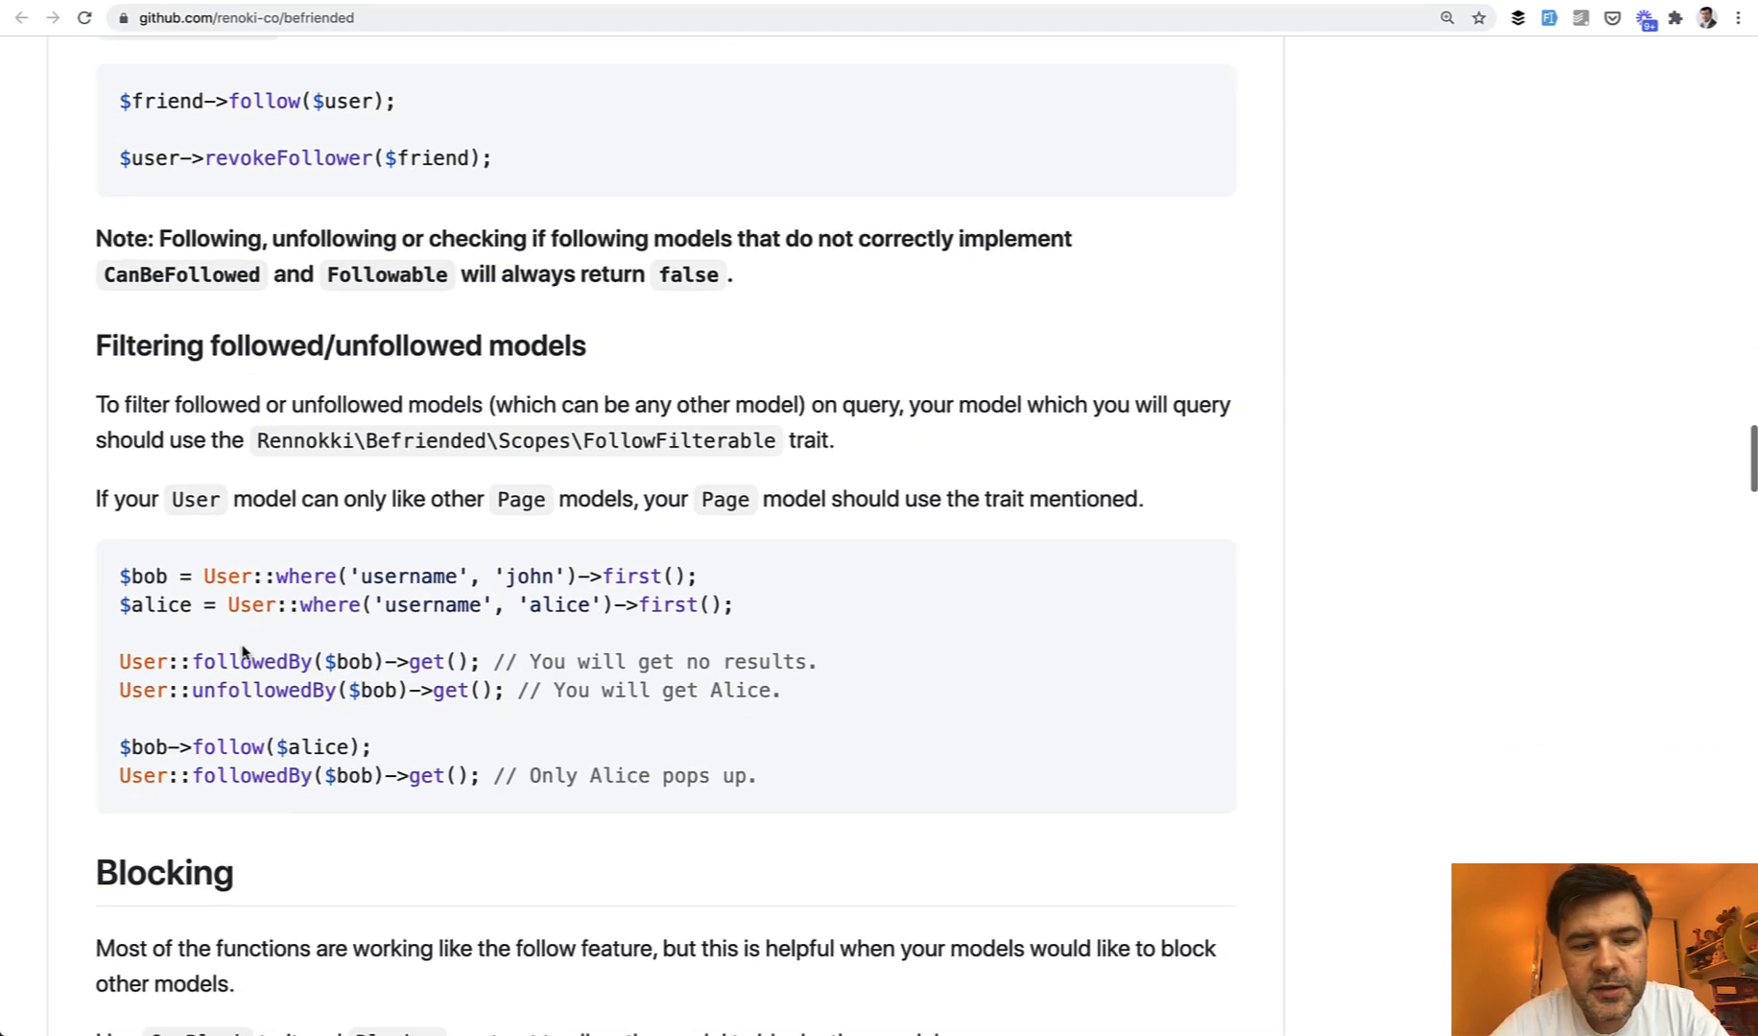
scroll(down, 3)
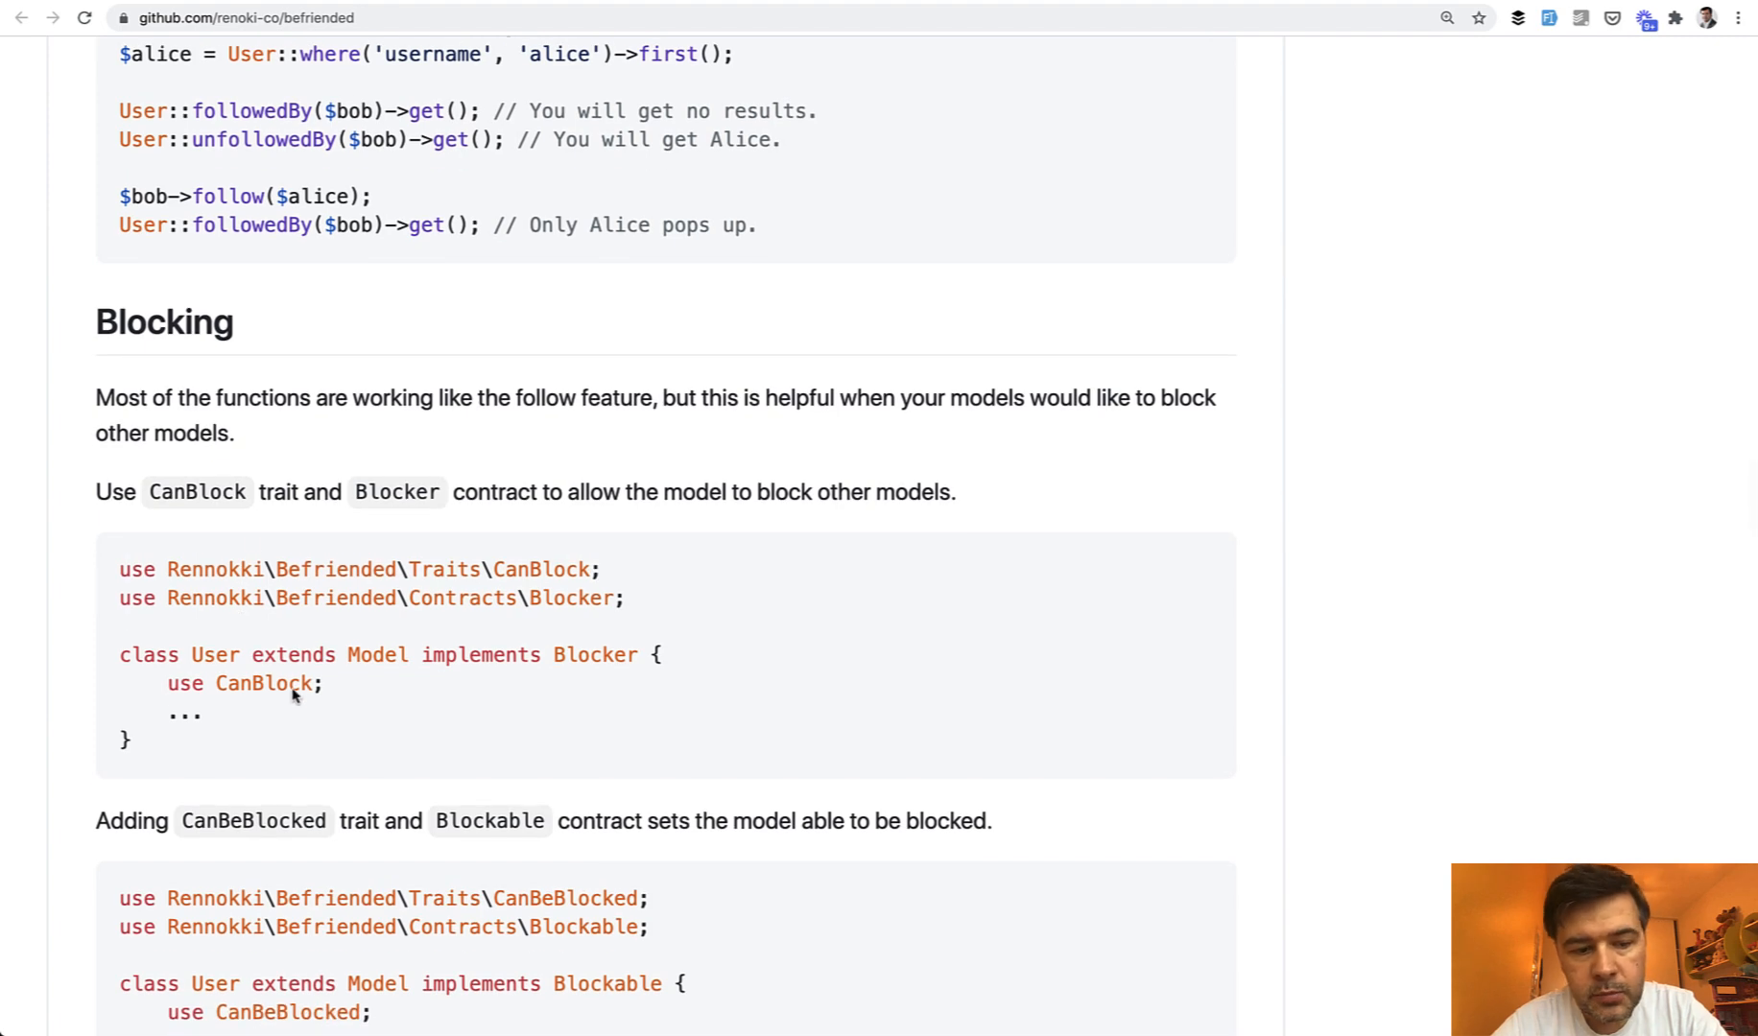
scroll(down, 3)
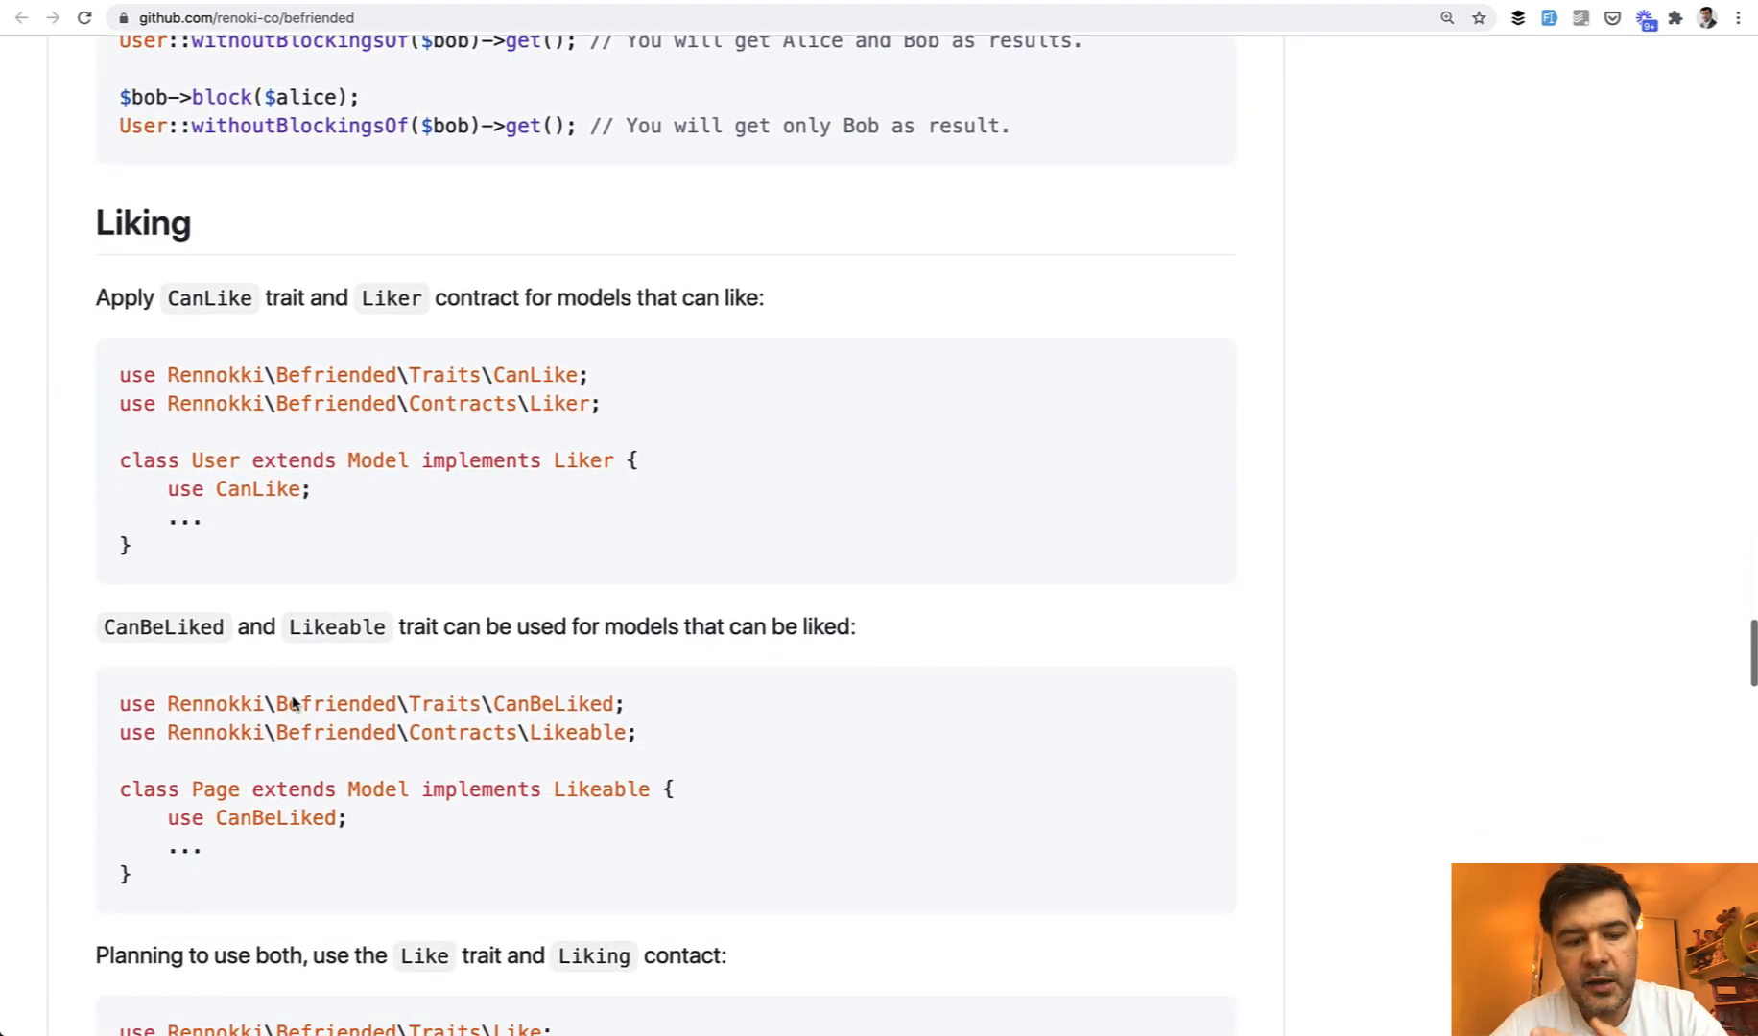
scroll(down, 3)
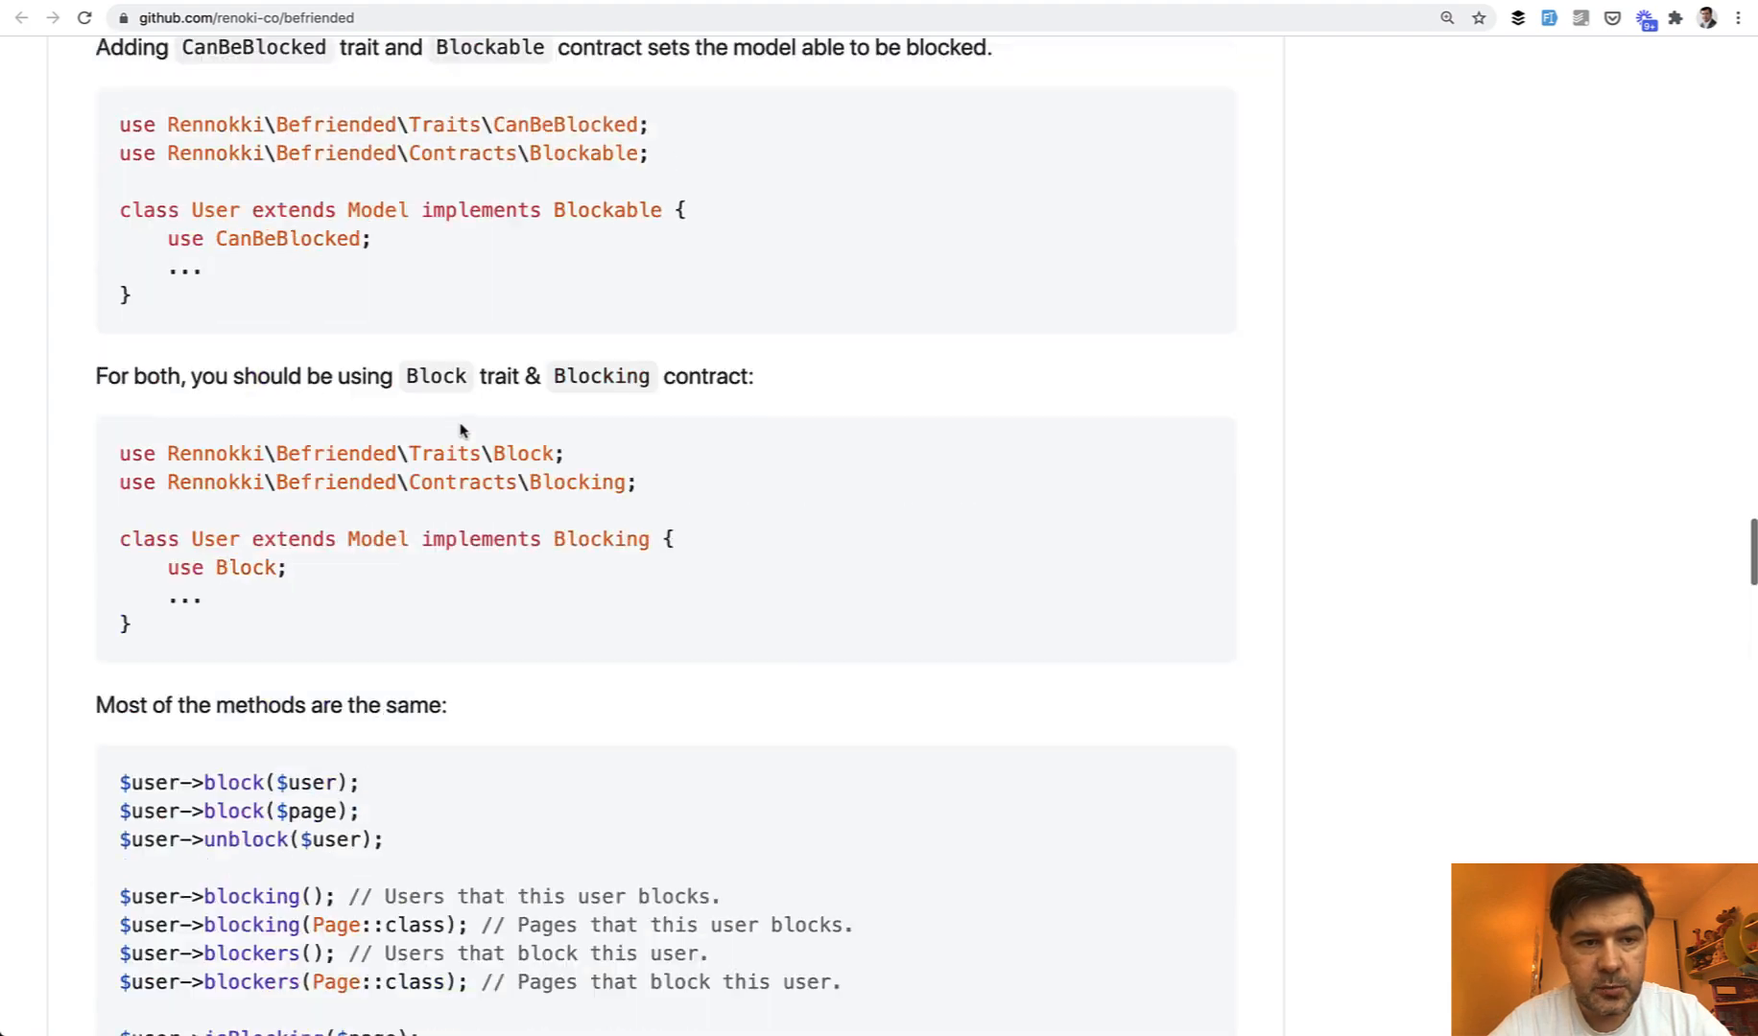
scroll(up, 3)
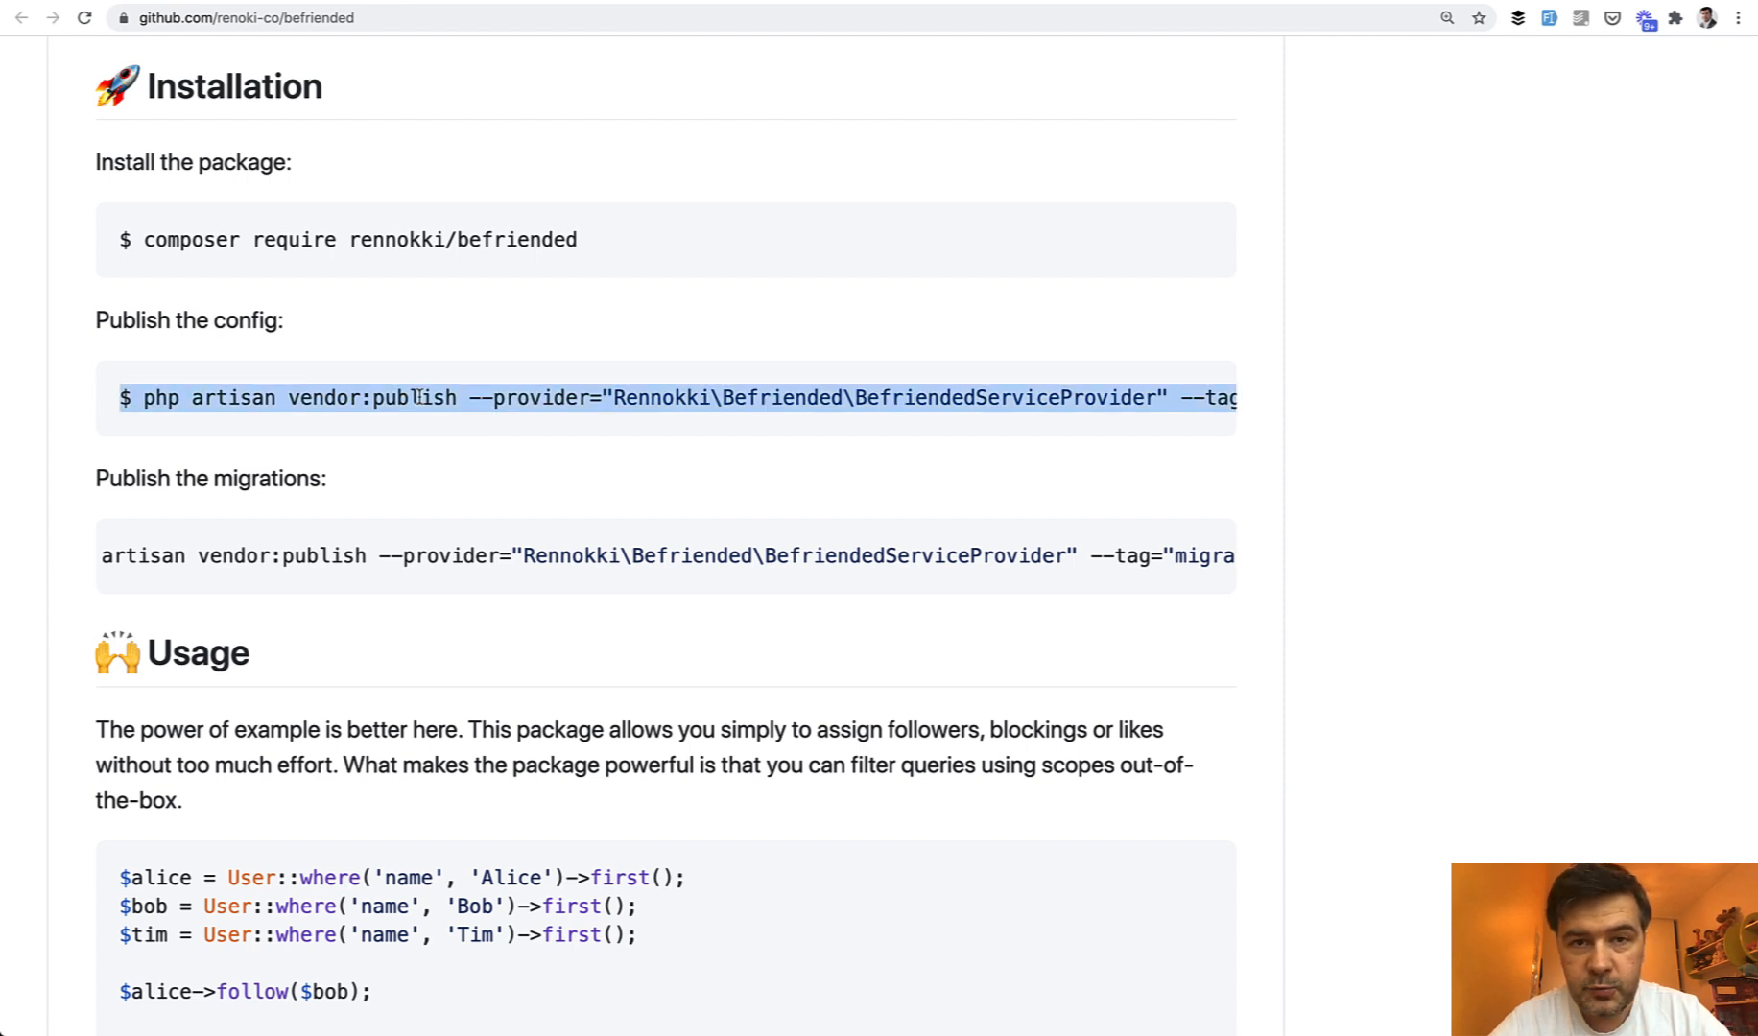
double_click(454, 555)
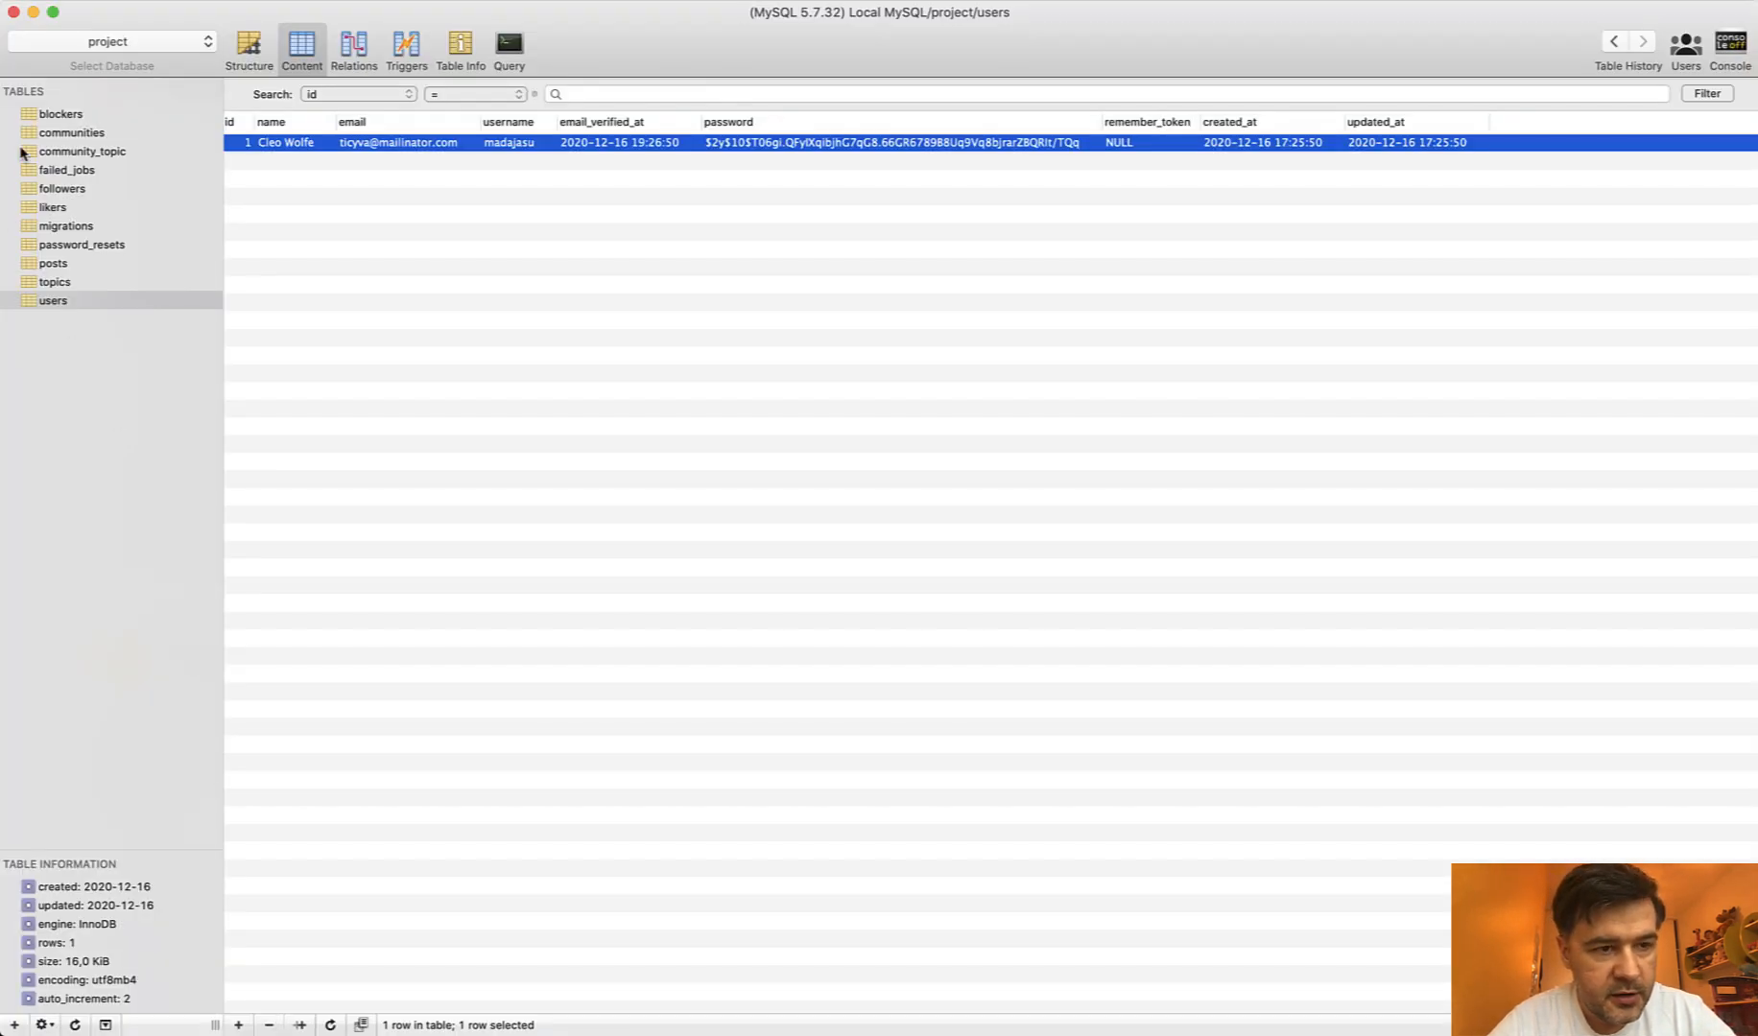
- Browse the followers, likers and migrations tables, pointing out the followers migration row
click(62, 188)
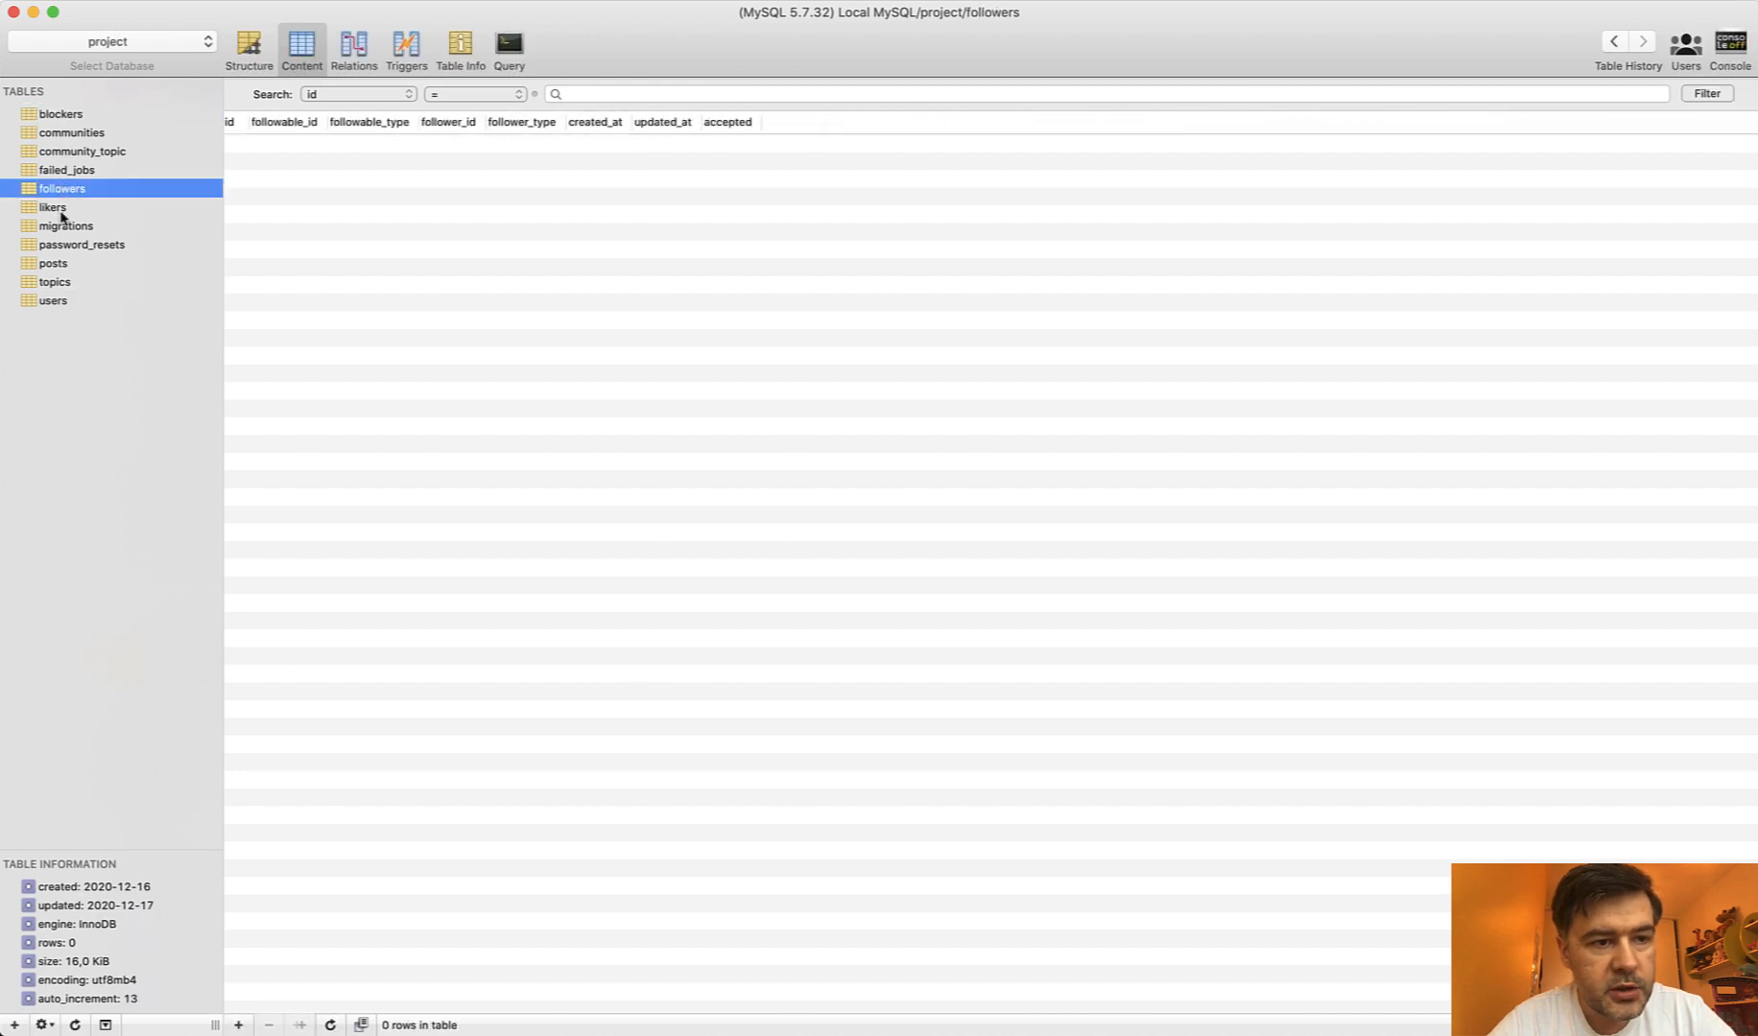
click(52, 207)
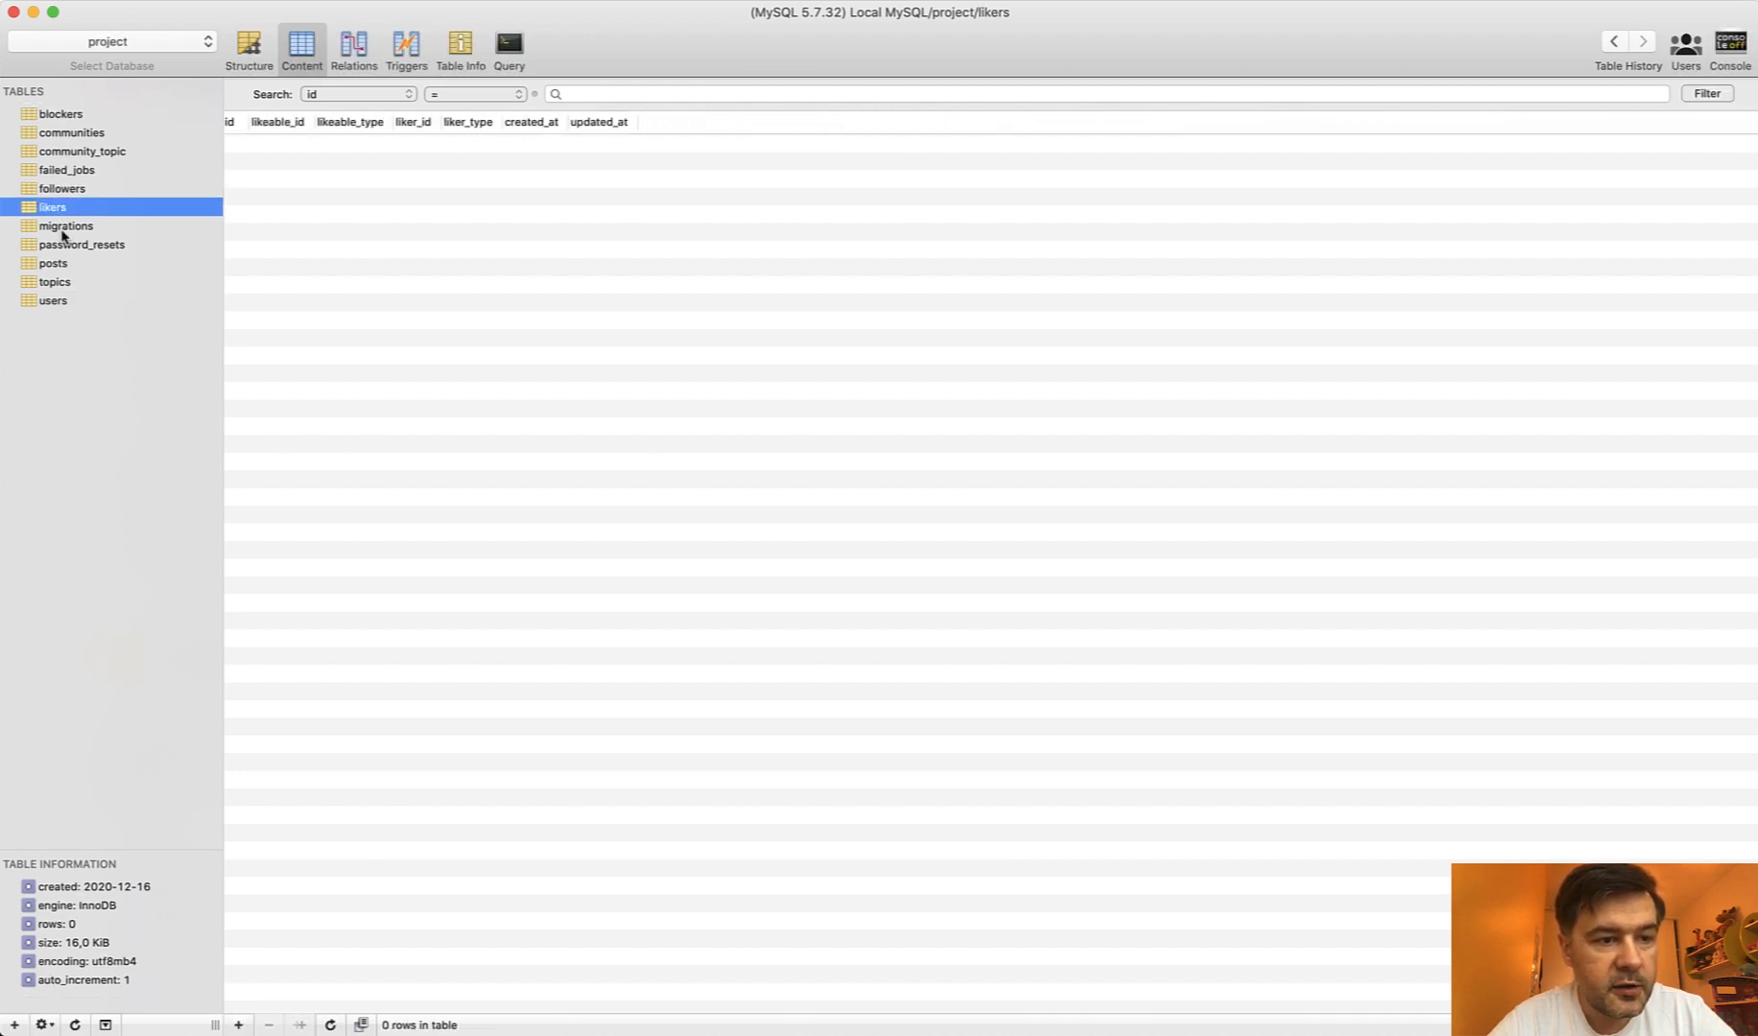
click(65, 224)
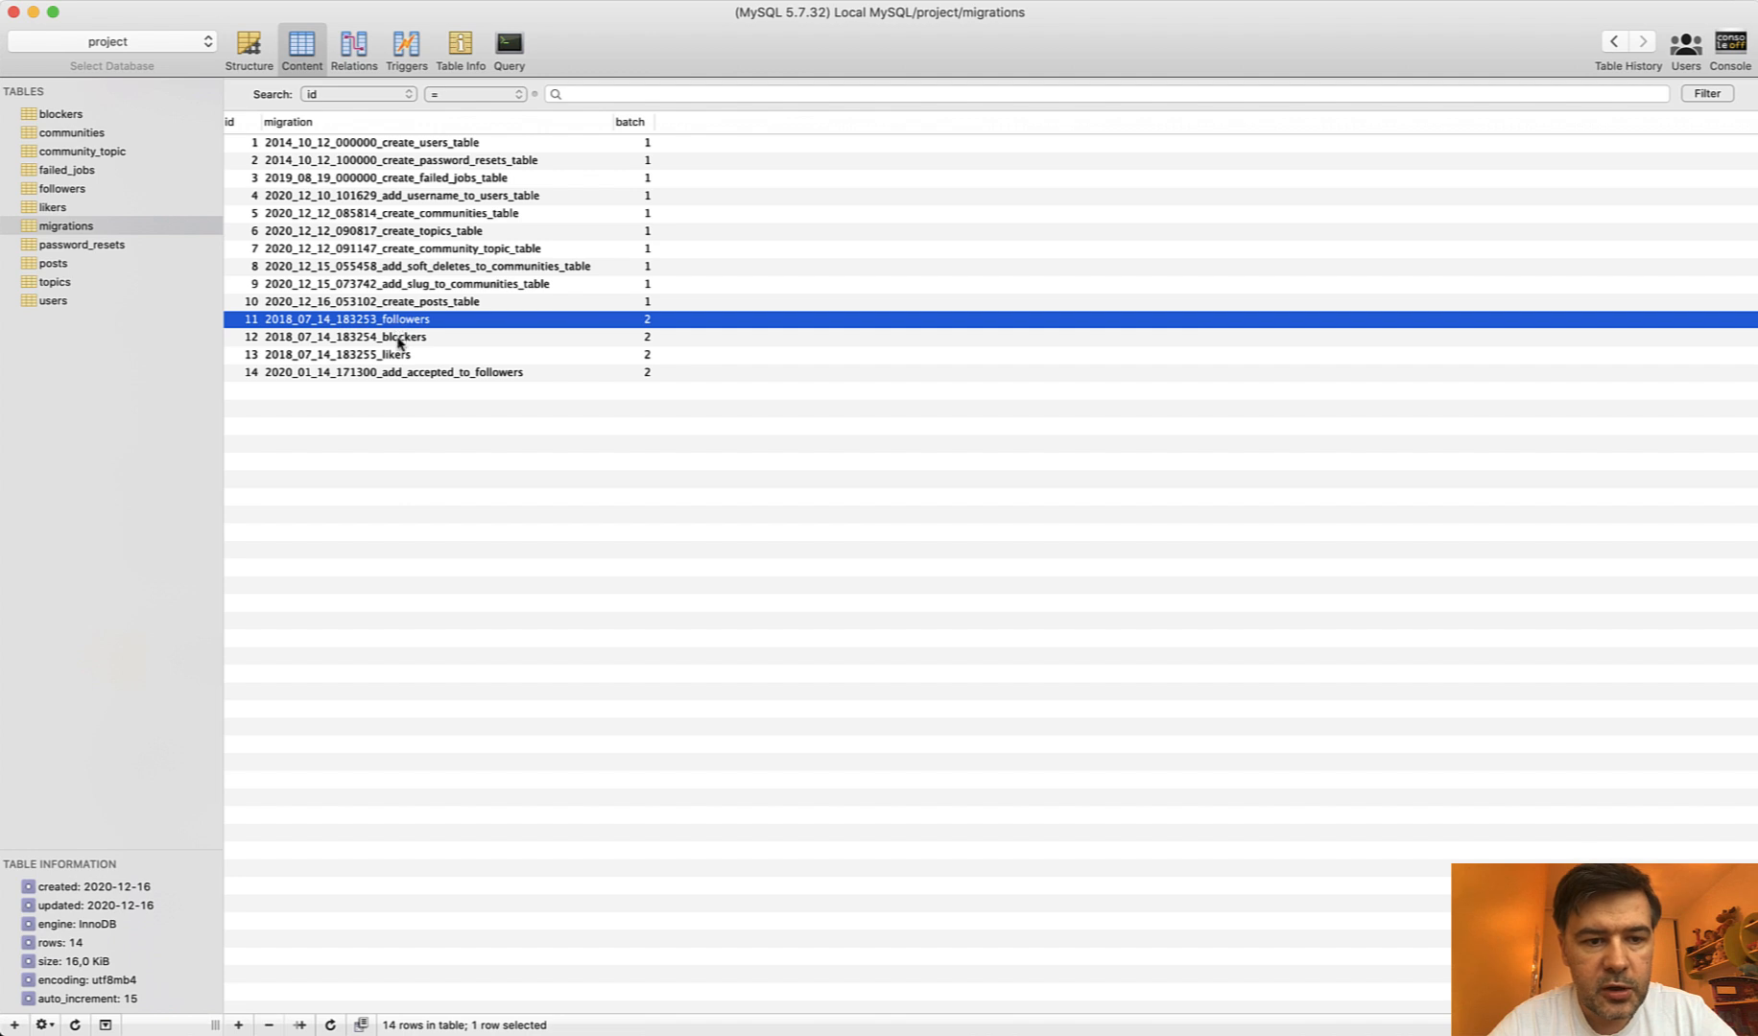
click(407, 581)
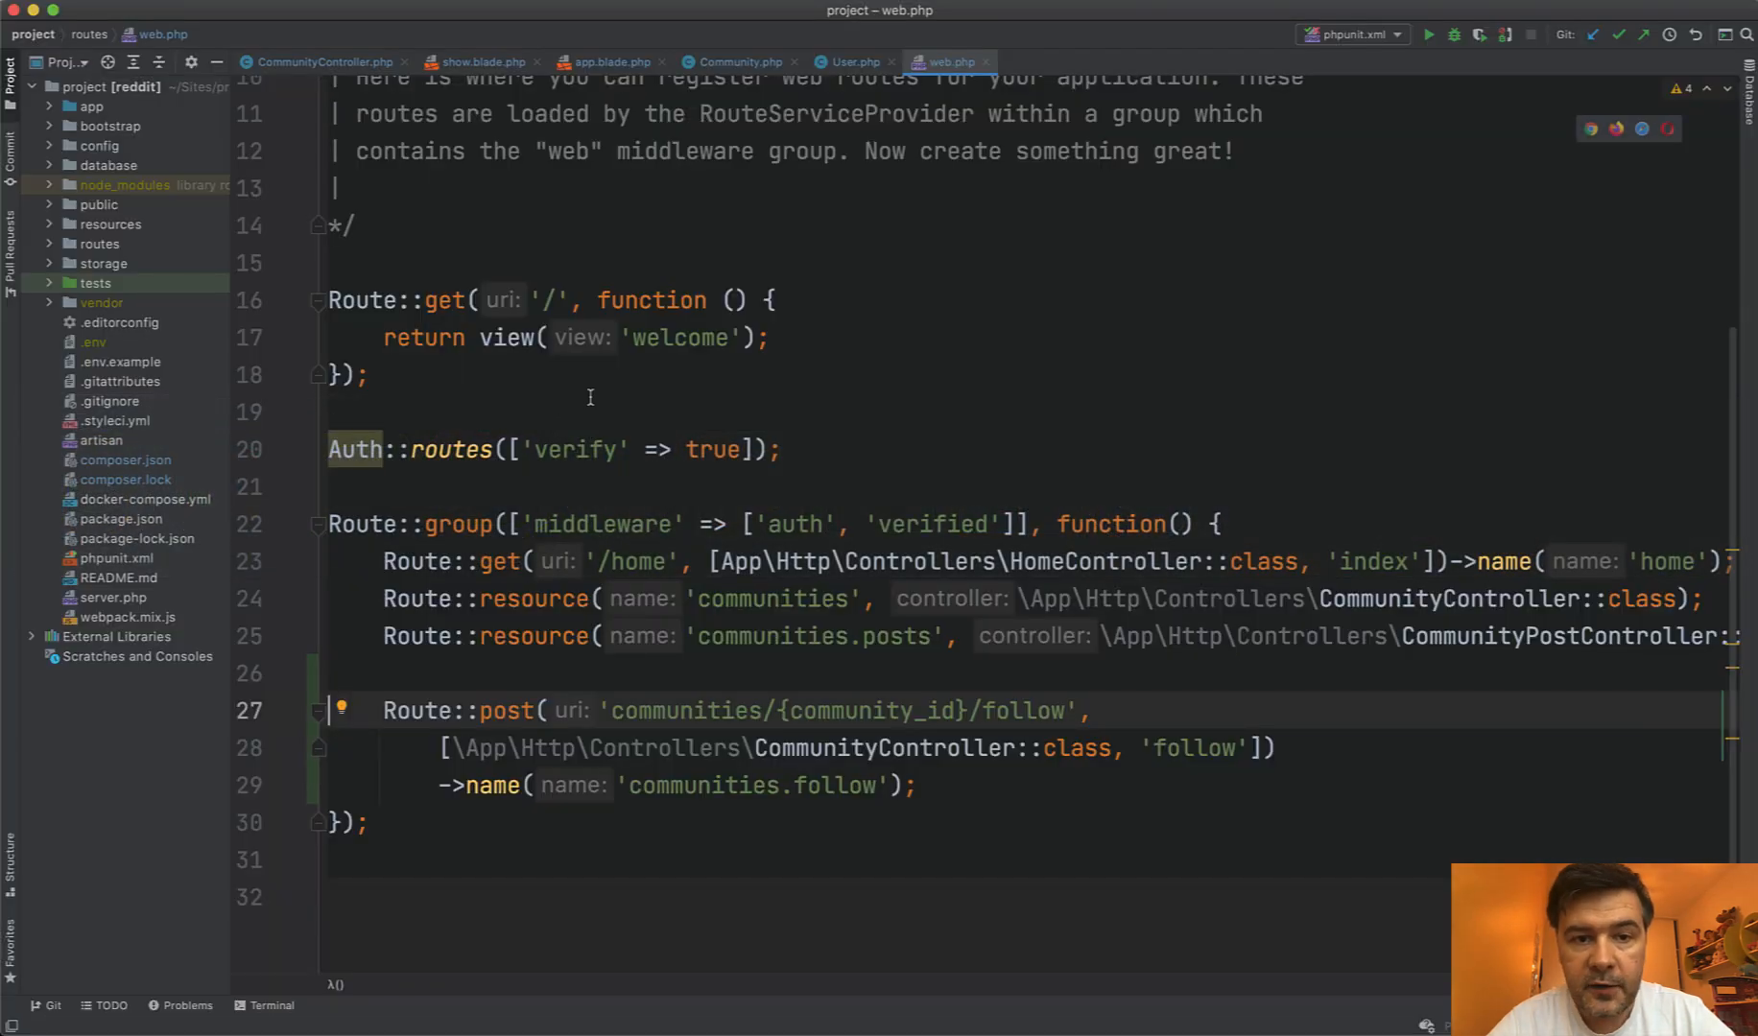
- Review the User model's Follow trait, then the Community model's Followable contract and CanBeFollowed trait
click(856, 61)
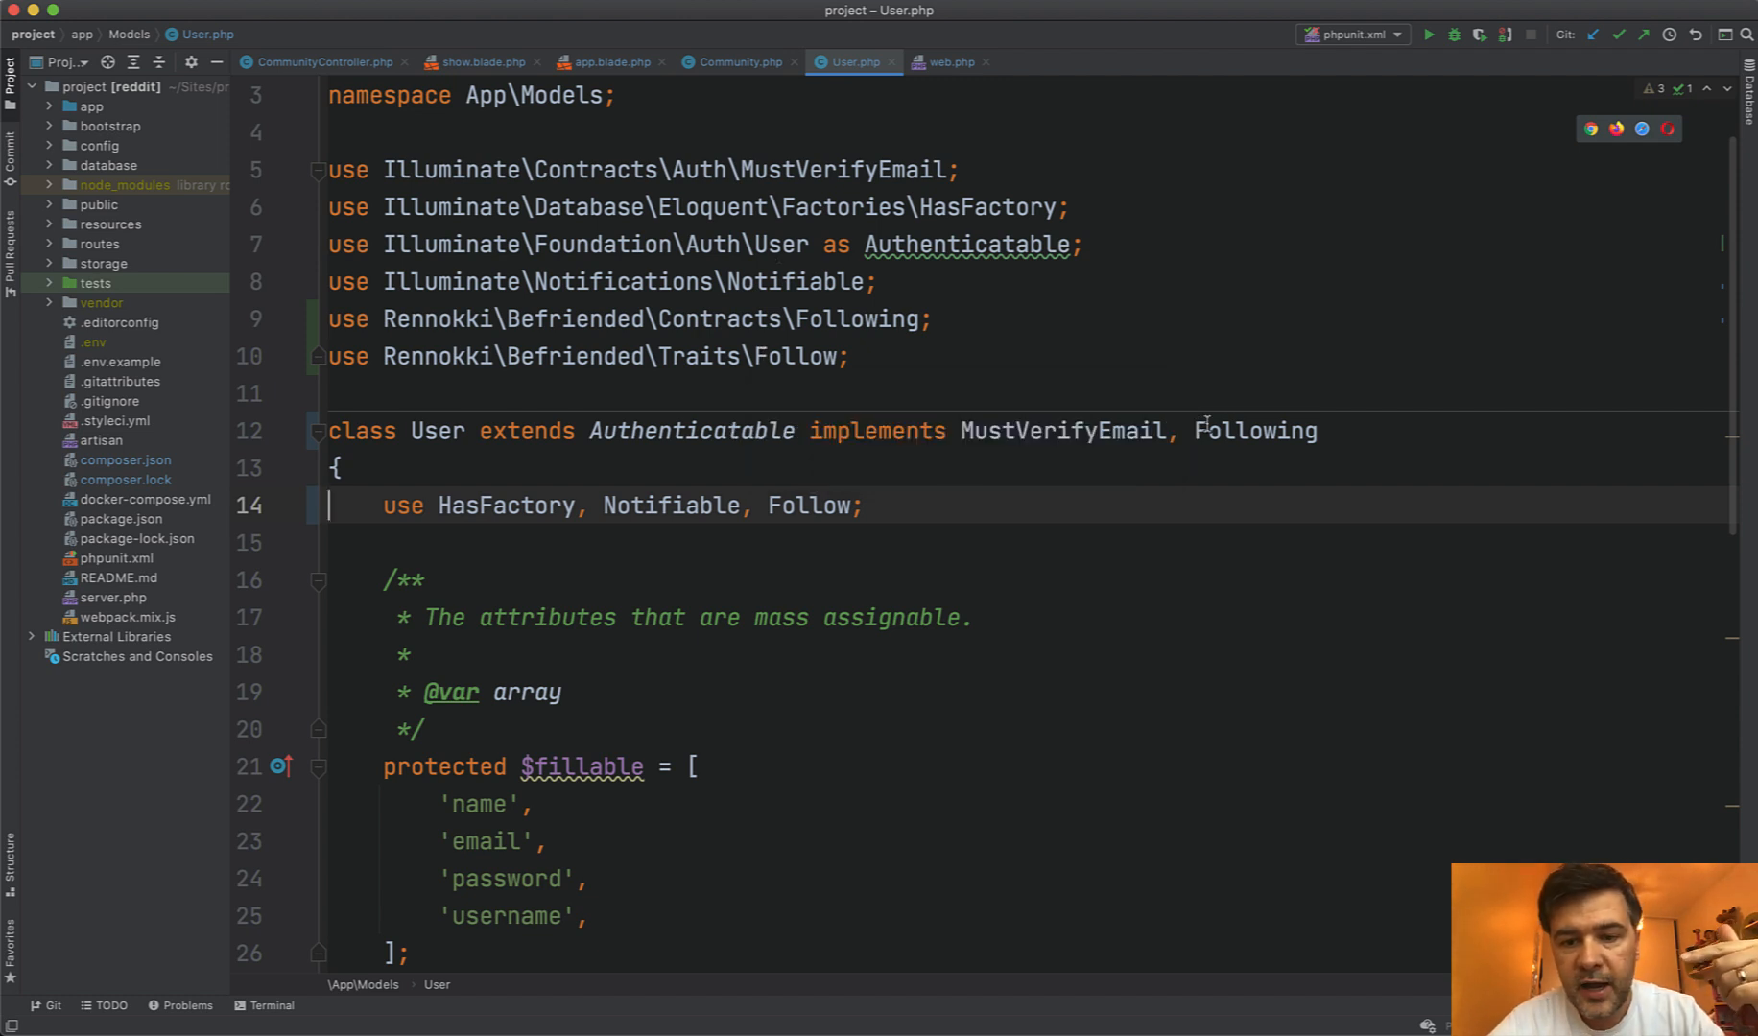
double_click(810, 505)
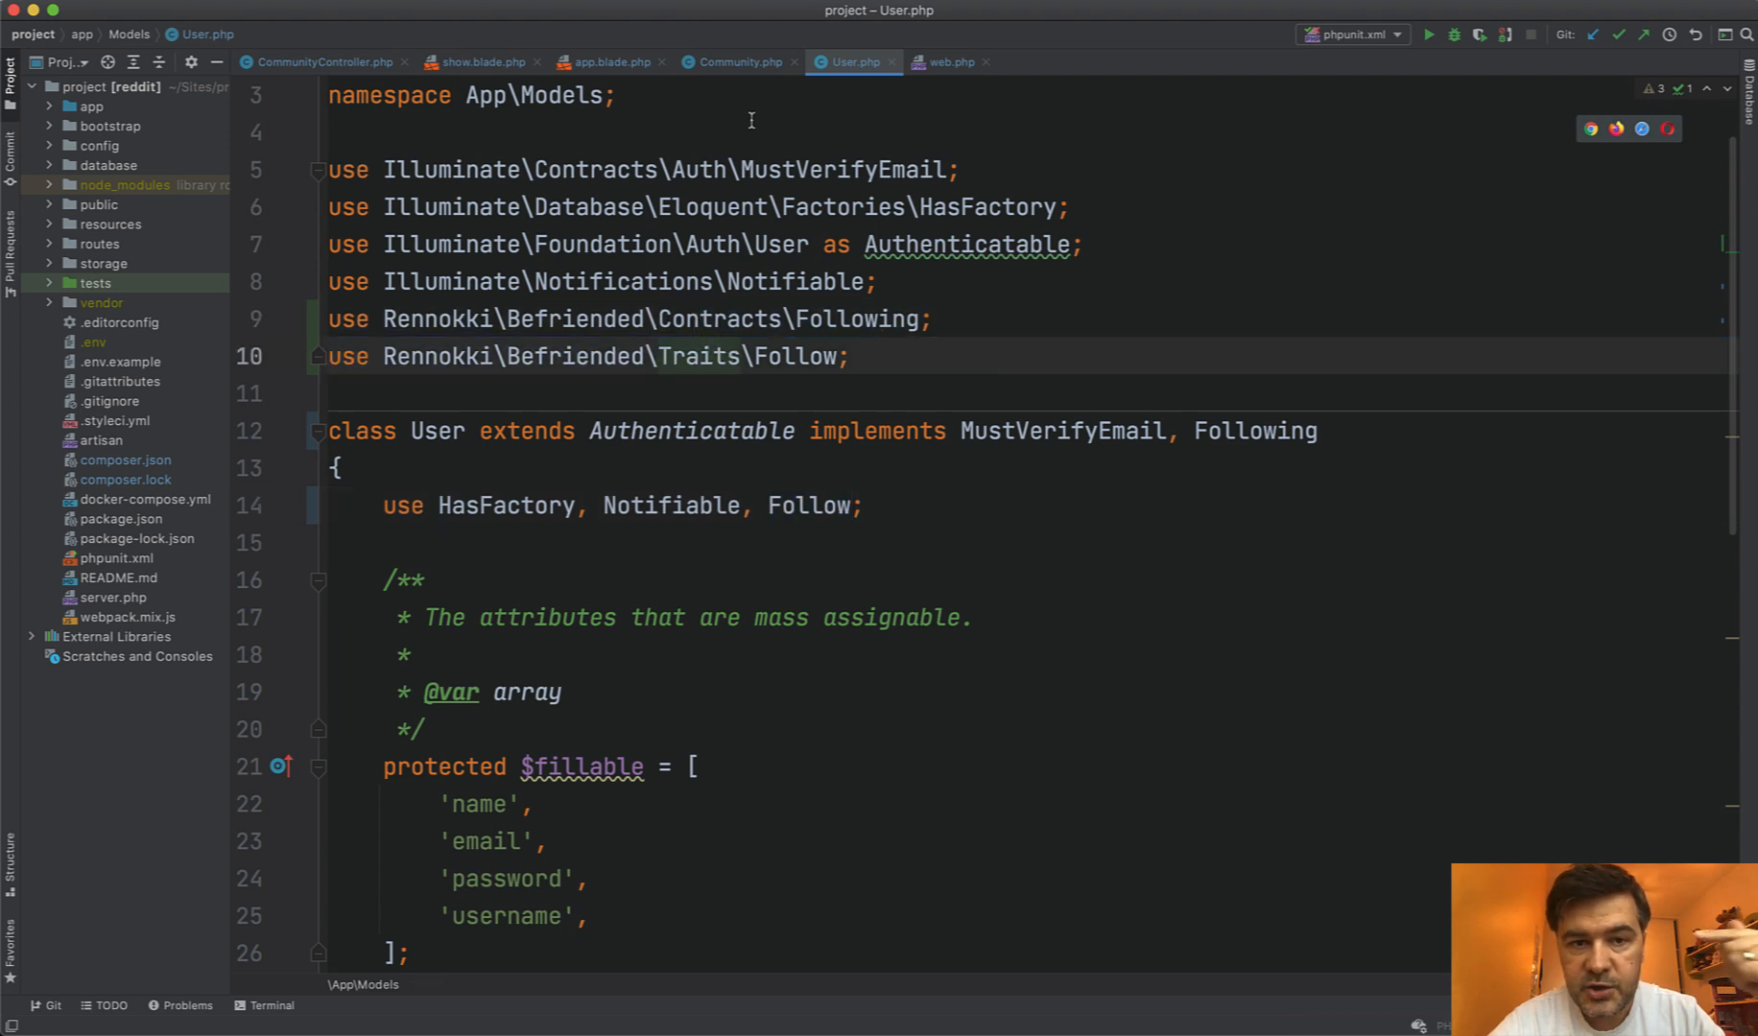
click(739, 62)
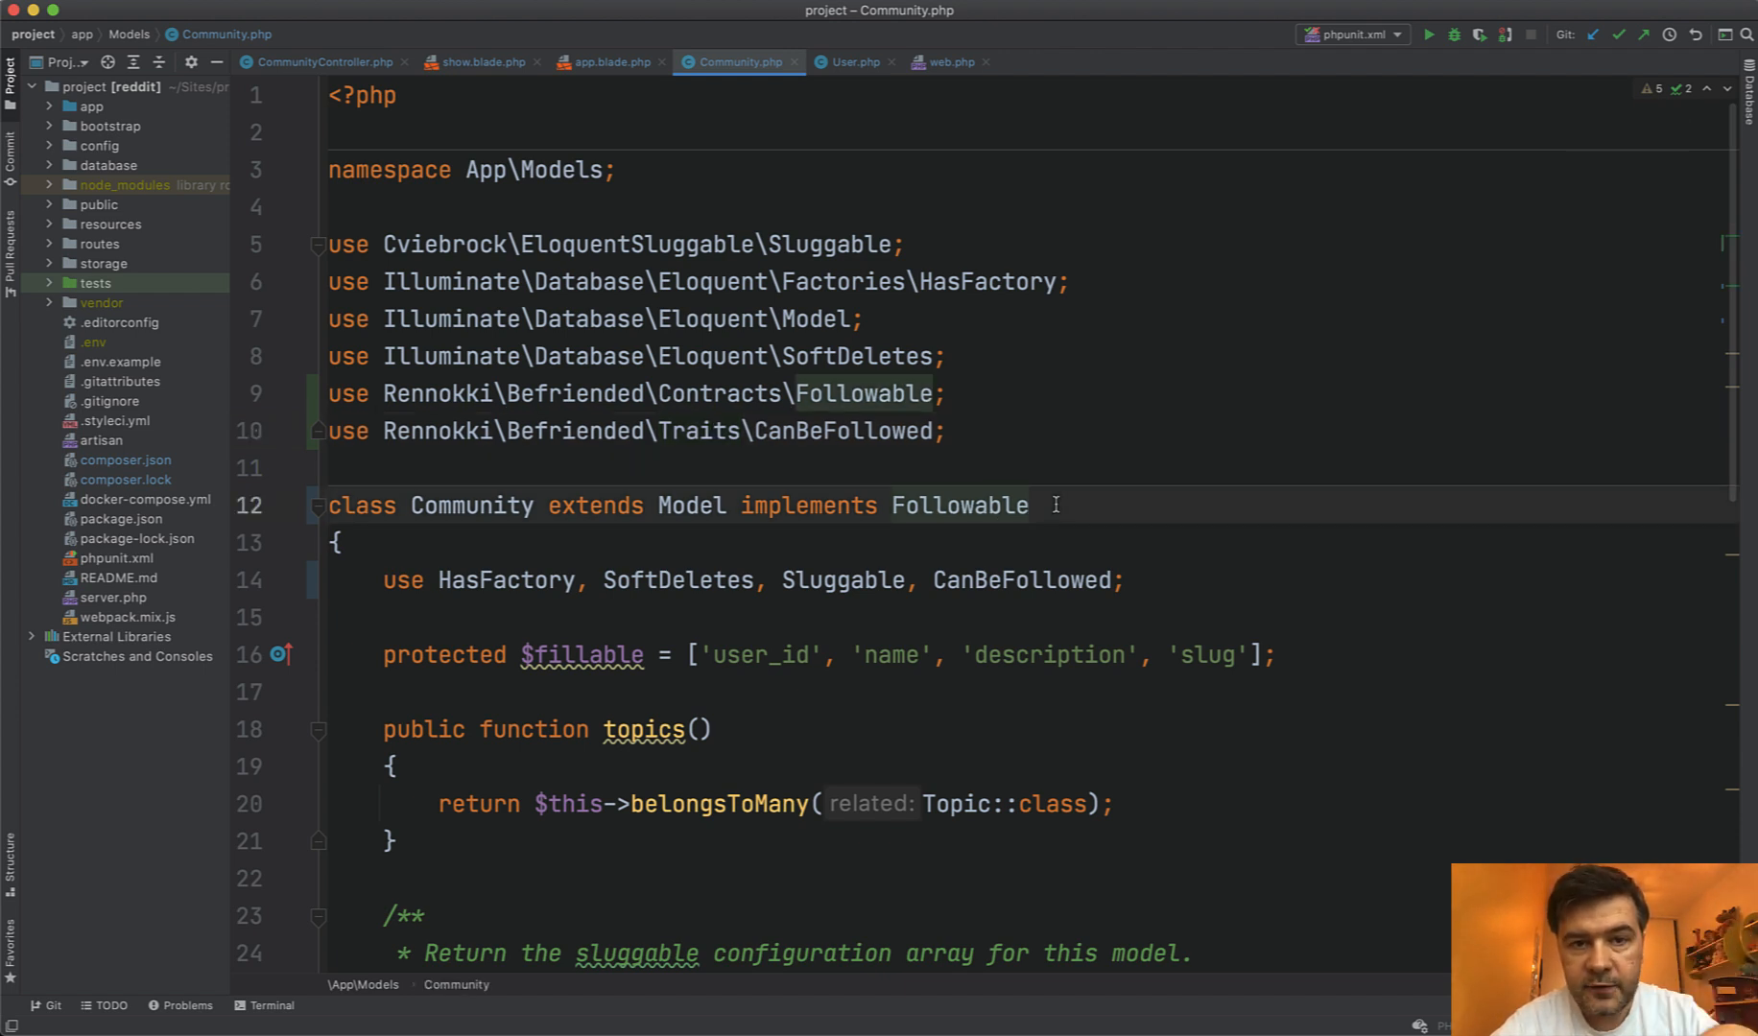
- Switch to Chrome showing the Vue.js community page at 0 followers
key(cmd+tab)
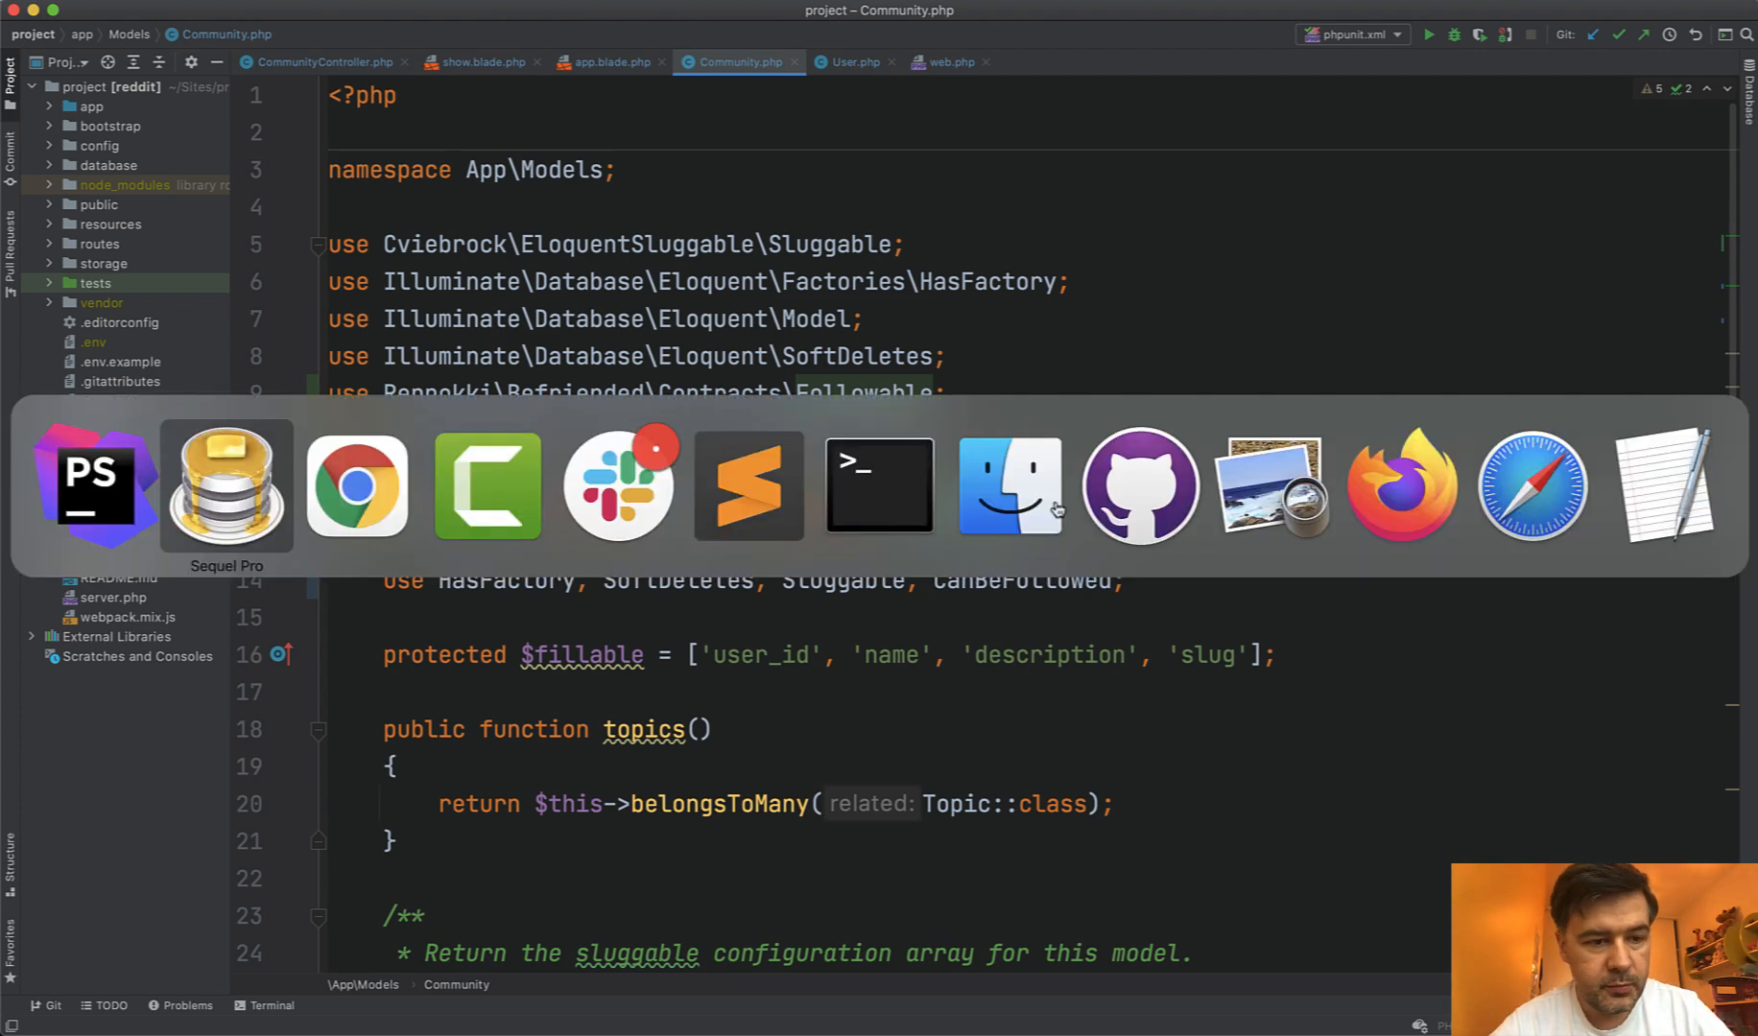
click(357, 484)
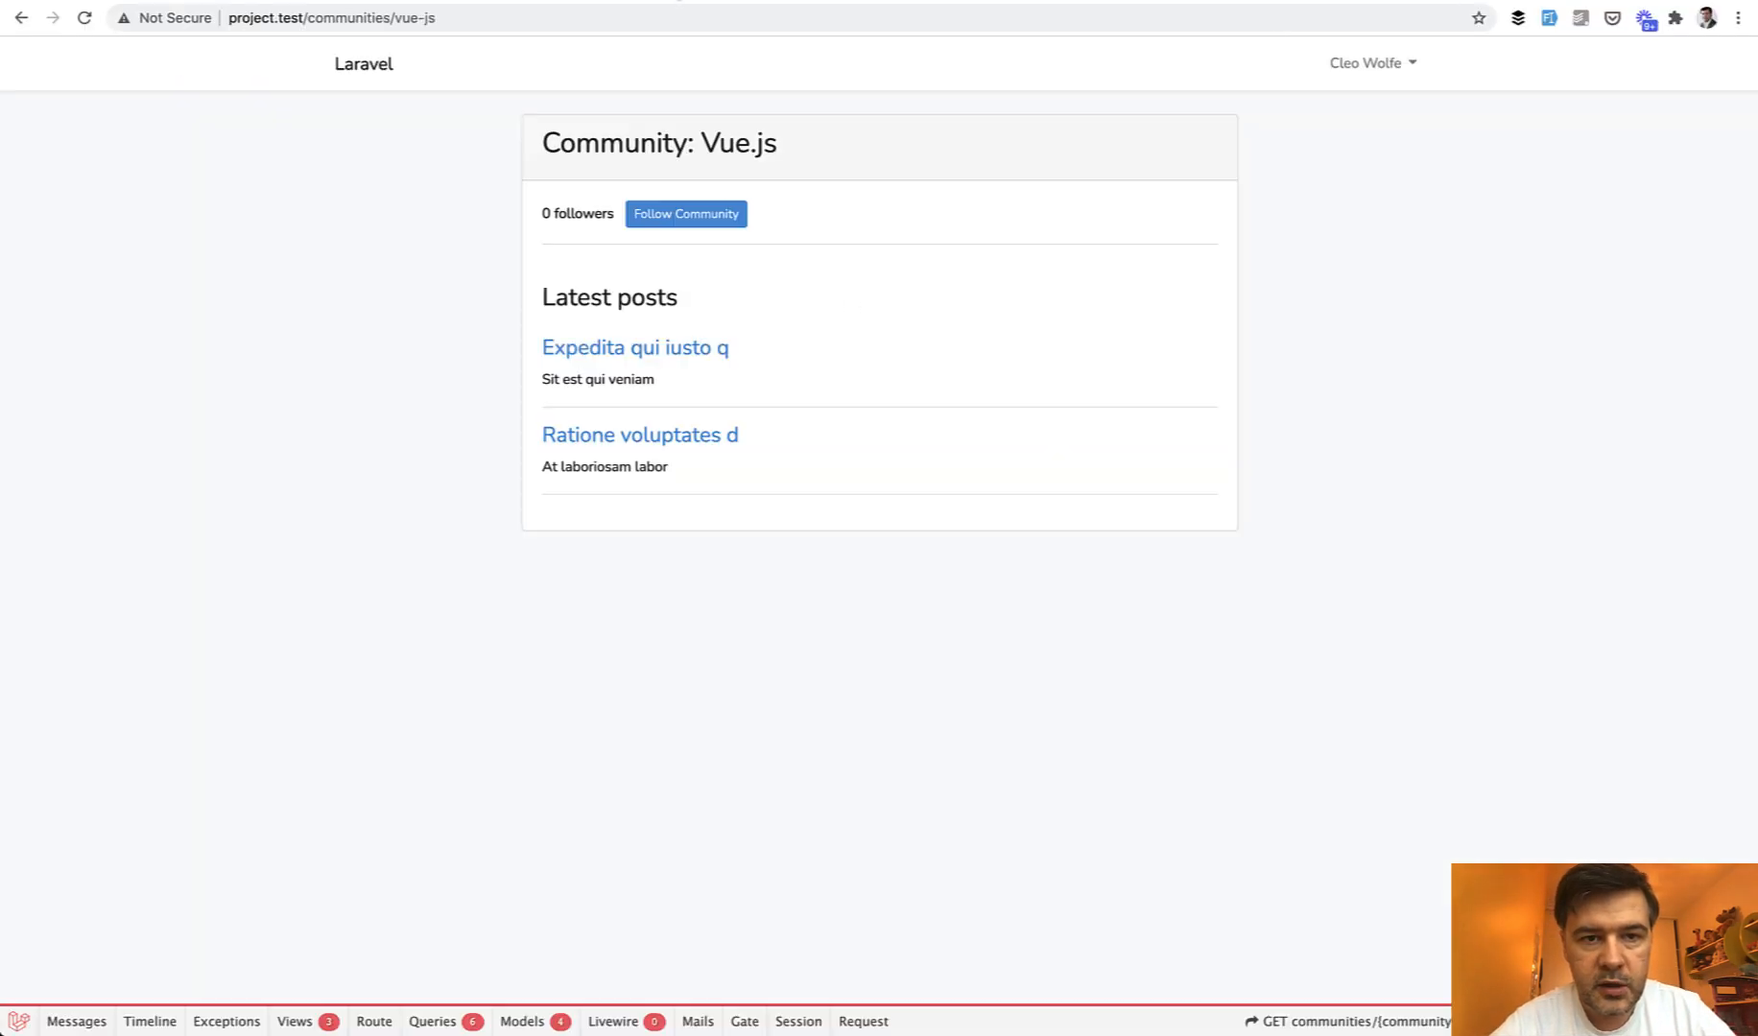
mouse_move(386, 374)
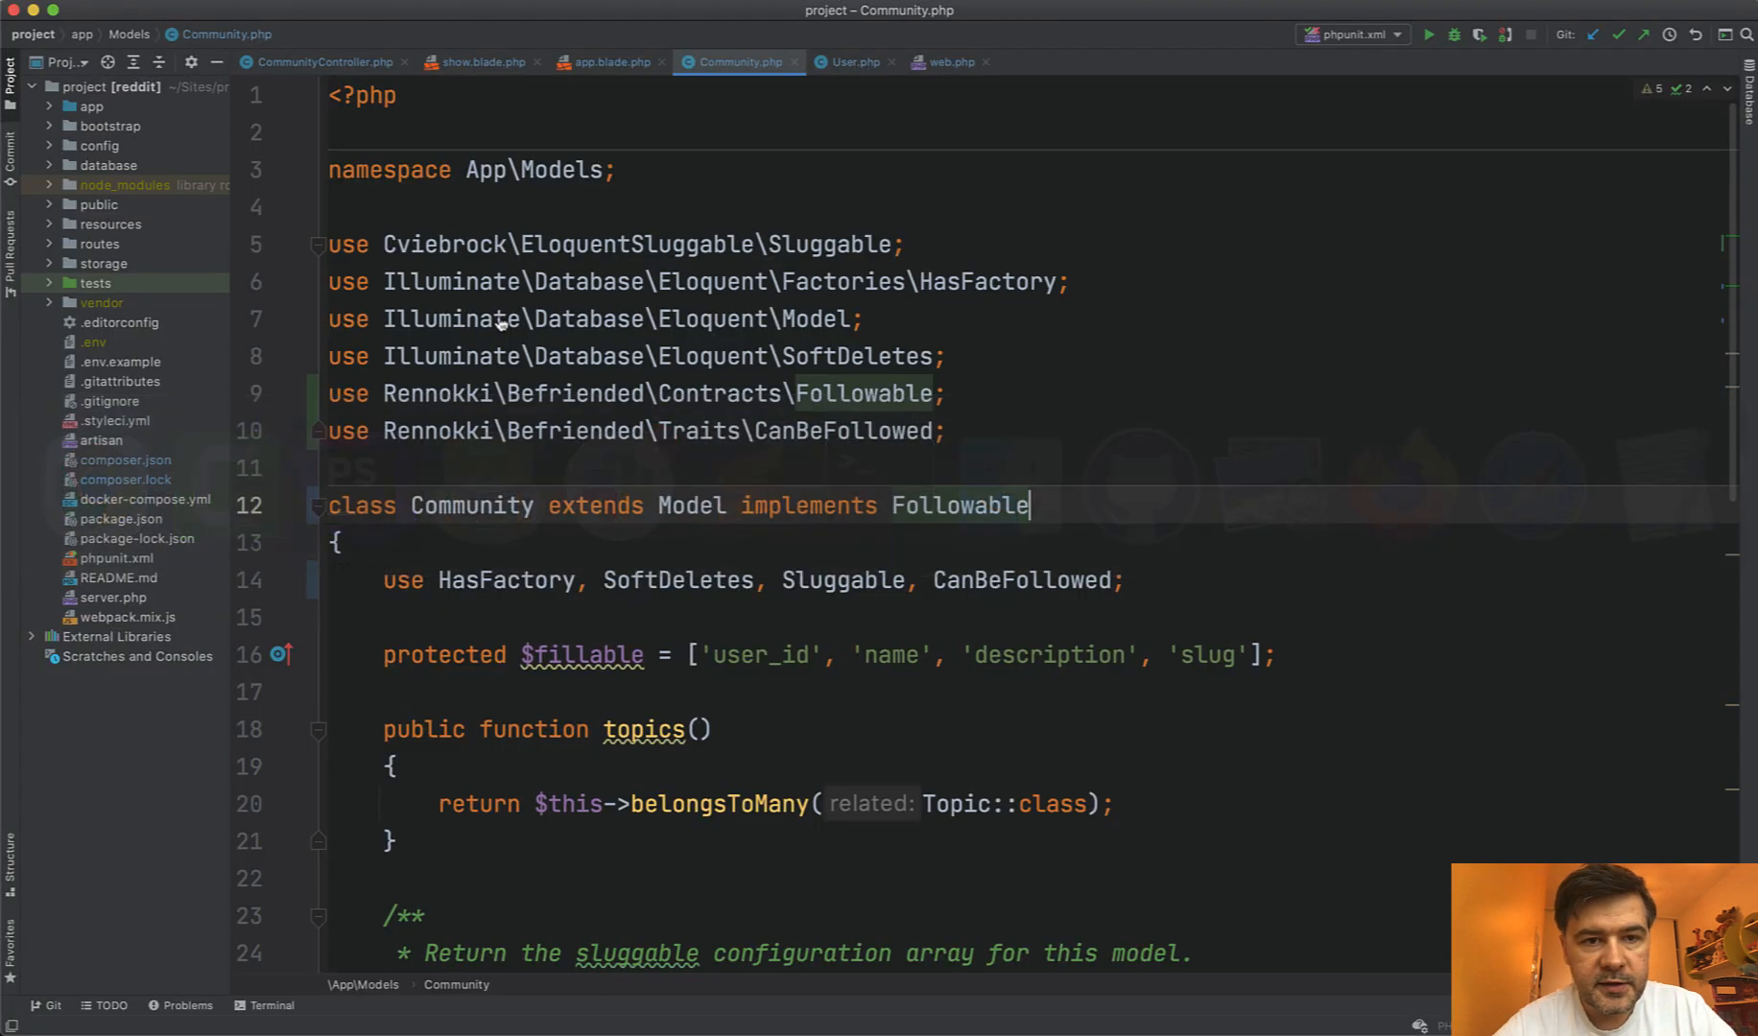
- View show.blade.php and highlight the followers count markup
click(479, 62)
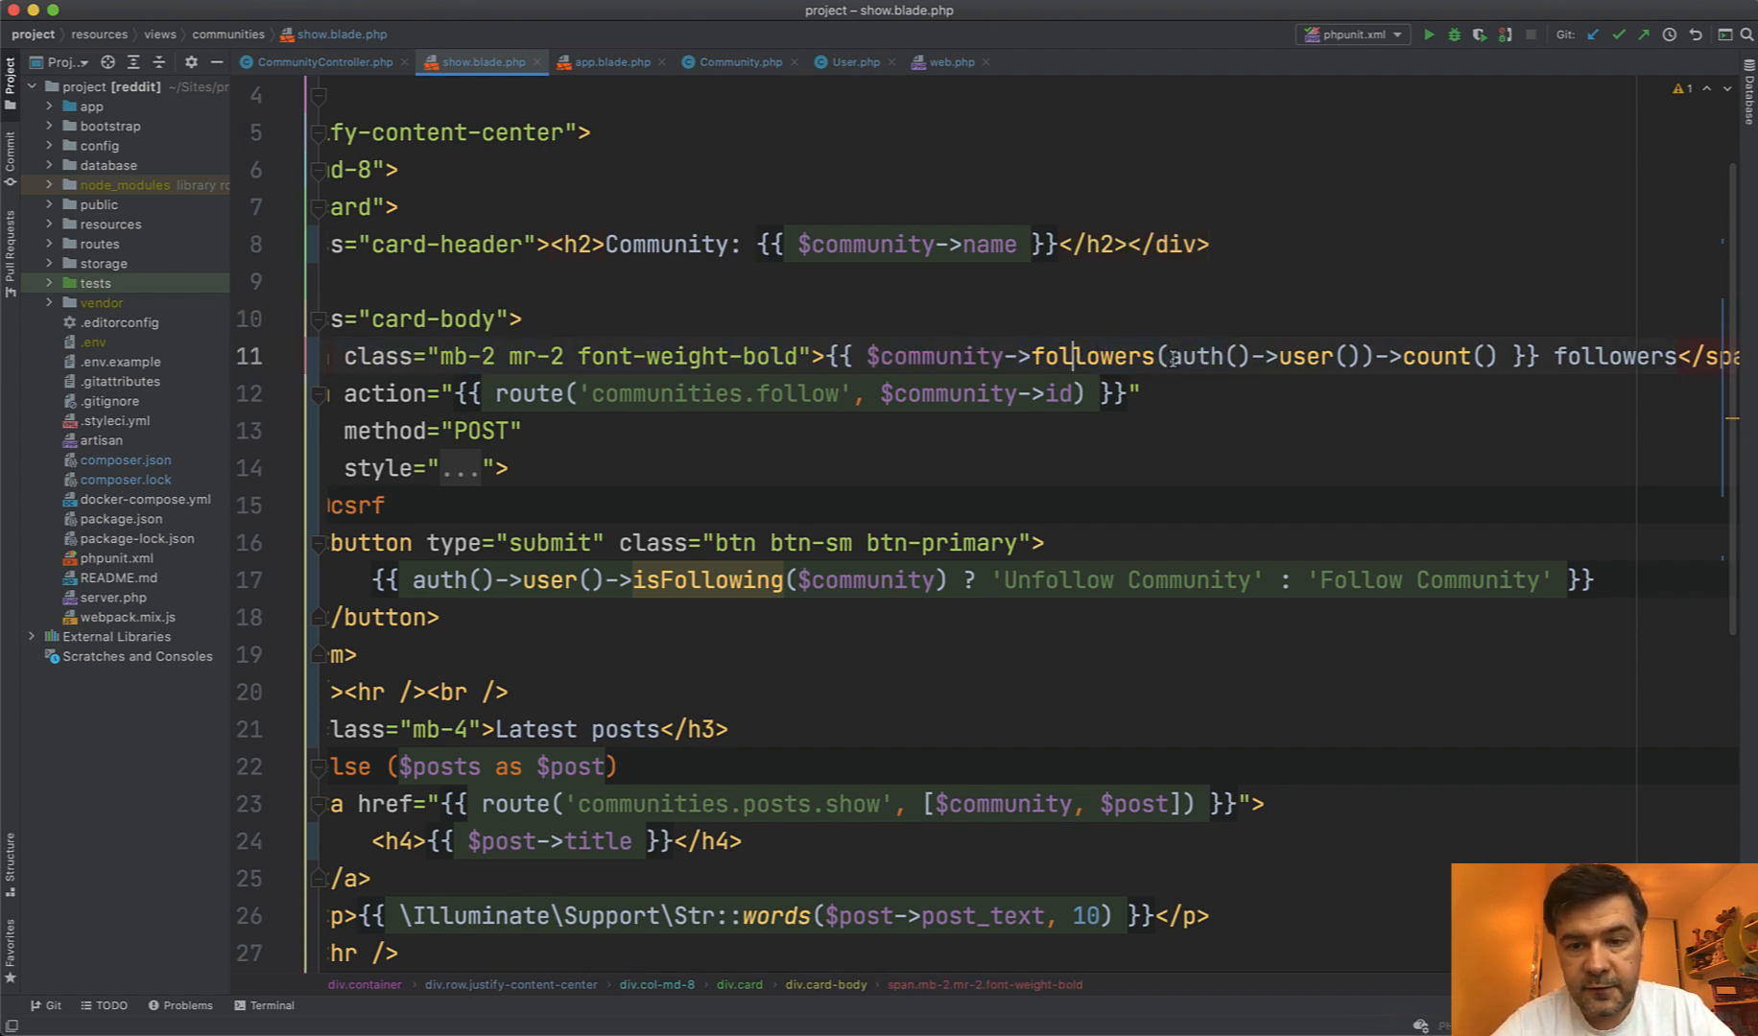
drag(1169, 357, 1374, 357)
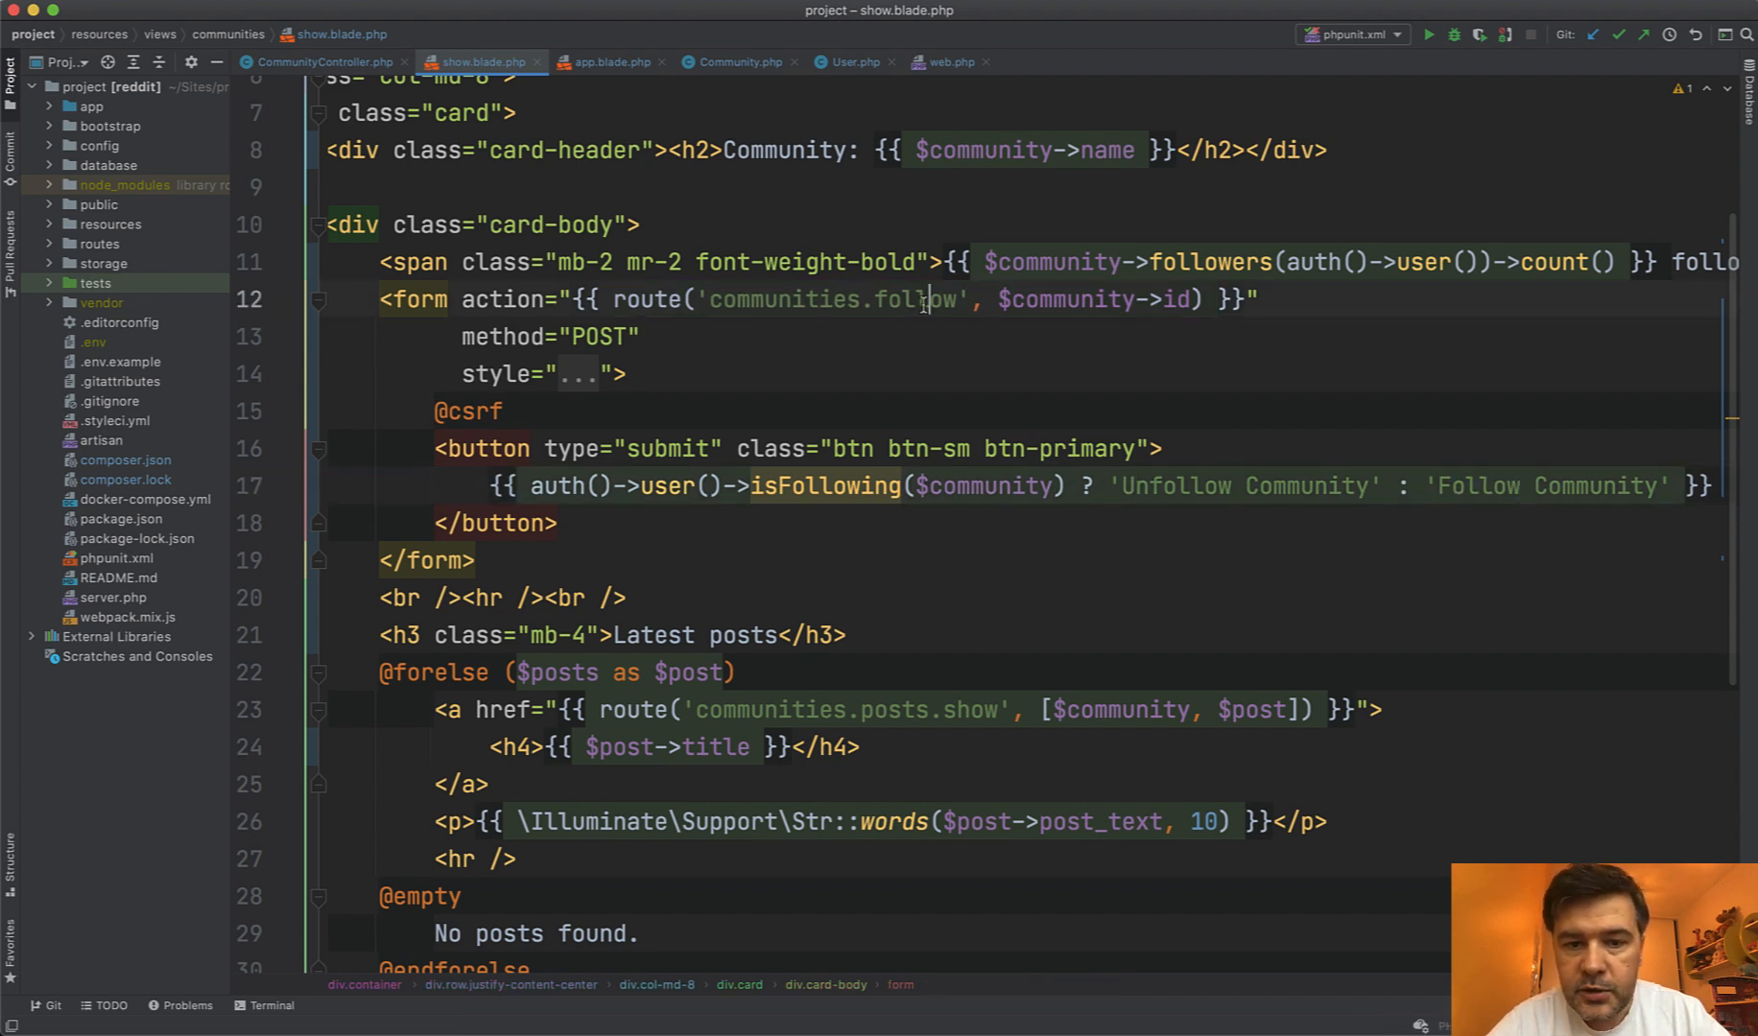
- Review the follow route in web.php and the CommunityController follow method toggling follow/revokeFollower
click(944, 61)
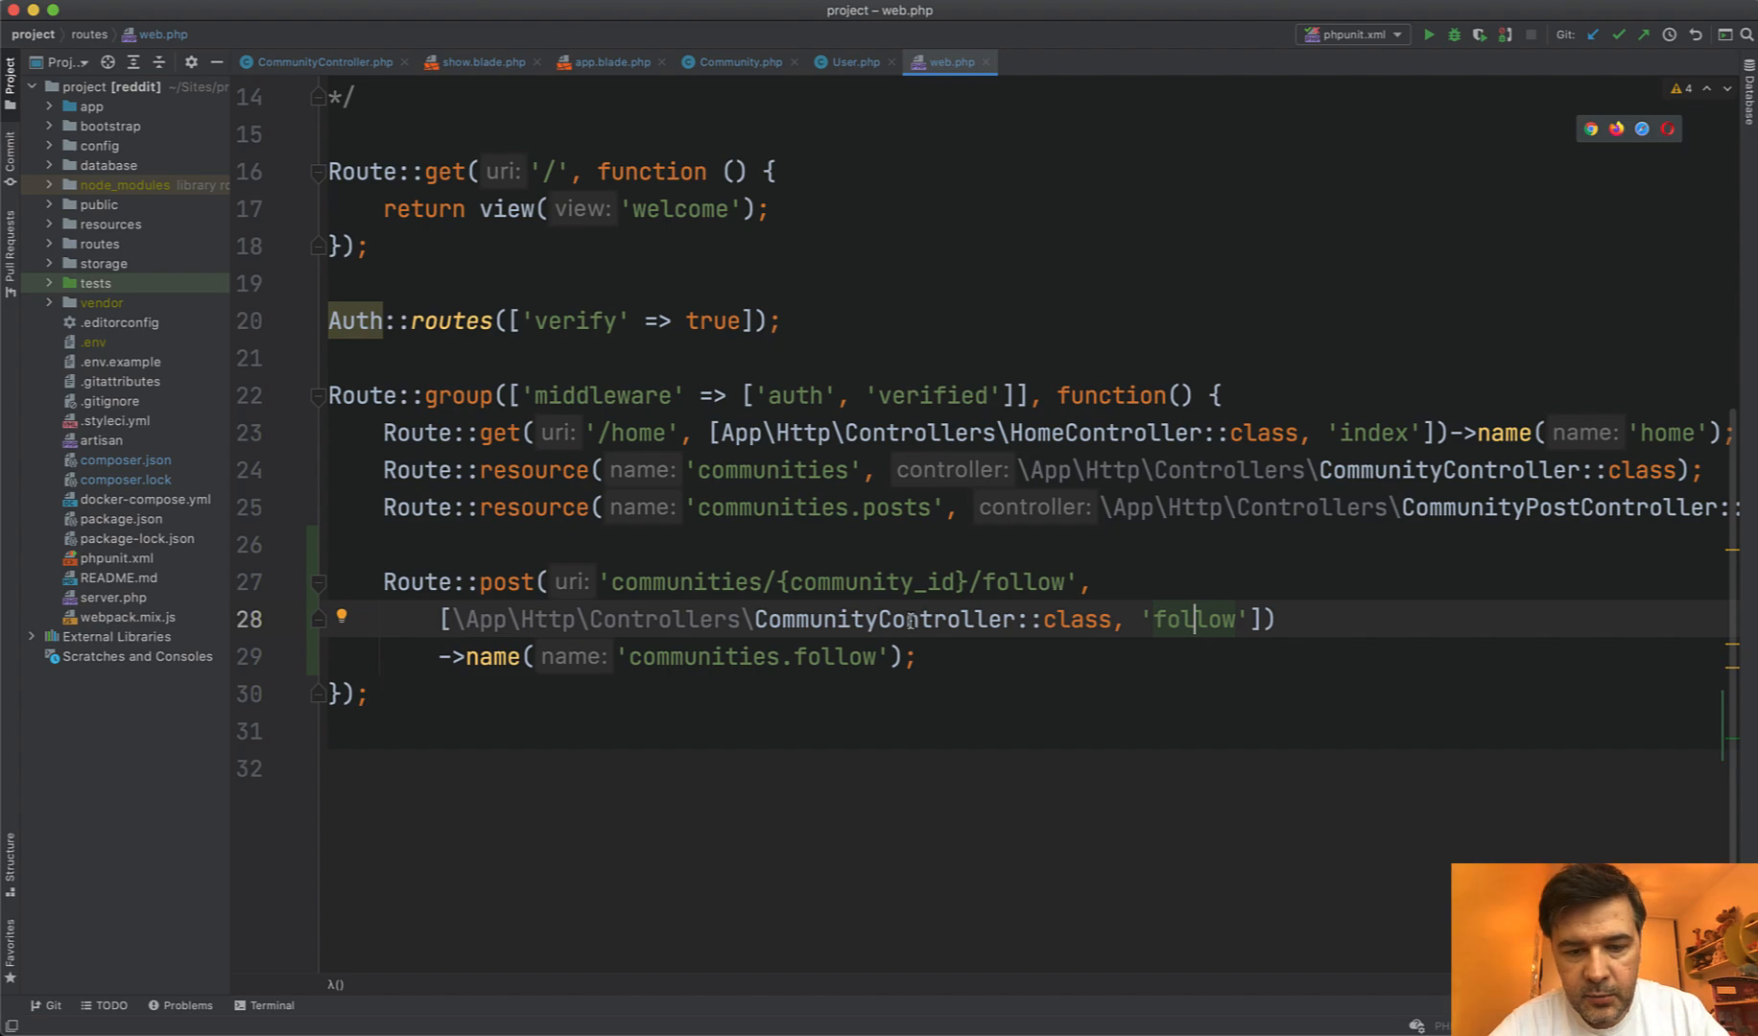
click(316, 62)
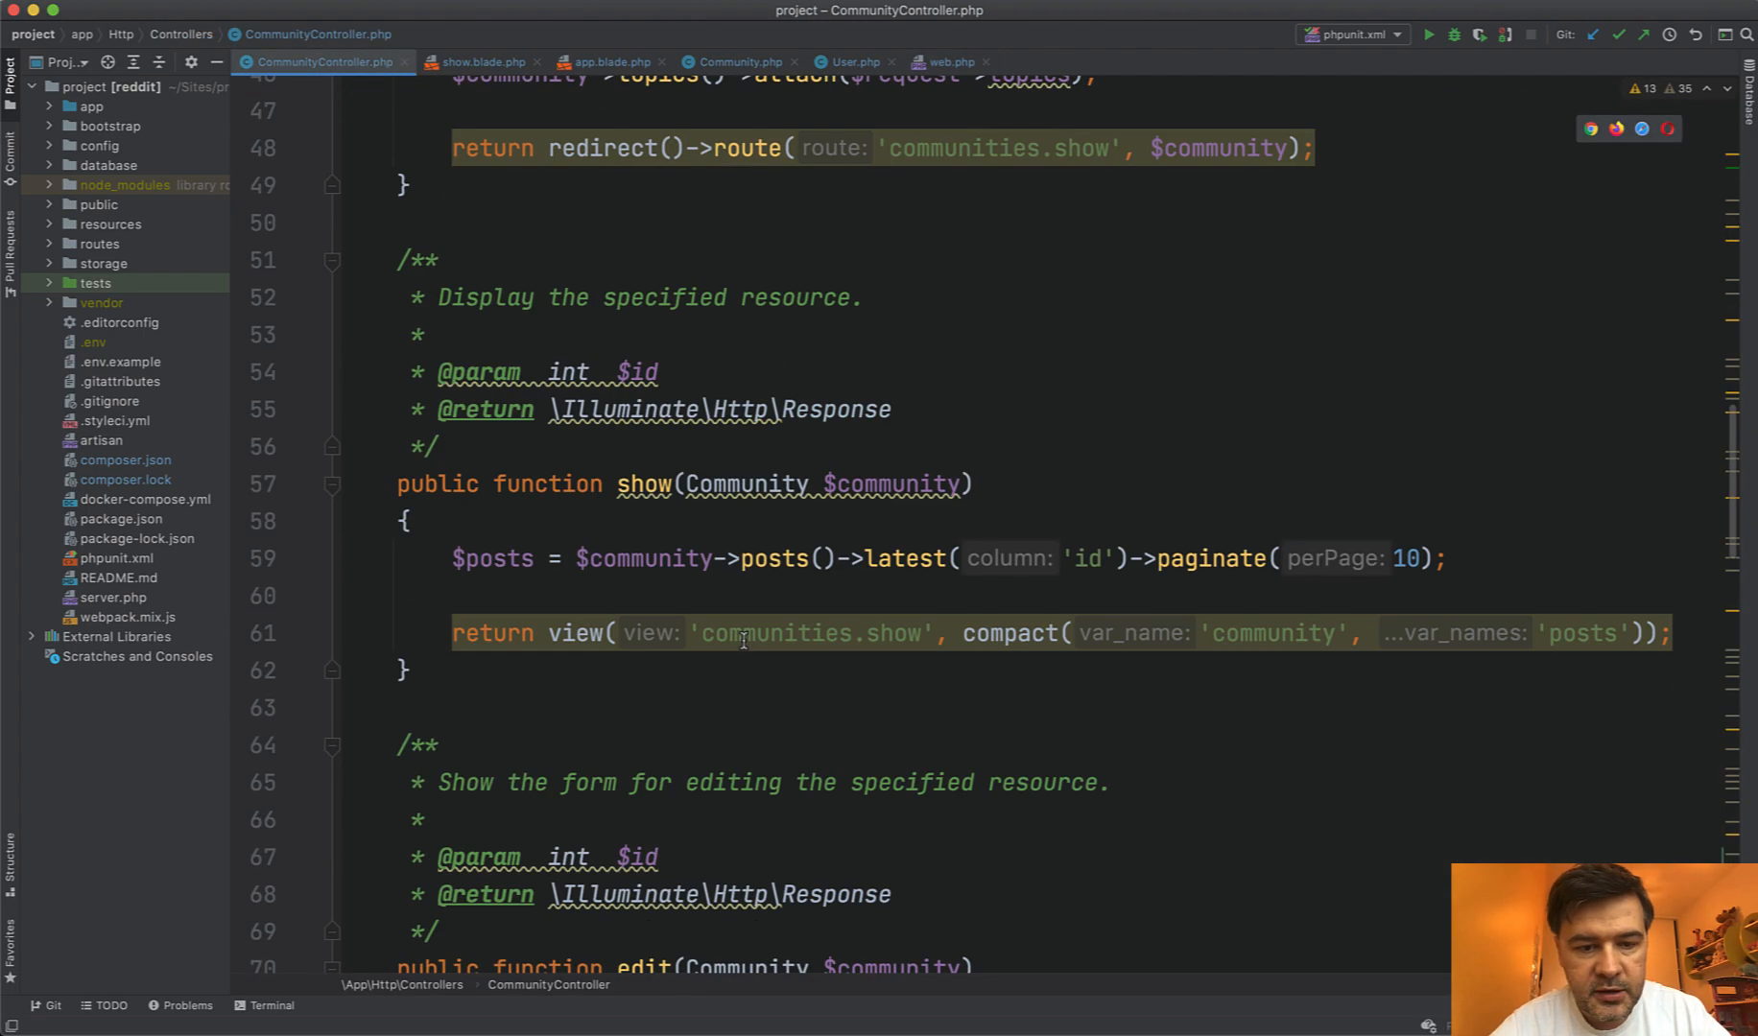
scroll(down, 3)
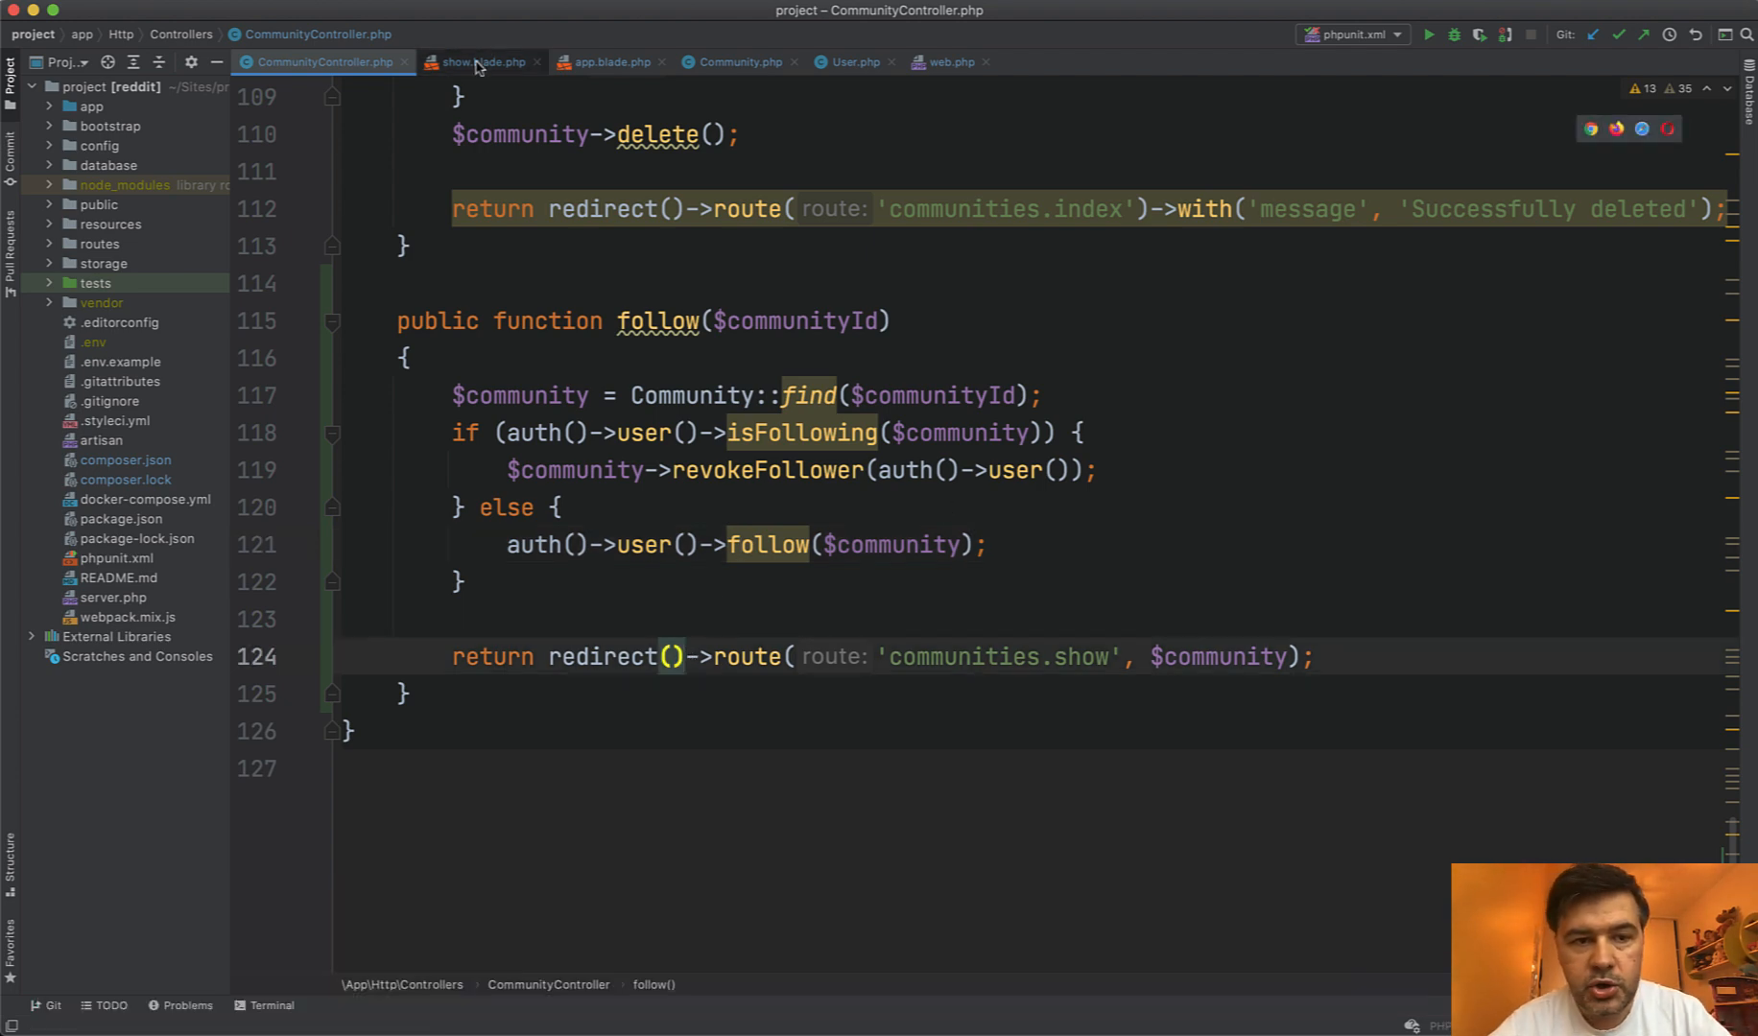
click(482, 61)
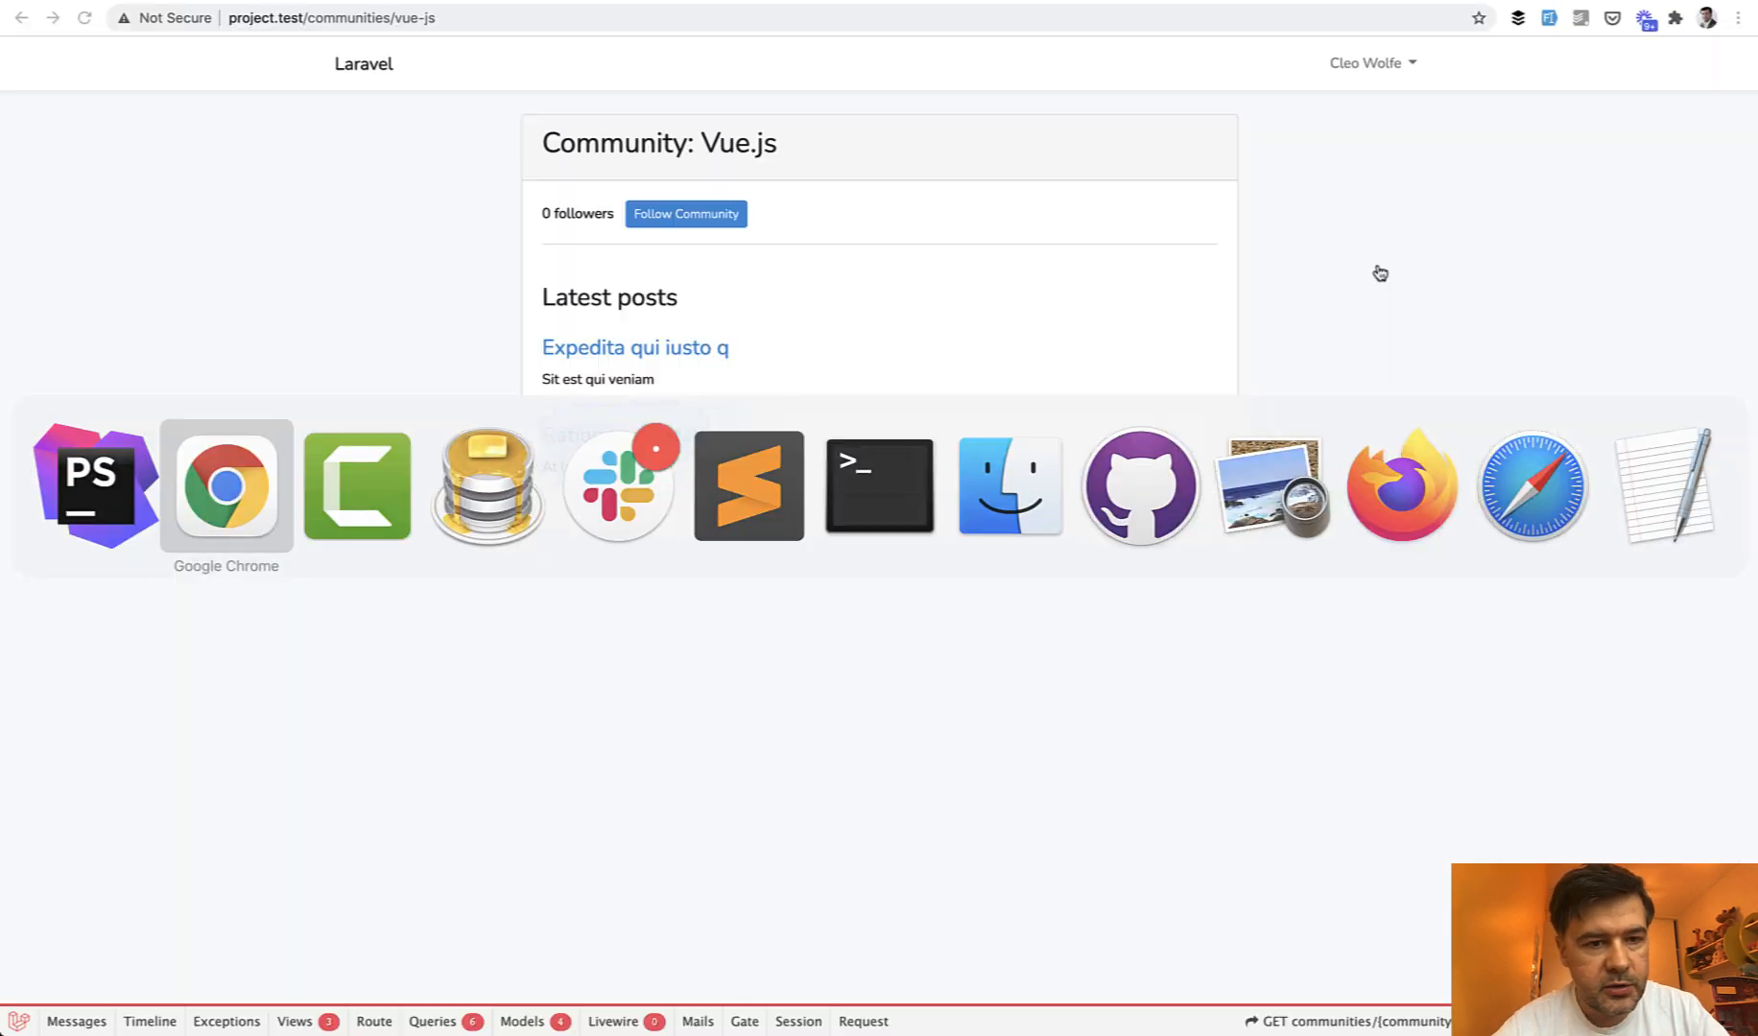
- Follow then unfollow the Vue.js community, leaving it at 0 followers
click(685, 213)
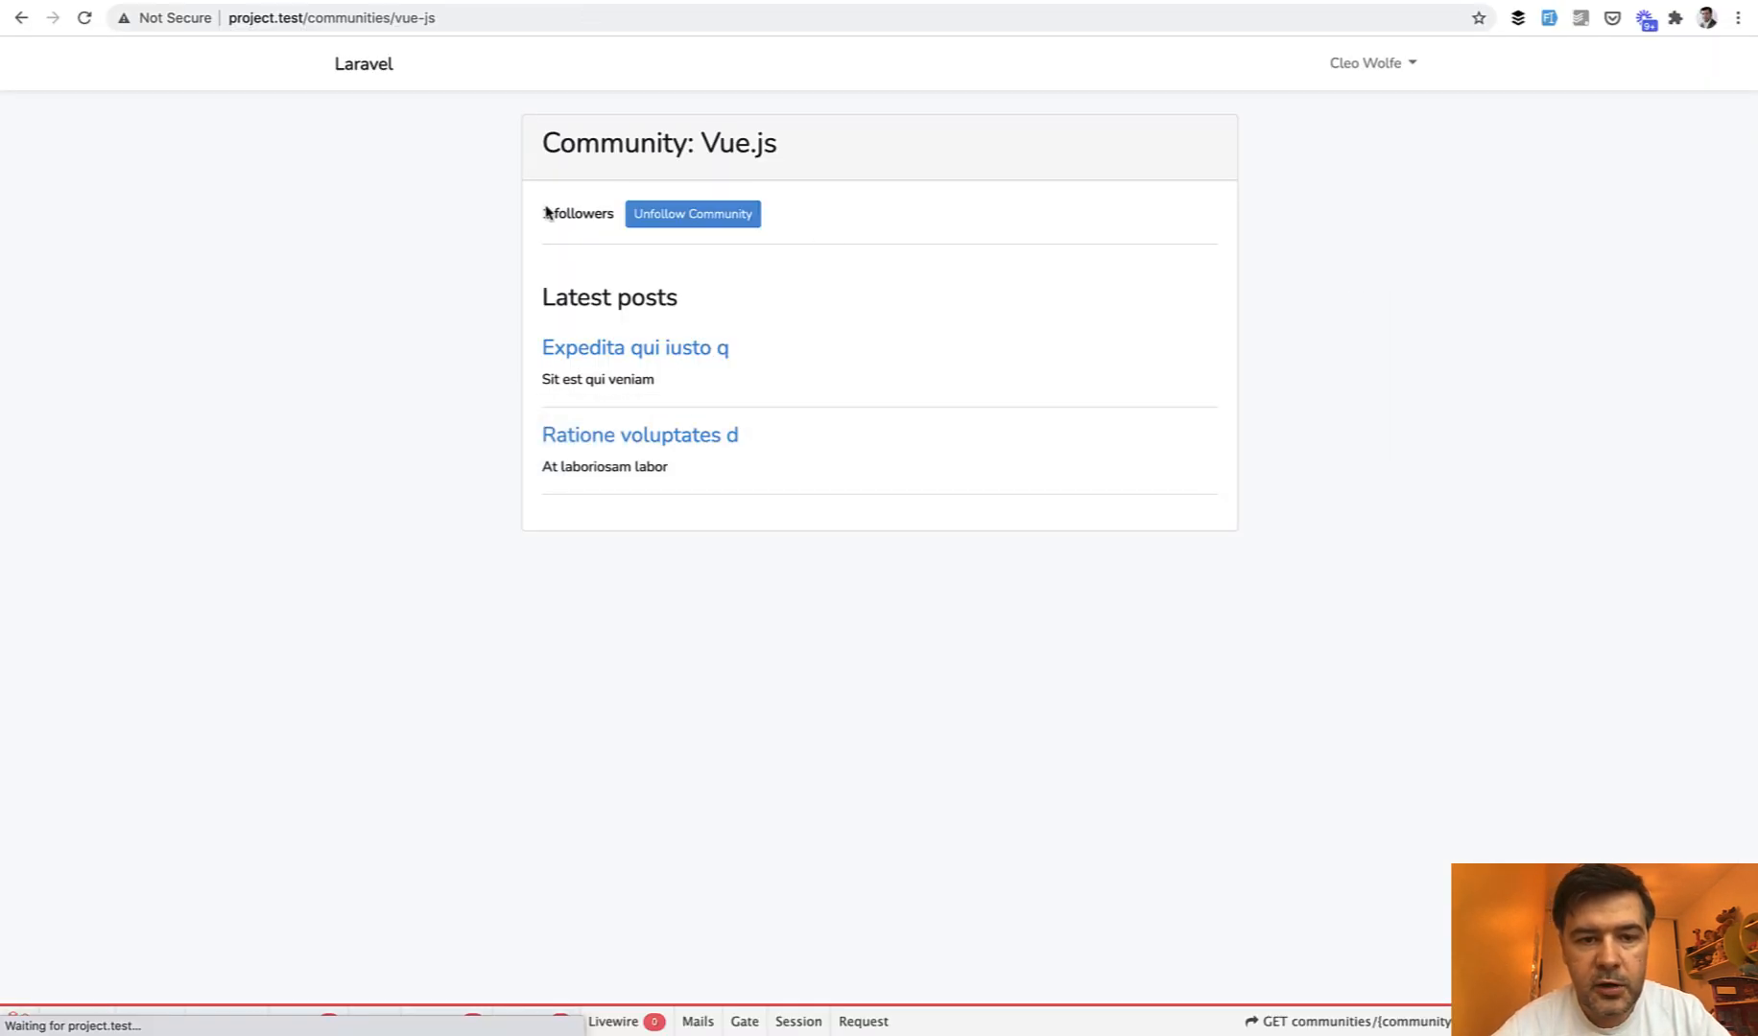
click(691, 213)
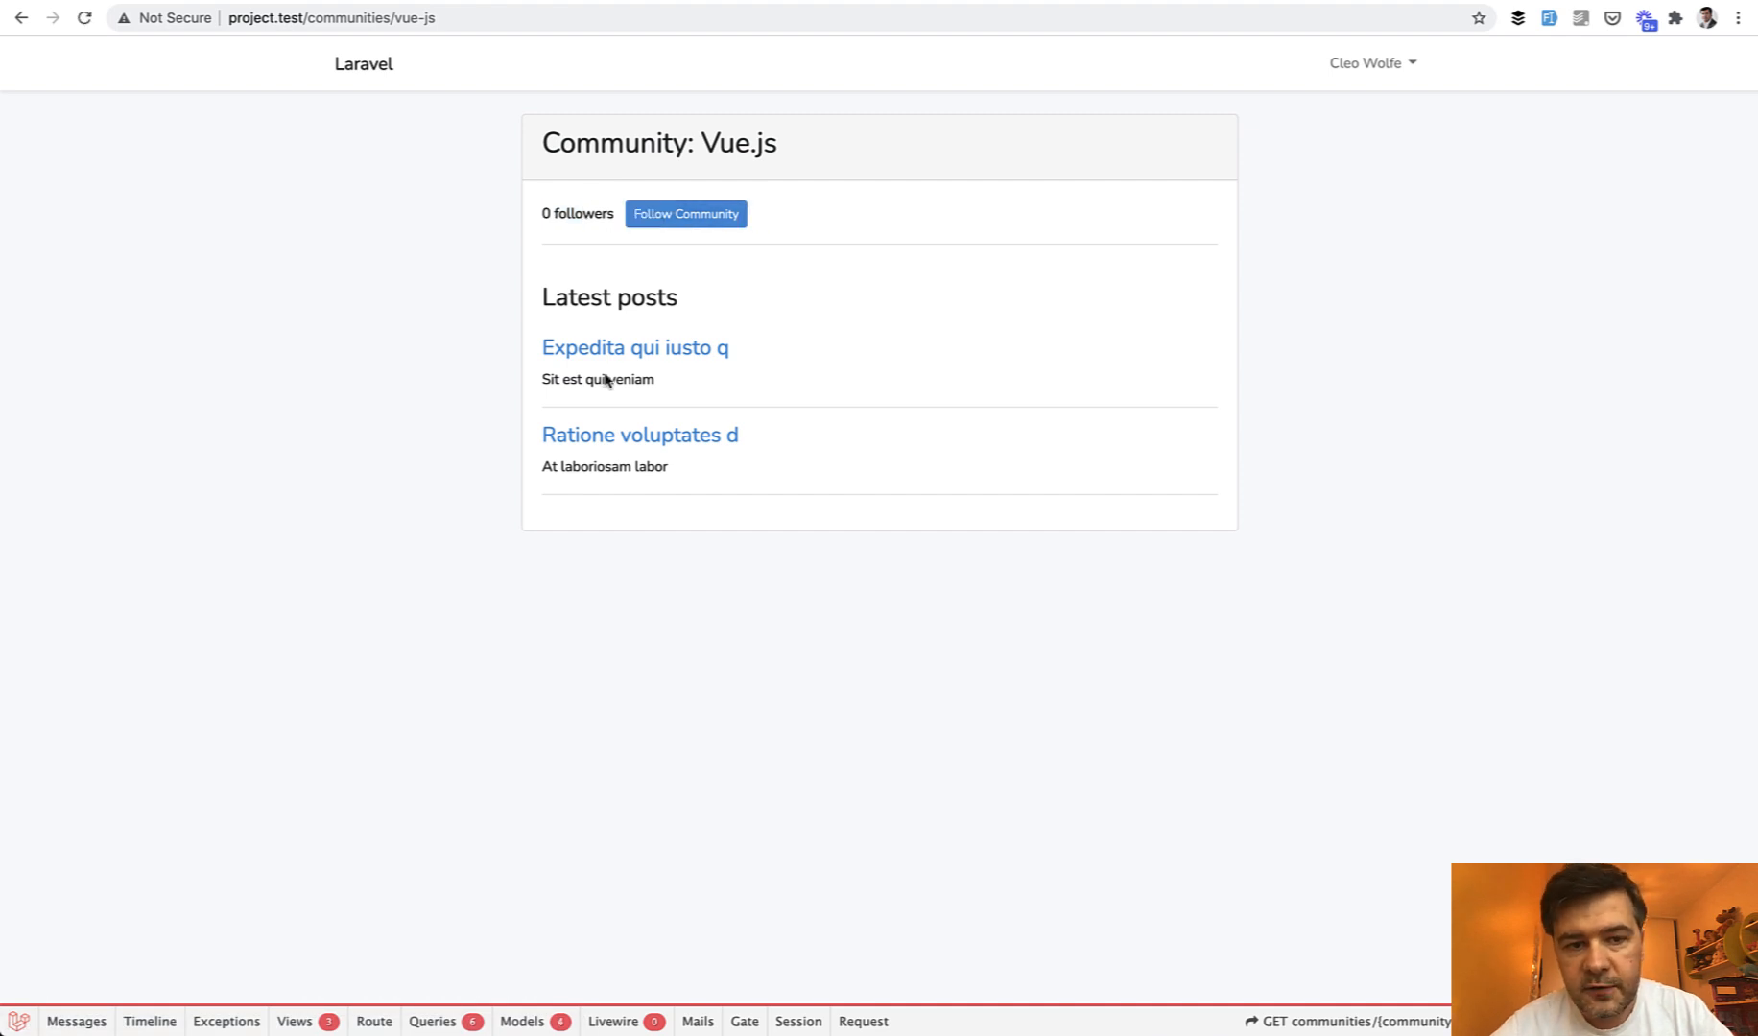
mouse_move(889, 257)
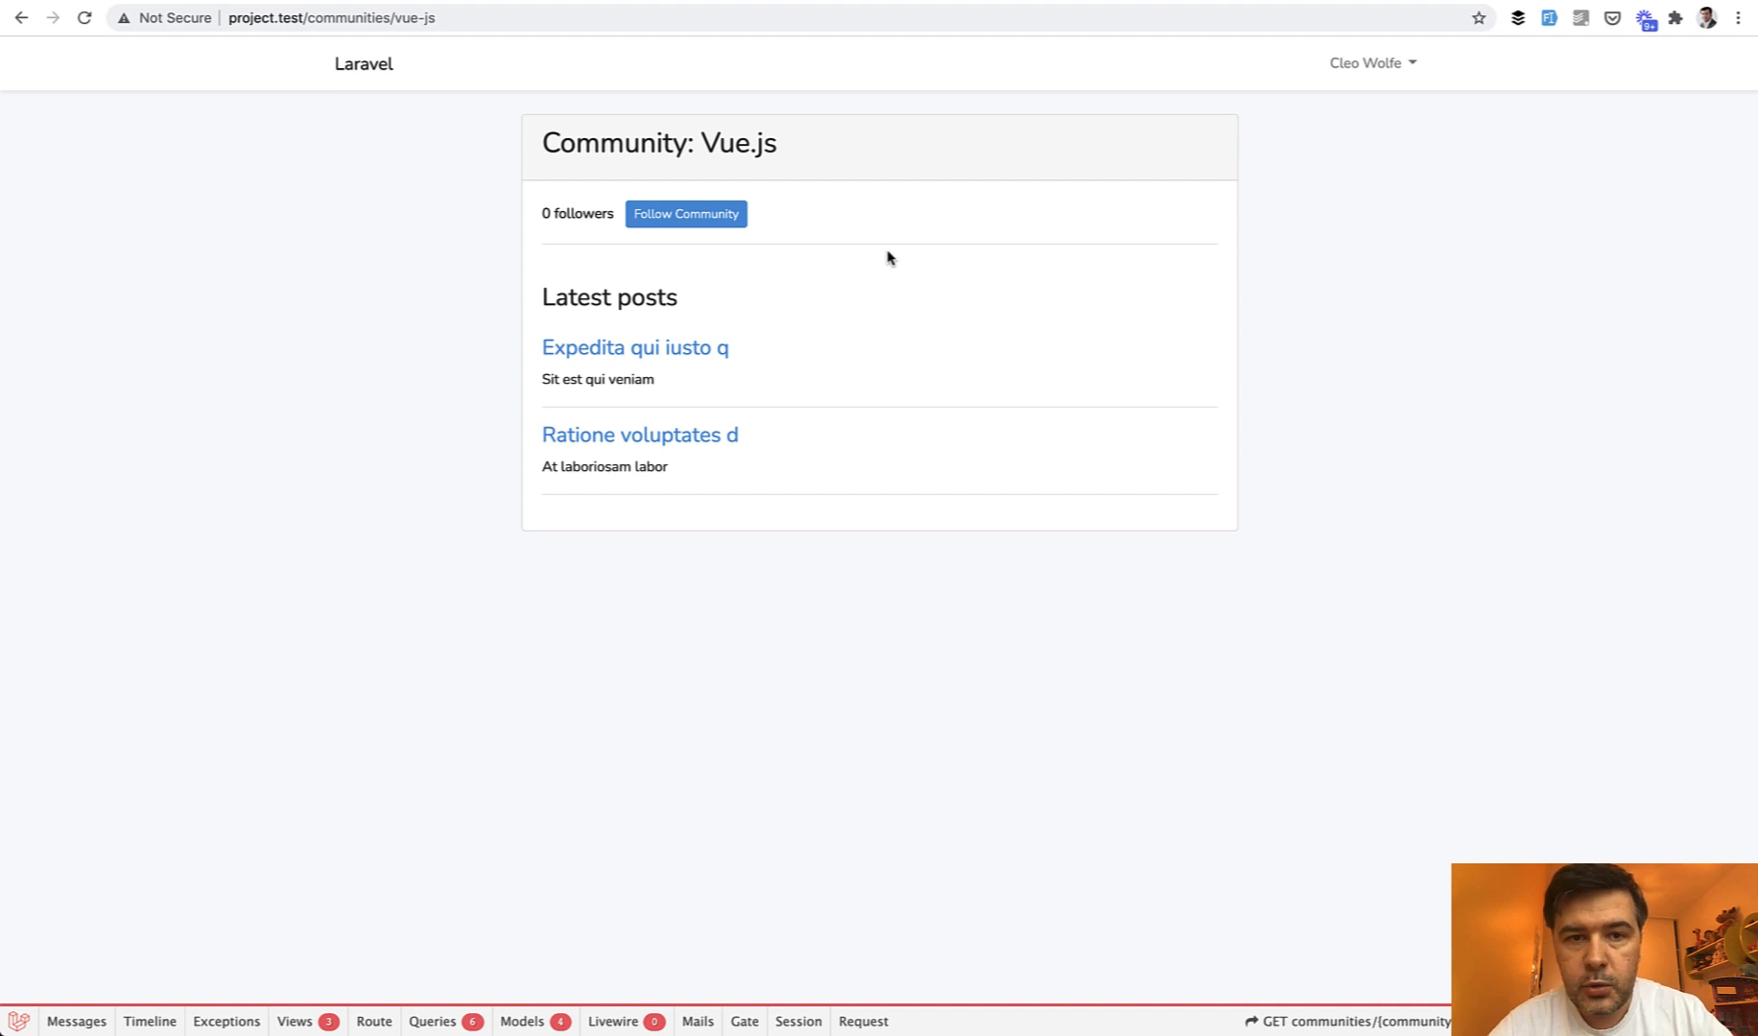
mouse_move(808, 265)
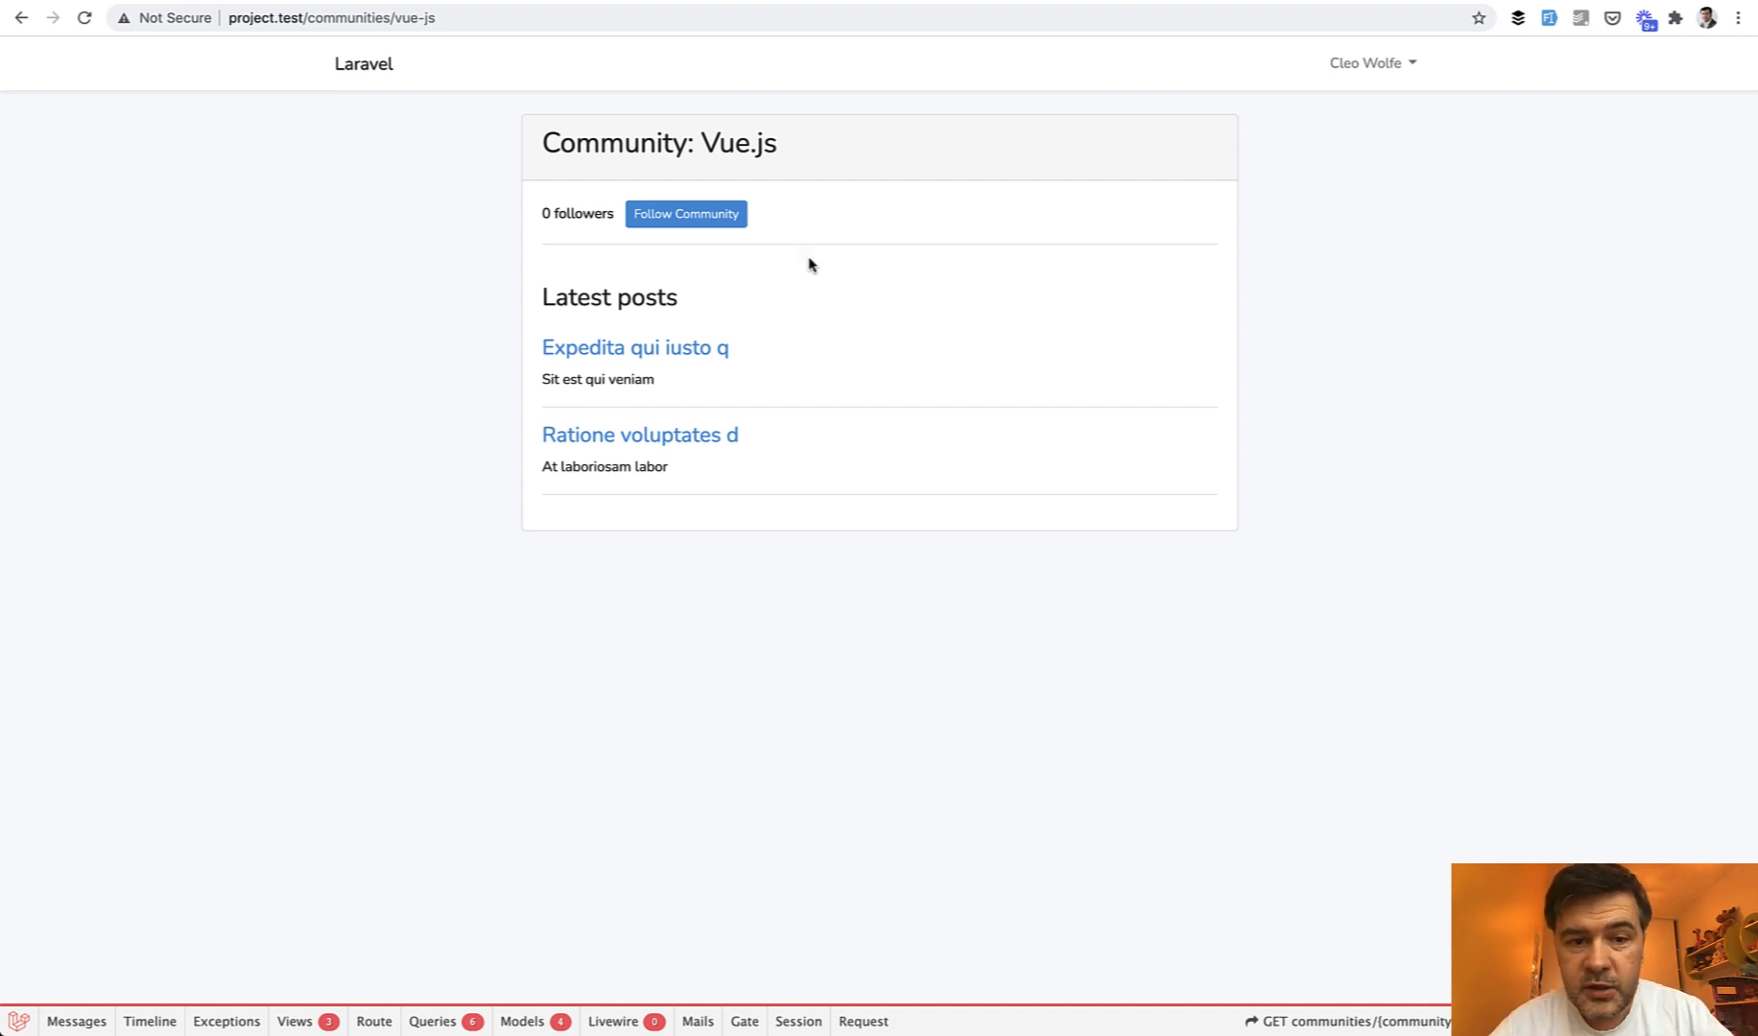
mouse_move(469, 181)
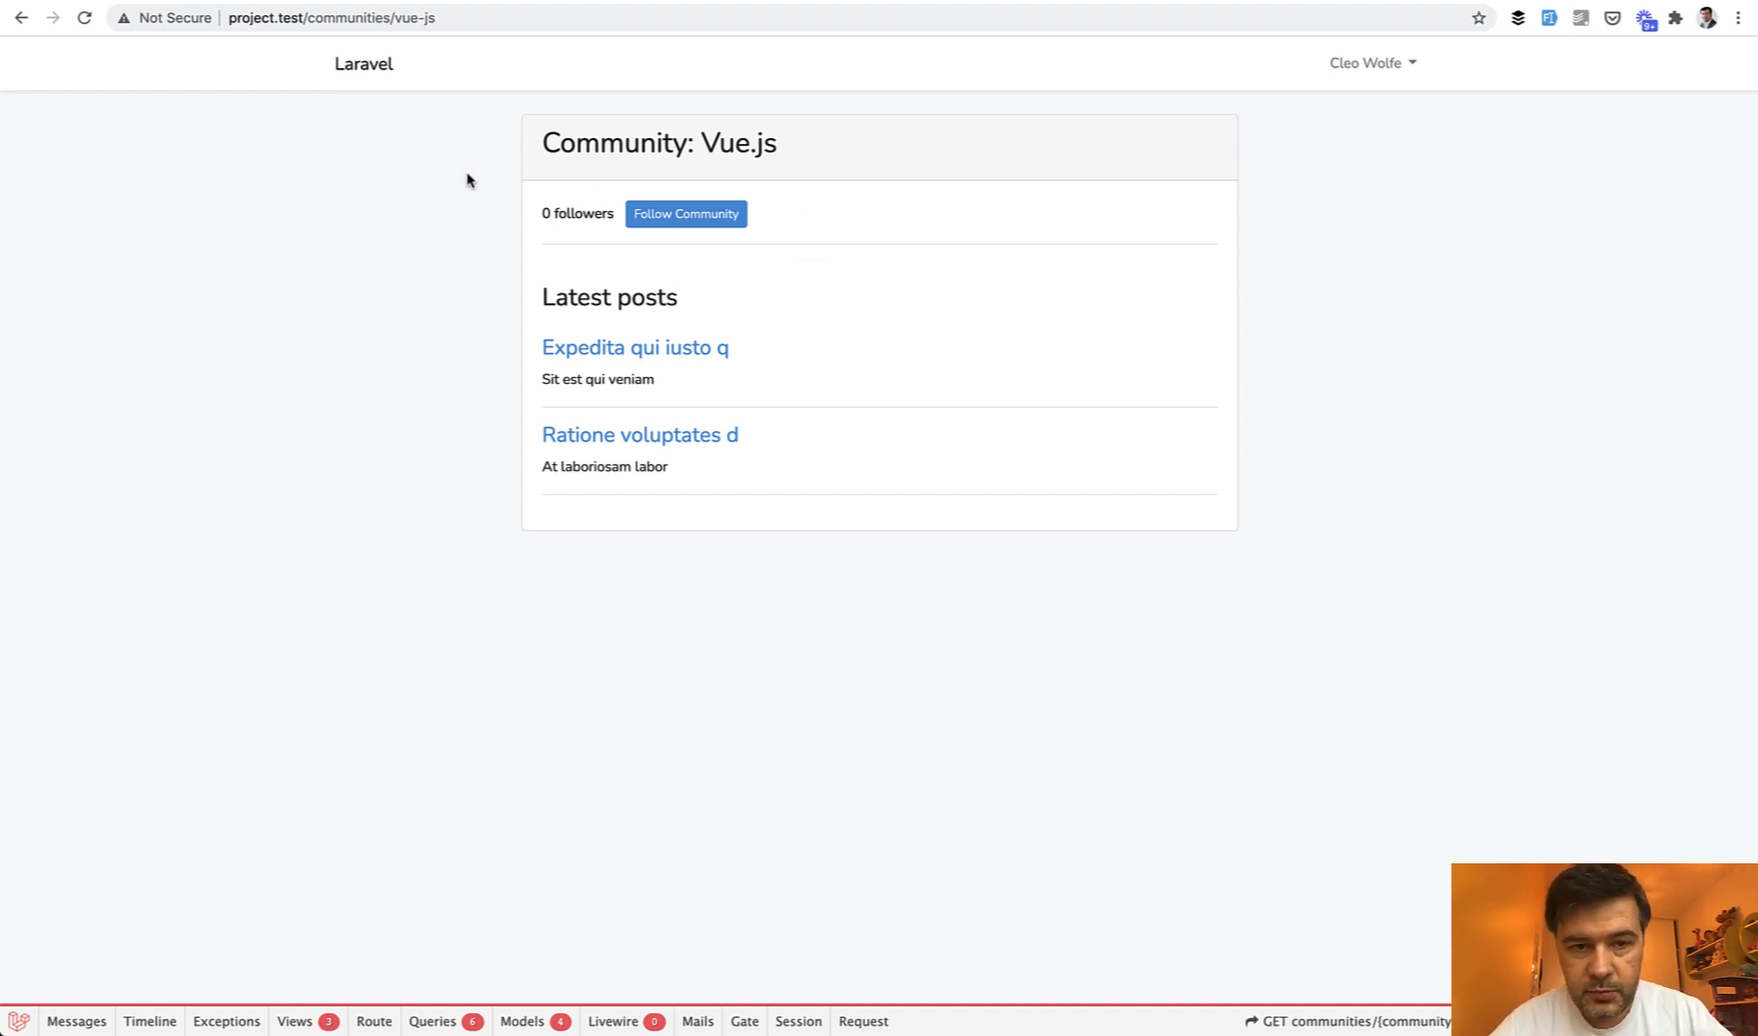
mouse_move(420, 547)
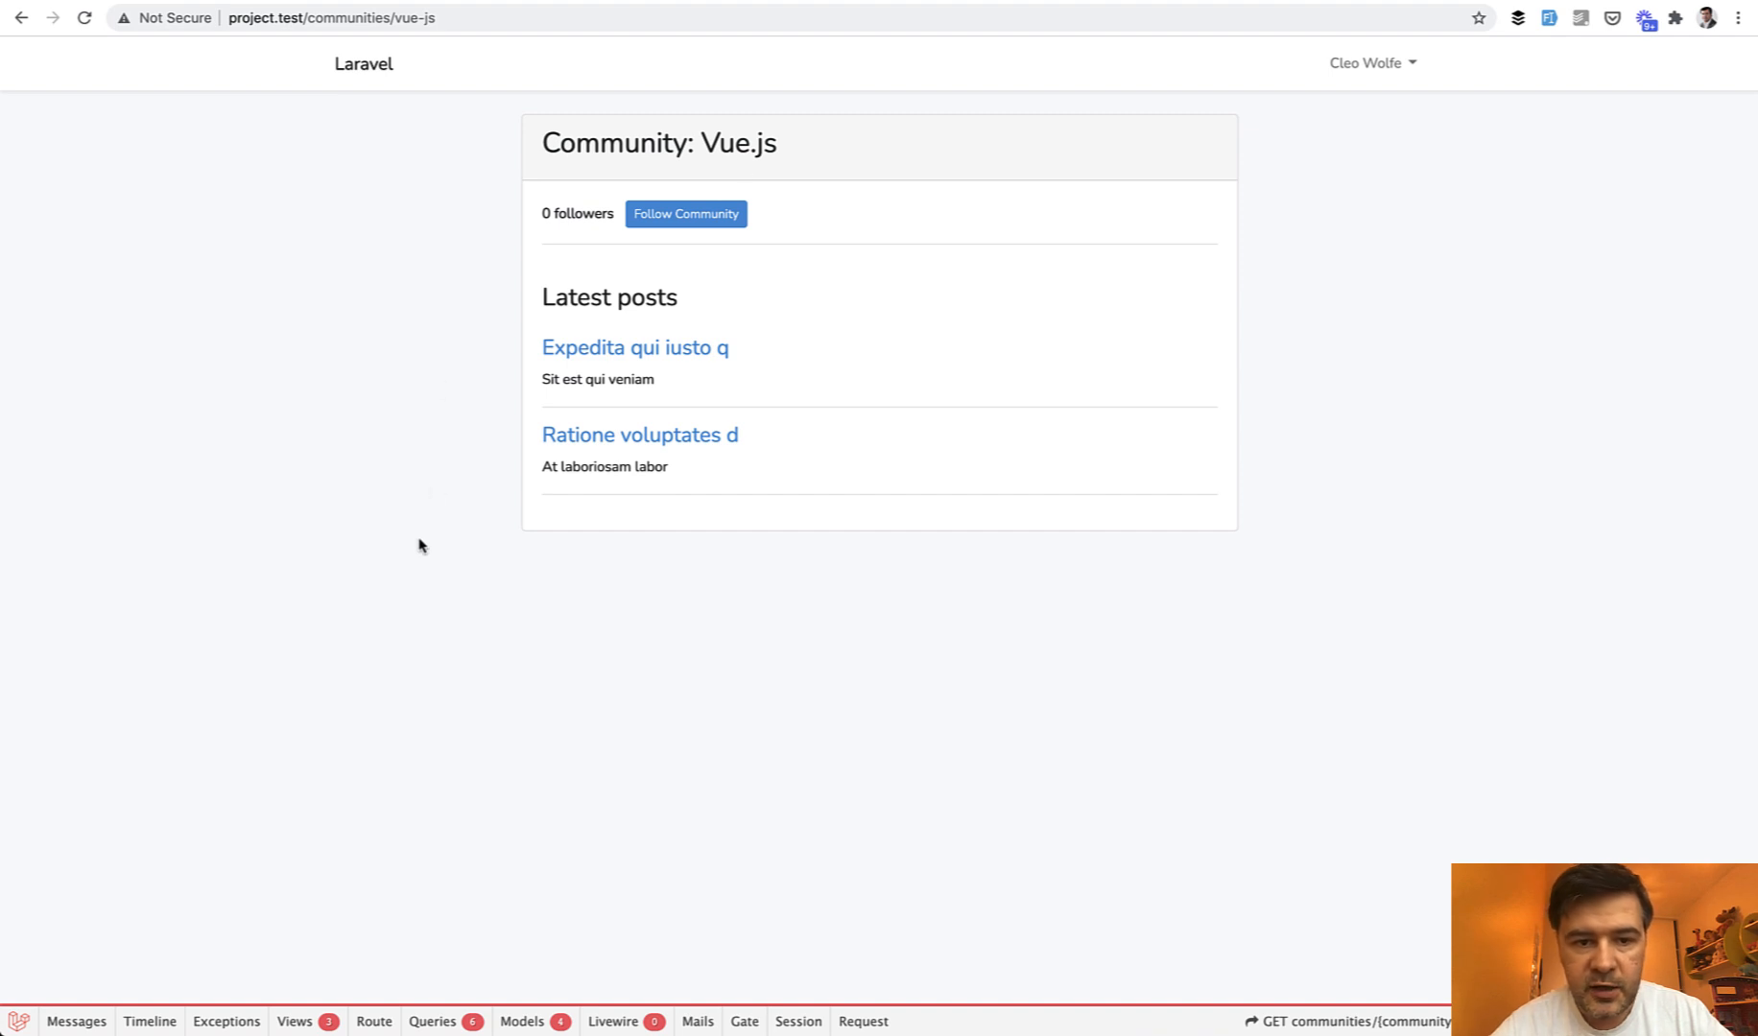
mouse_move(412, 579)
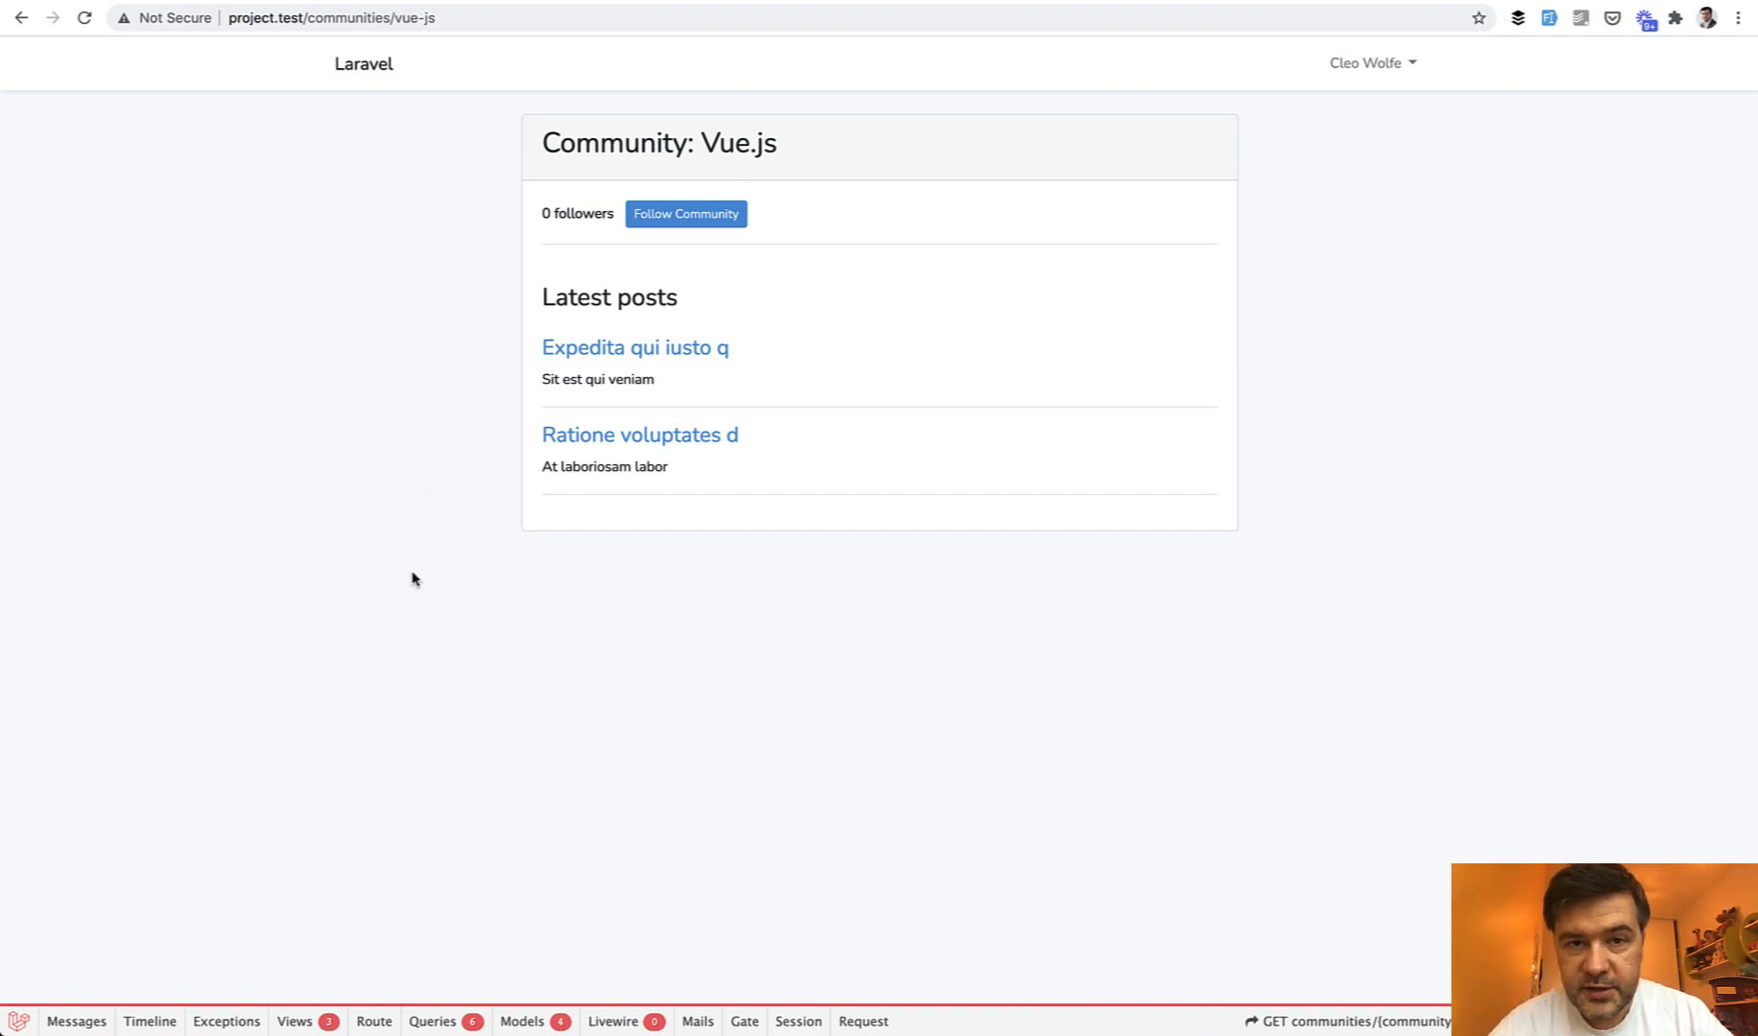
mouse_move(392, 543)
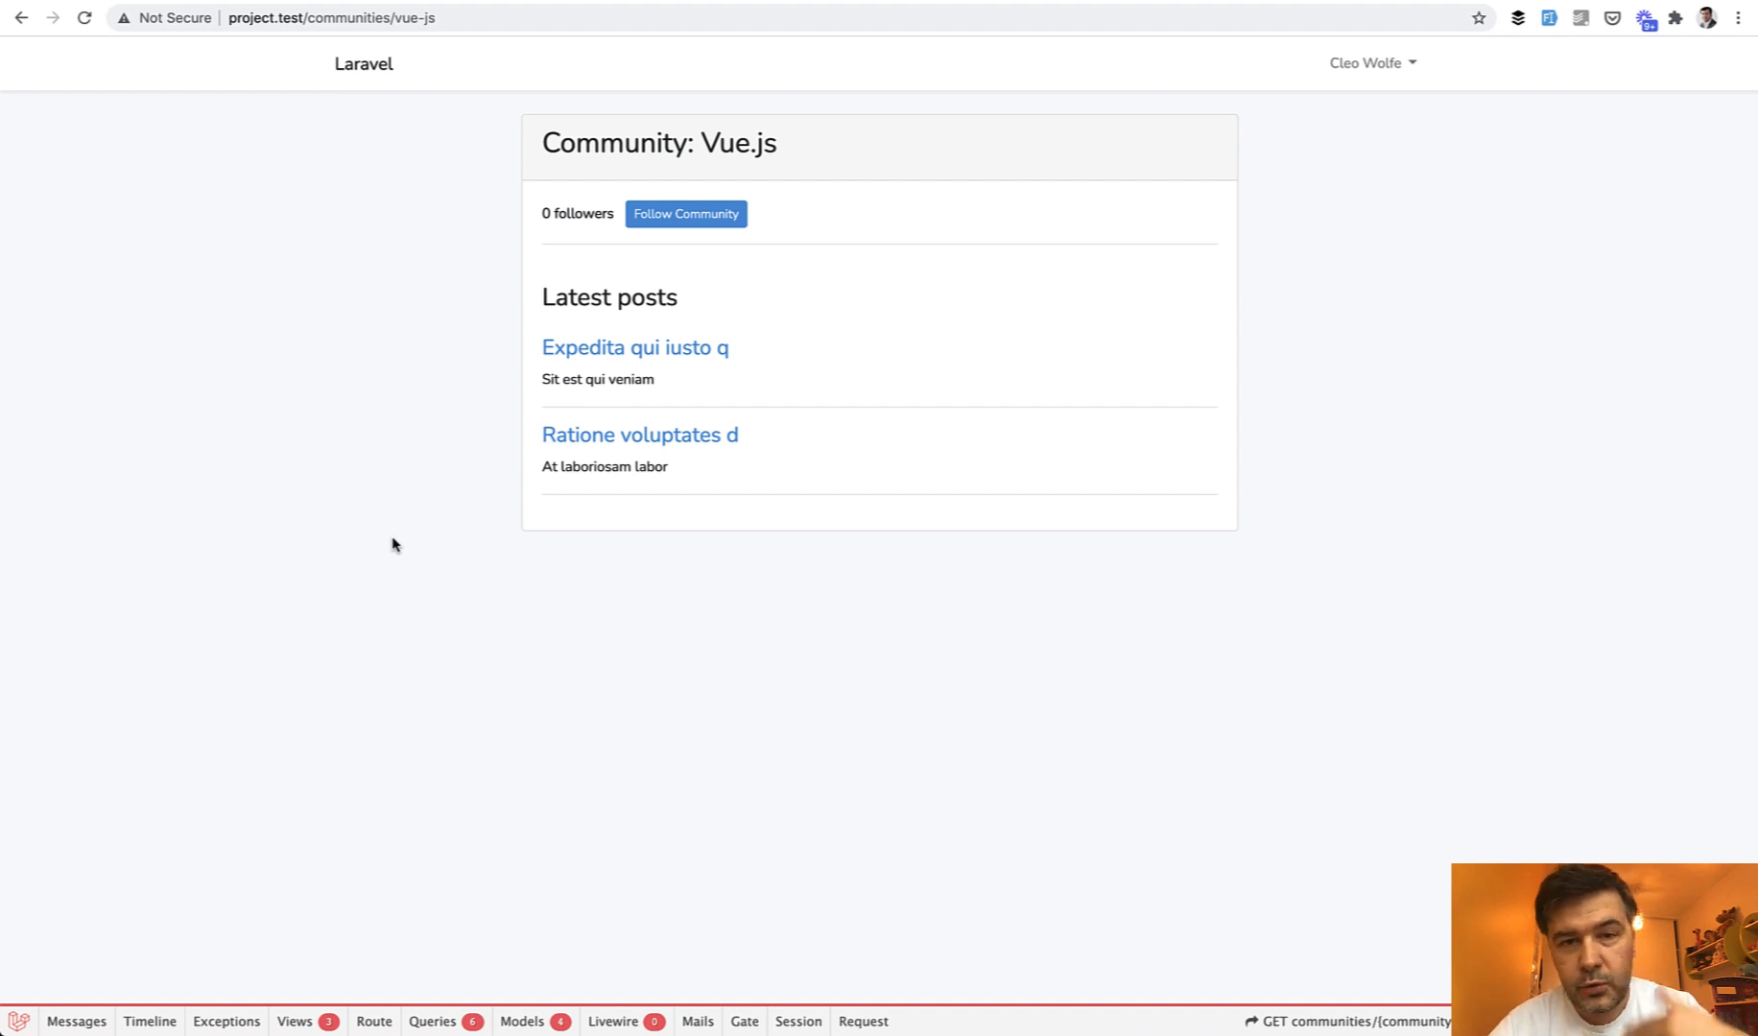
mouse_move(428, 349)
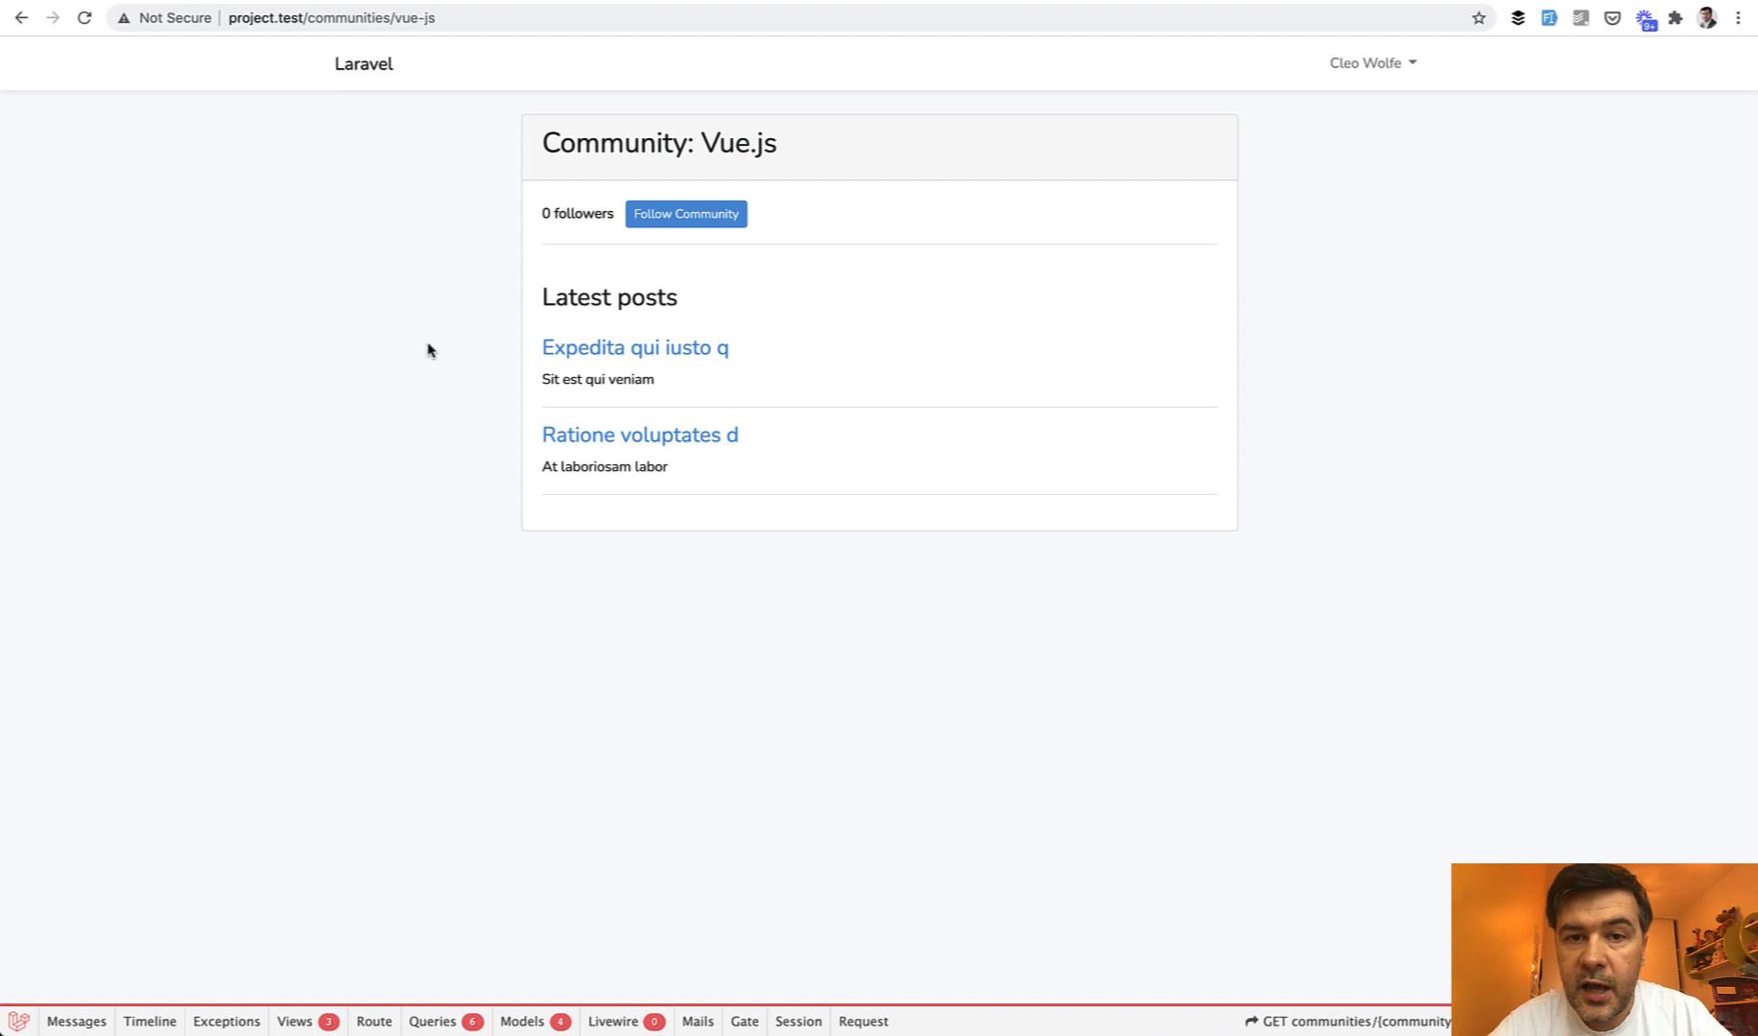
mouse_move(541, 261)
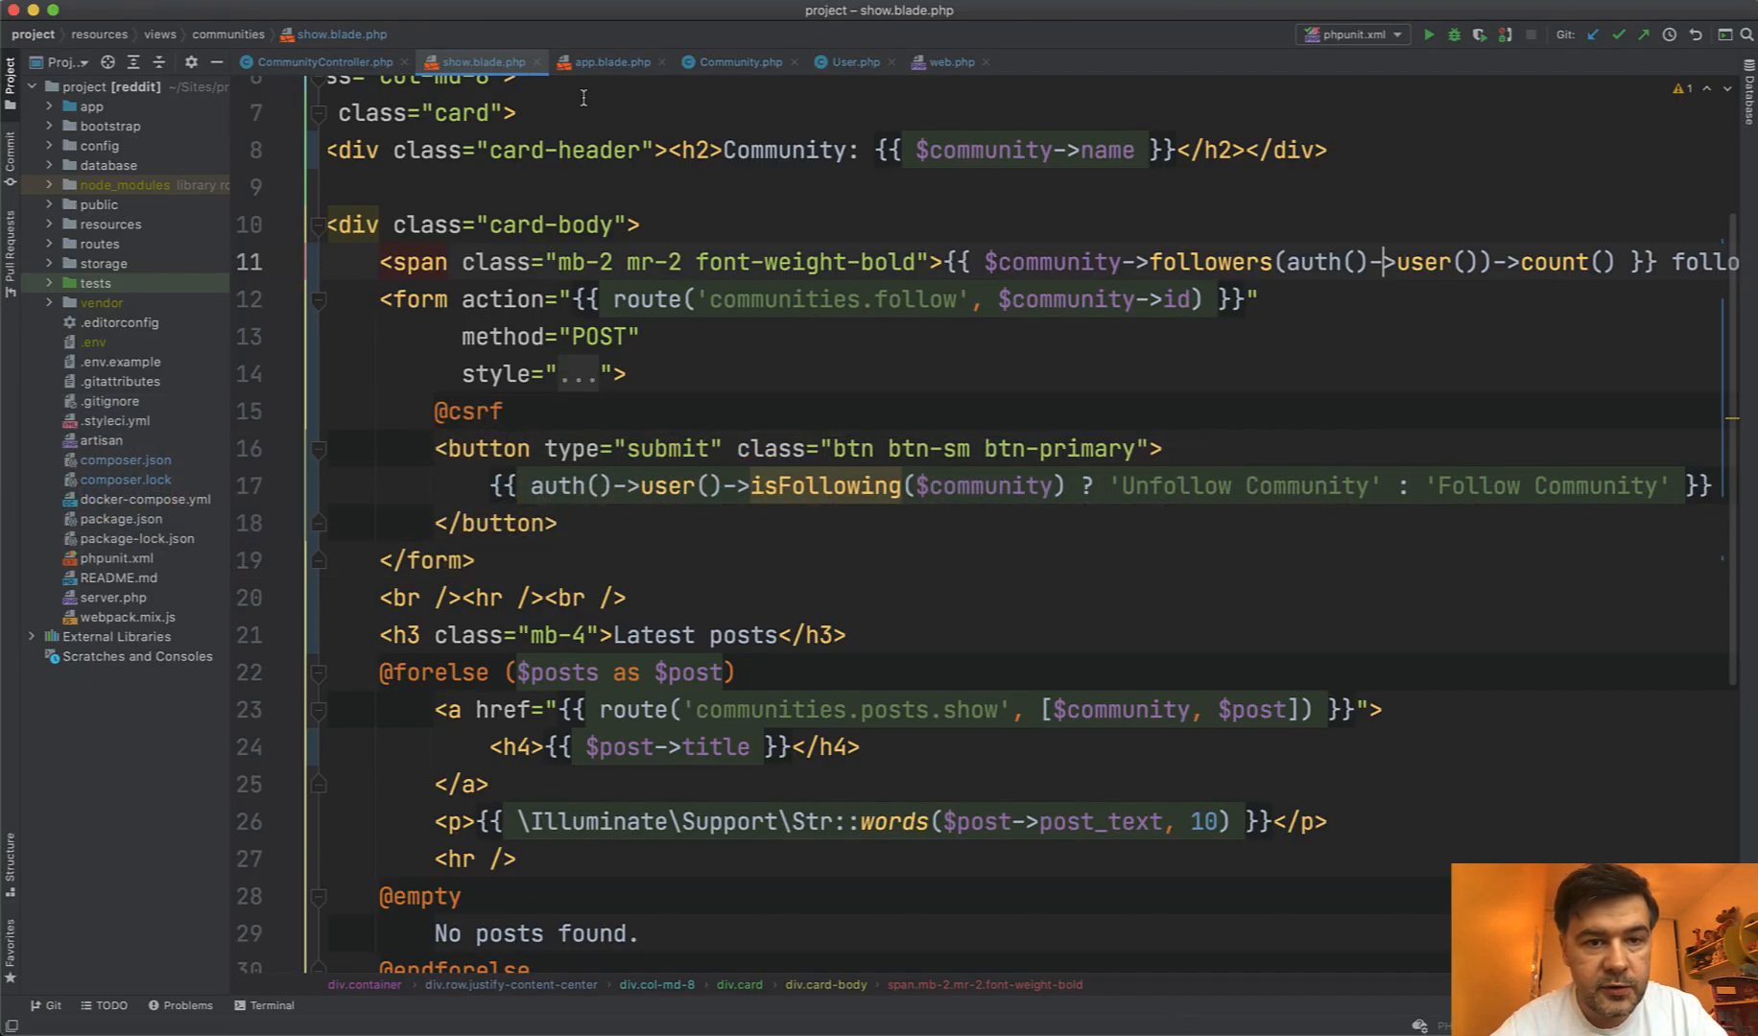
- Check app.blade.php includes the Livewire styles and scripts
click(609, 62)
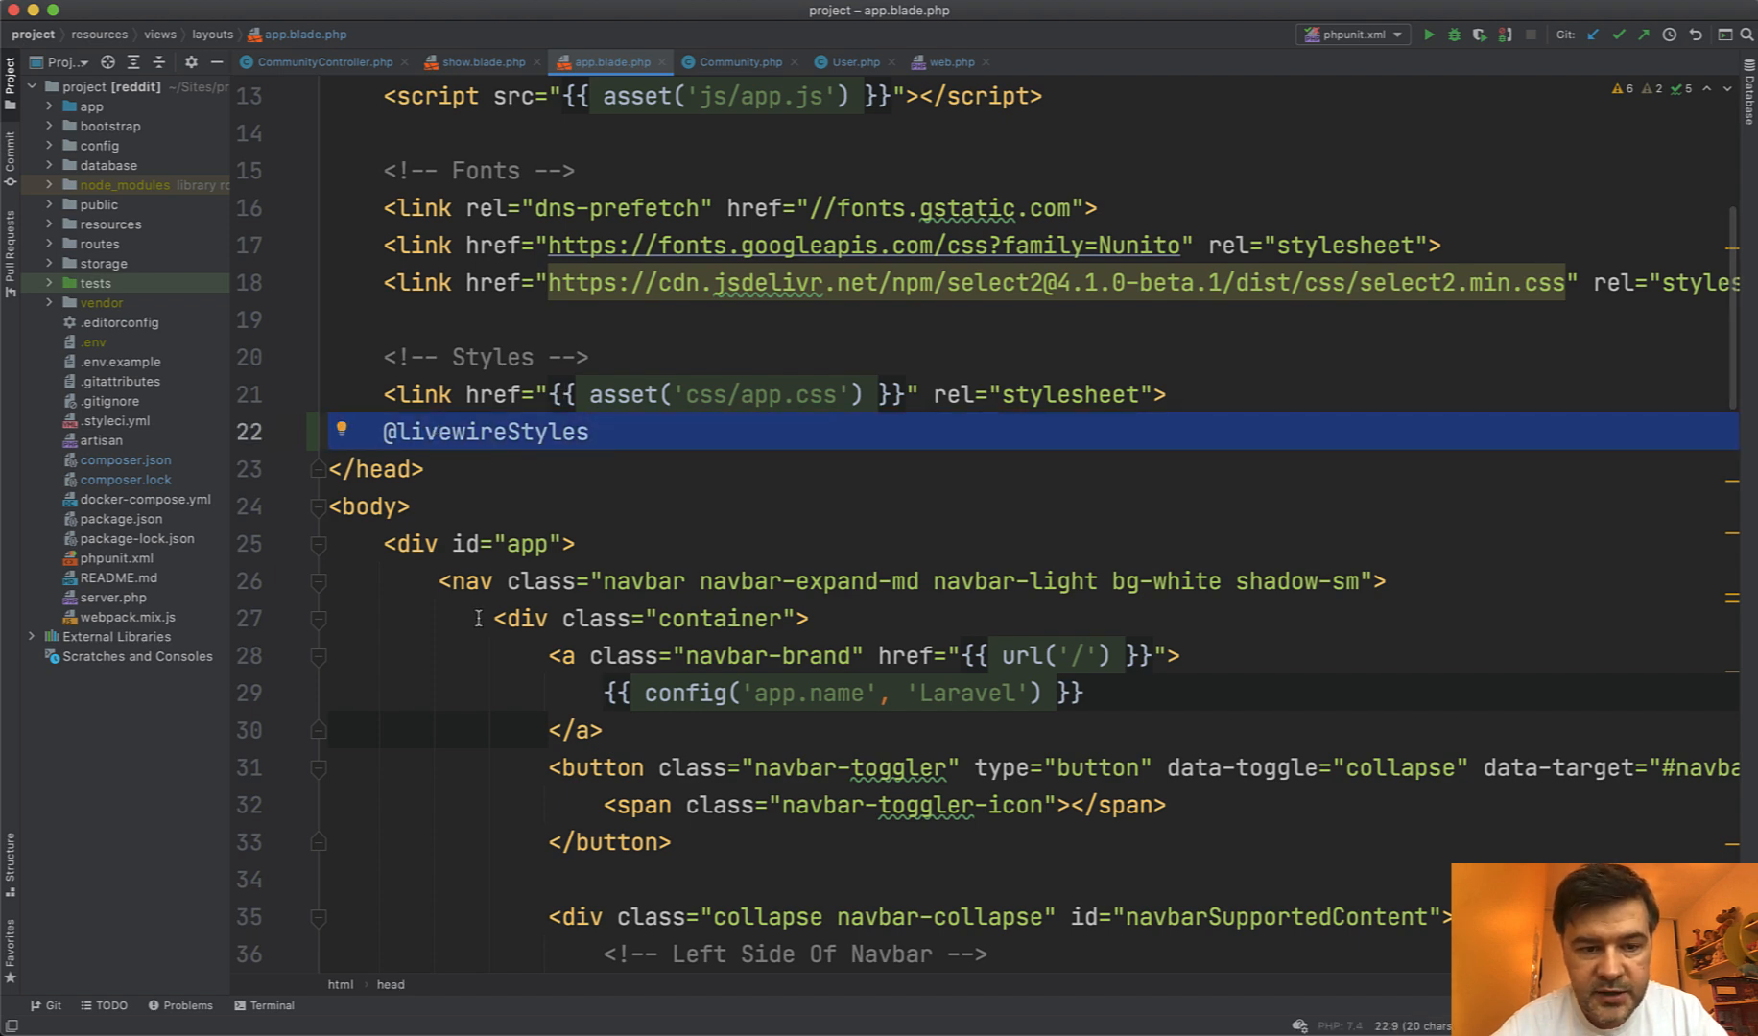
scroll(down, 3)
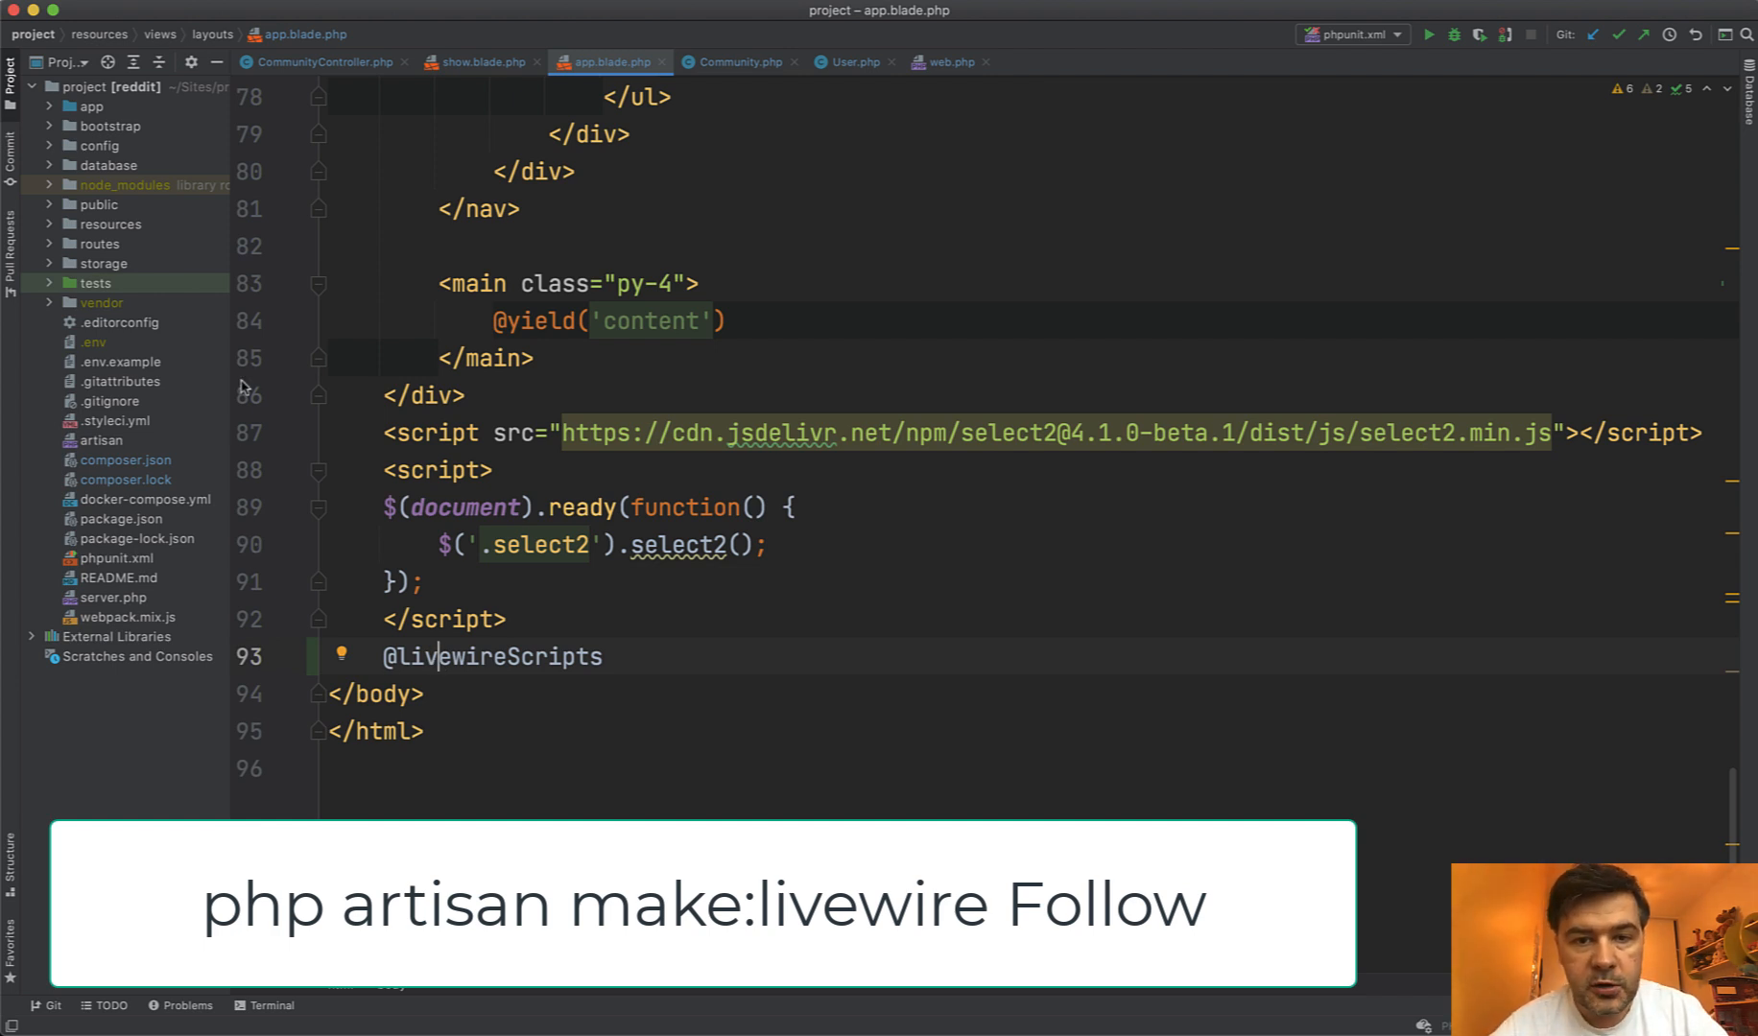
- Open the Follow.php Livewire component class and its follow.blade.php view from the Project tree
click(92, 106)
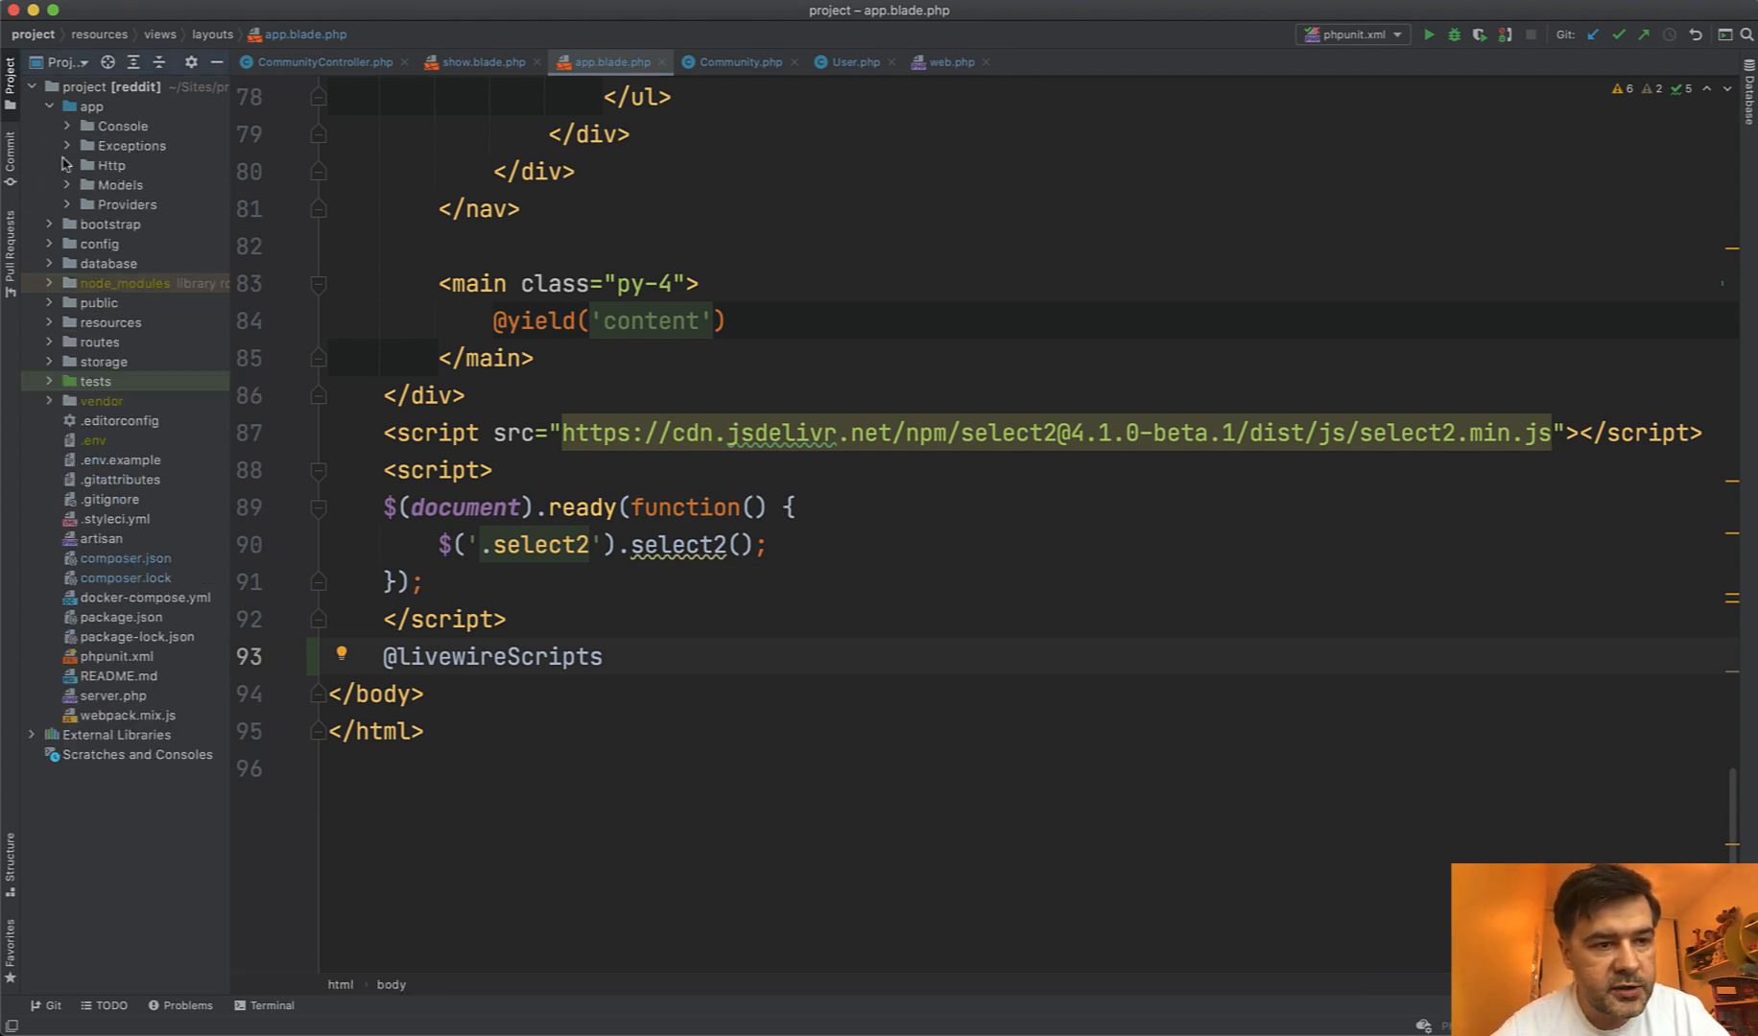
click(109, 165)
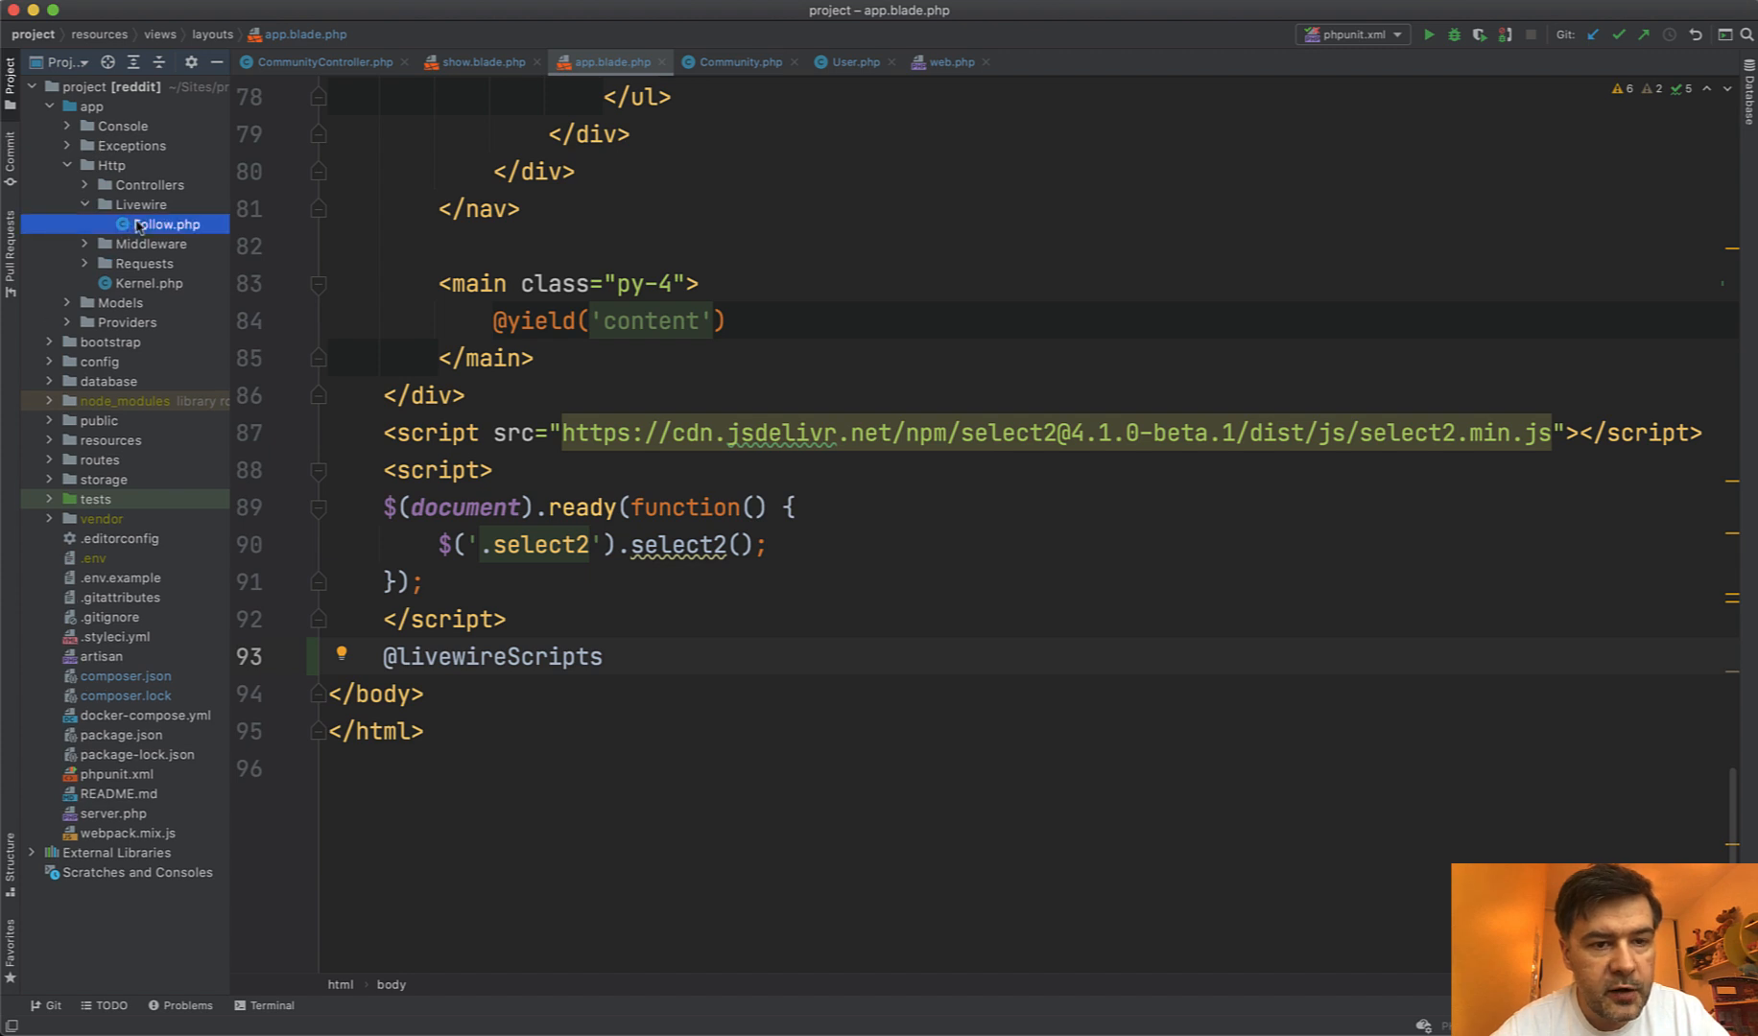
click(163, 225)
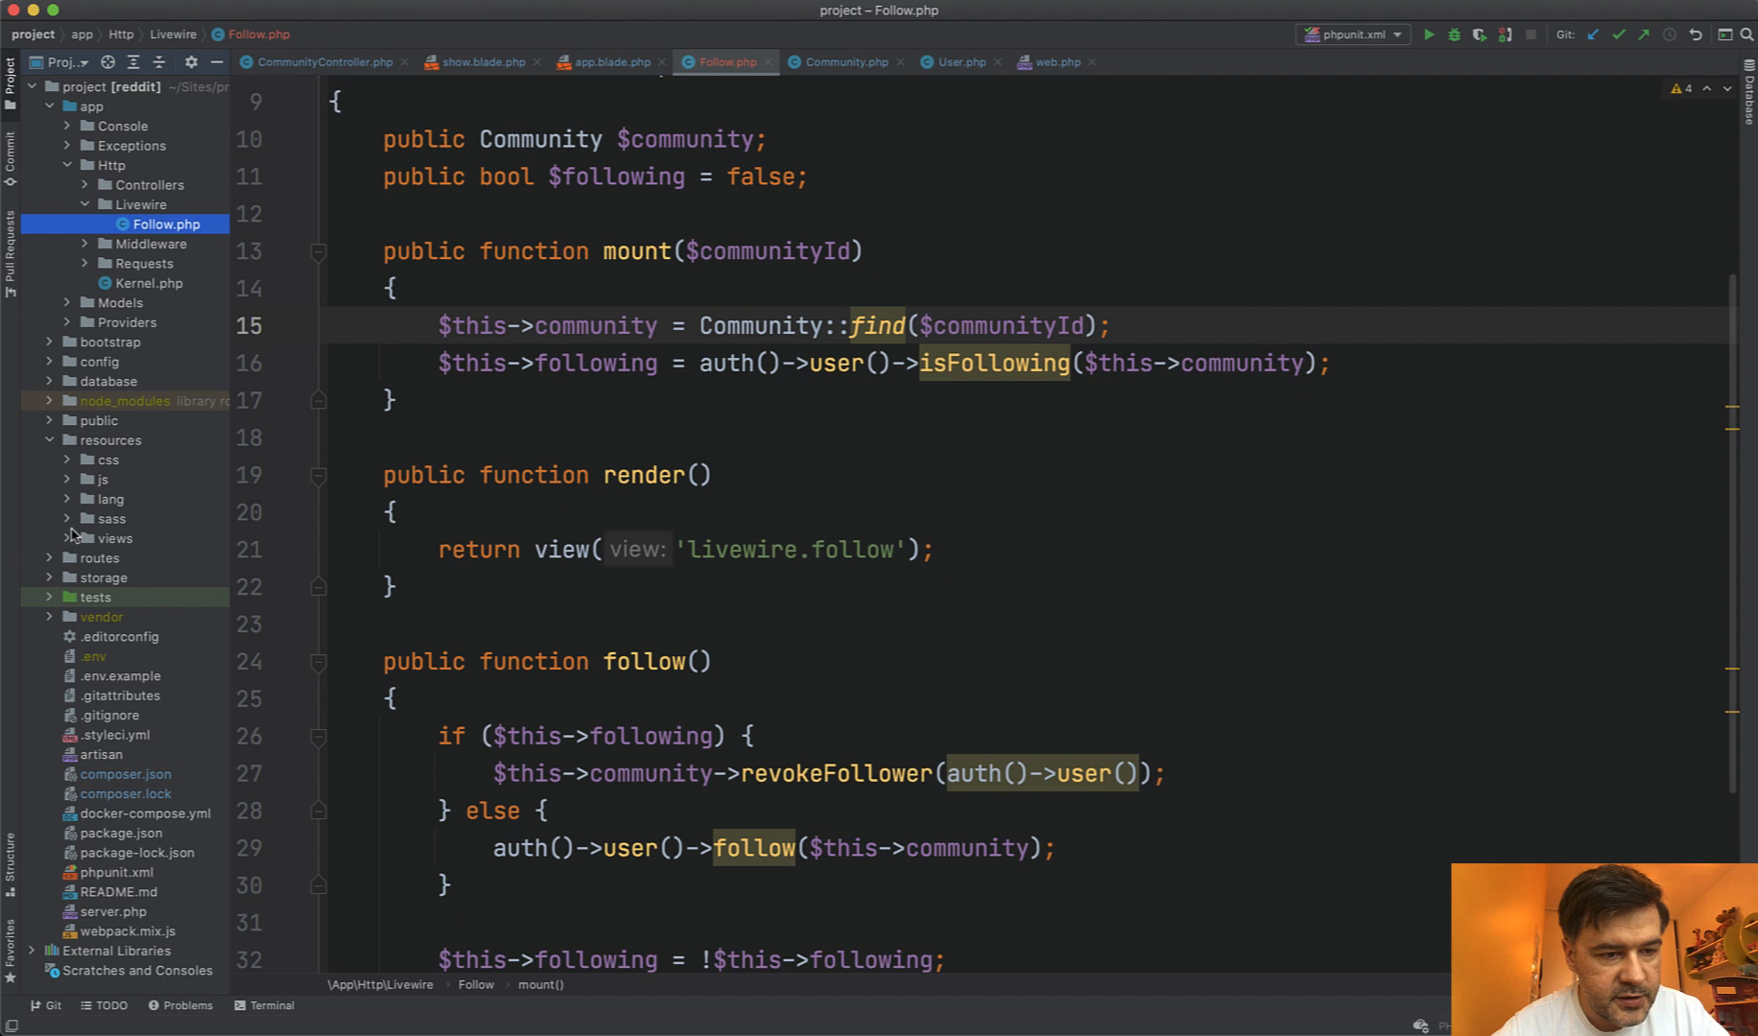
click(115, 537)
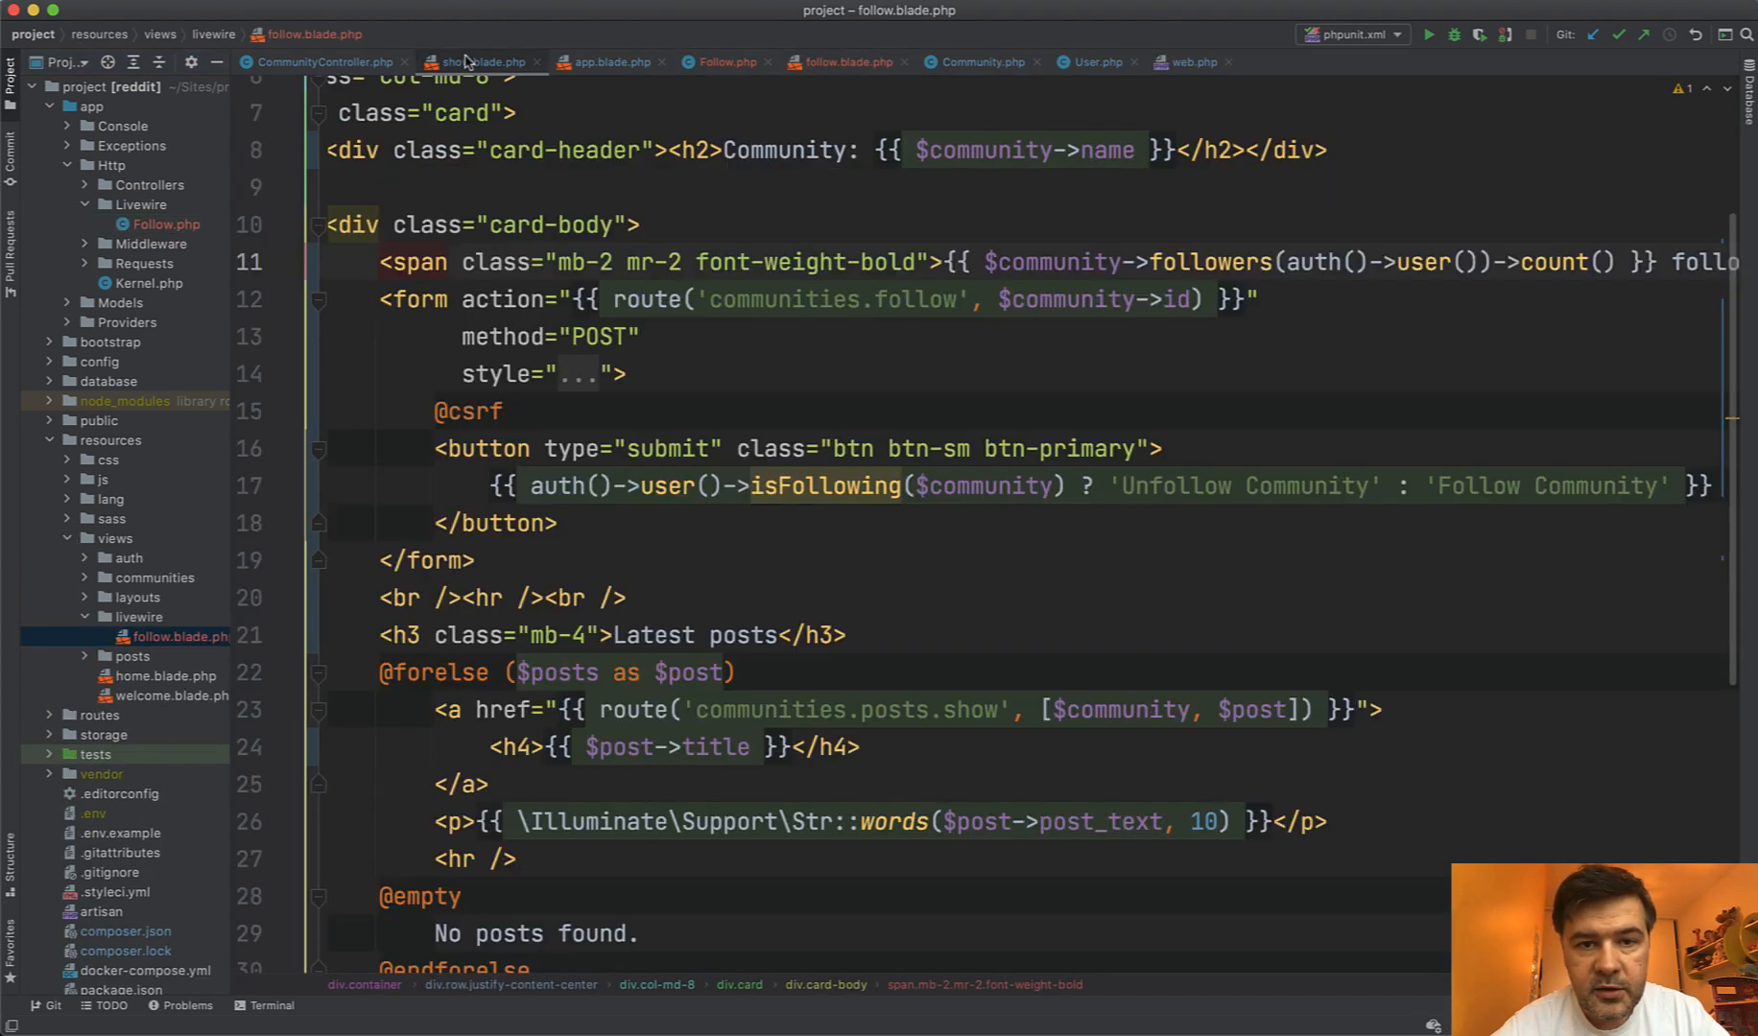
click(482, 62)
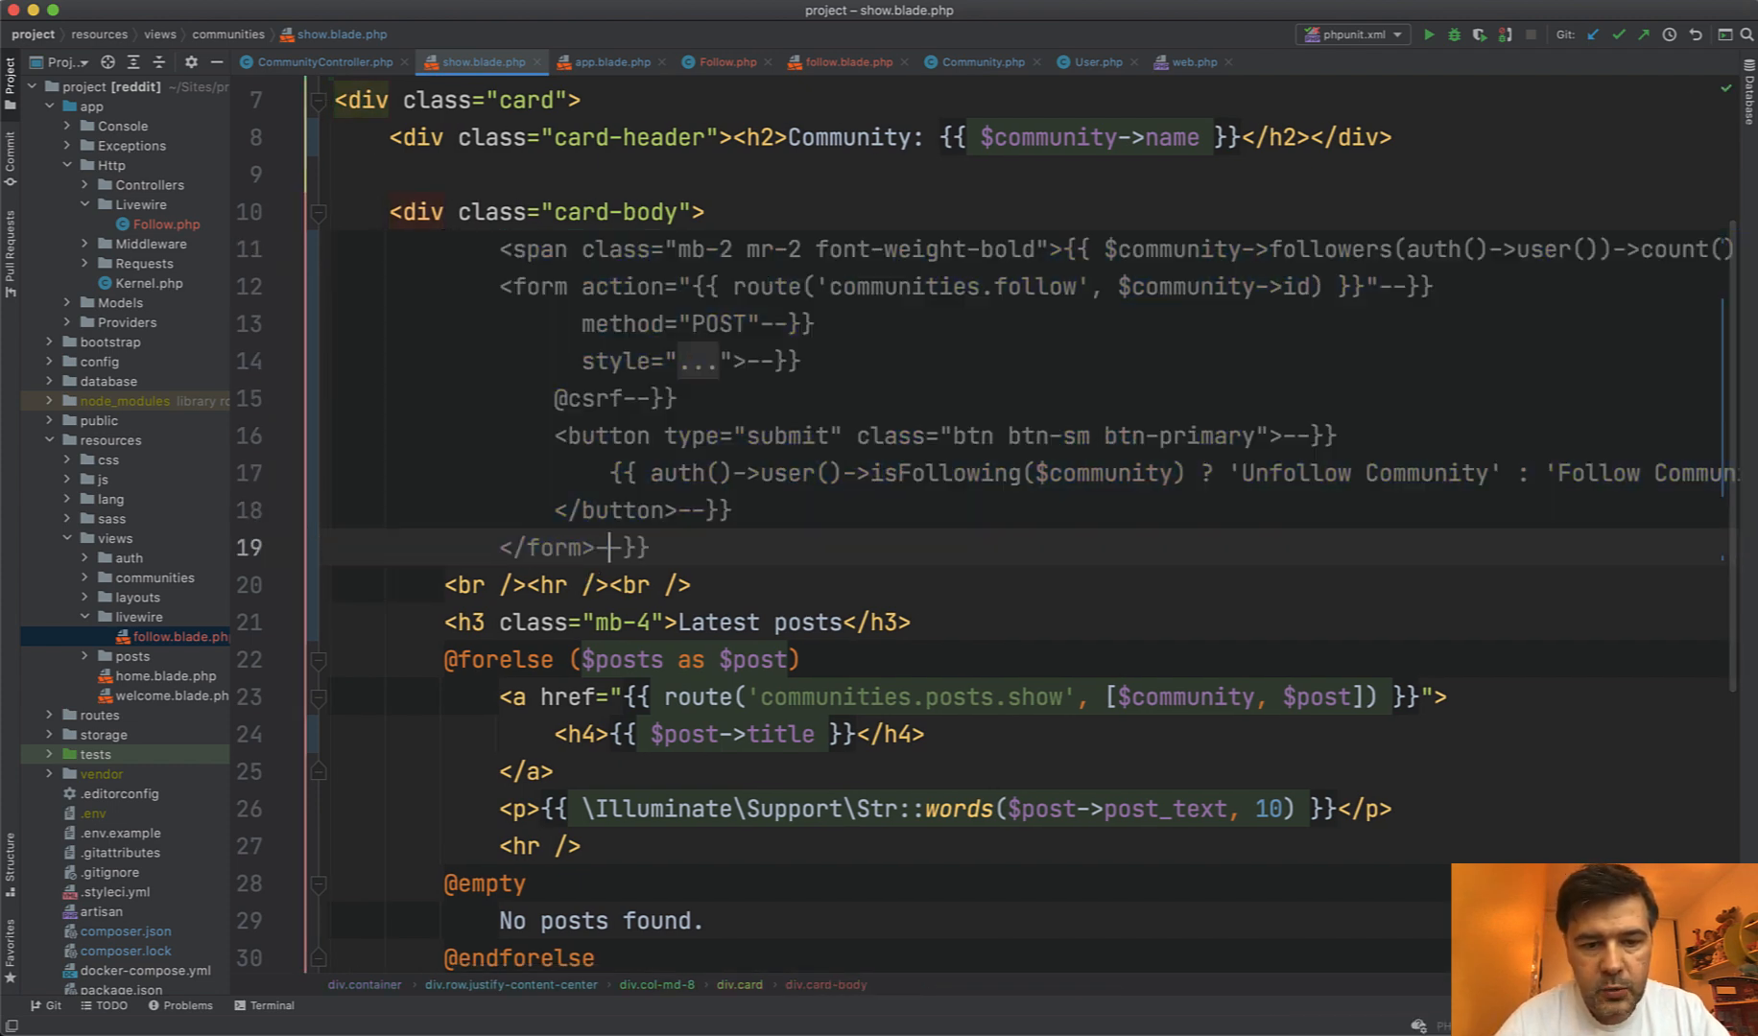
text(@)
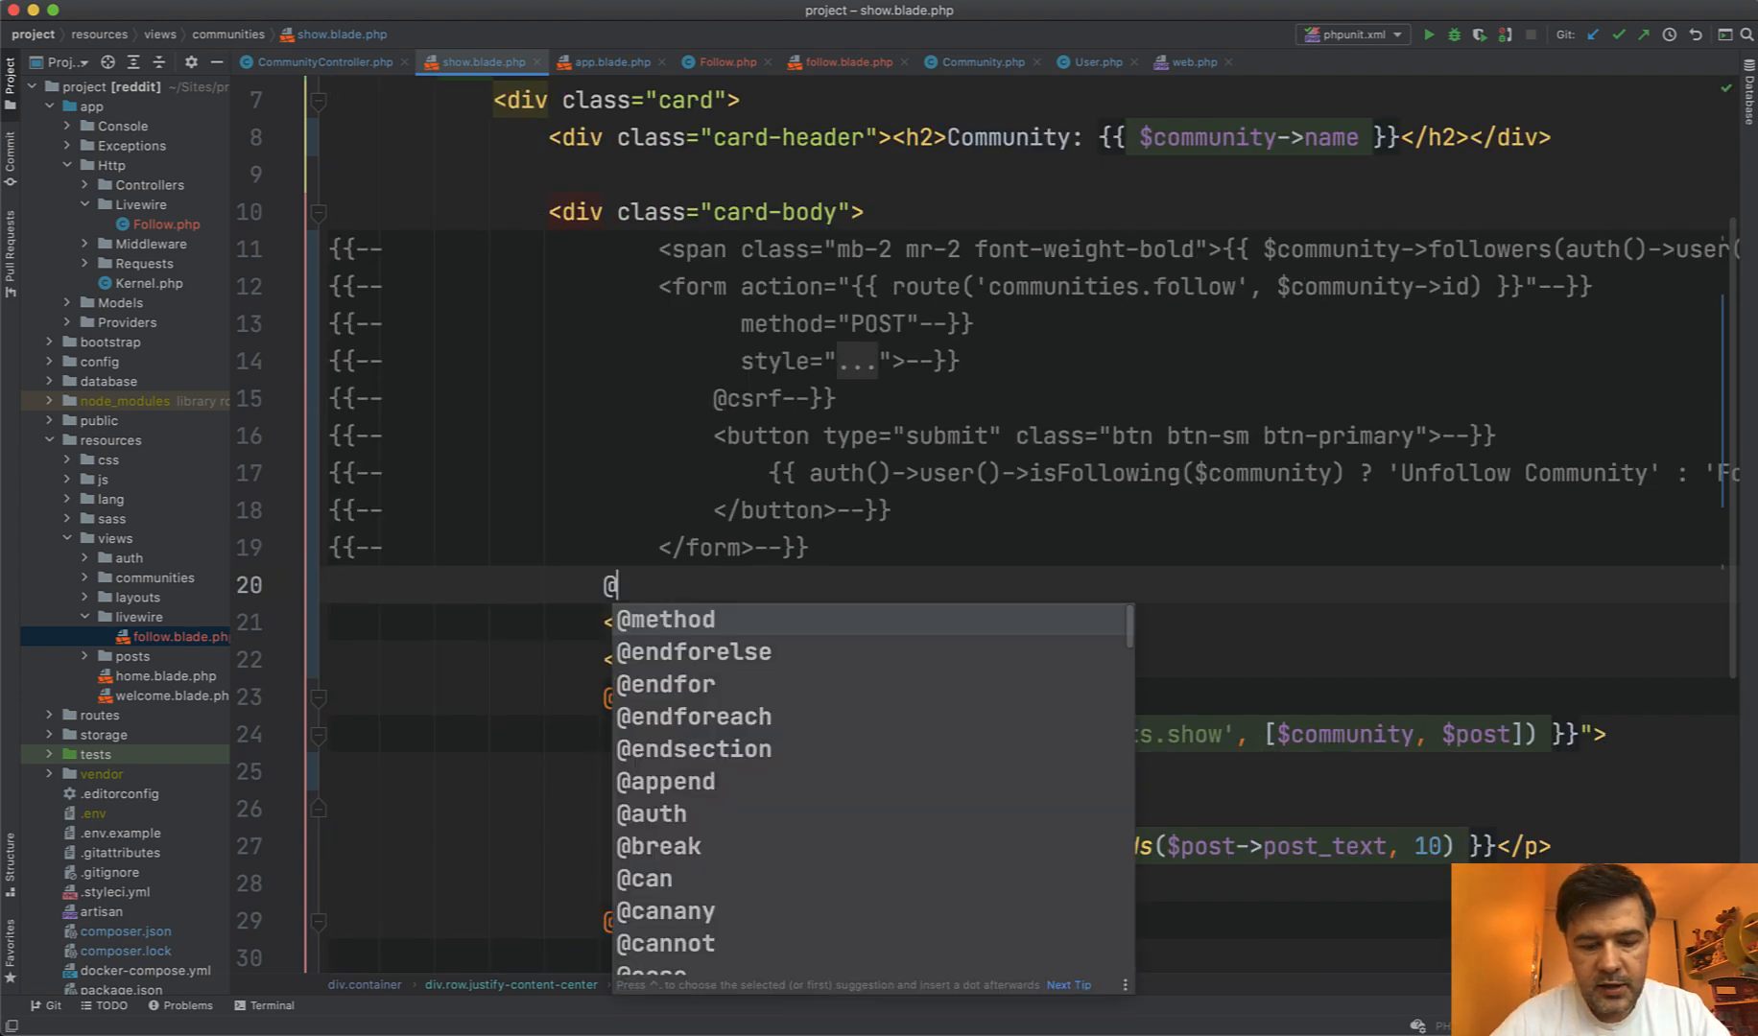
text(livewire(')
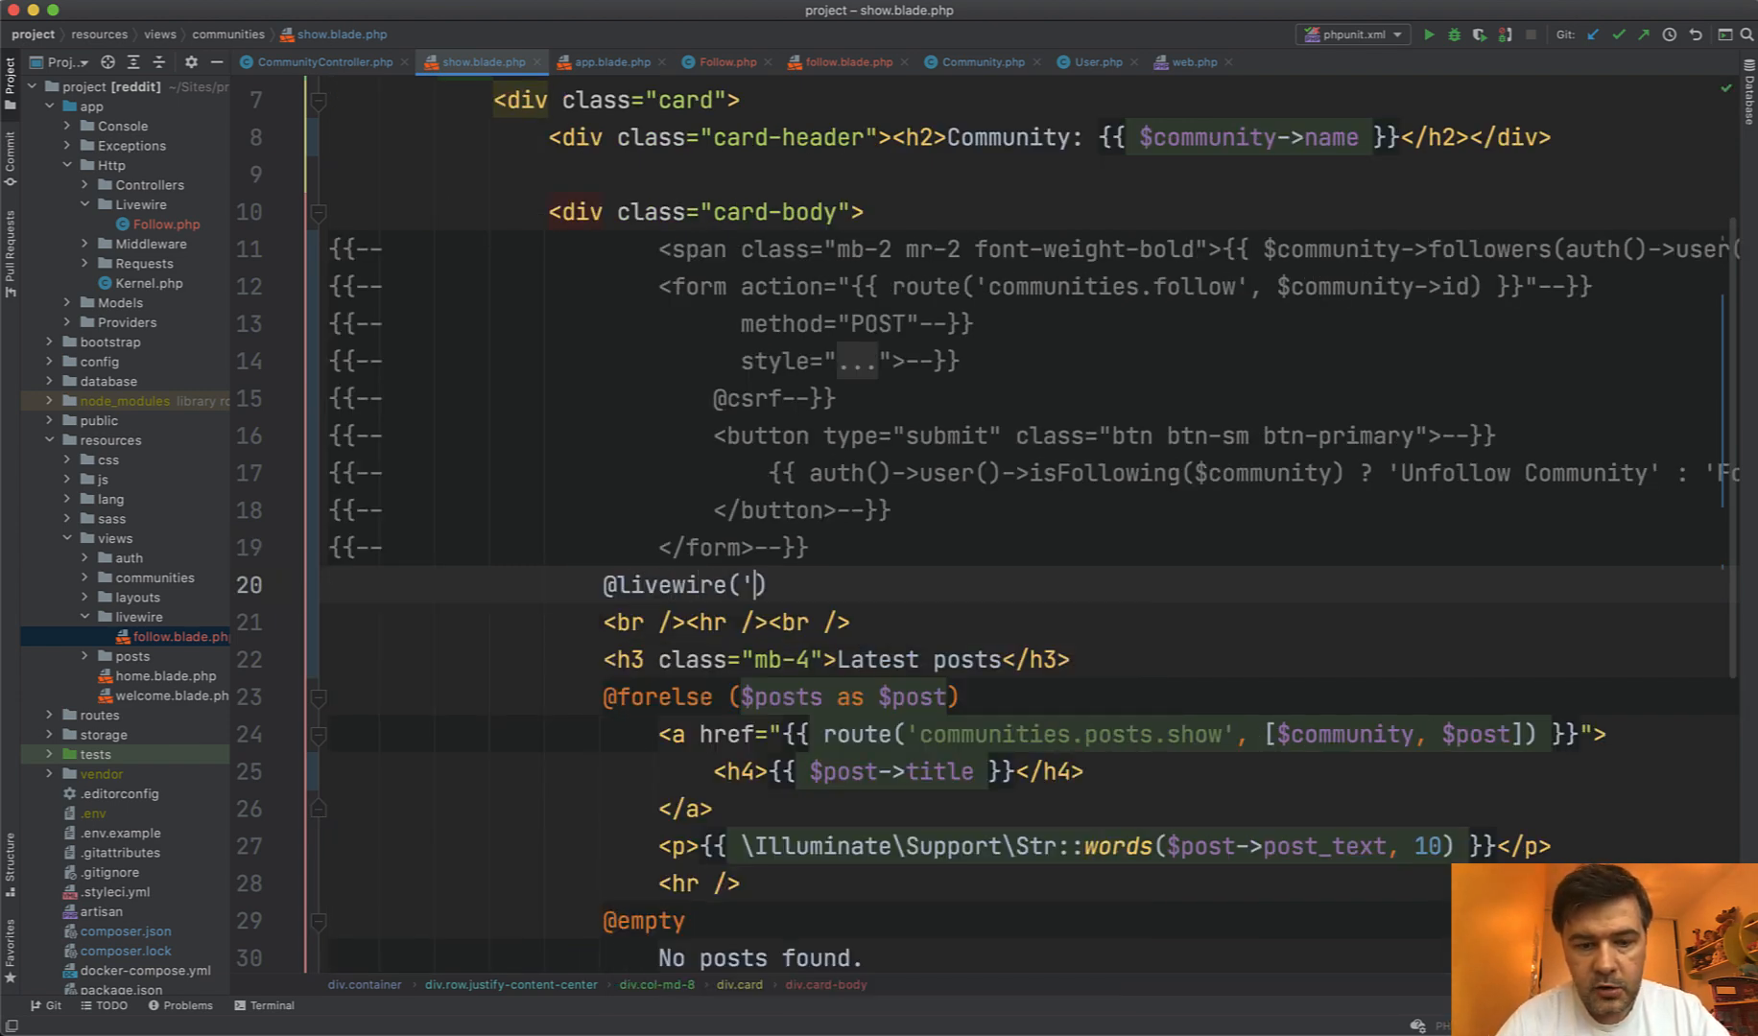
text(follow',)
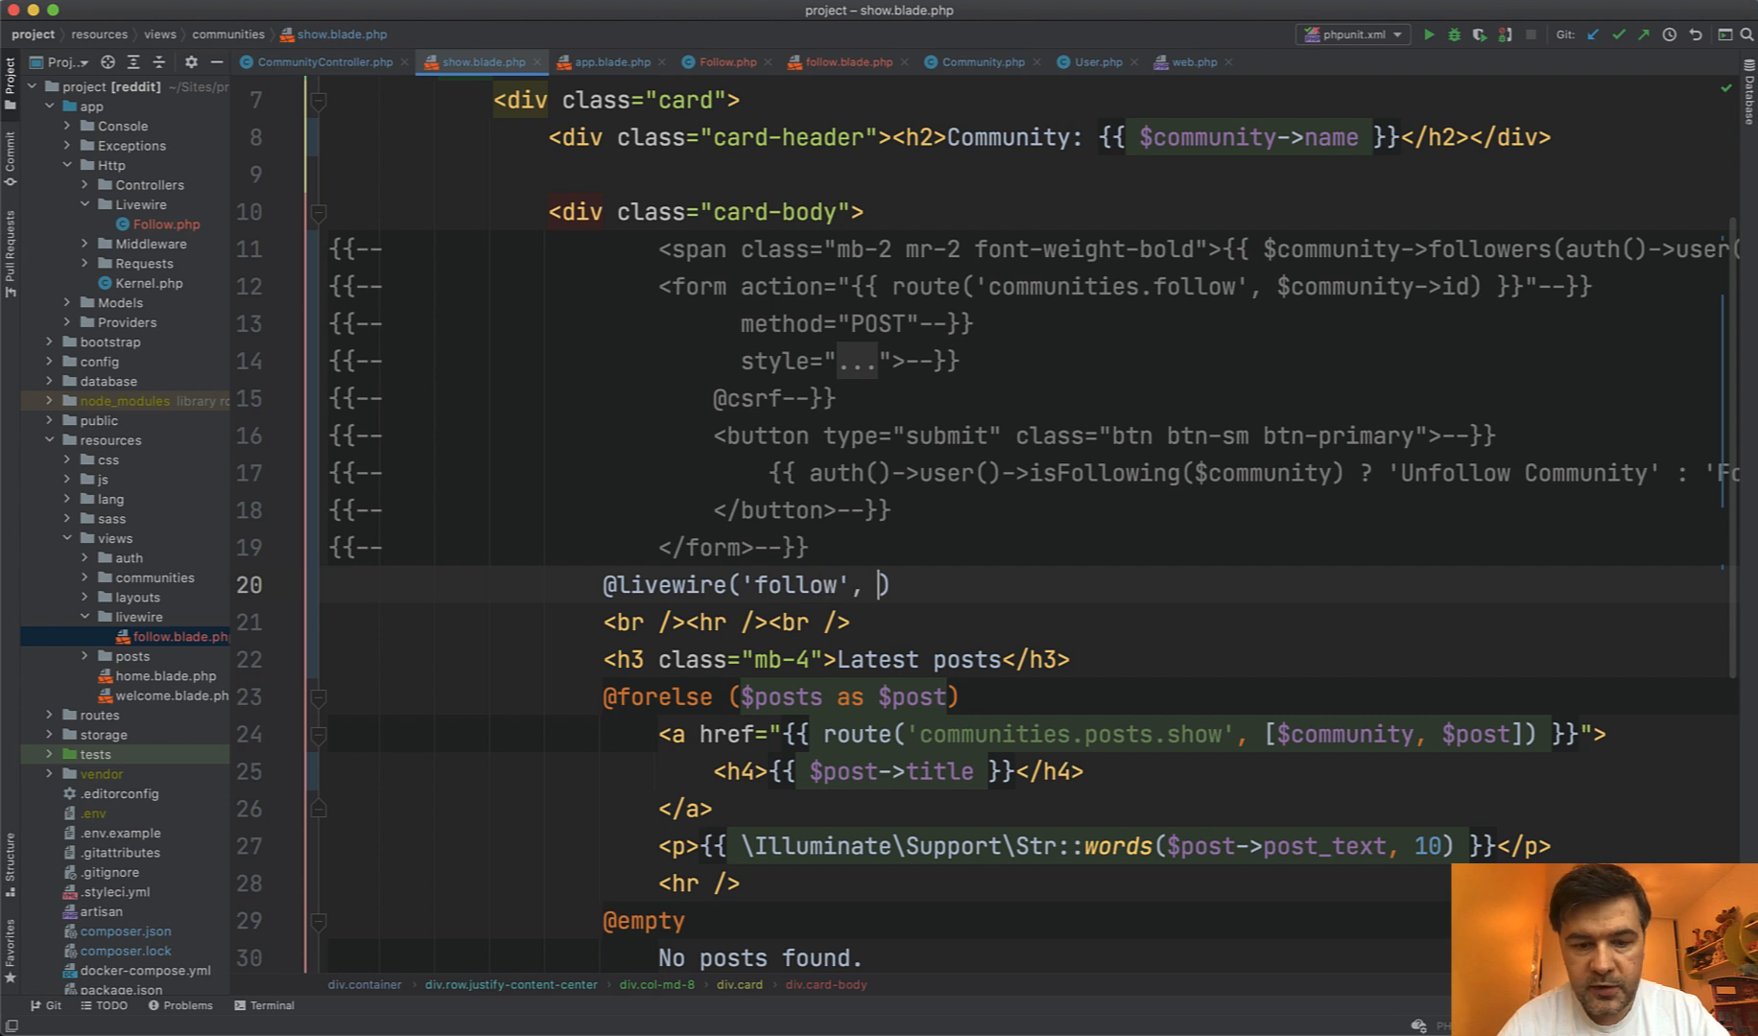
text(['com'])
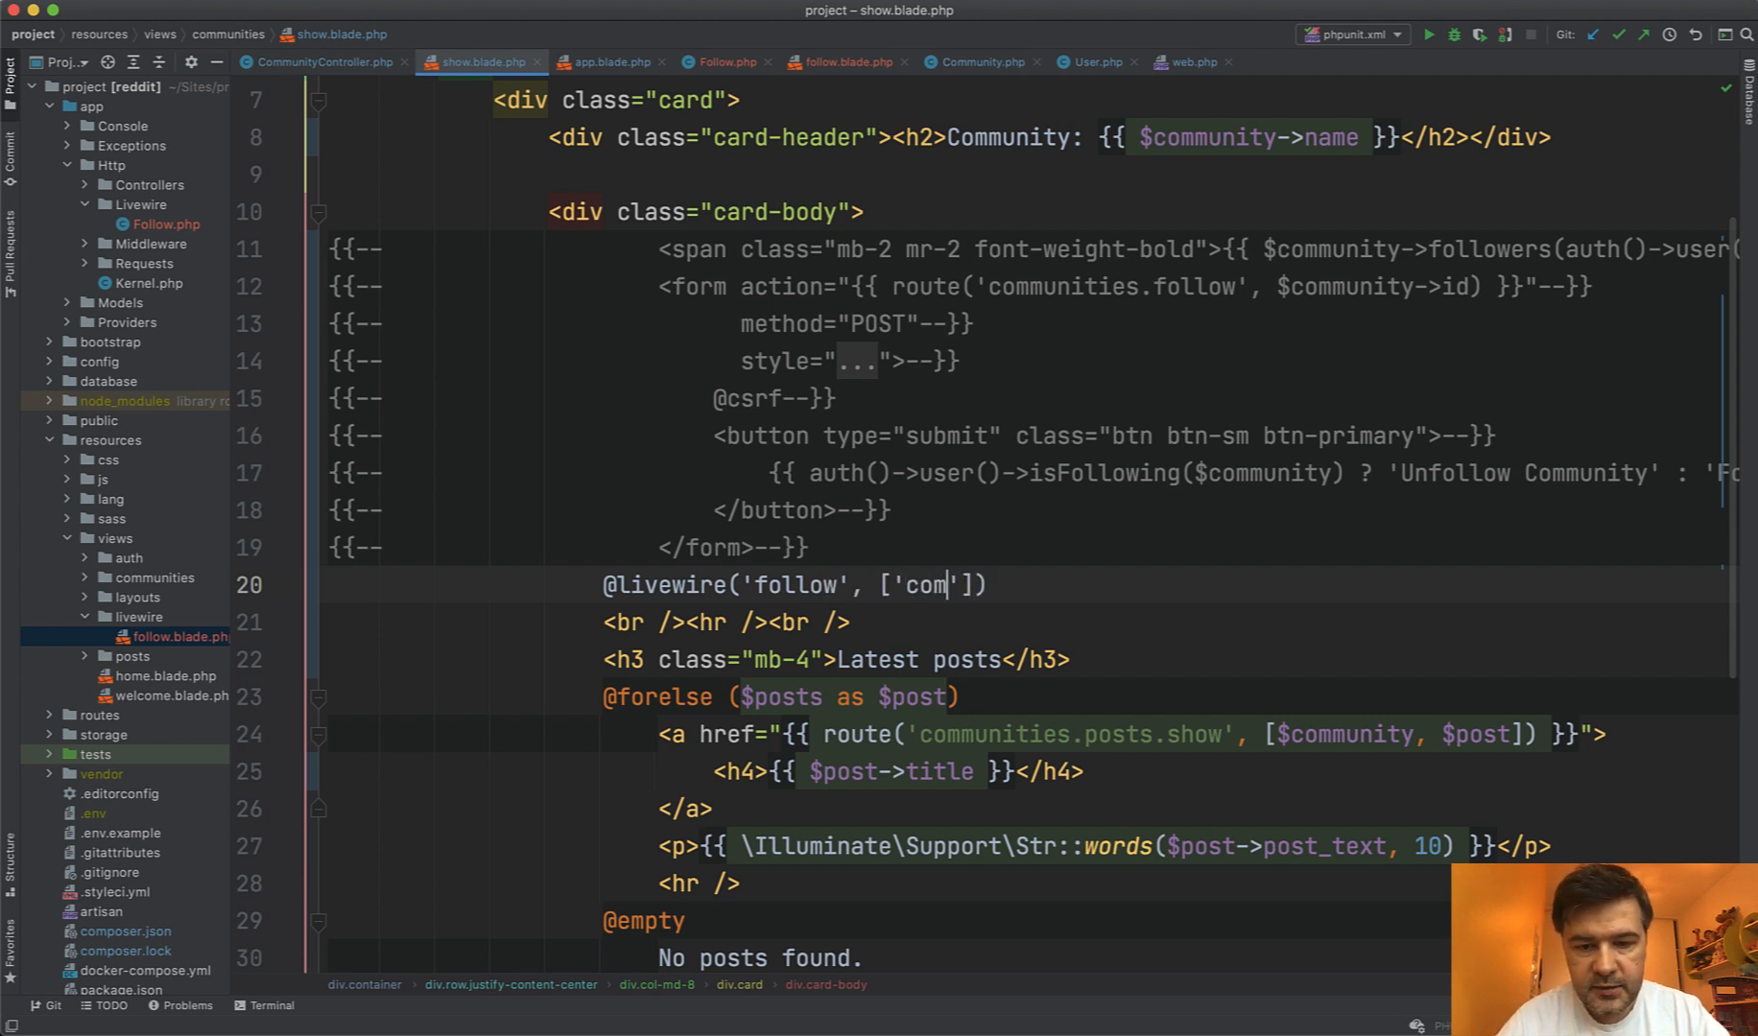
text(munity_id' =)
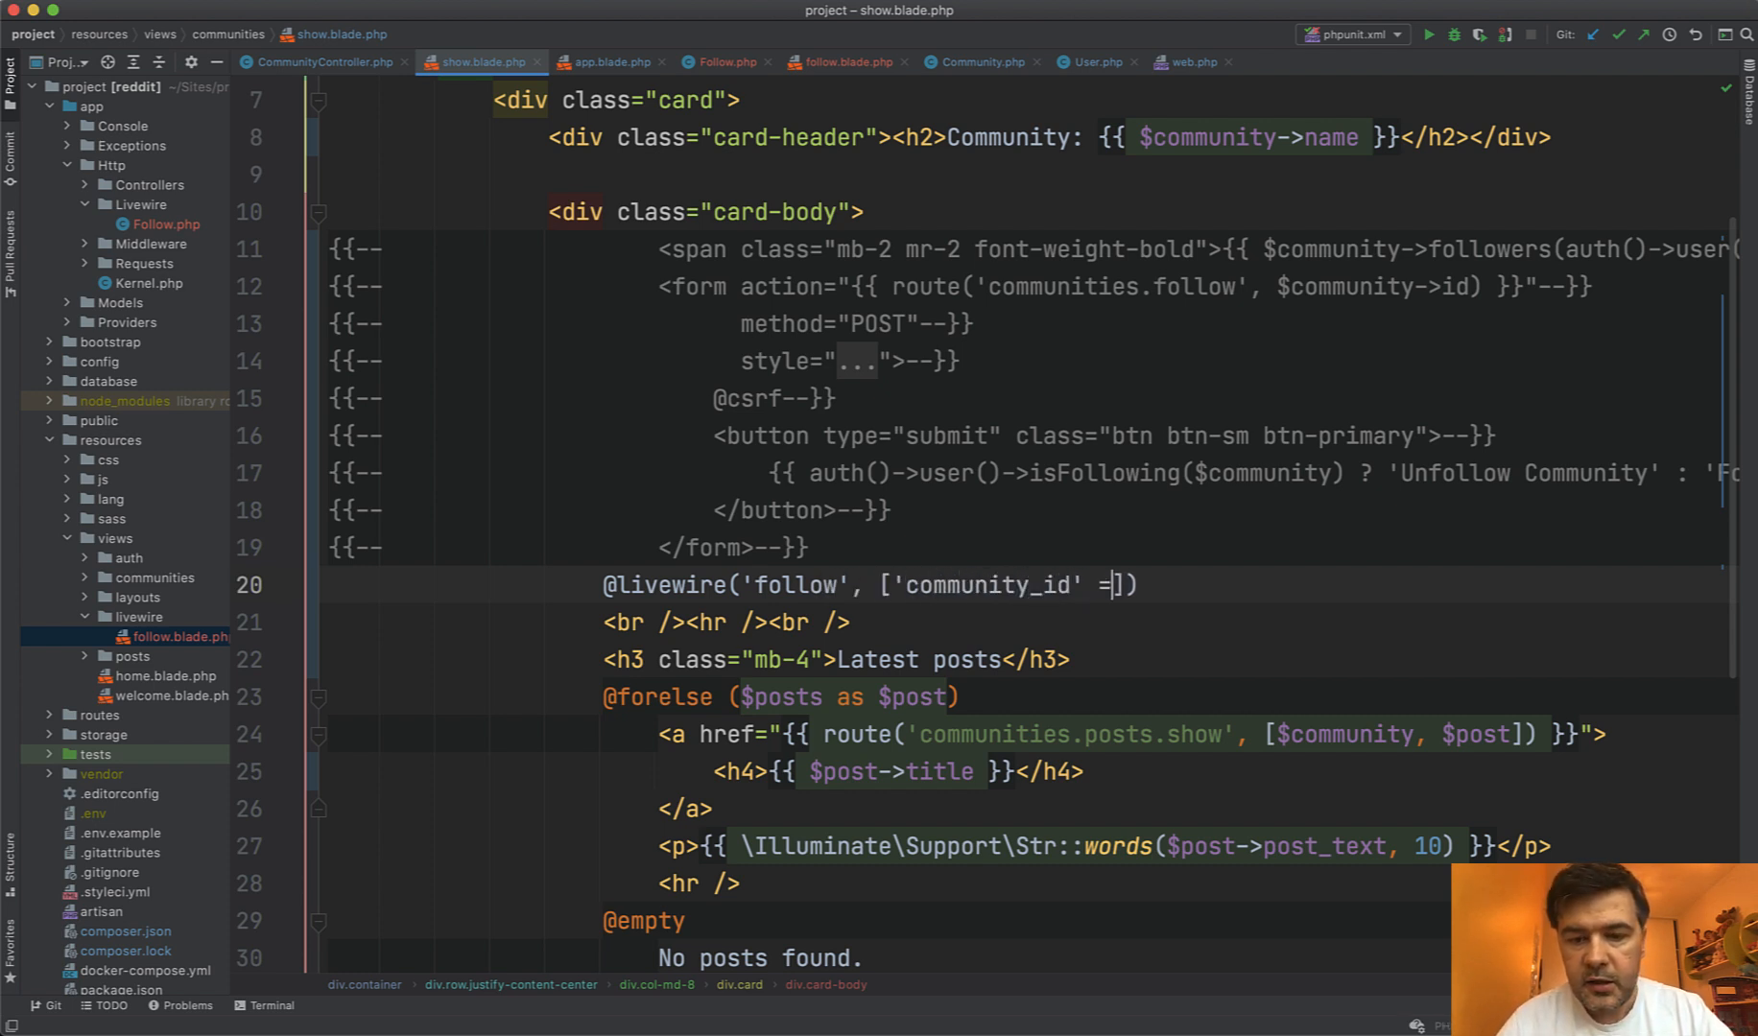
text(> $community->)
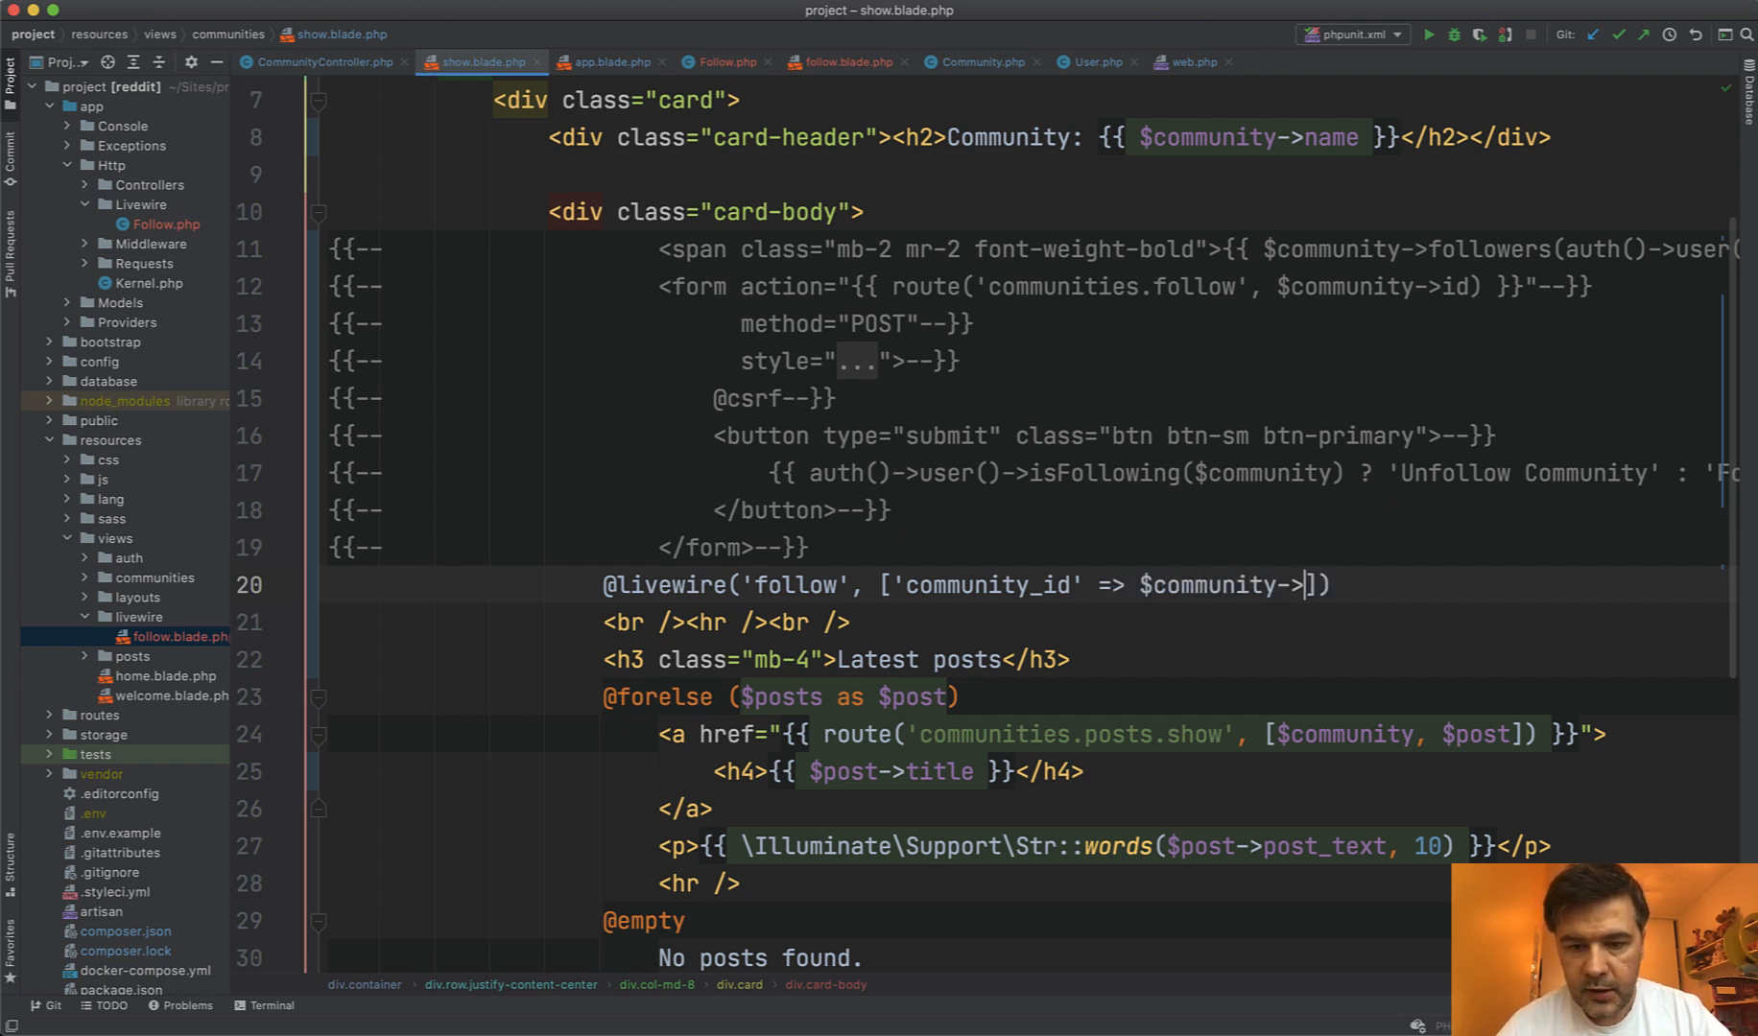
text(id)
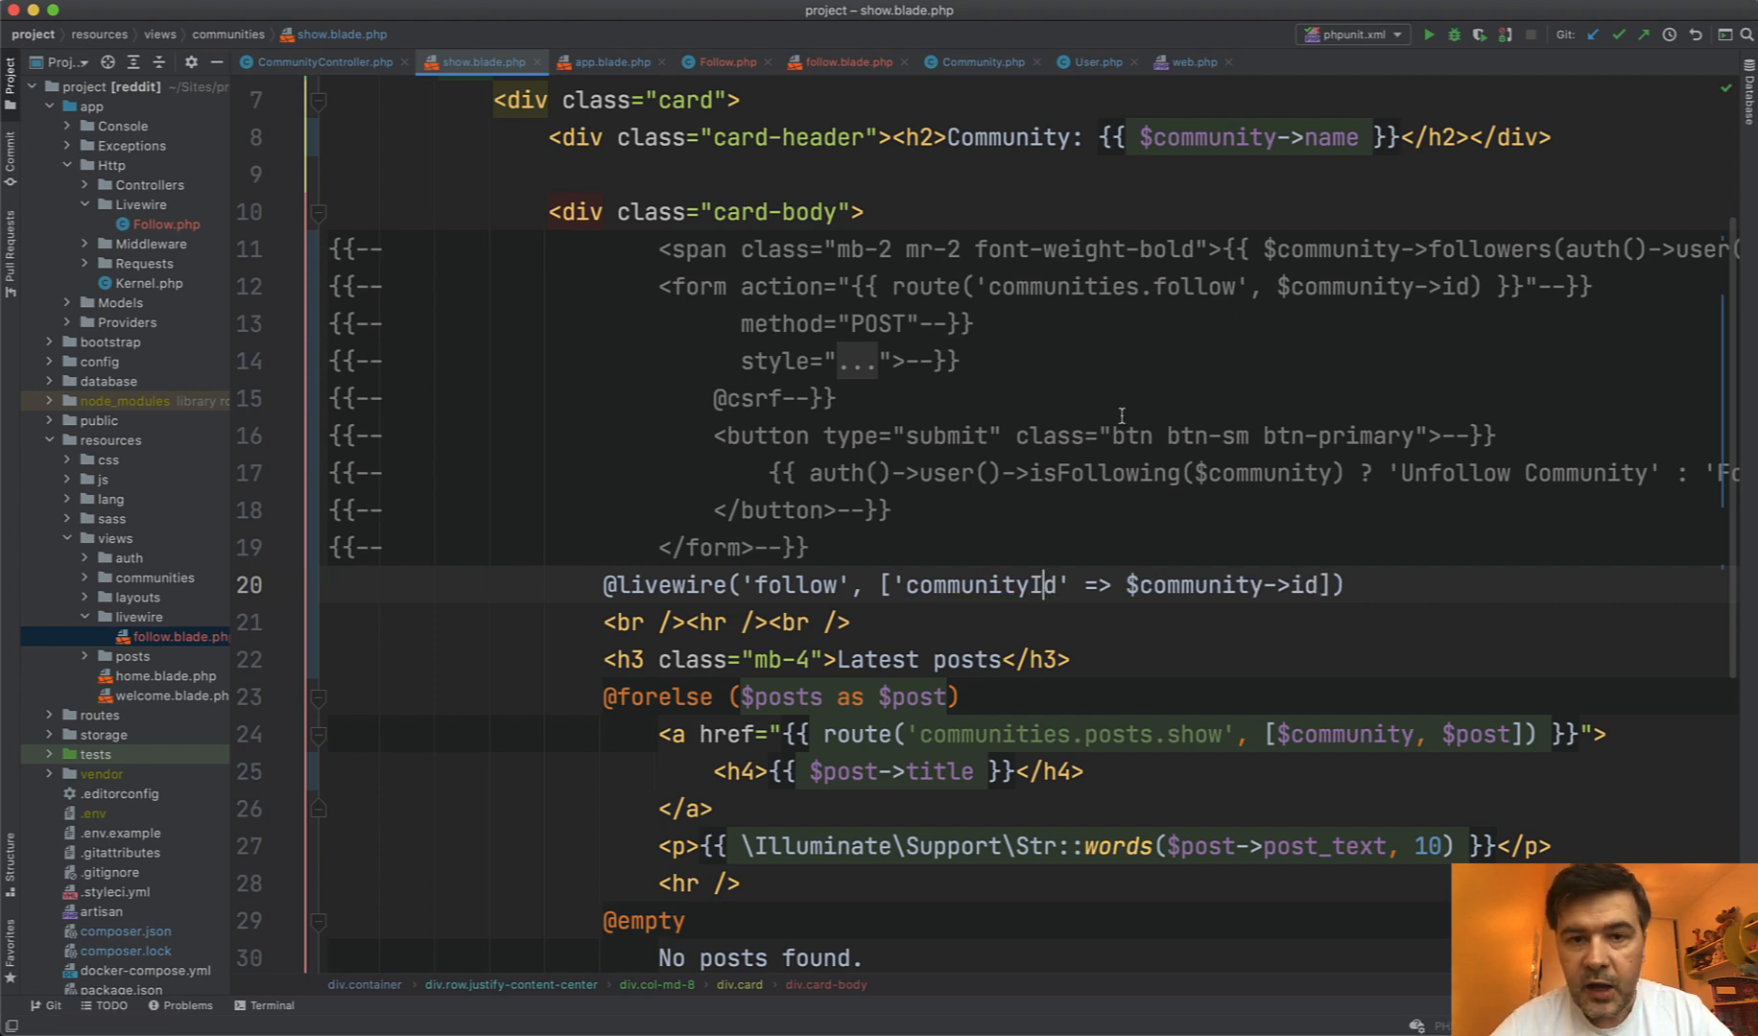
- Follow the Vue.js community via the Livewire button, reaching 1 followers without a reload
click(225, 483)
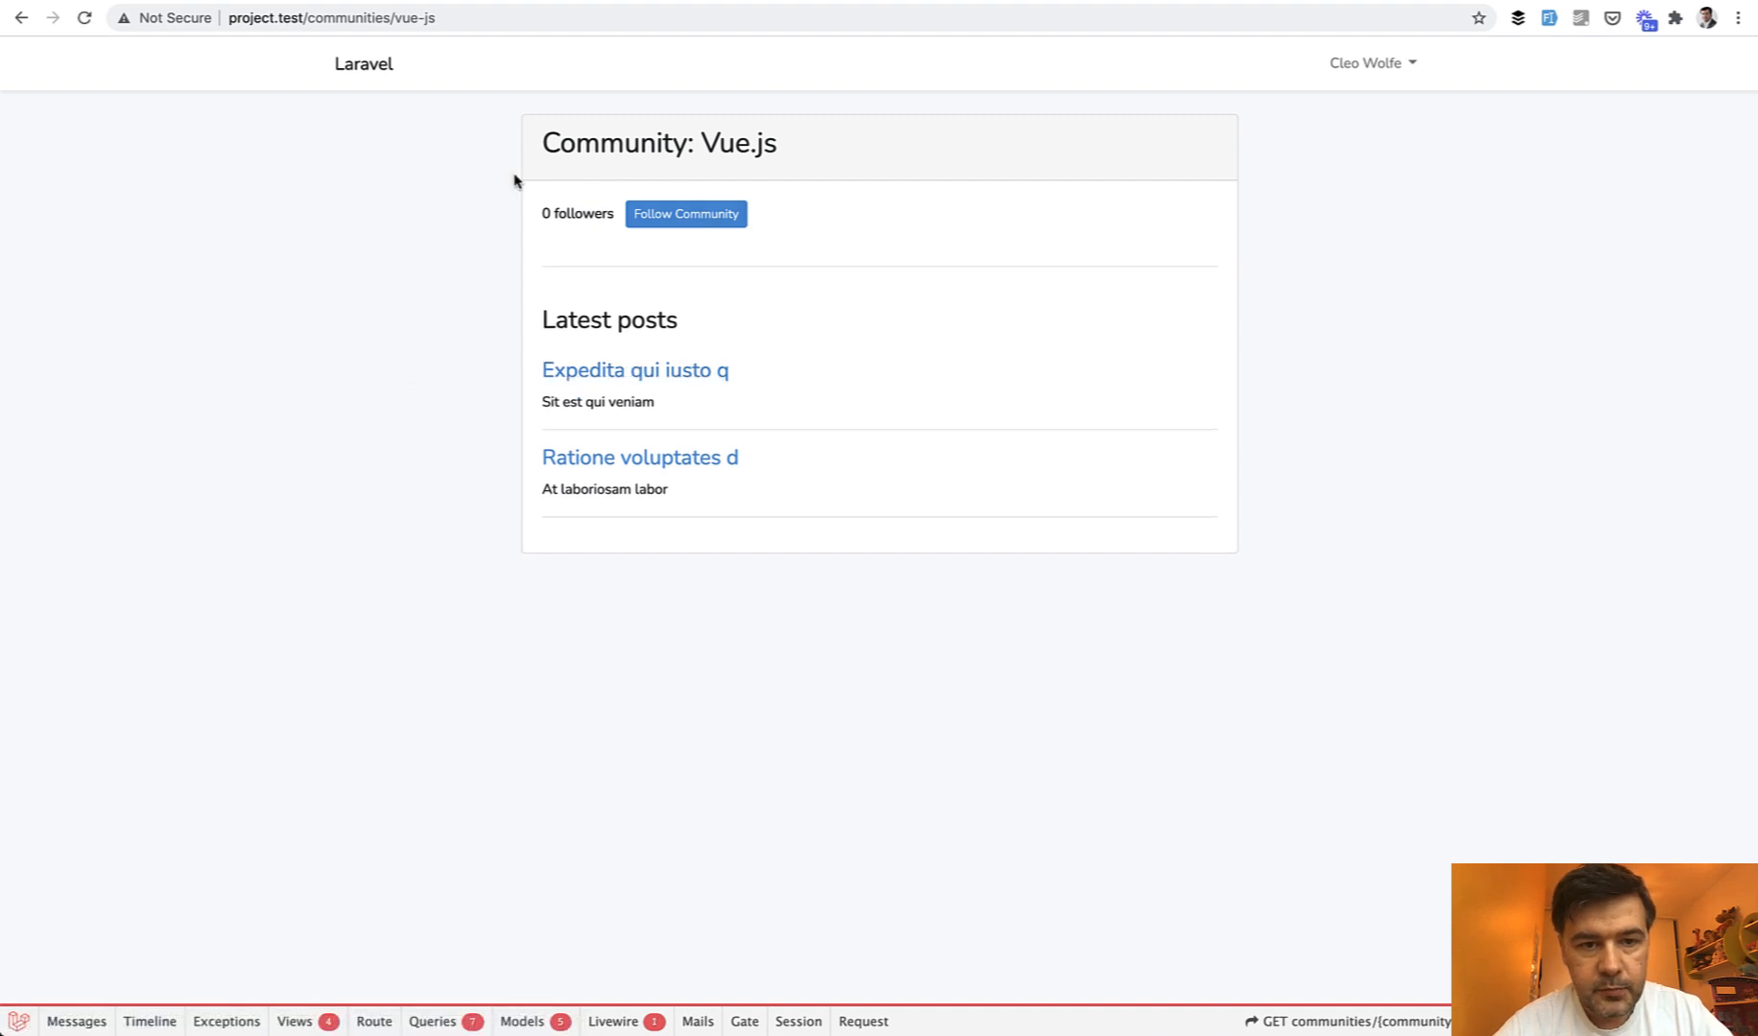
mouse_move(449, 330)
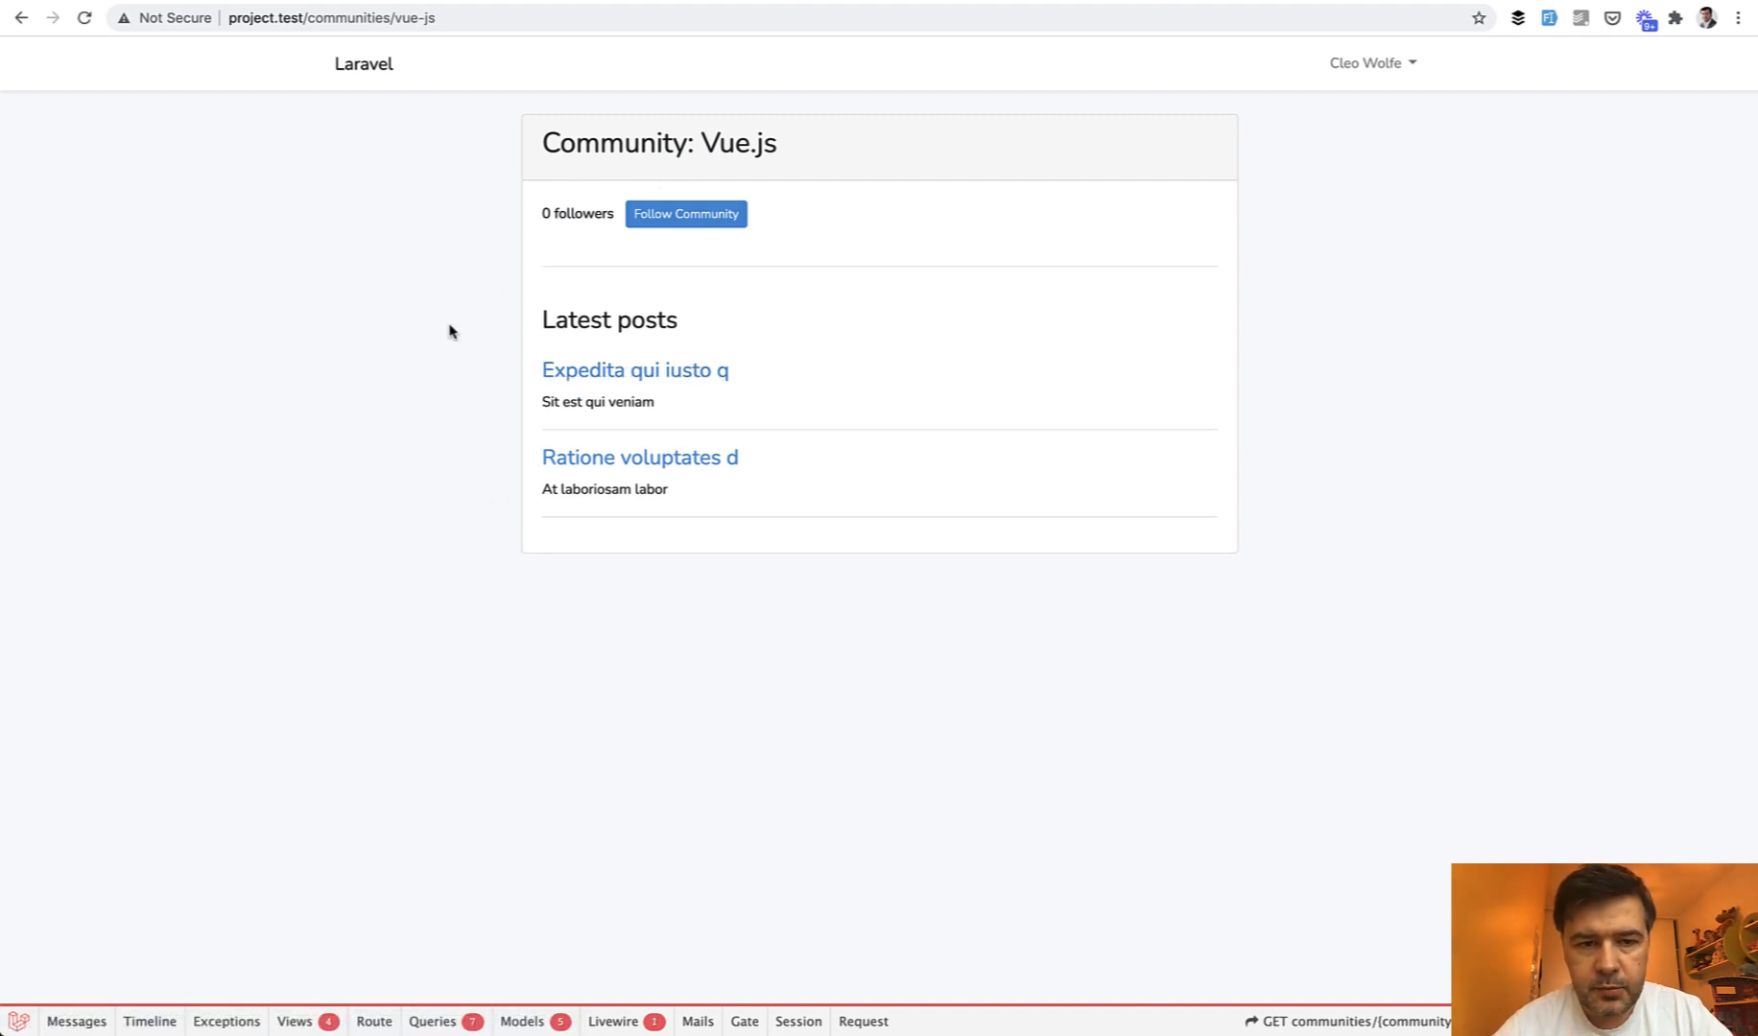
click(685, 213)
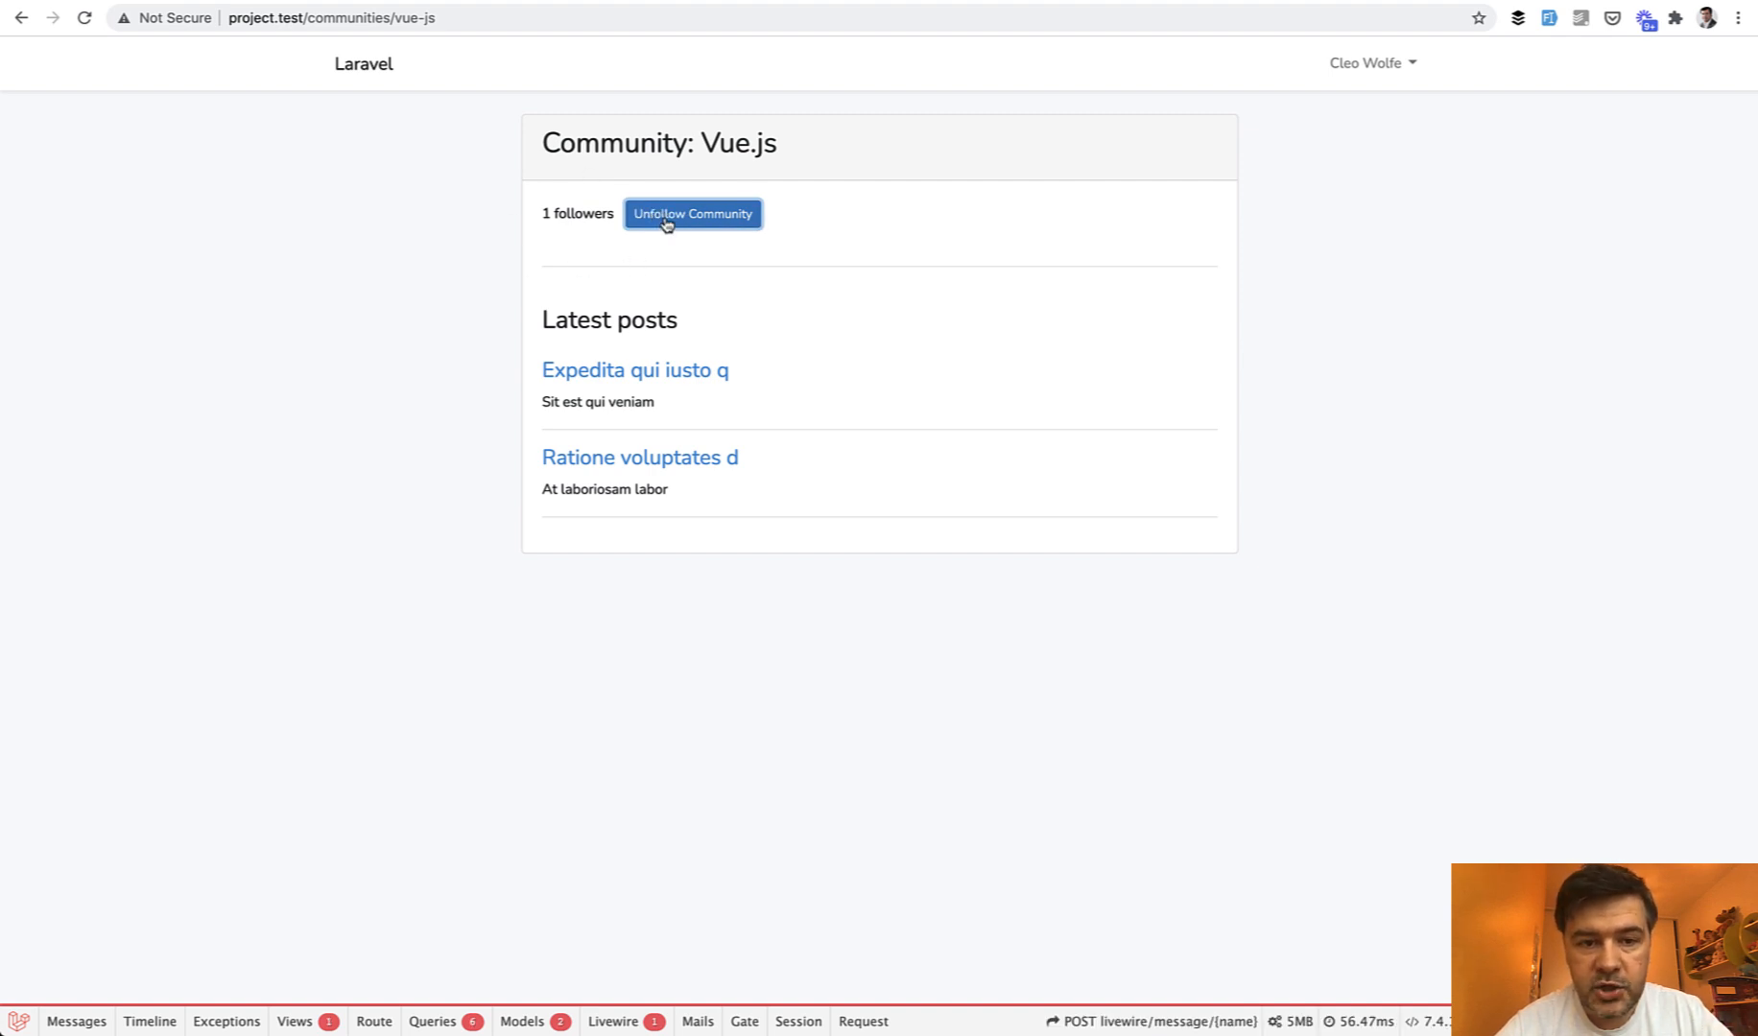
click(691, 213)
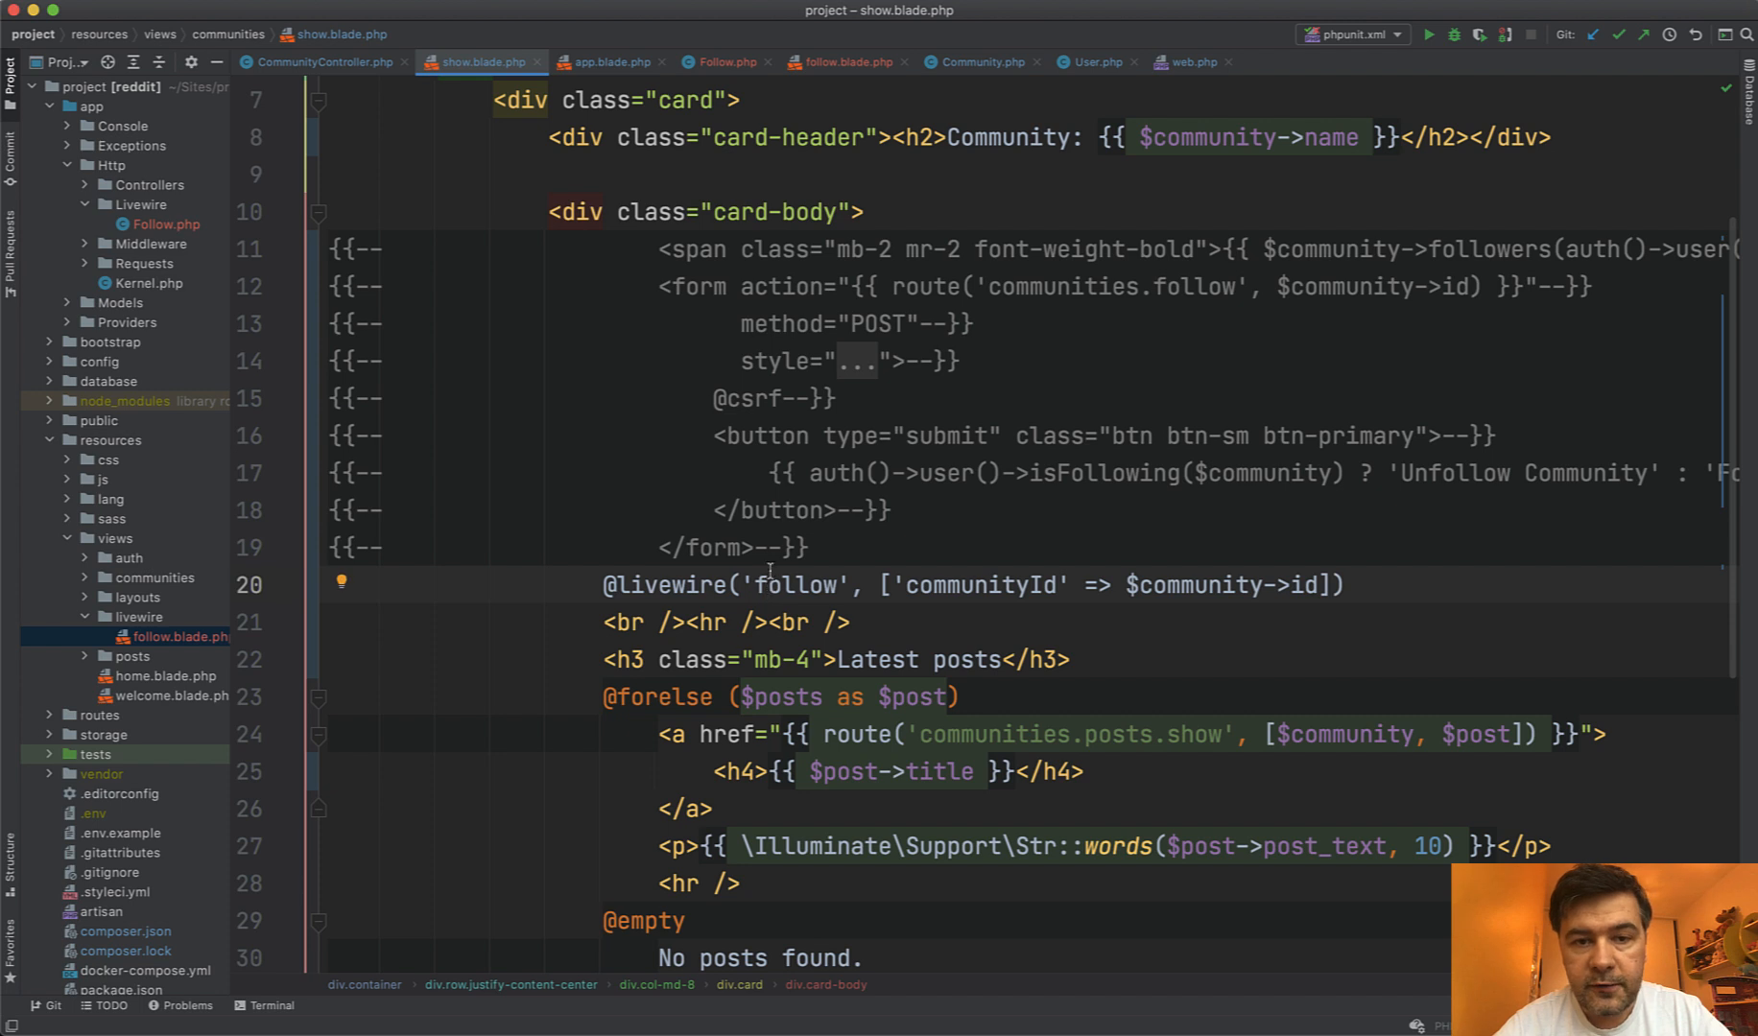
- Compare follow.blade.php with the community template and highlight the following flag in the button label
click(844, 62)
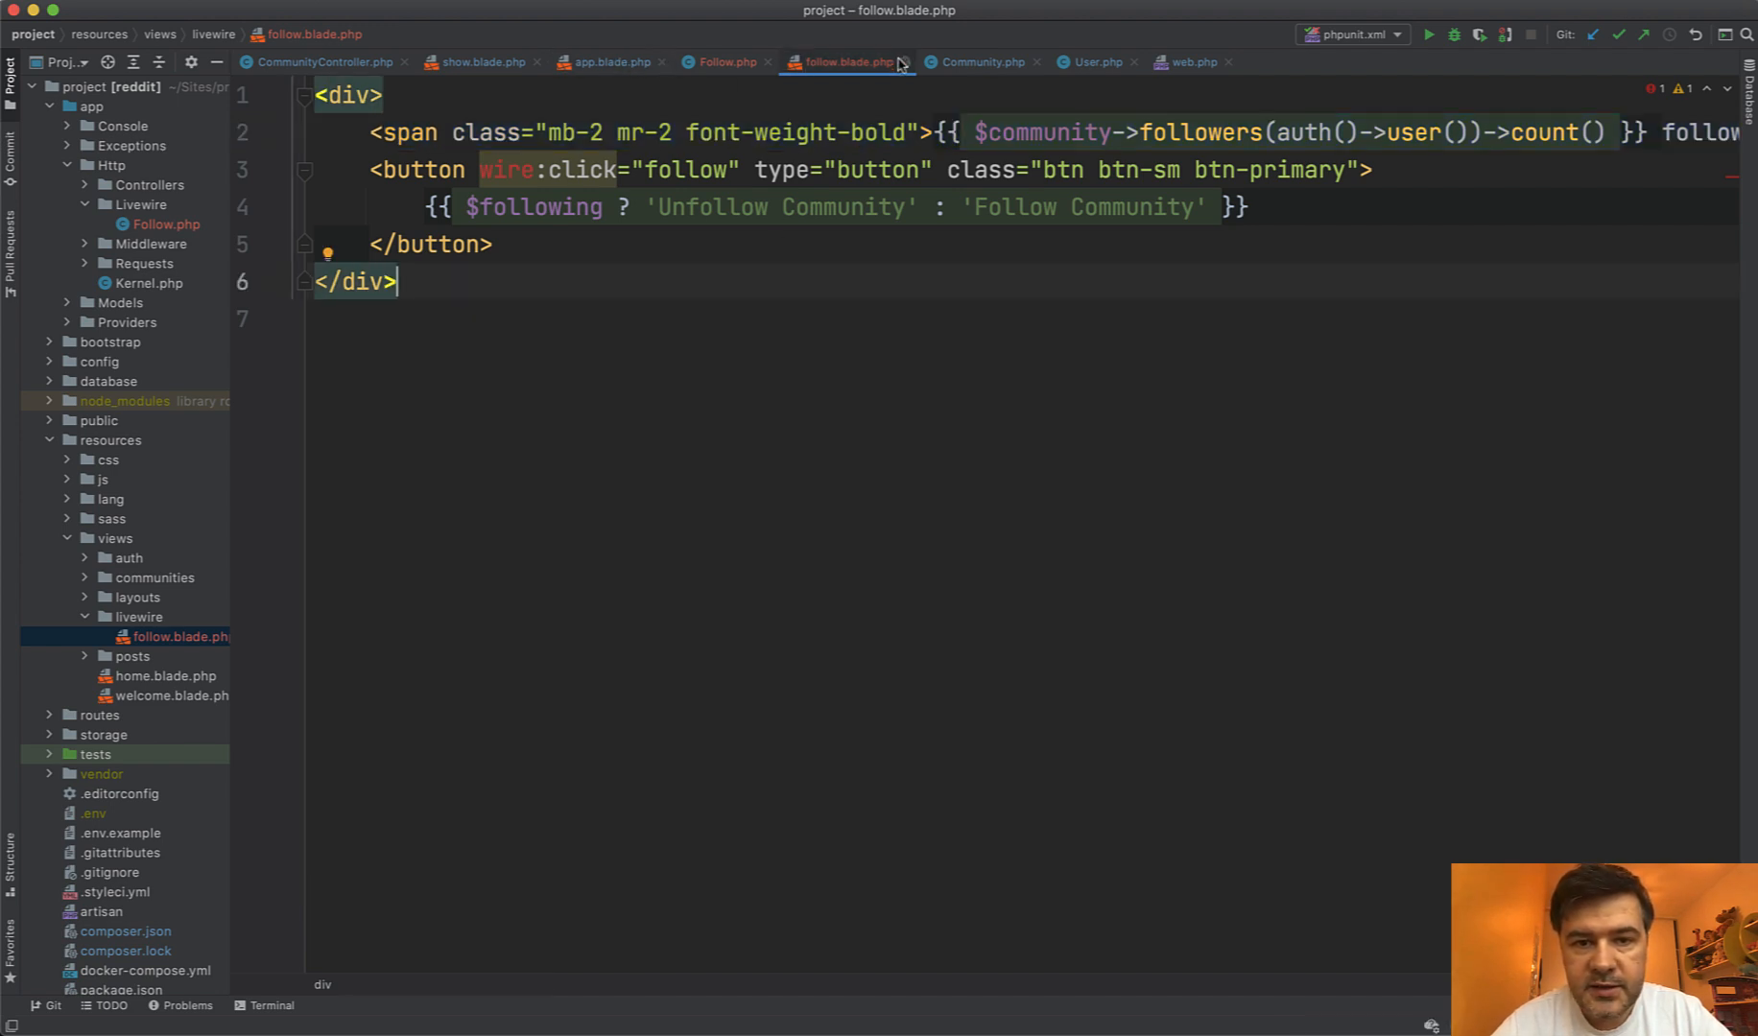
click(476, 62)
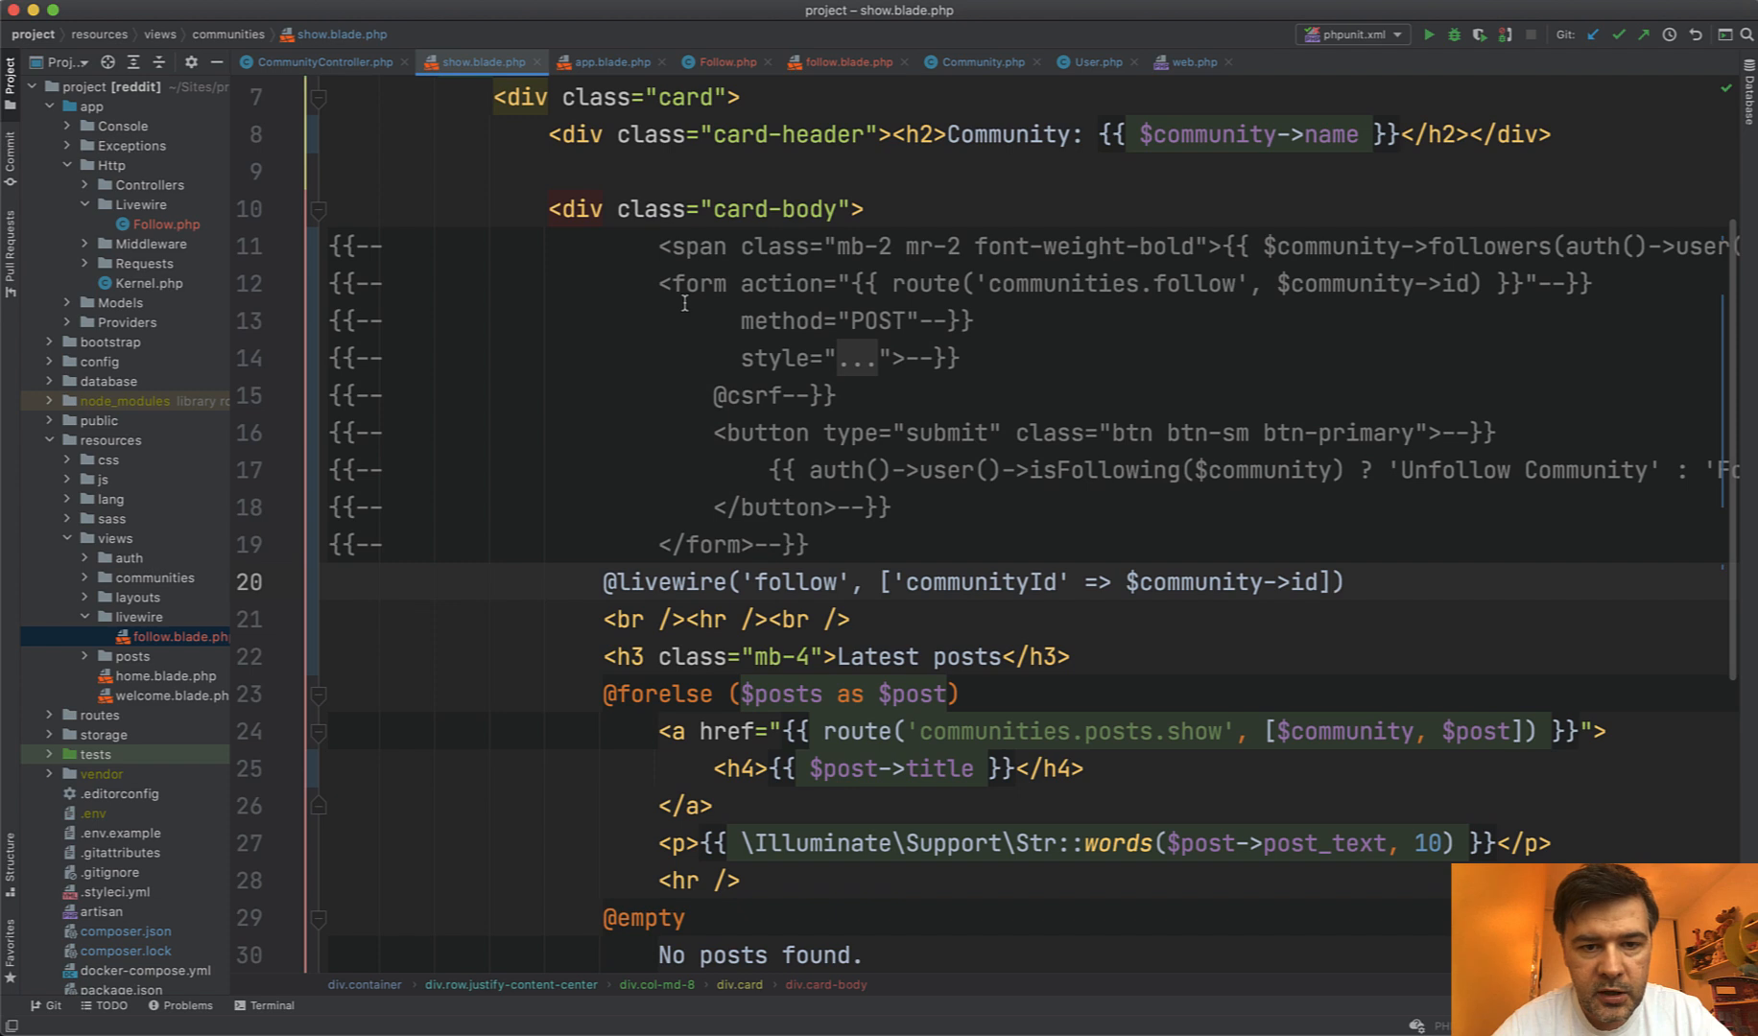
click(844, 61)
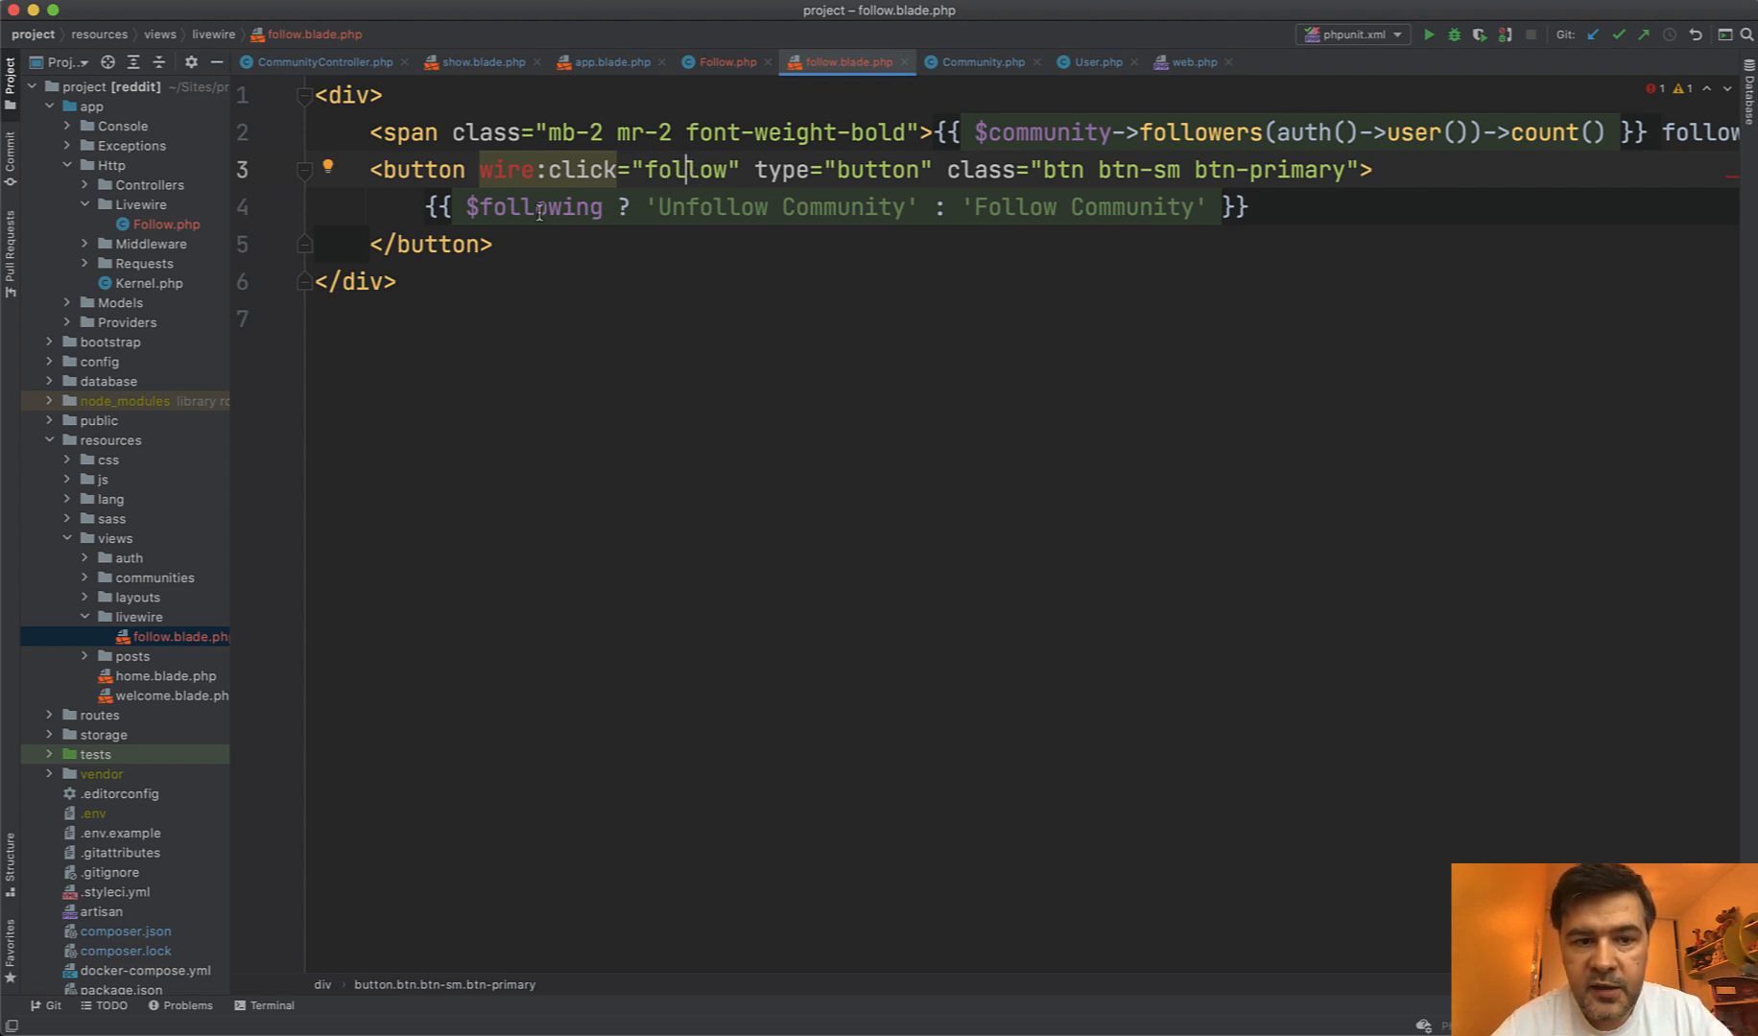
double_click(531, 207)
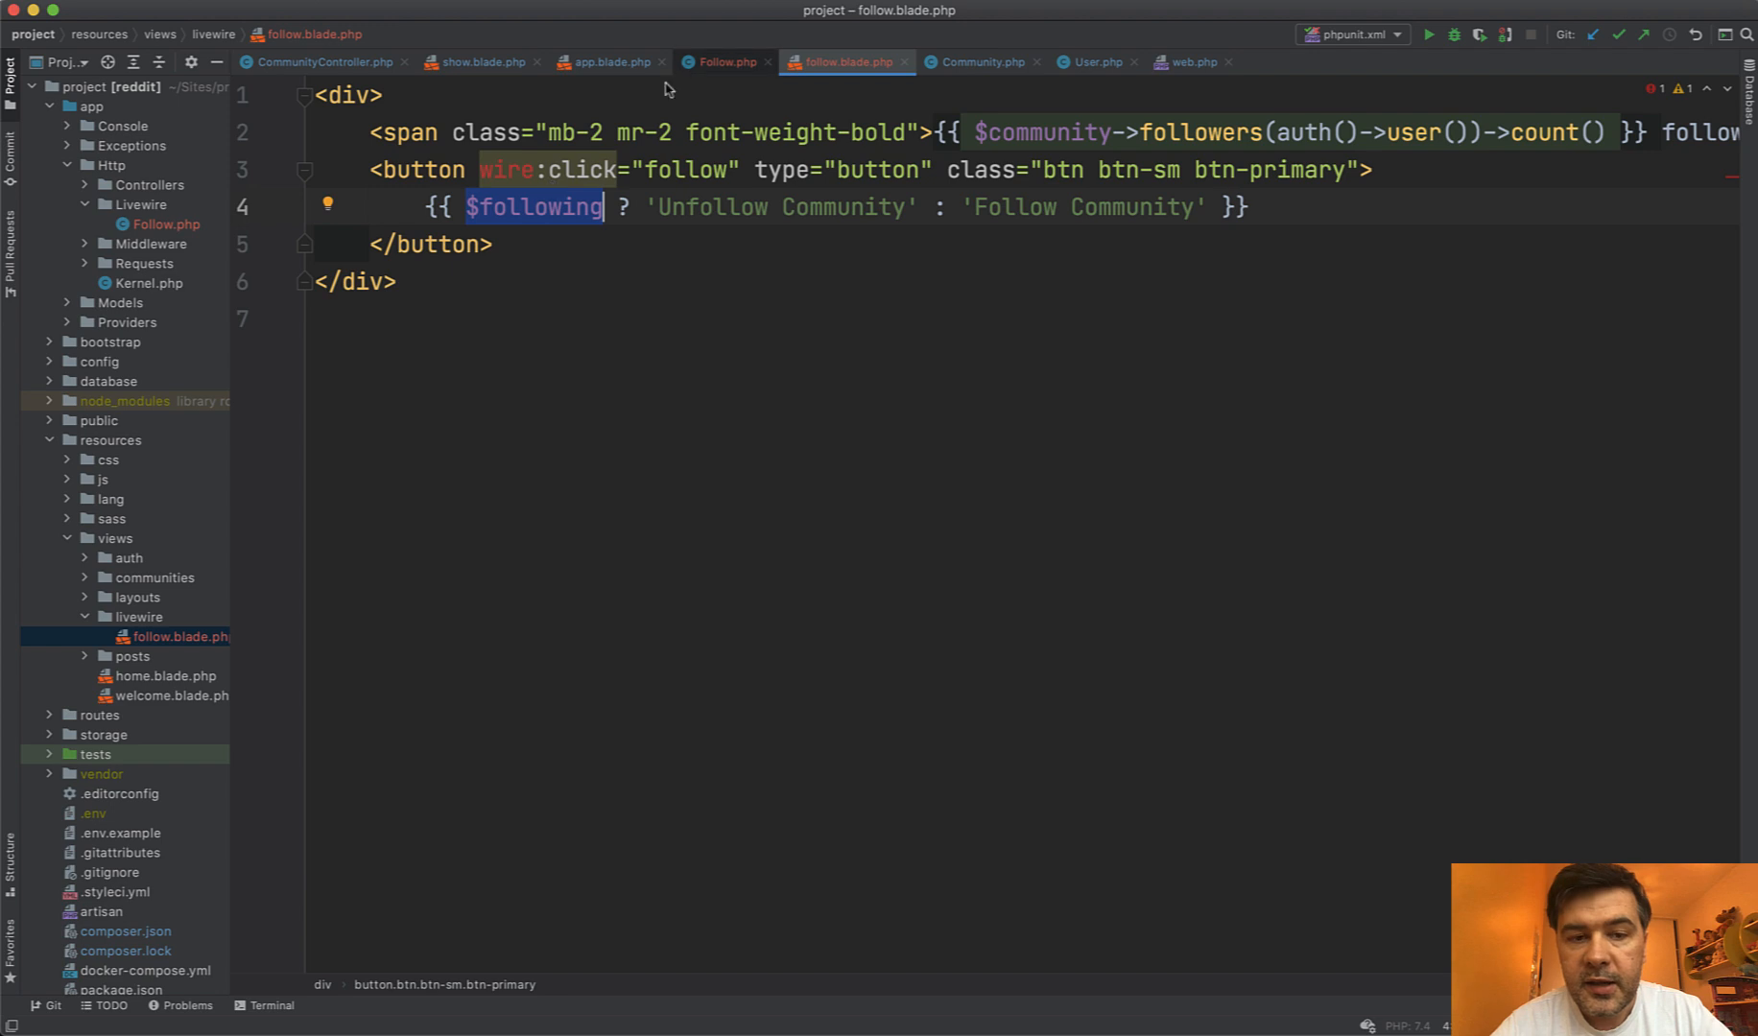
- Review Follow.php's mount method and its following property against the community and follow templates
click(724, 62)
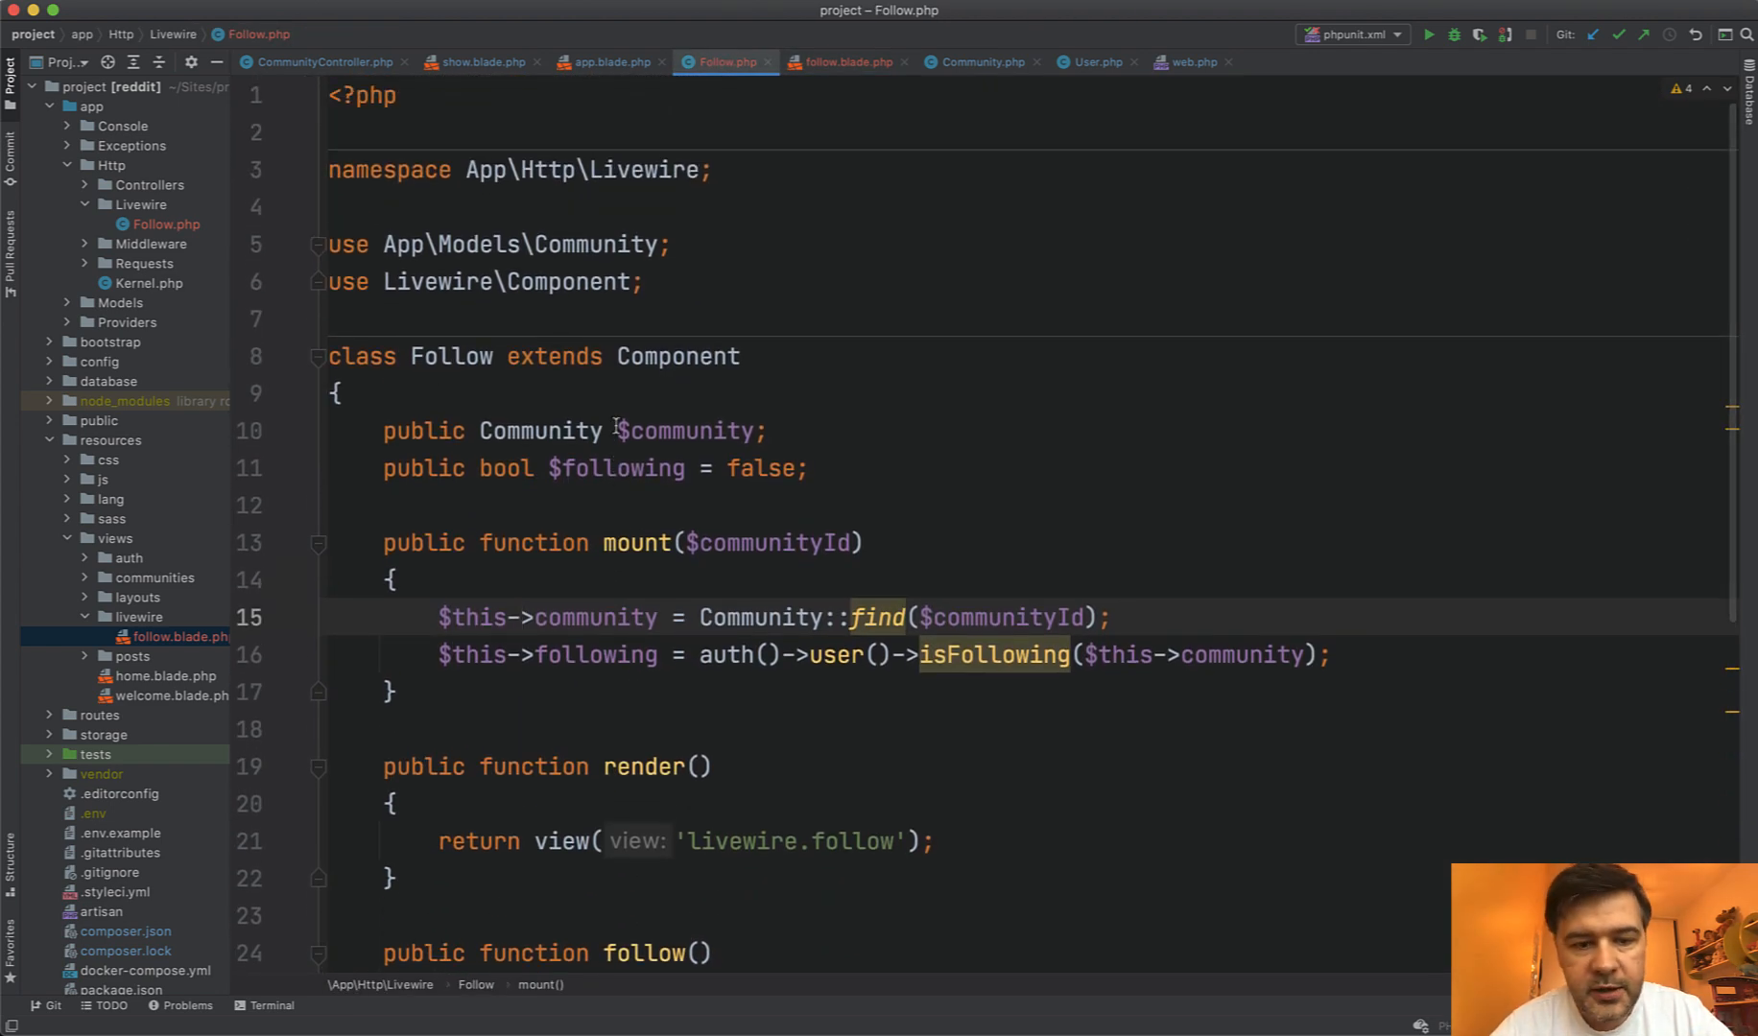
scroll(down, 3)
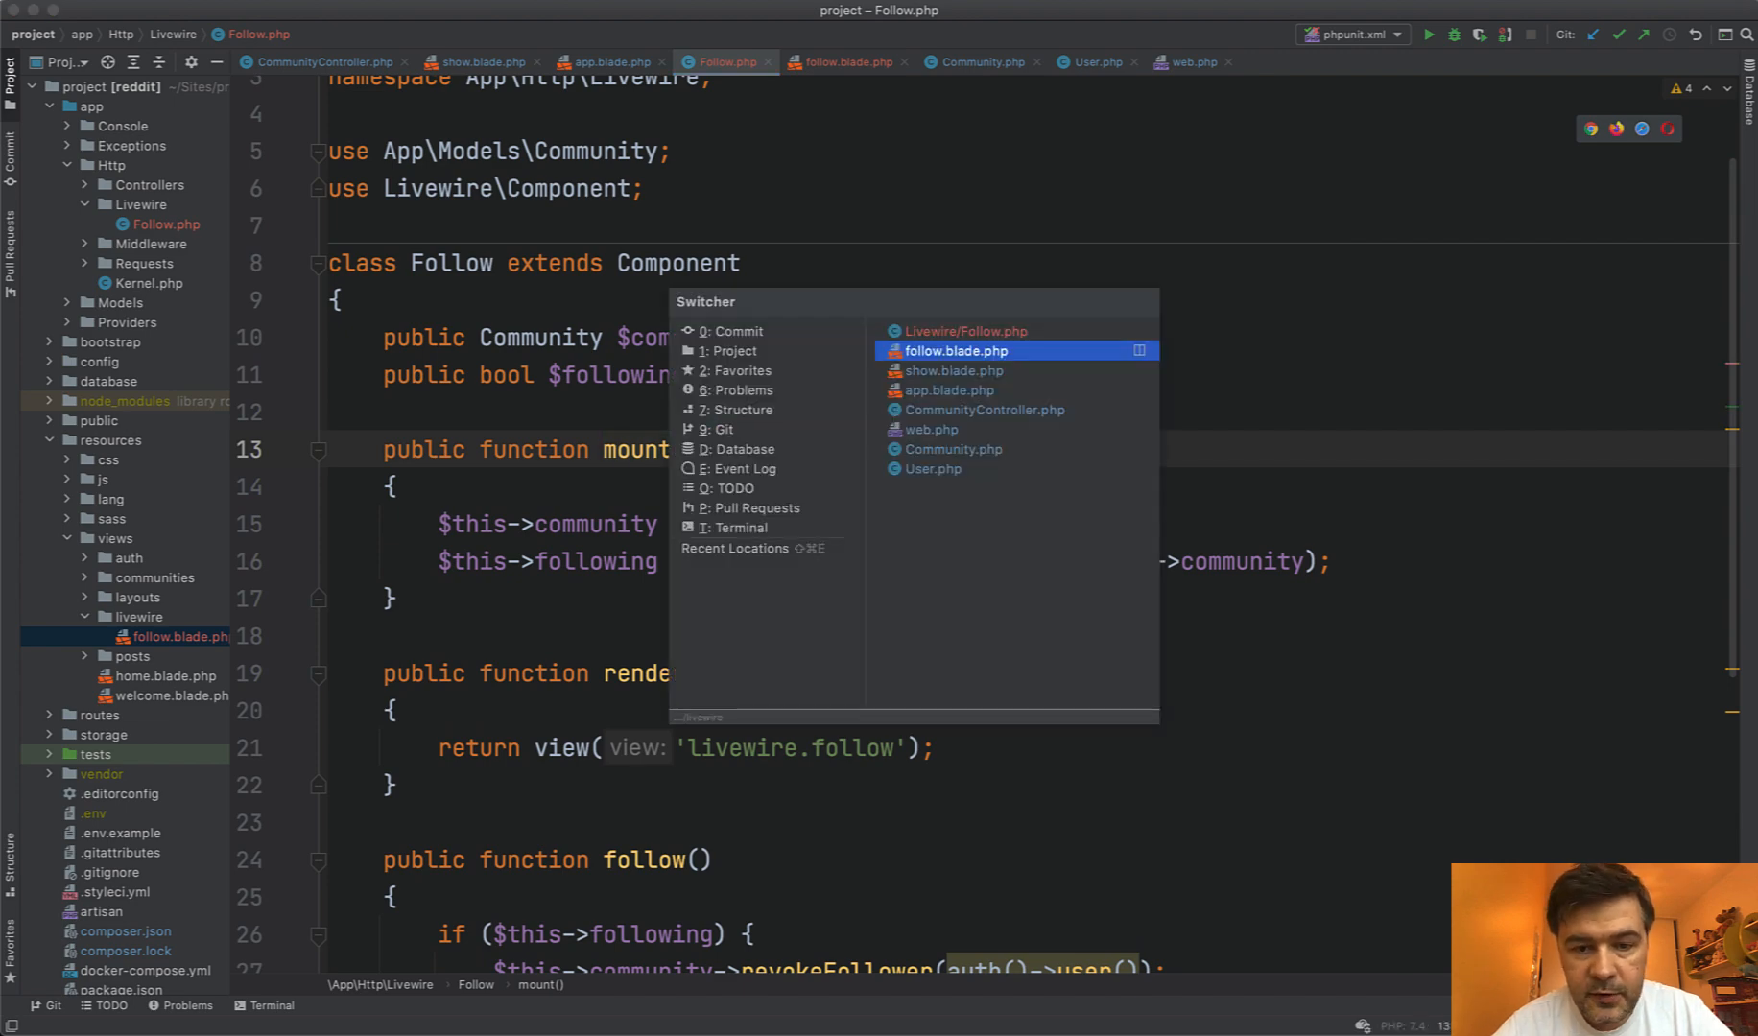
click(952, 370)
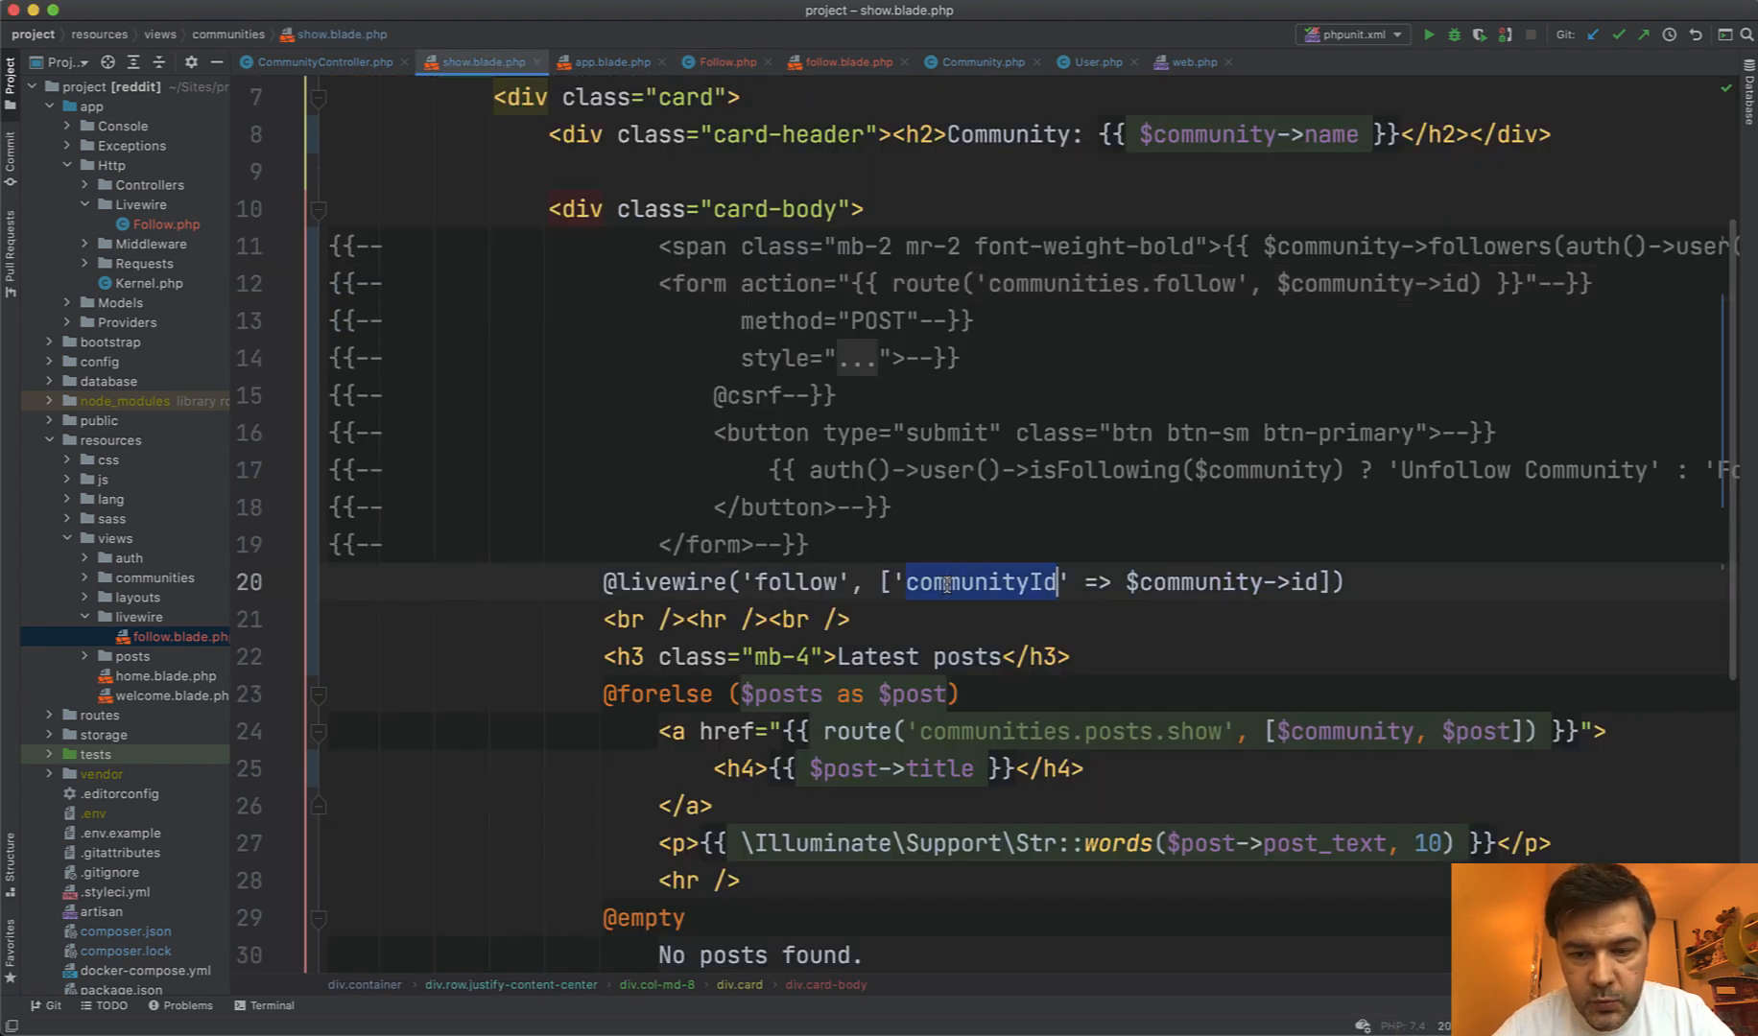
click(719, 61)
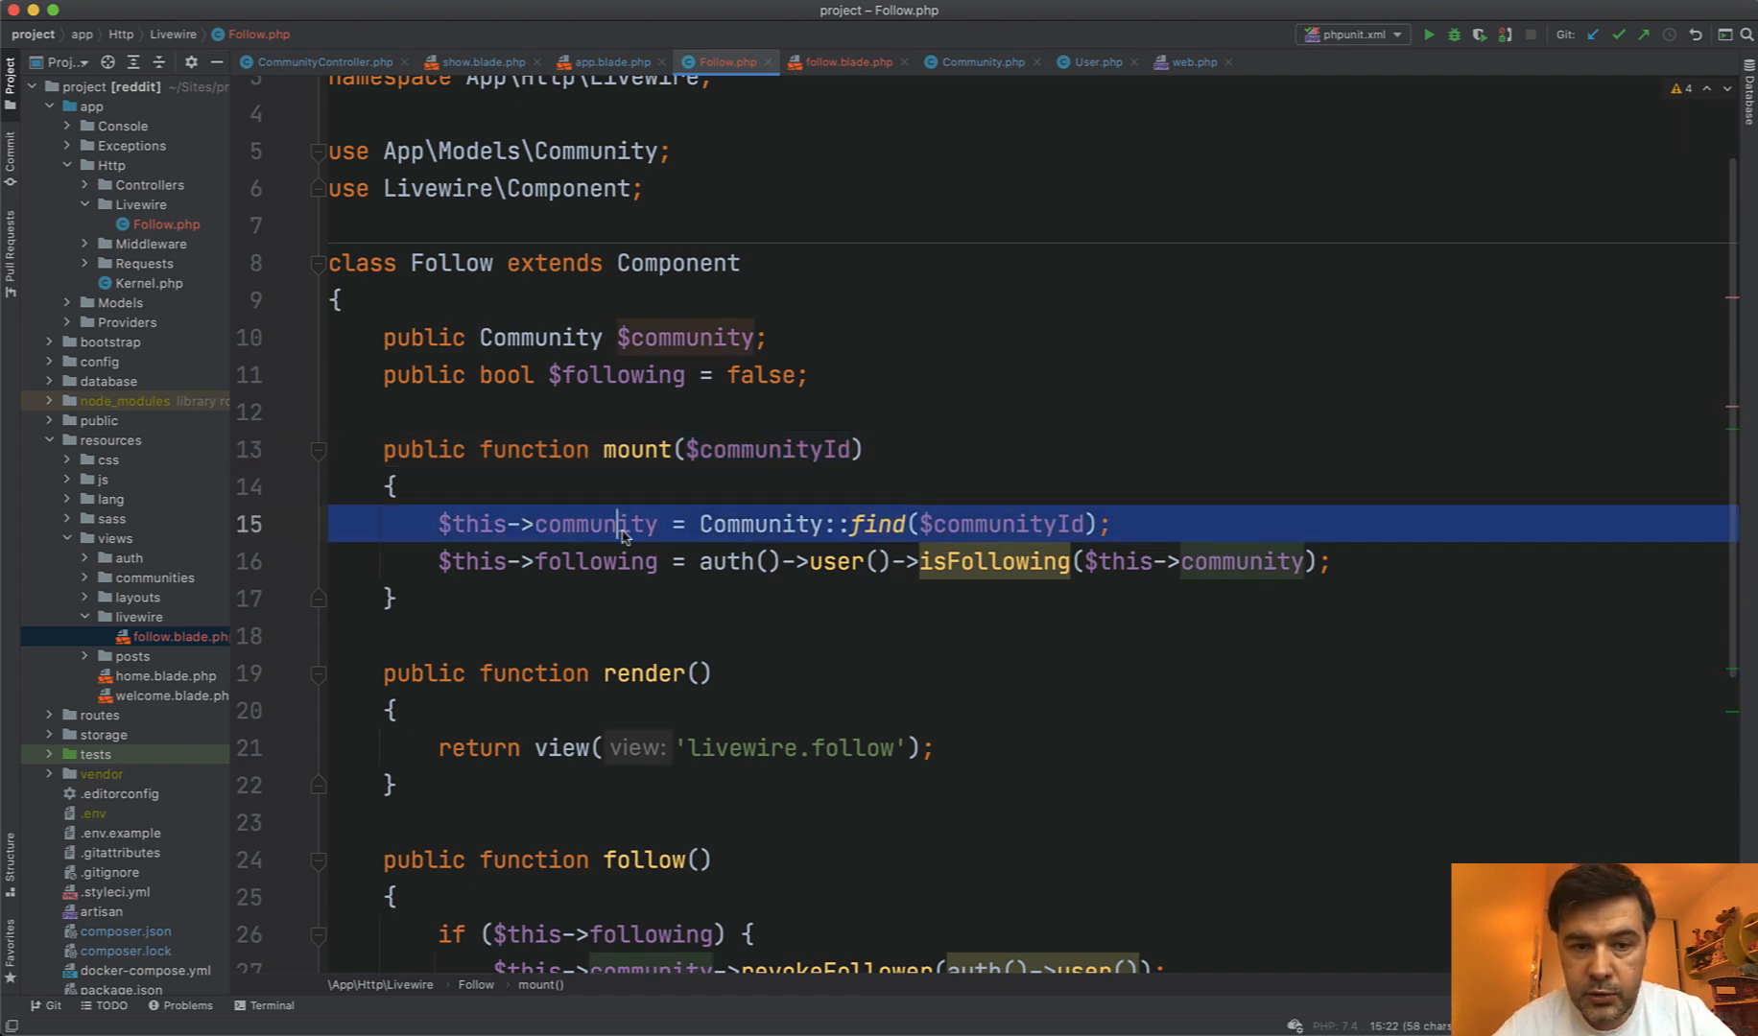
mouse_move(595, 560)
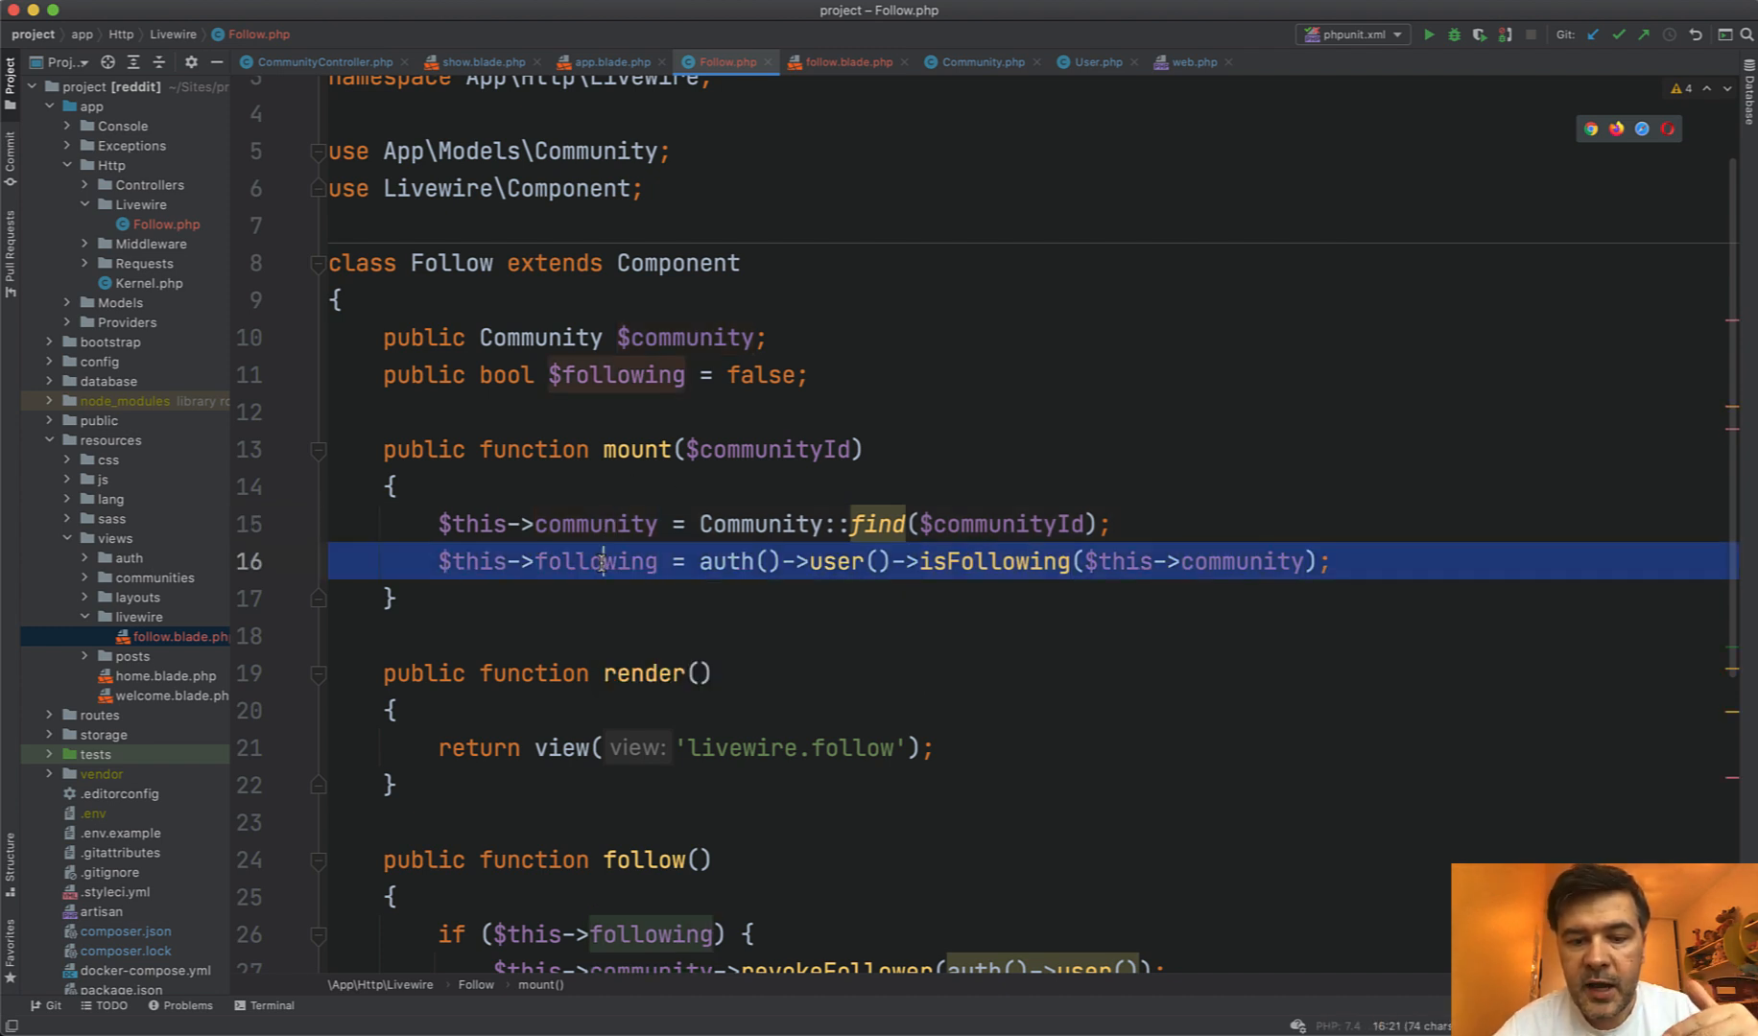
mouse_move(601, 562)
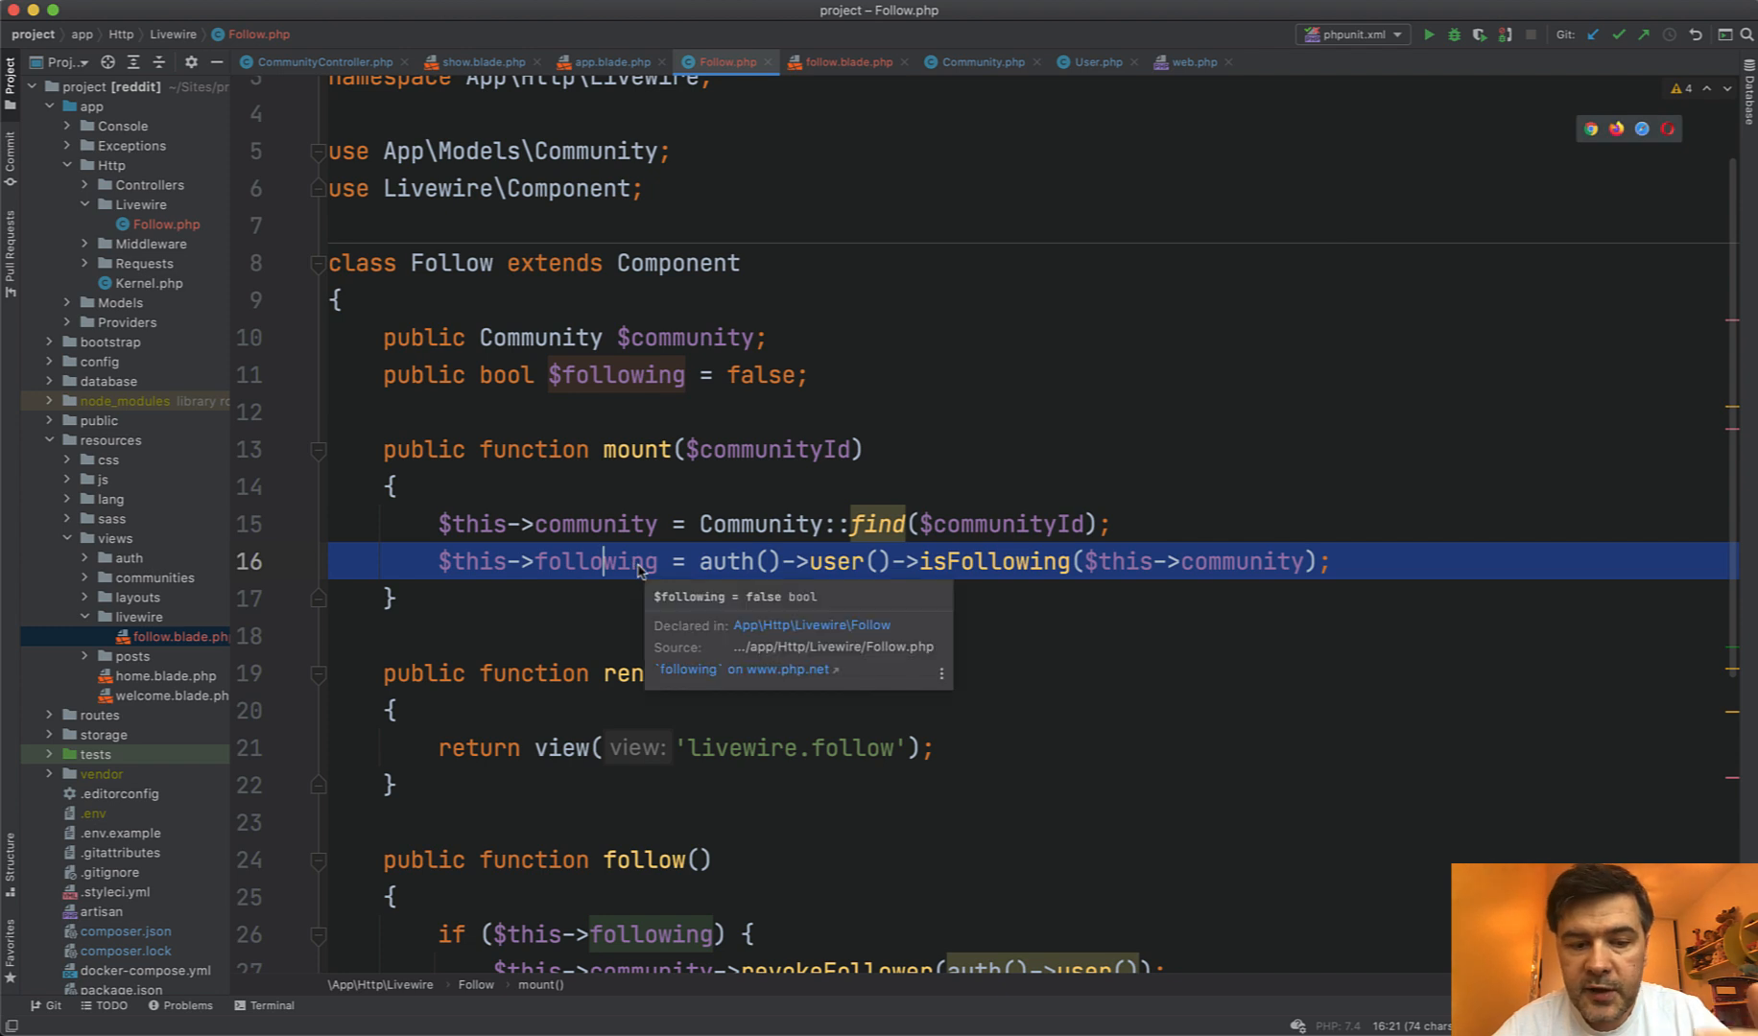
double_click(595, 560)
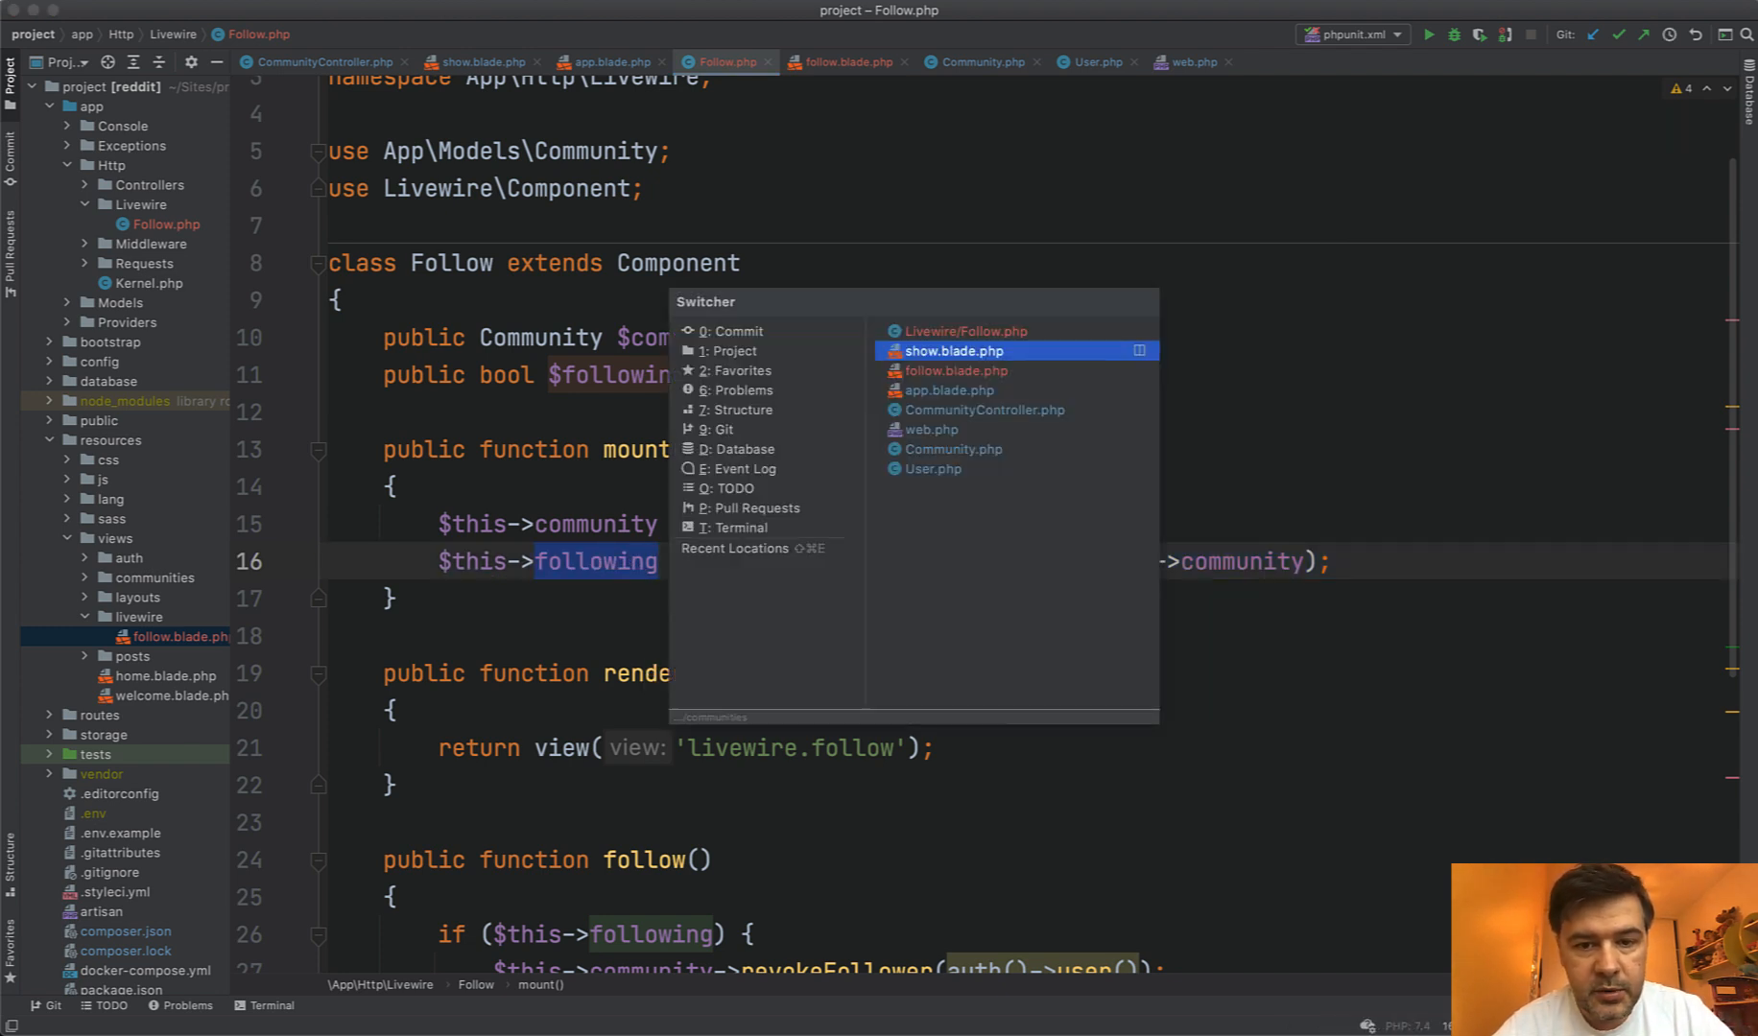
click(955, 370)
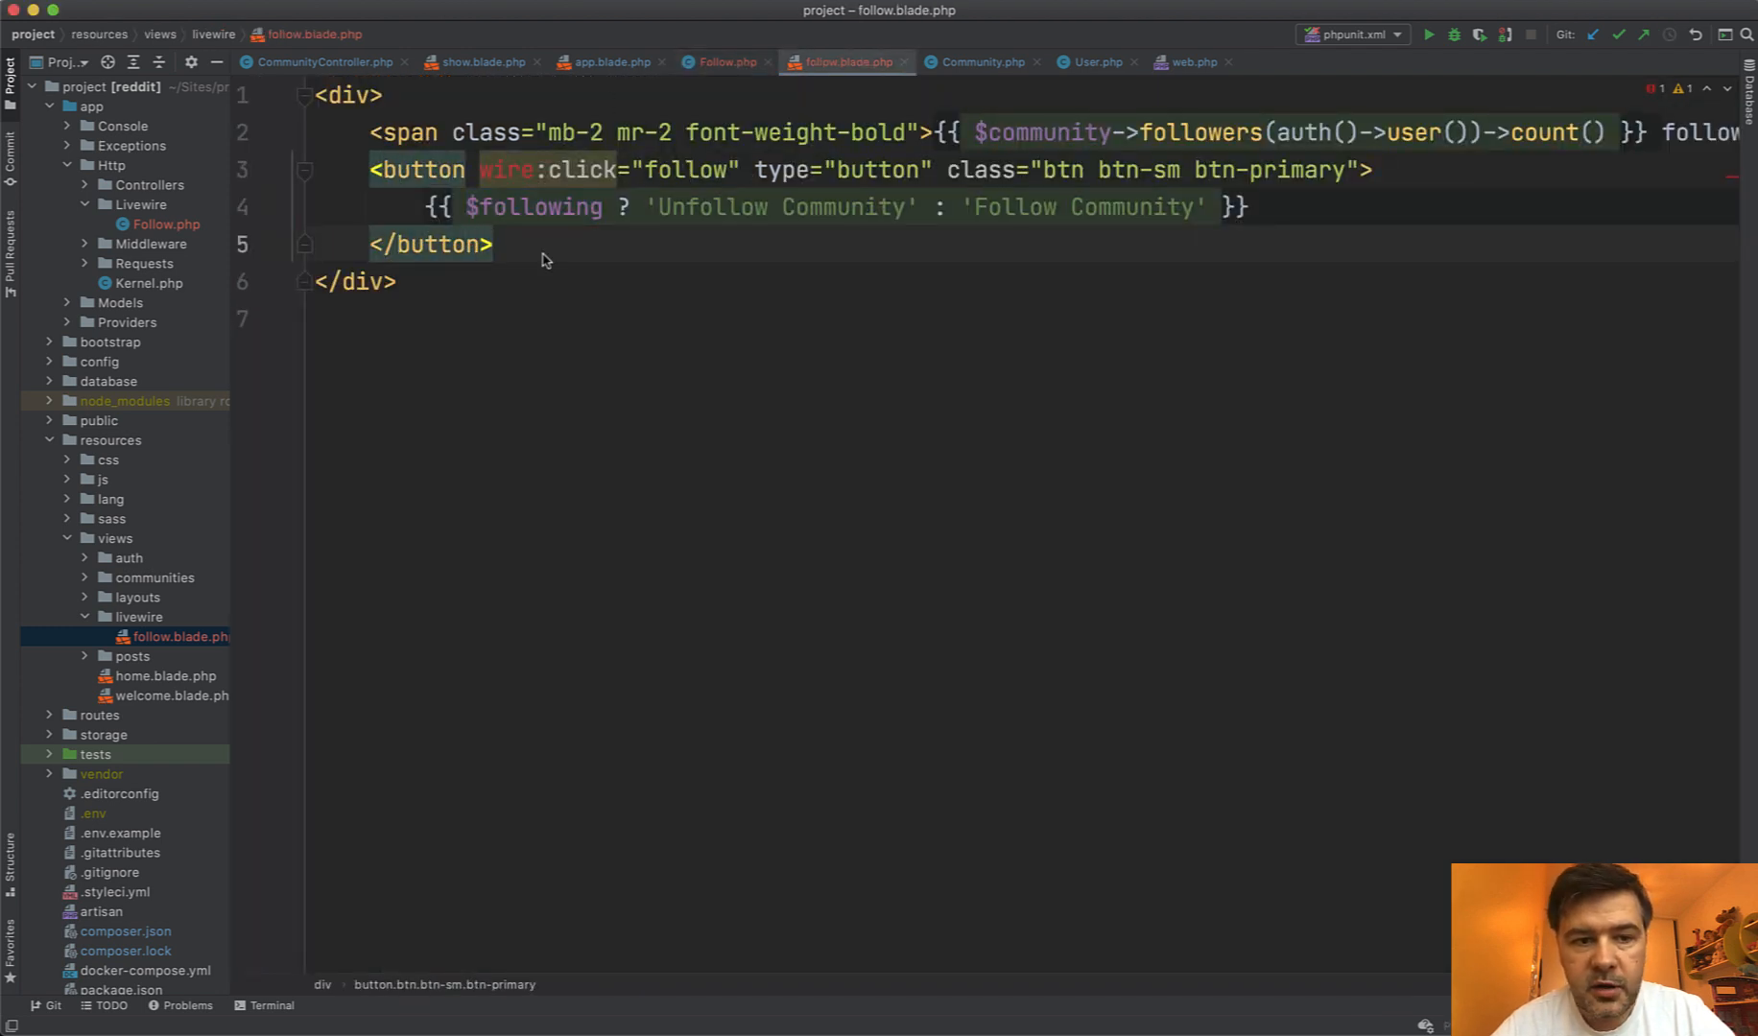
click(722, 62)
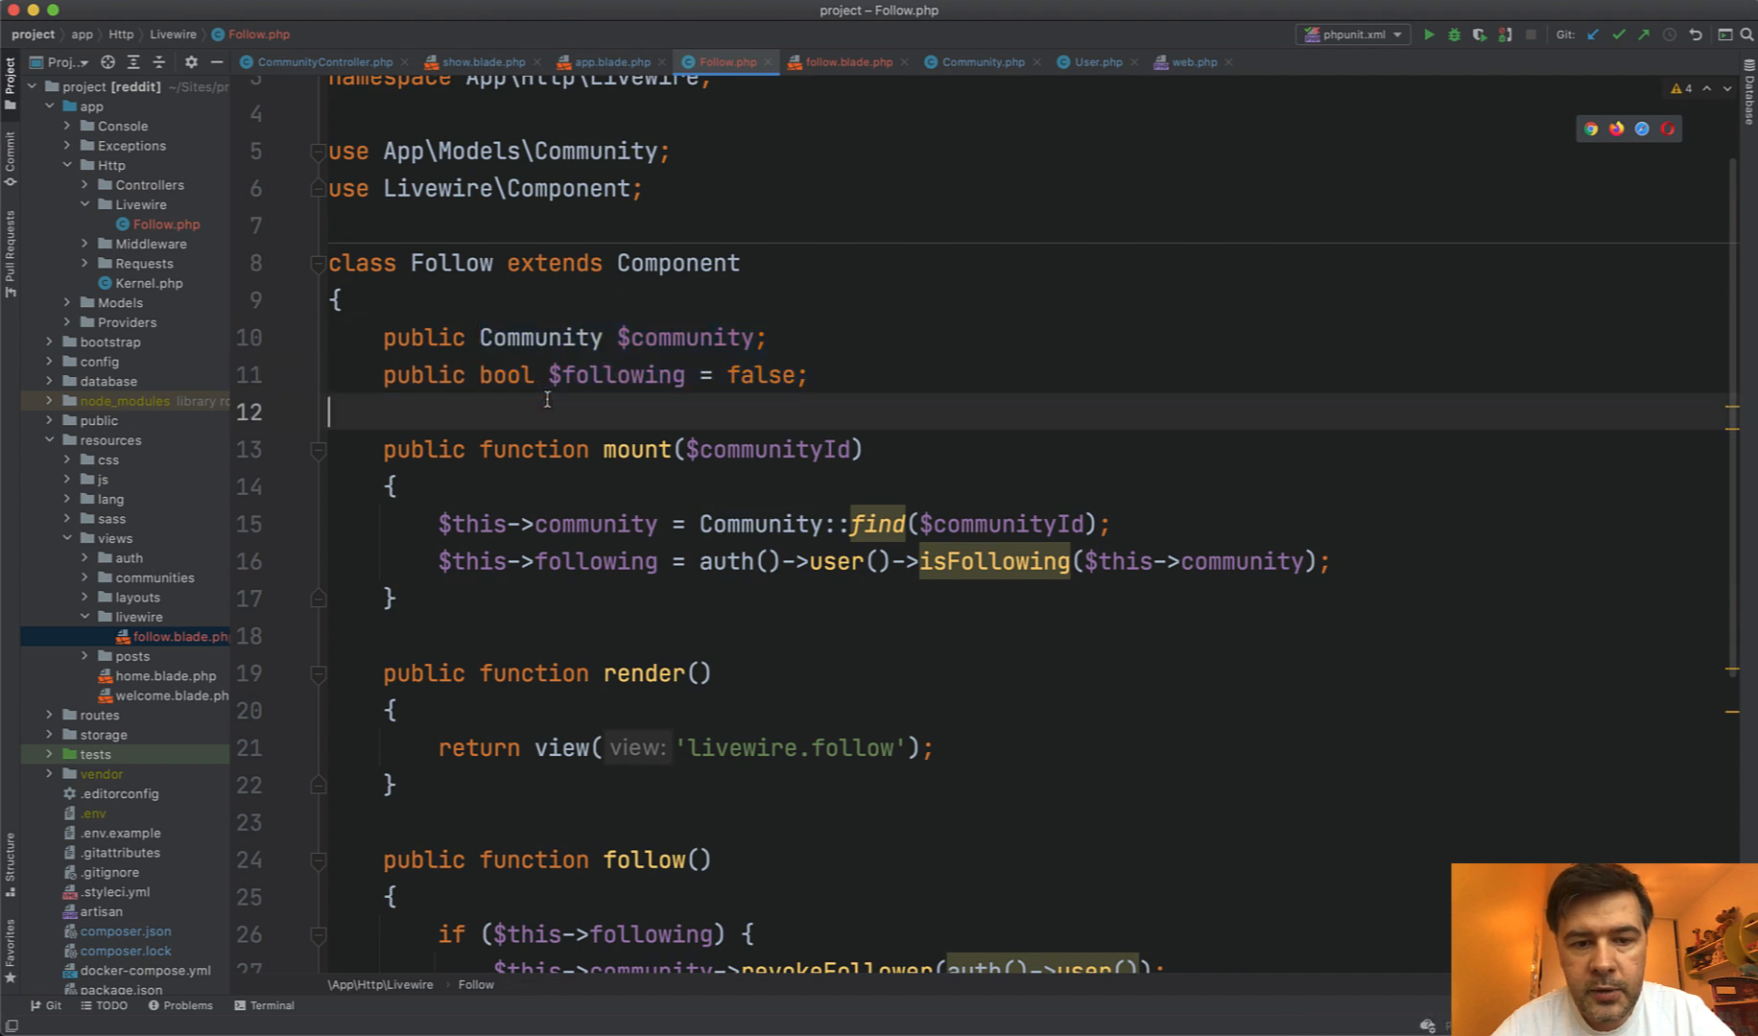
- Review the render and follow toggle methods, comparing with CommunityController's old follow method
click(844, 61)
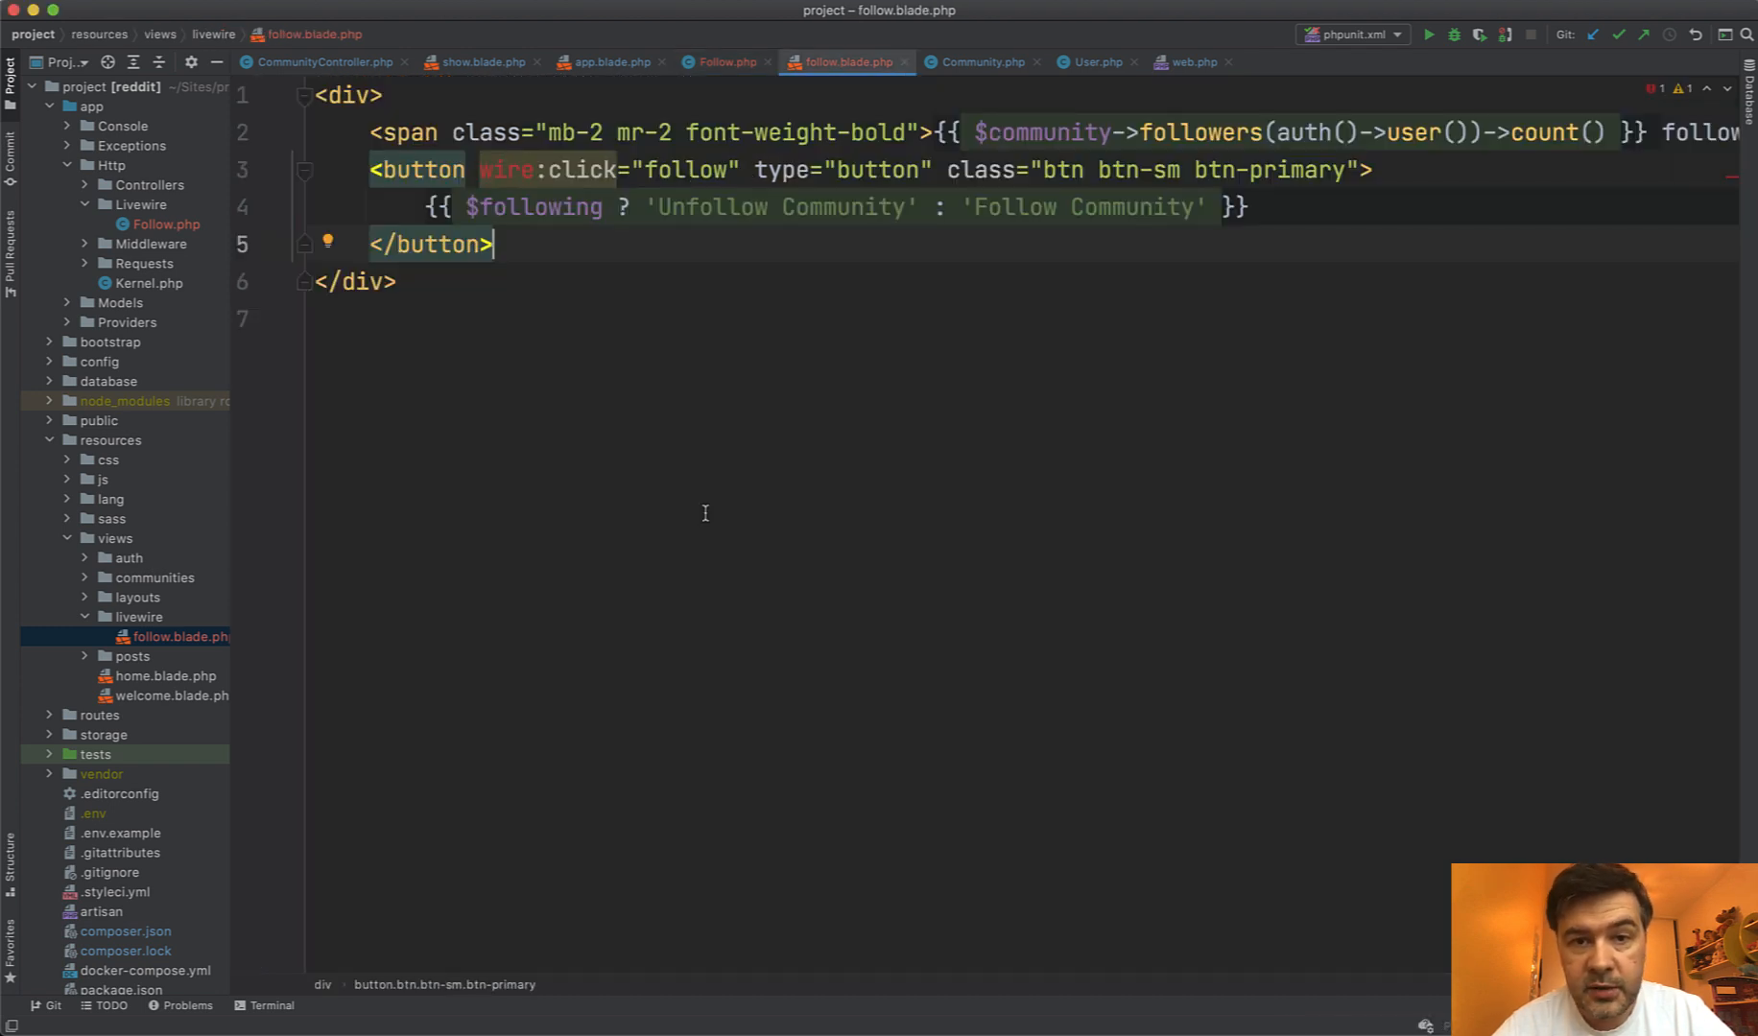
click(723, 62)
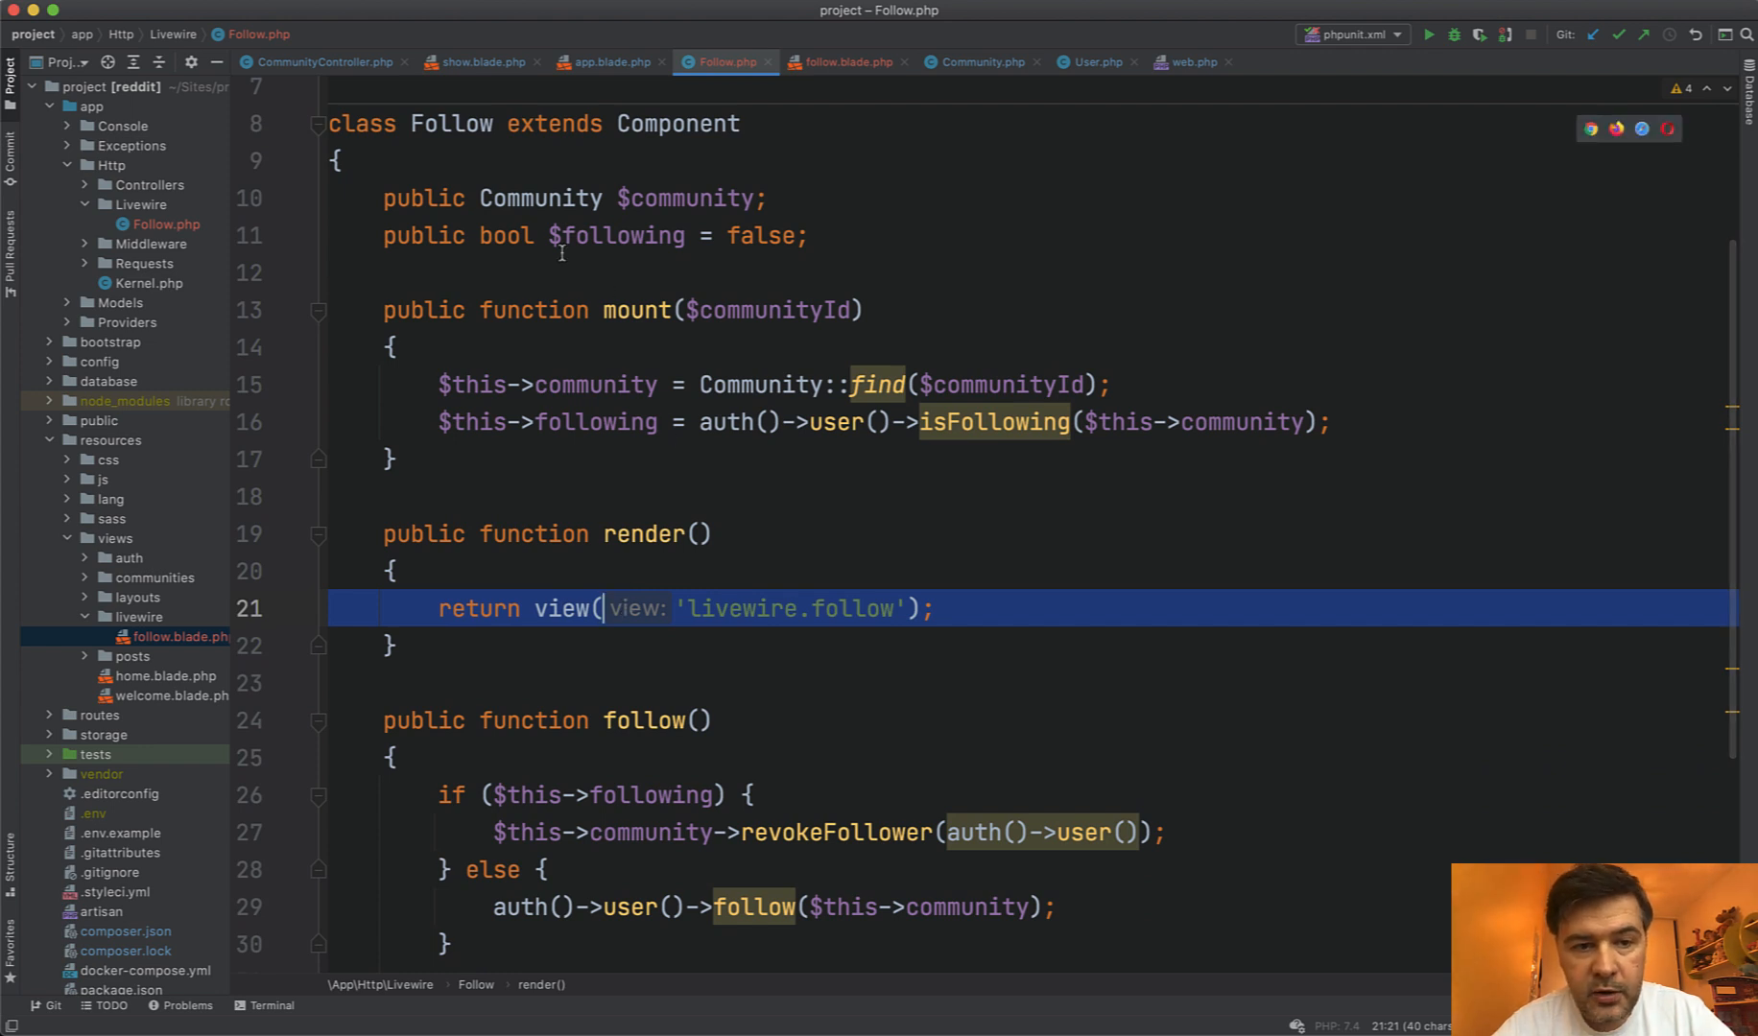
click(845, 61)
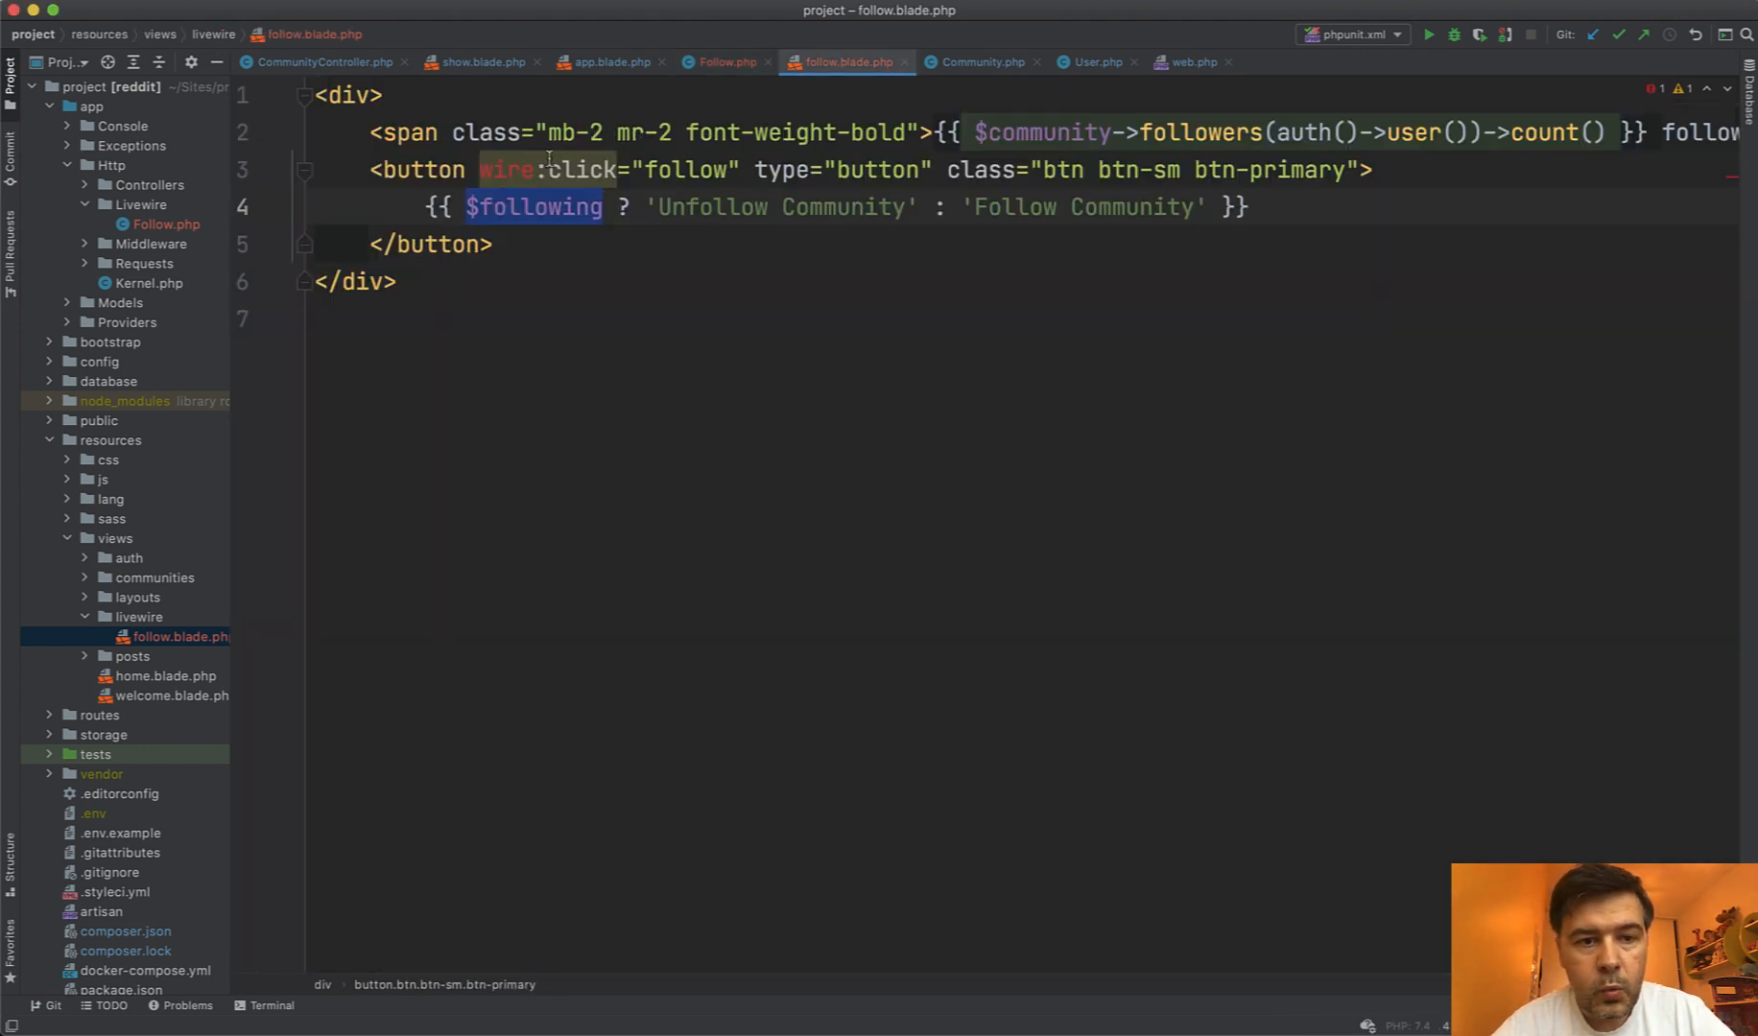
click(727, 61)
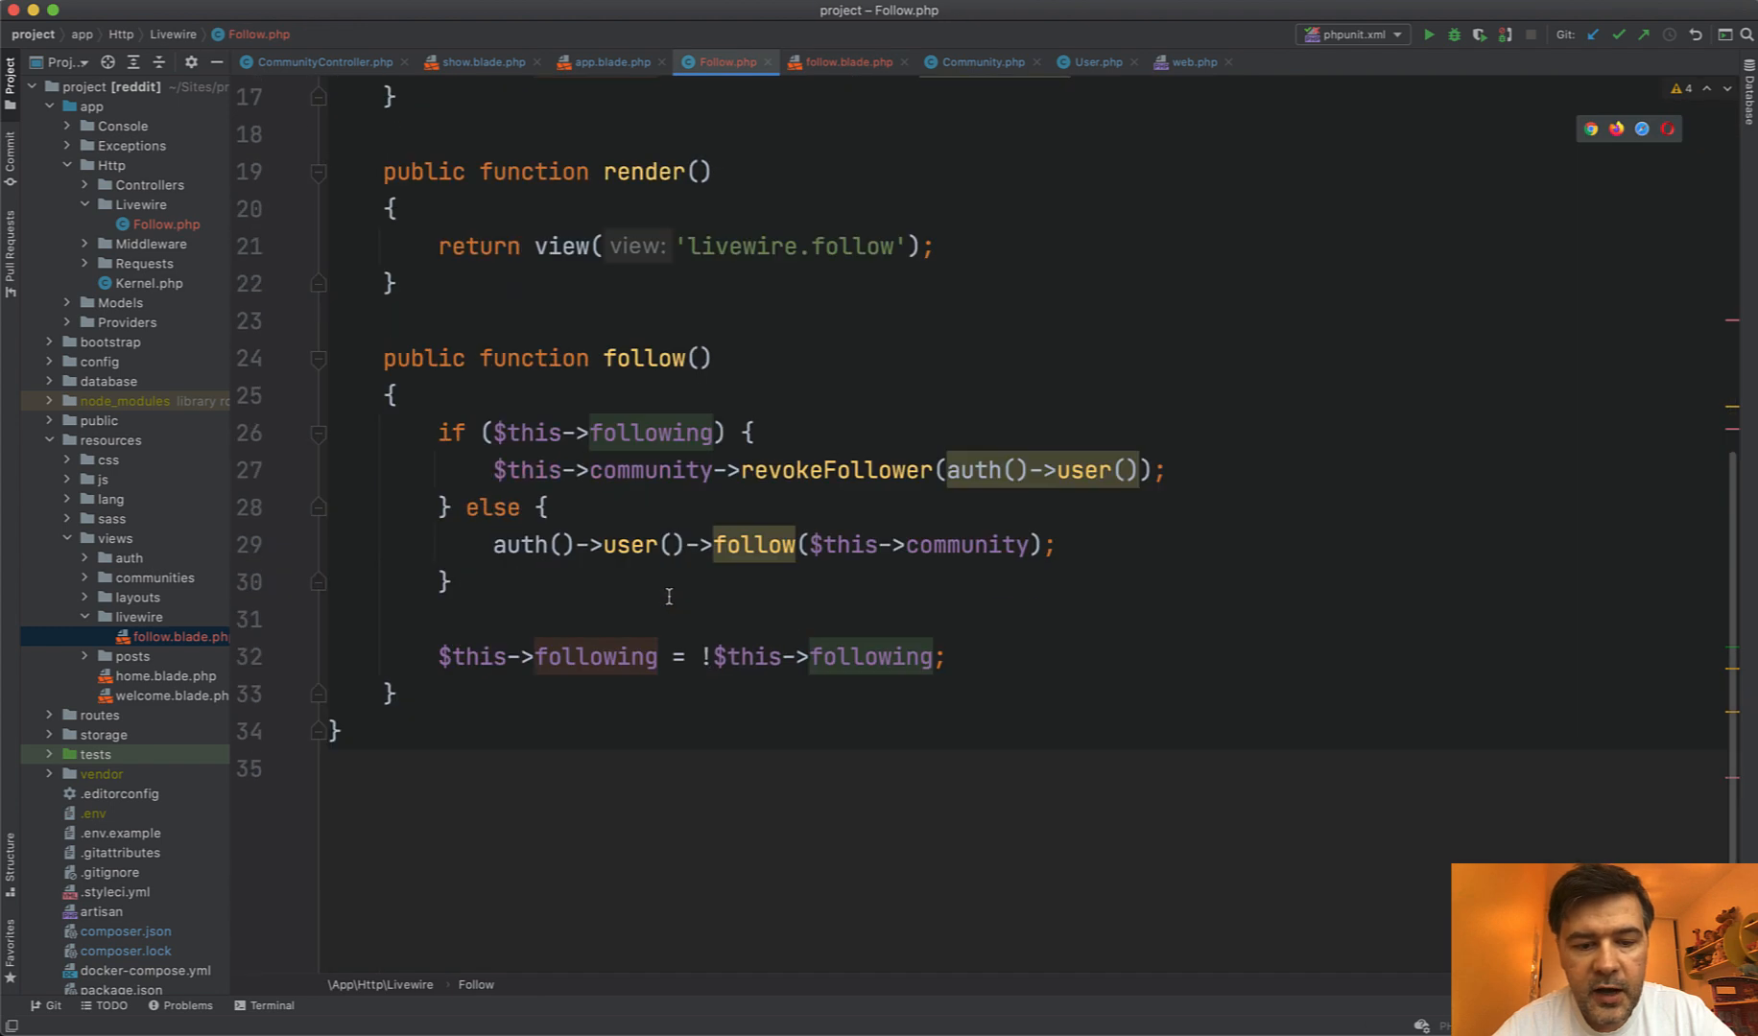
double_click(651, 434)
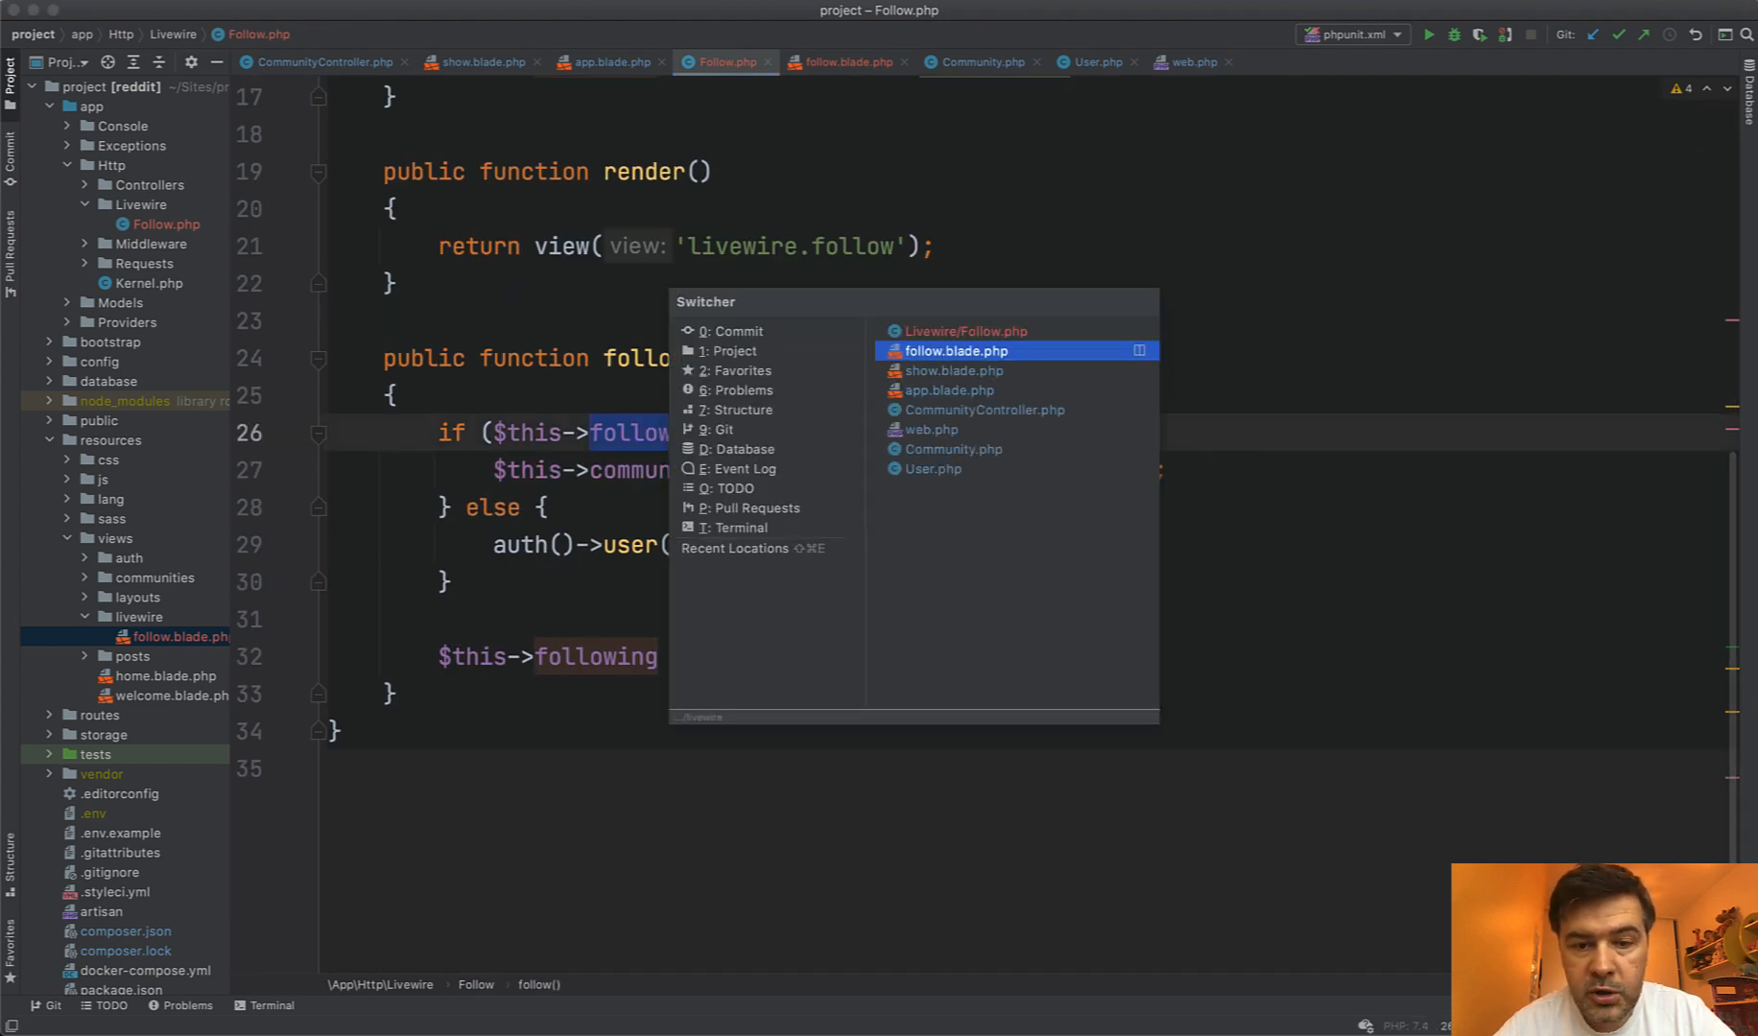
click(983, 409)
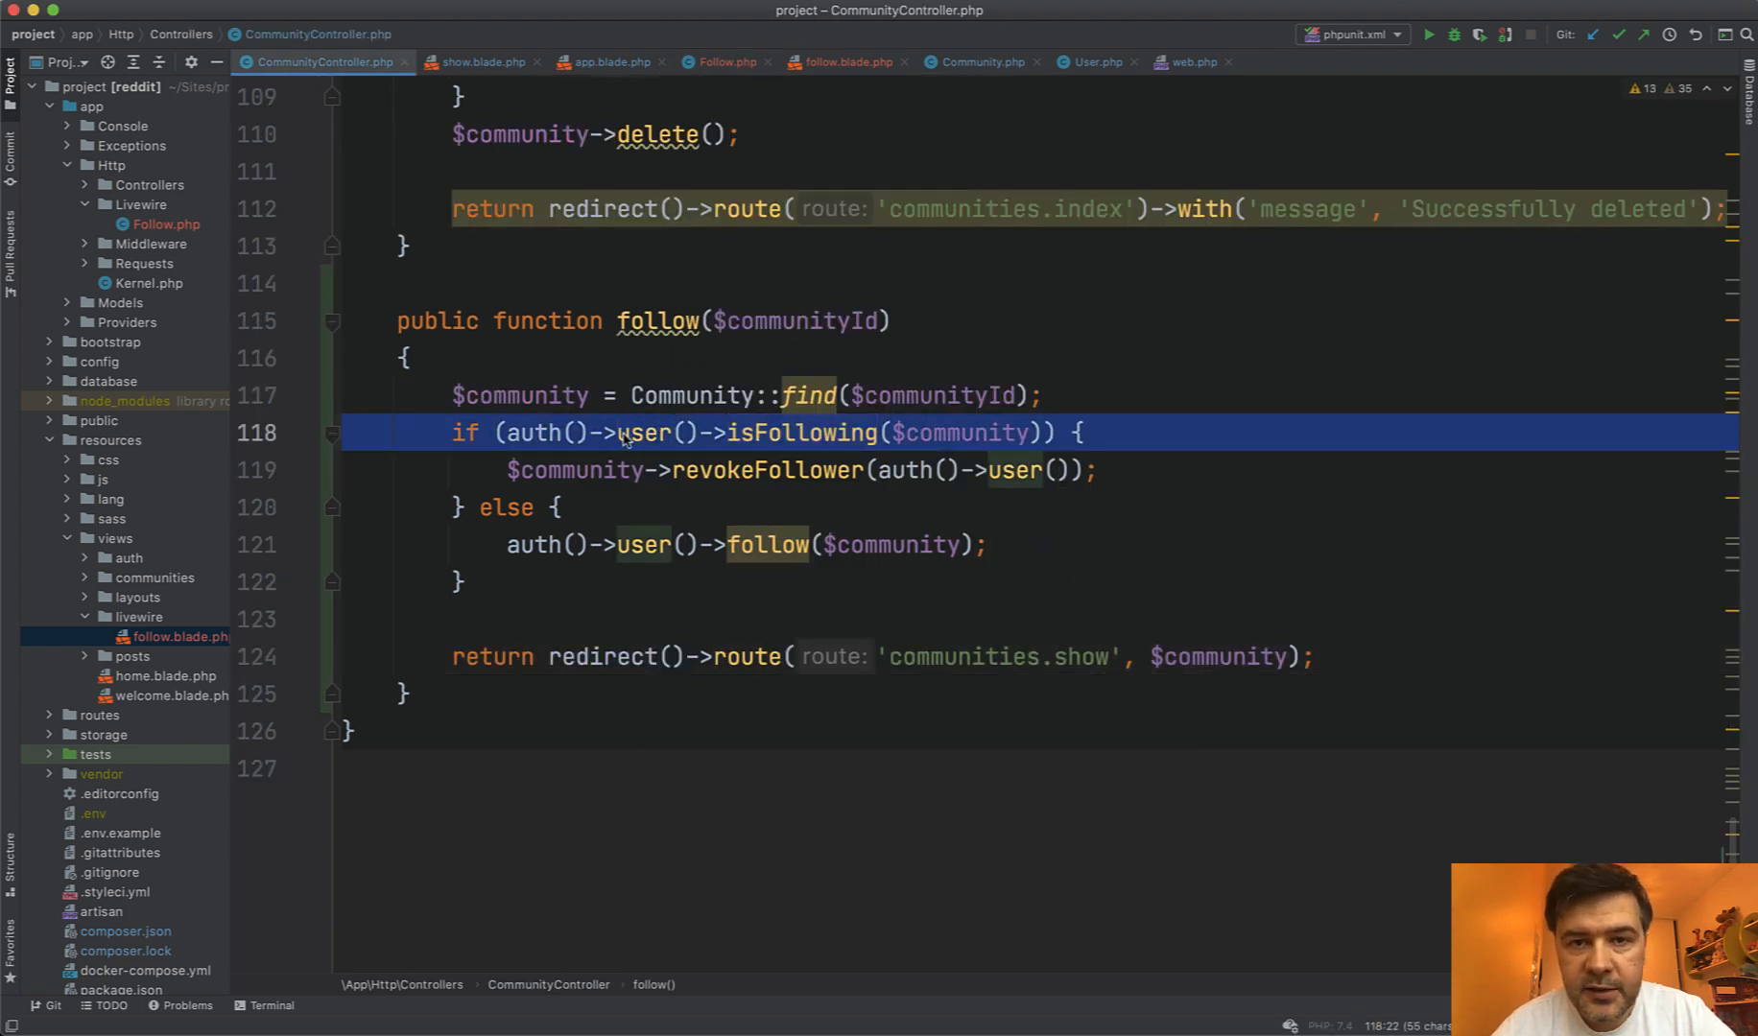
click(723, 61)
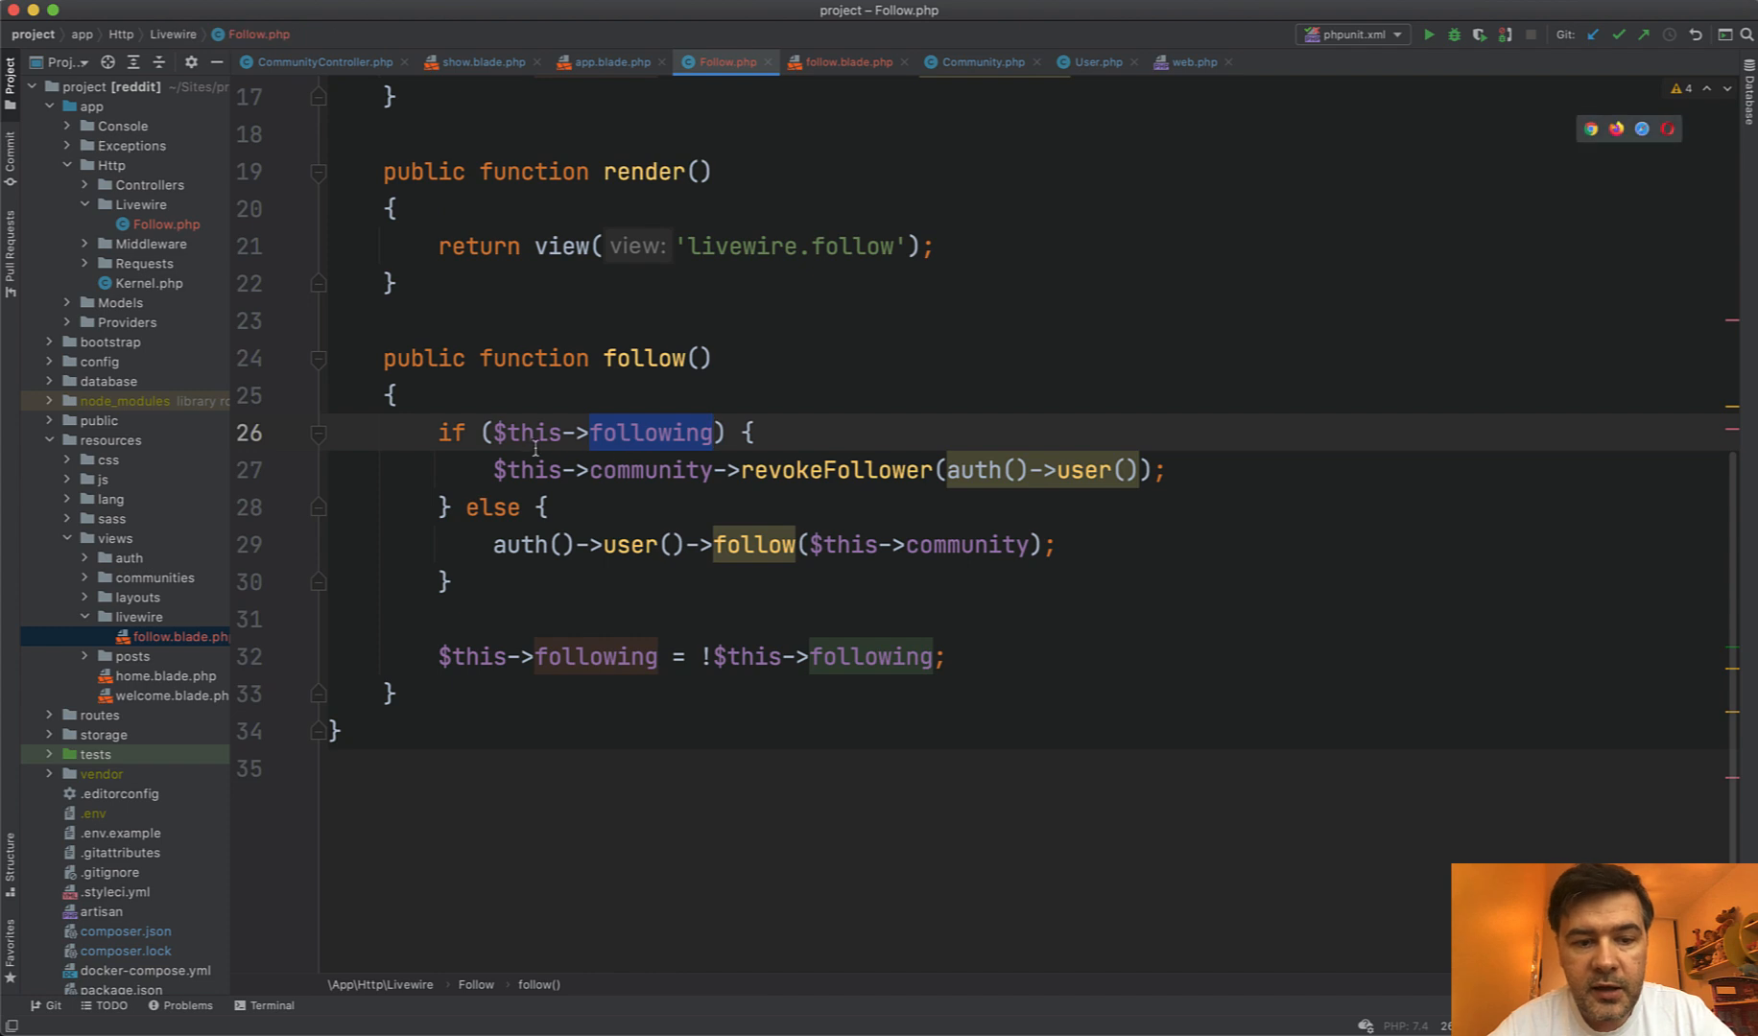